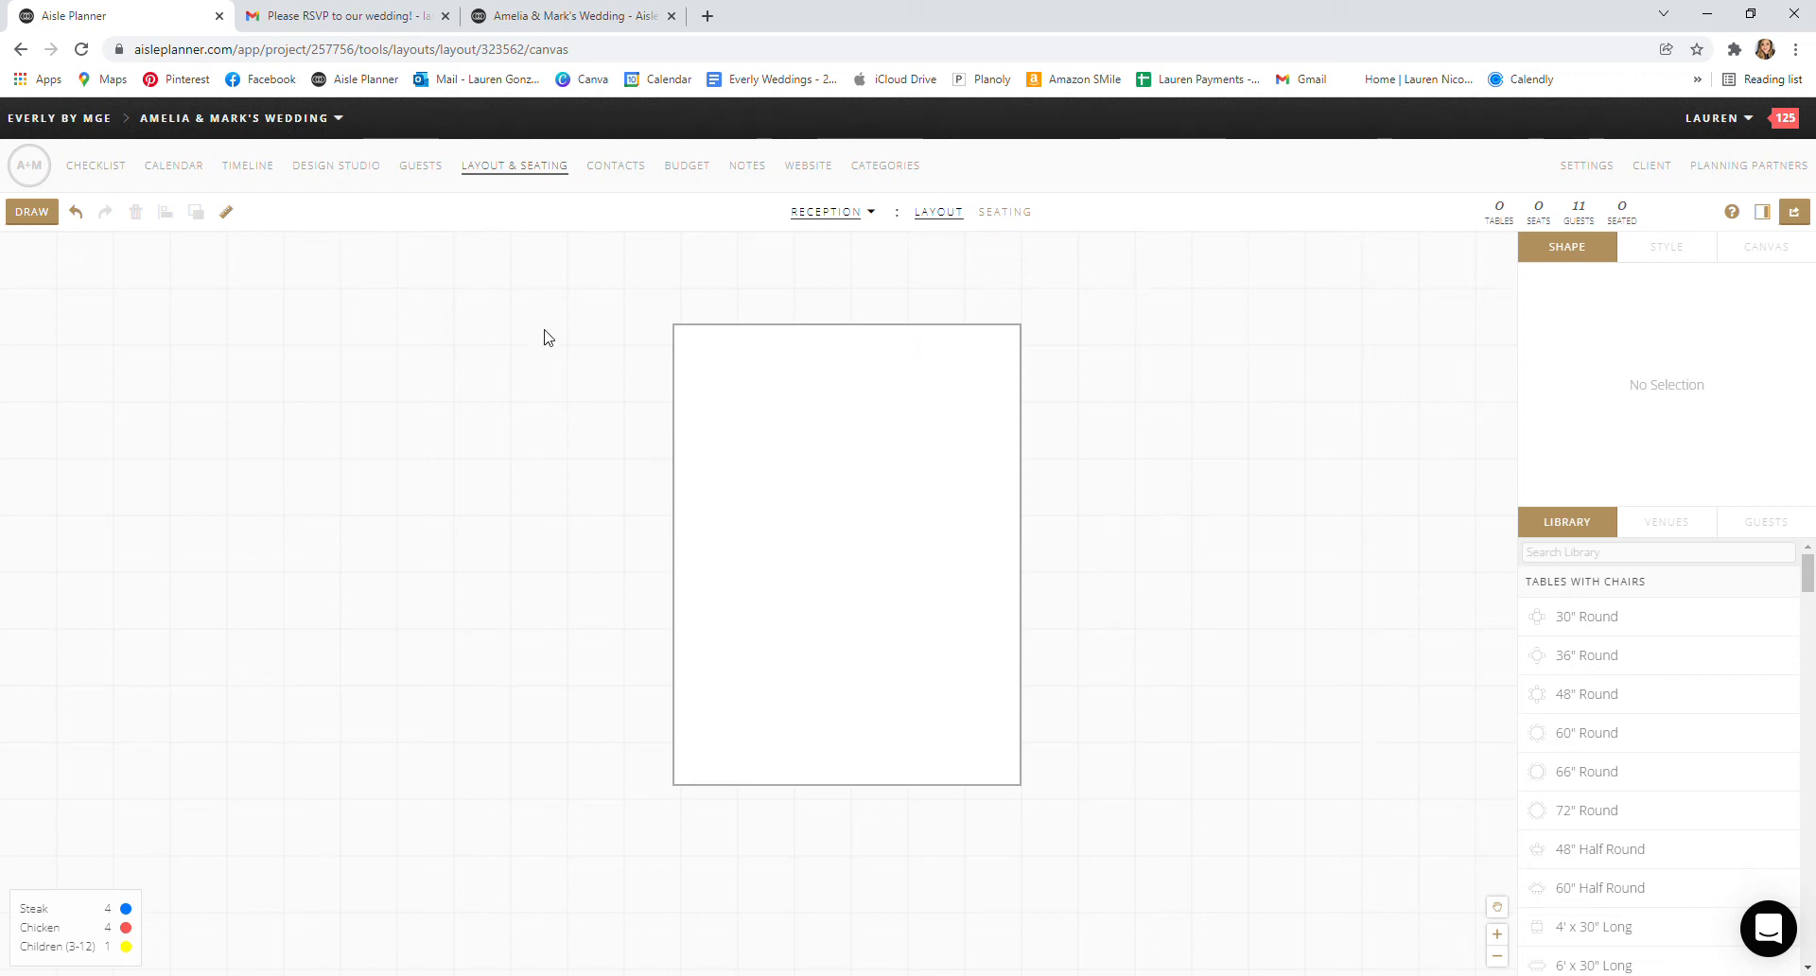
pyautogui.moveTo(531, 171)
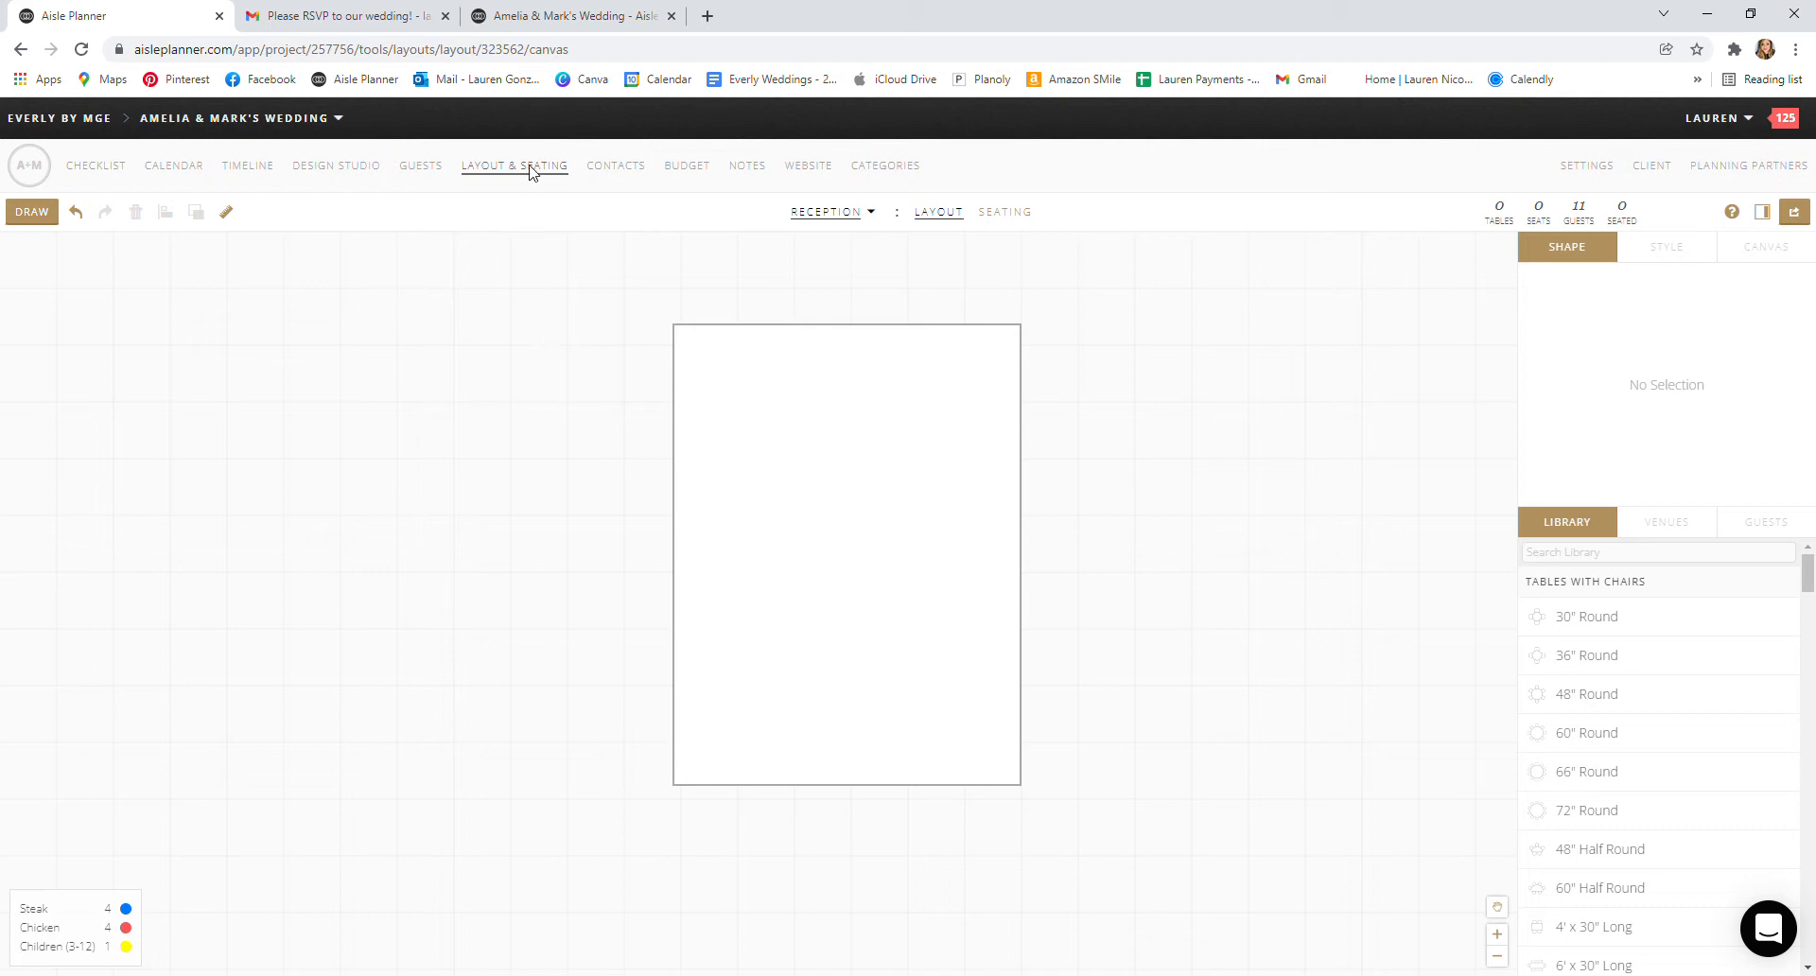
pyautogui.moveTo(365, 445)
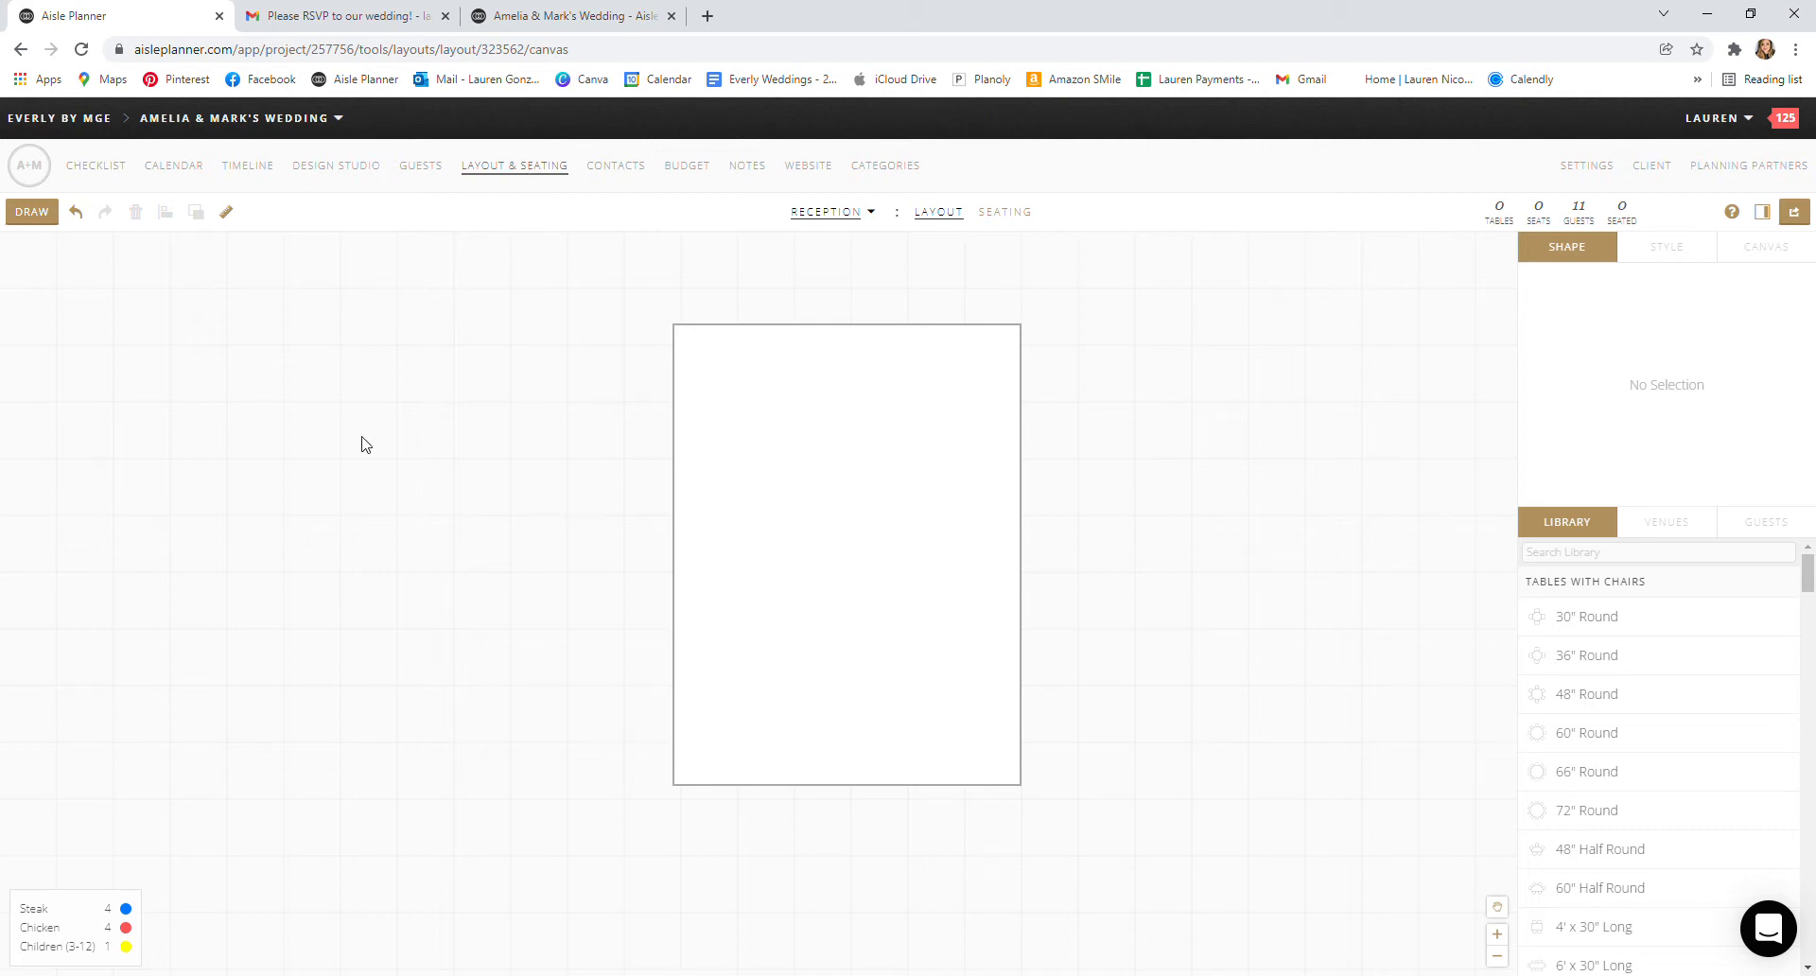
pyautogui.moveTo(629, 269)
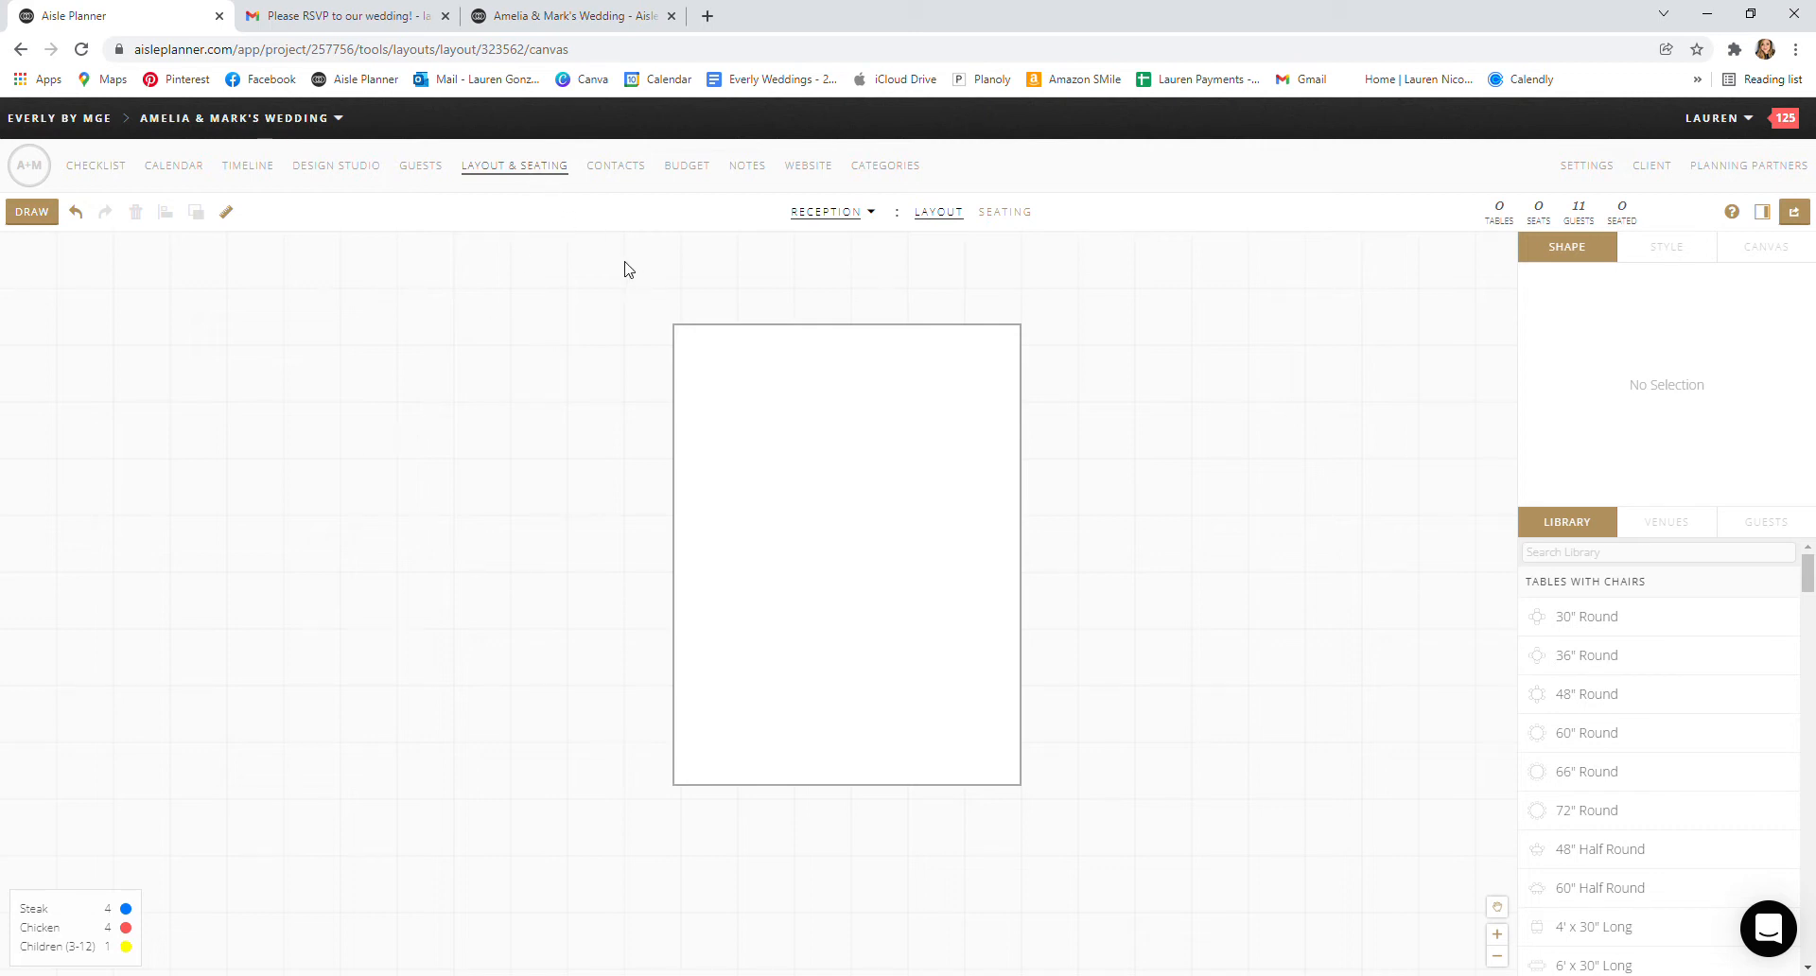
pyautogui.moveTo(826, 598)
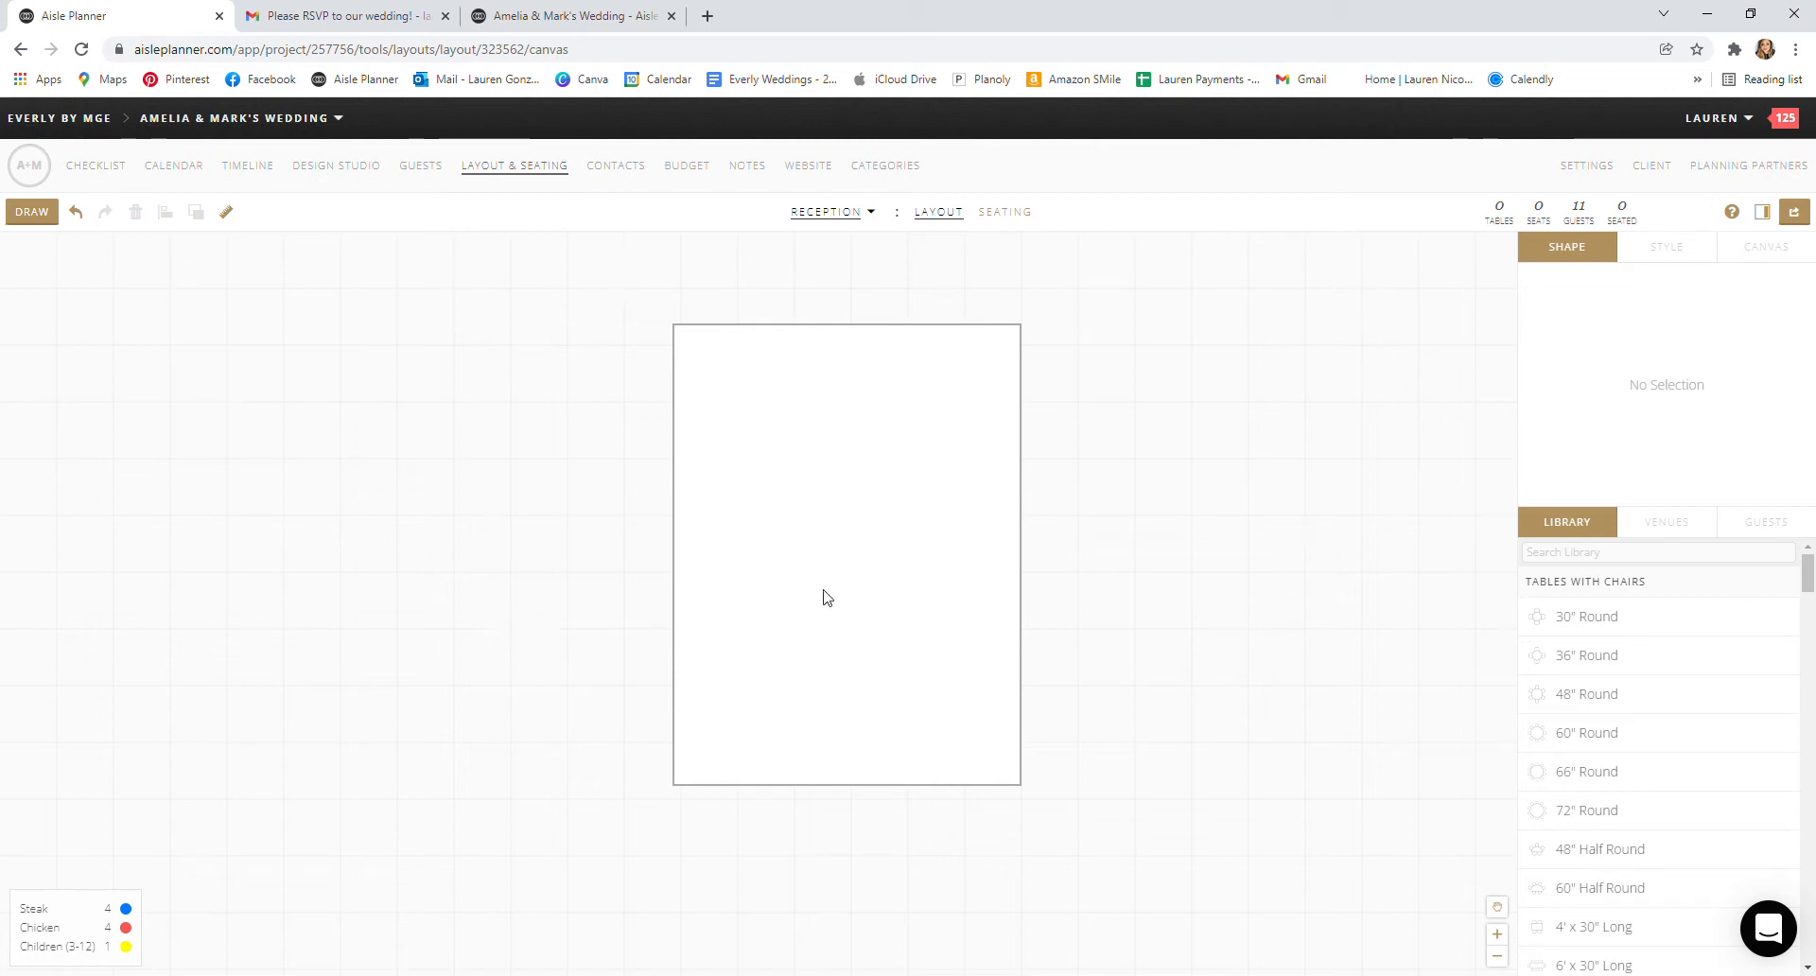
pyautogui.moveTo(713, 376)
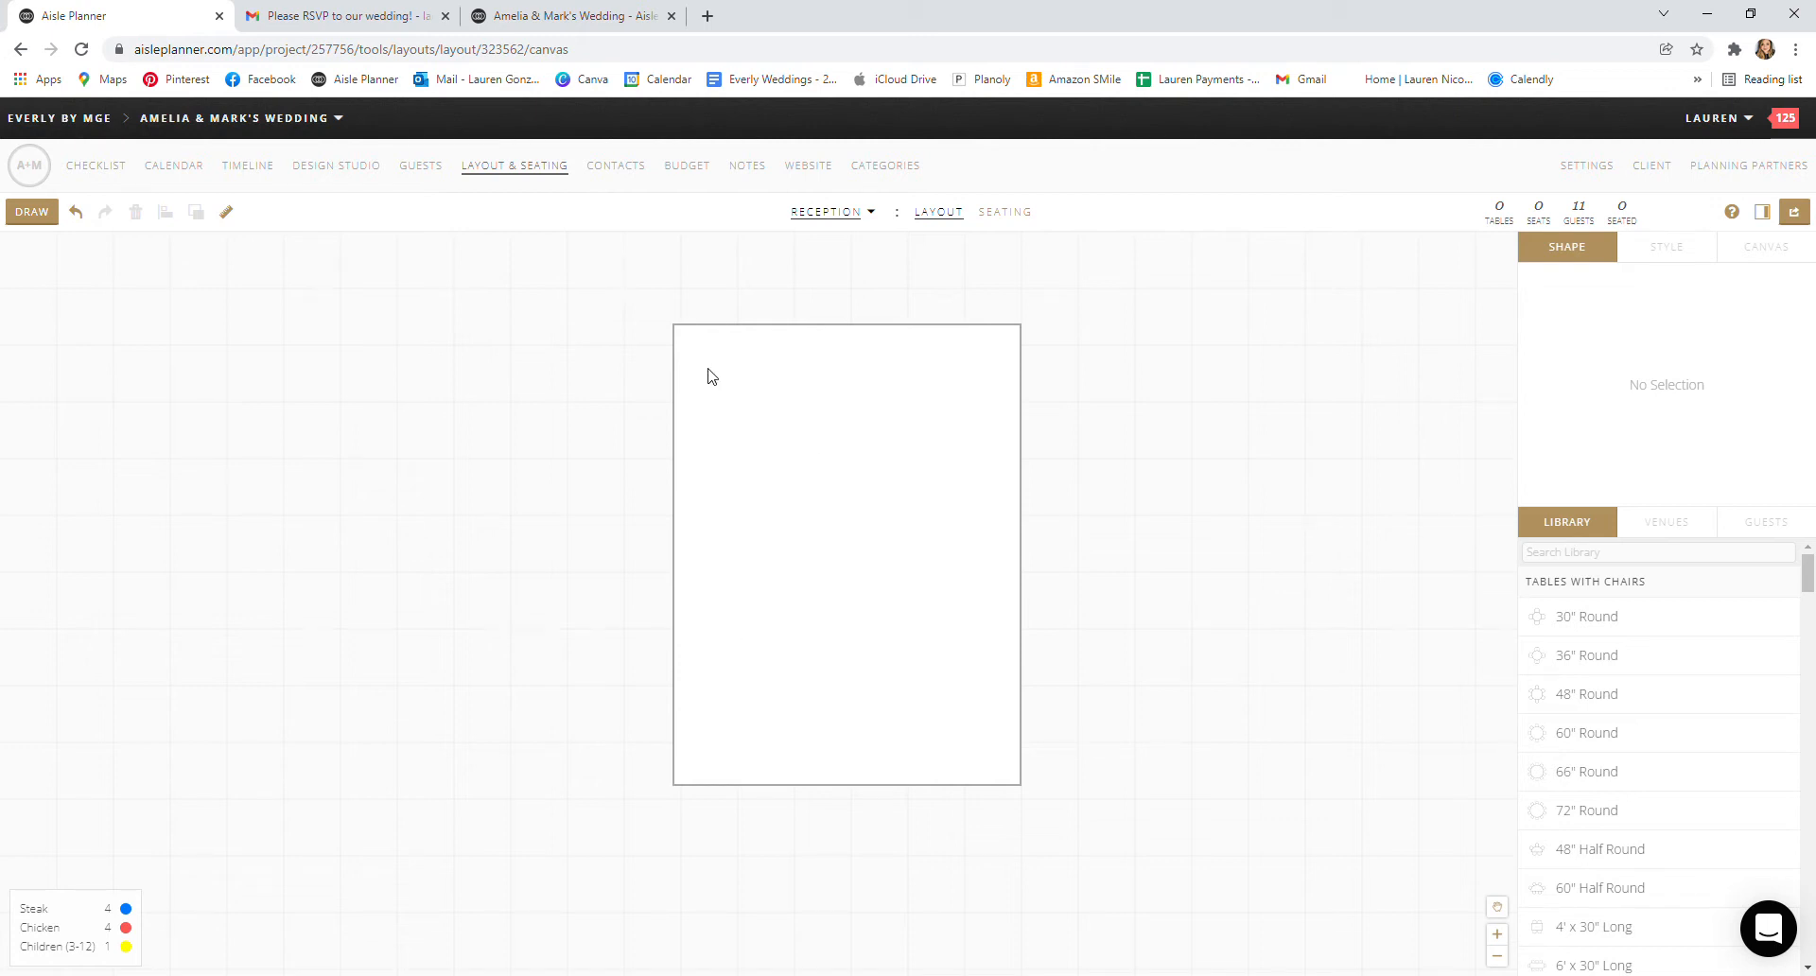
pyautogui.moveTo(801, 361)
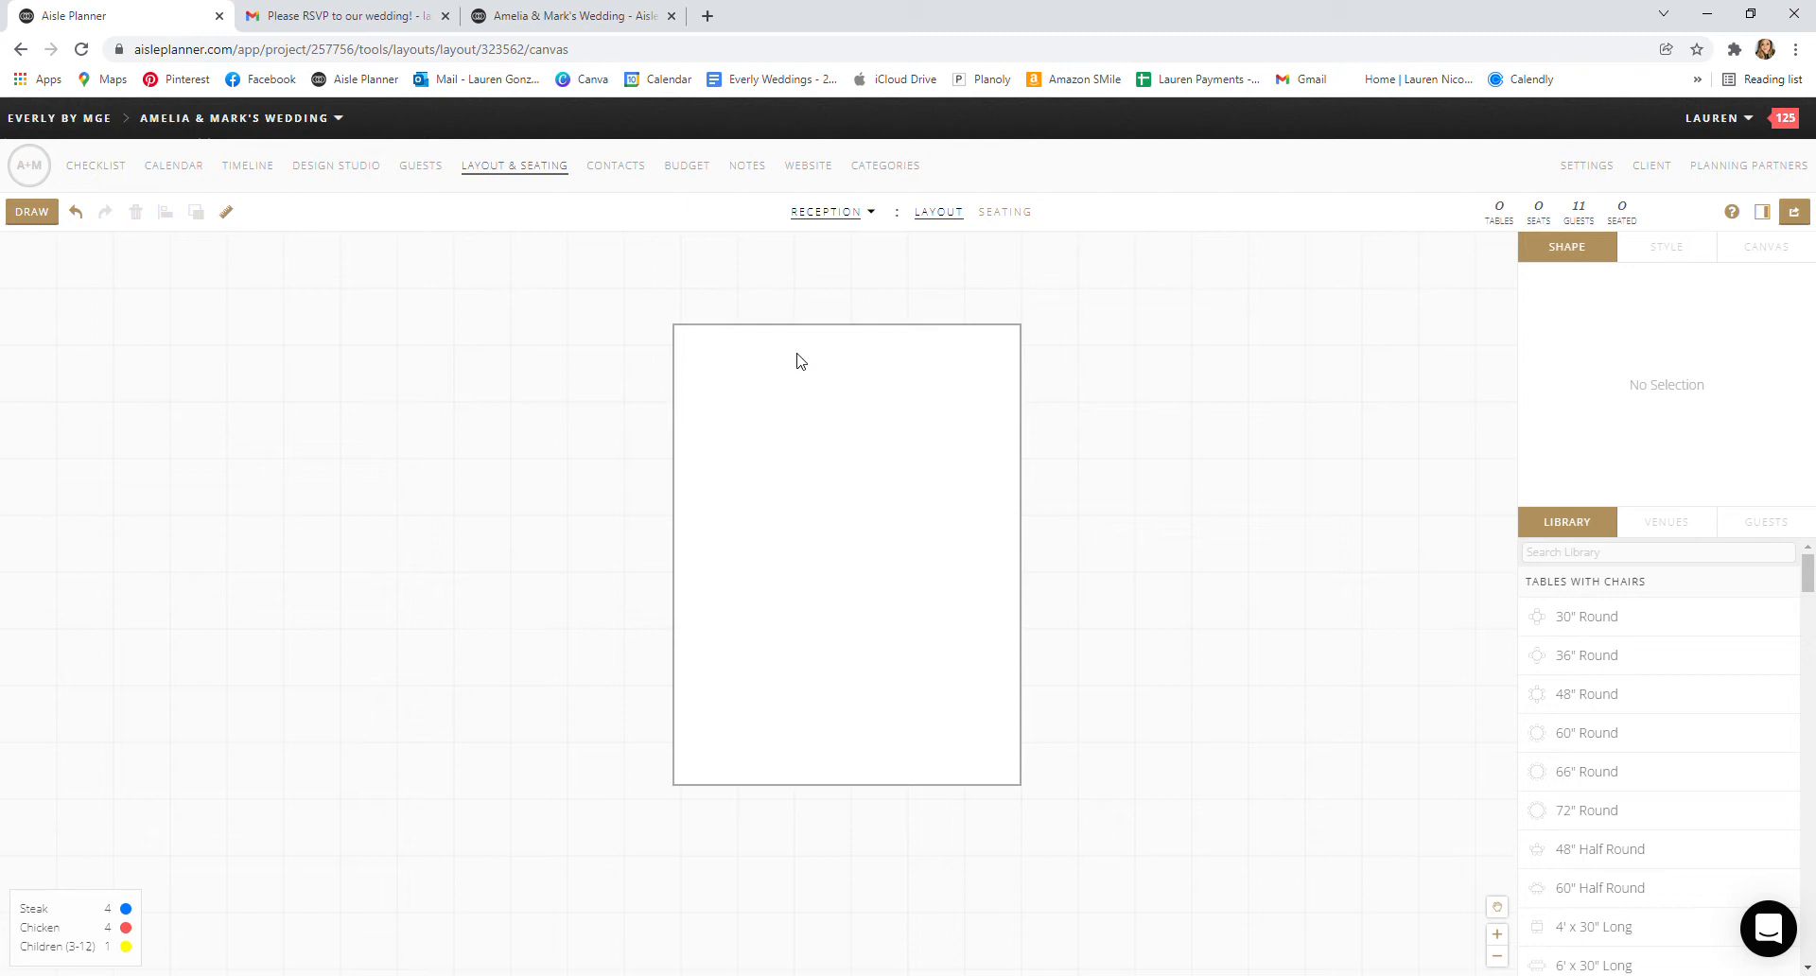
pyautogui.moveTo(698, 314)
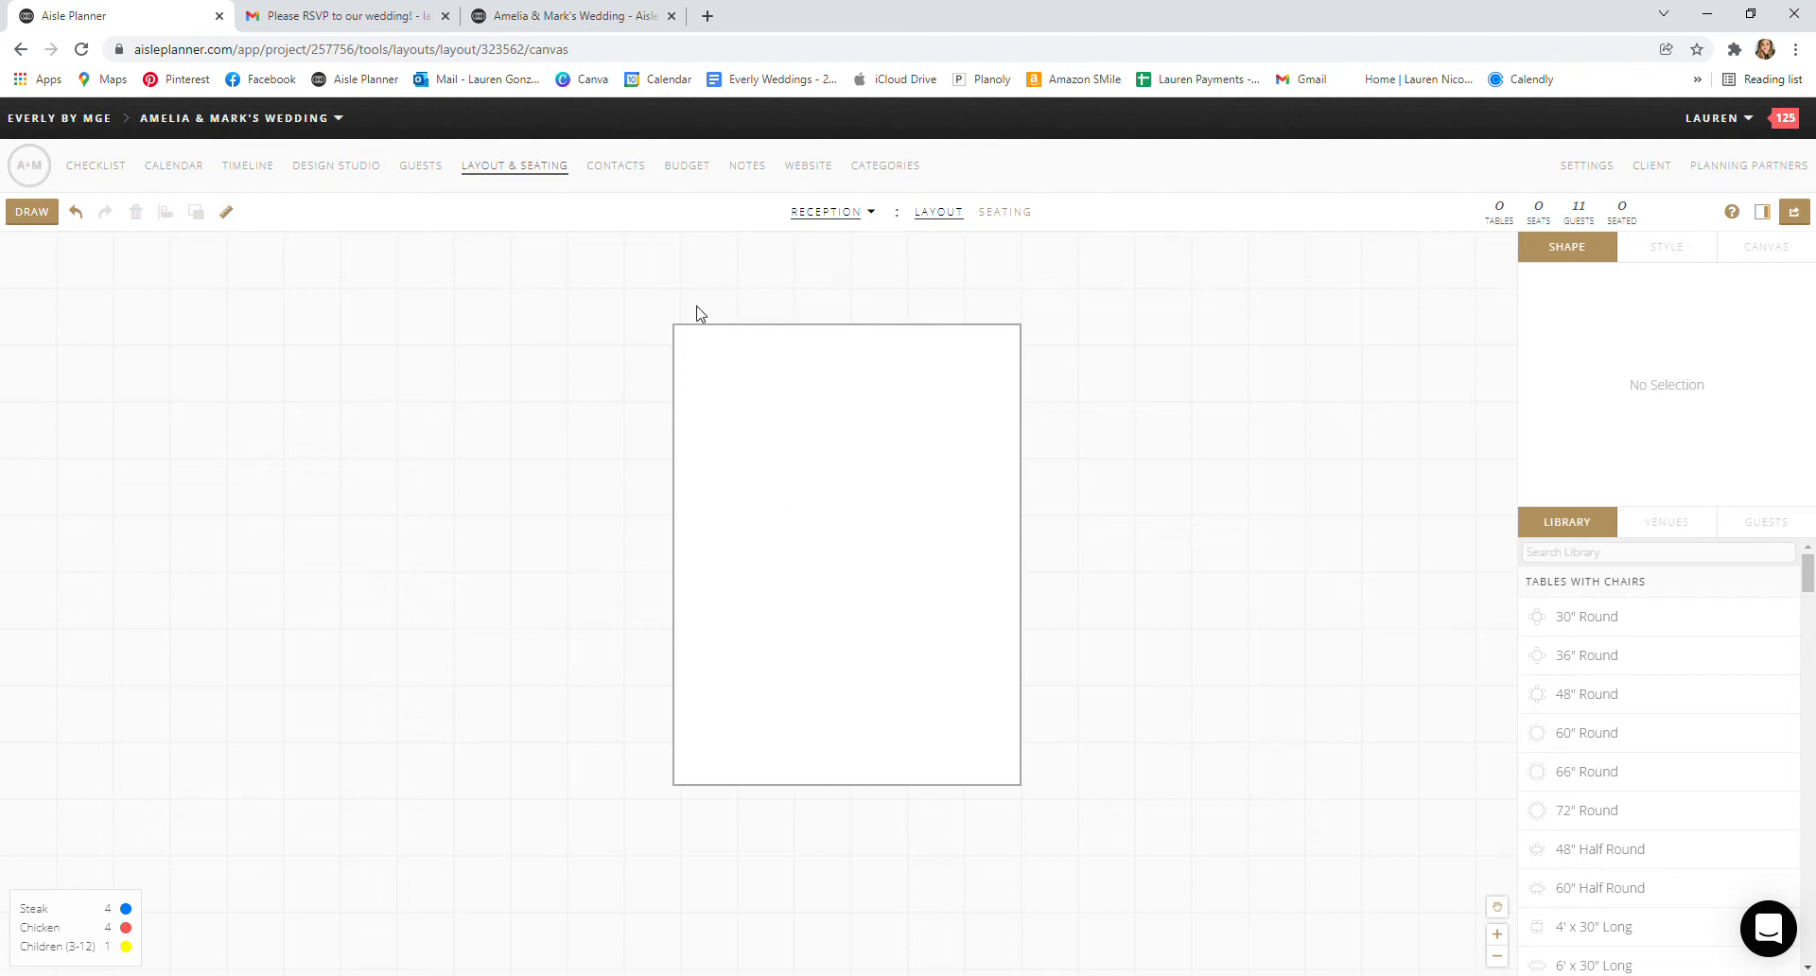
pyautogui.moveTo(654, 192)
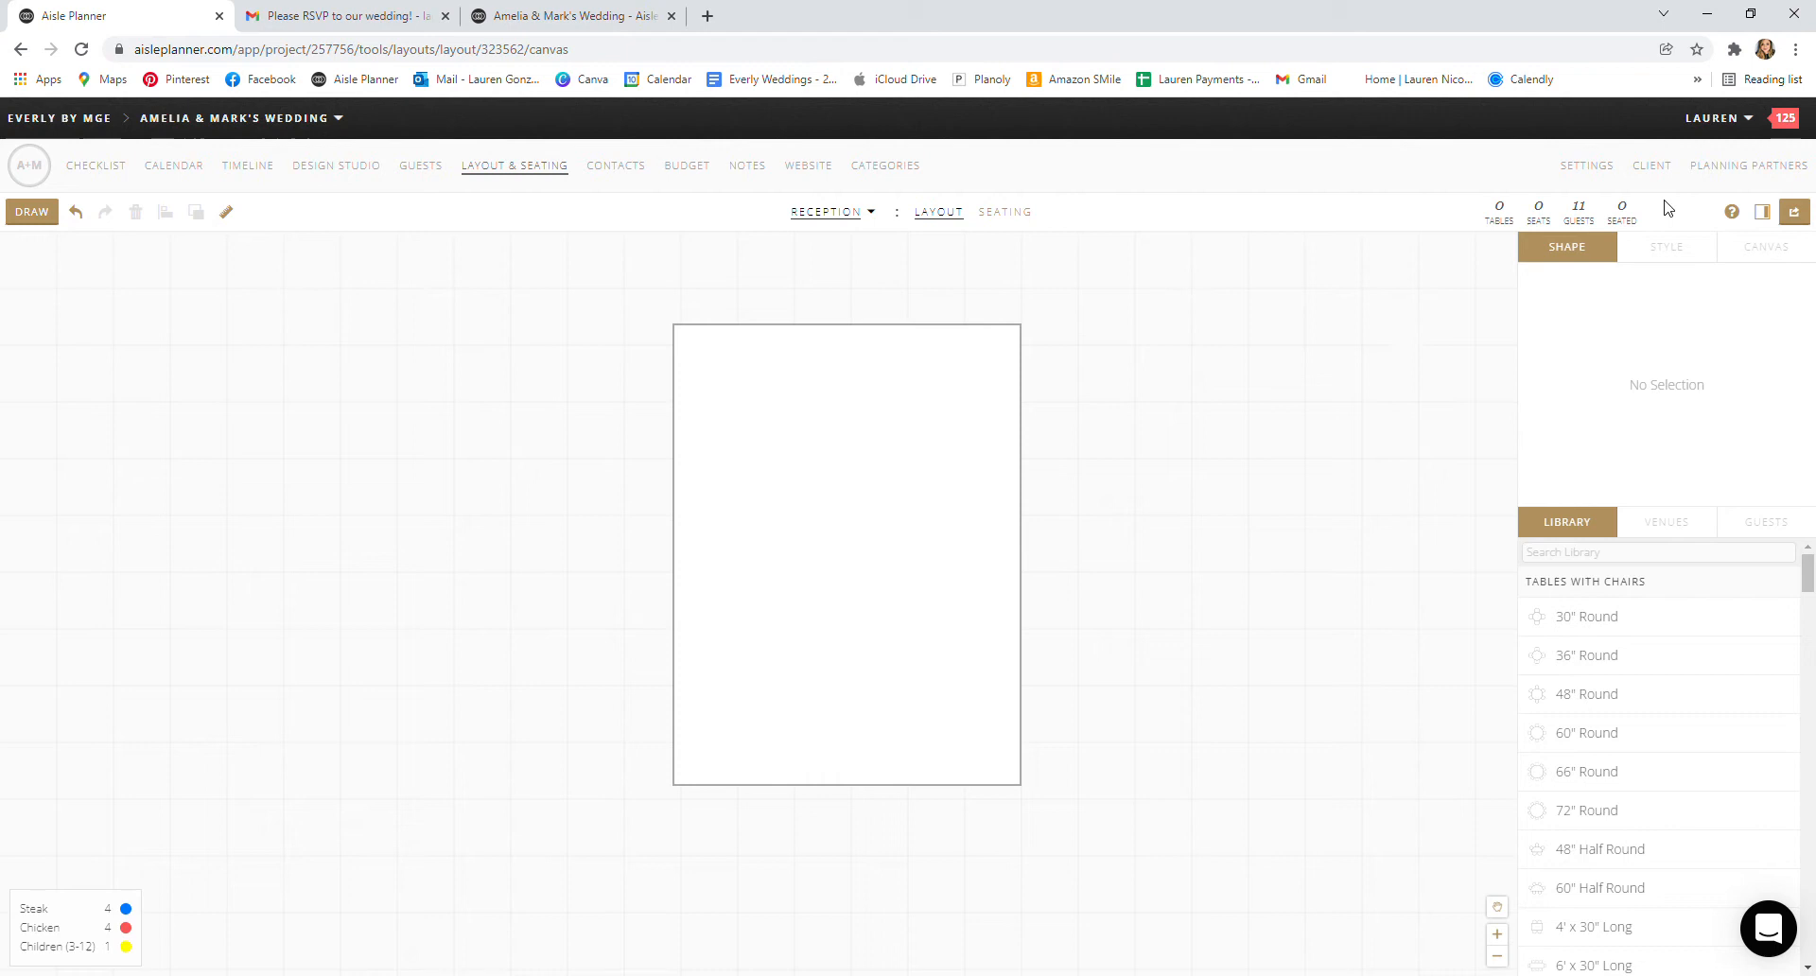
pyautogui.moveTo(1681, 698)
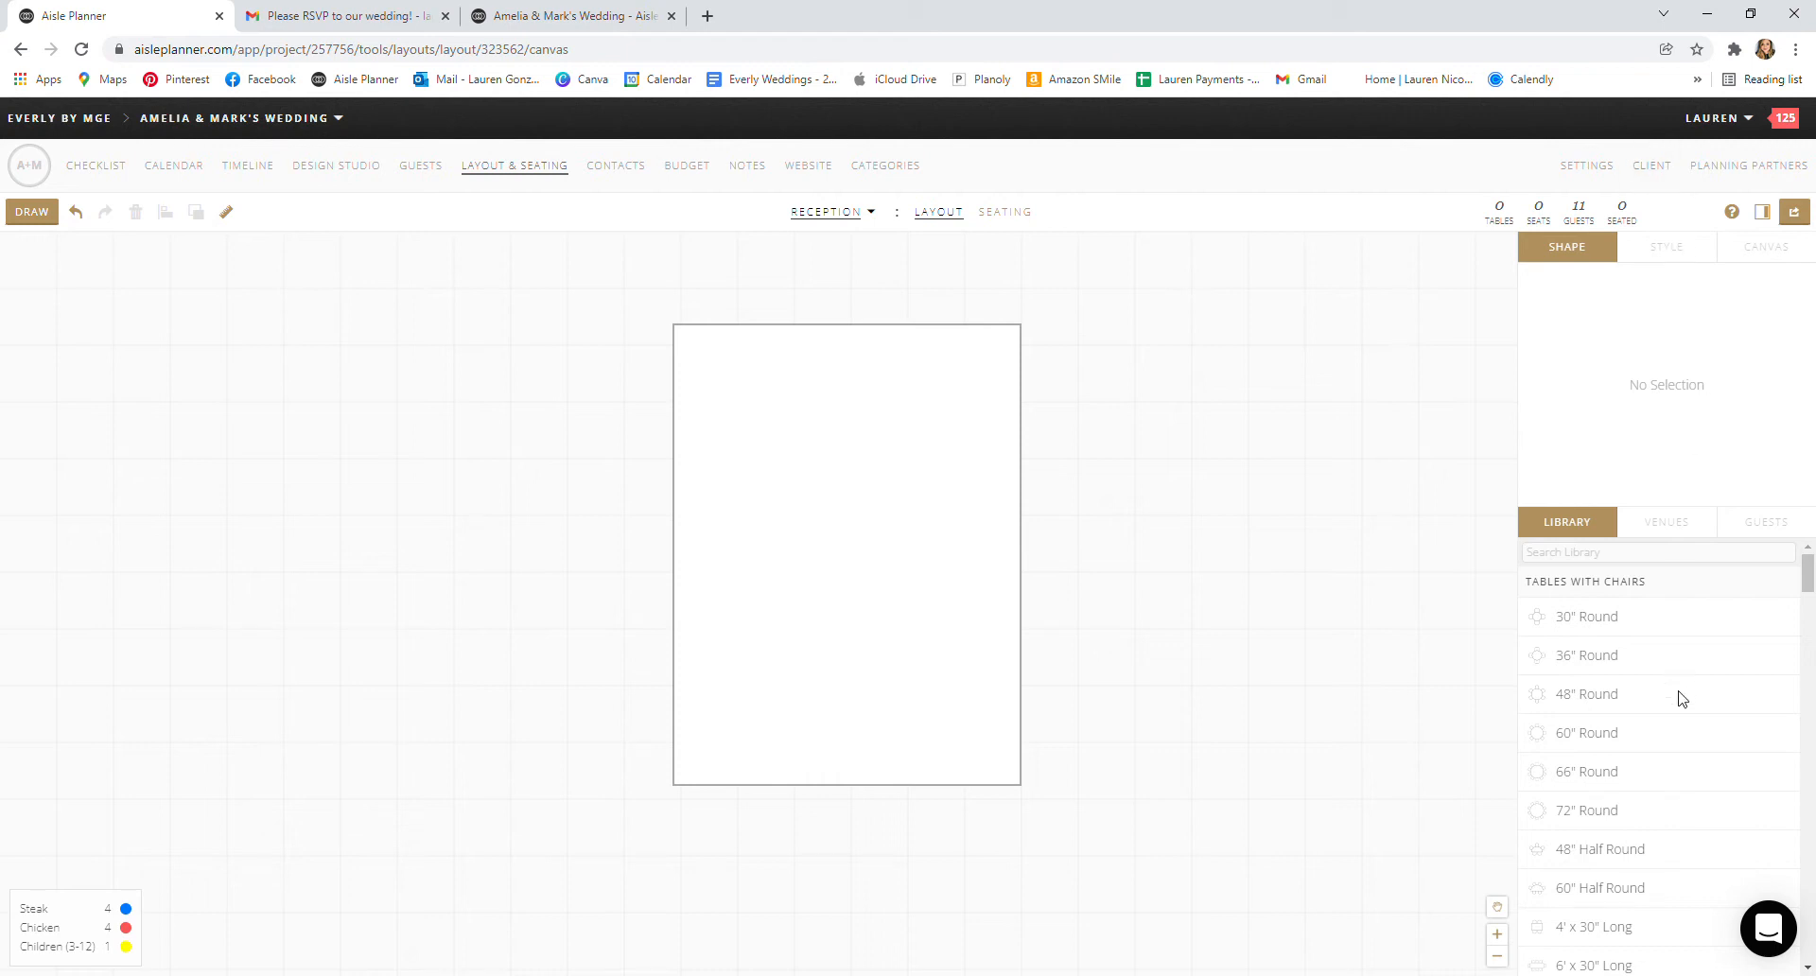
pyautogui.moveTo(1630, 528)
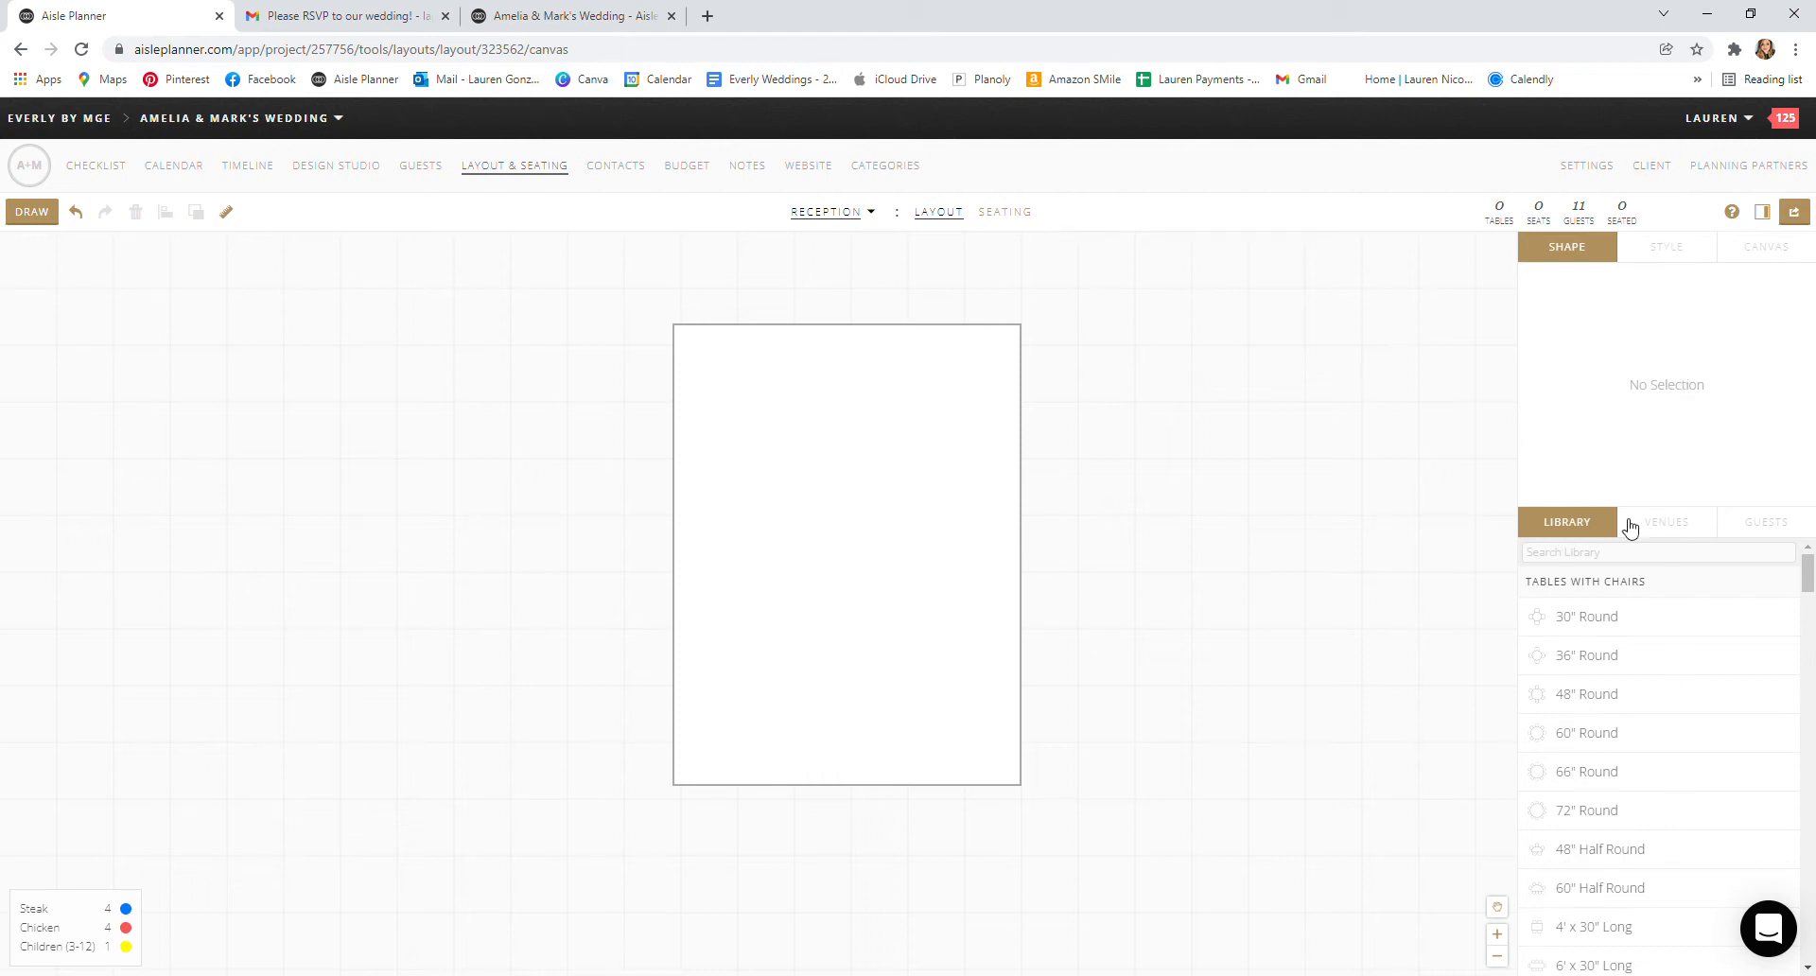
pyautogui.moveTo(1737, 440)
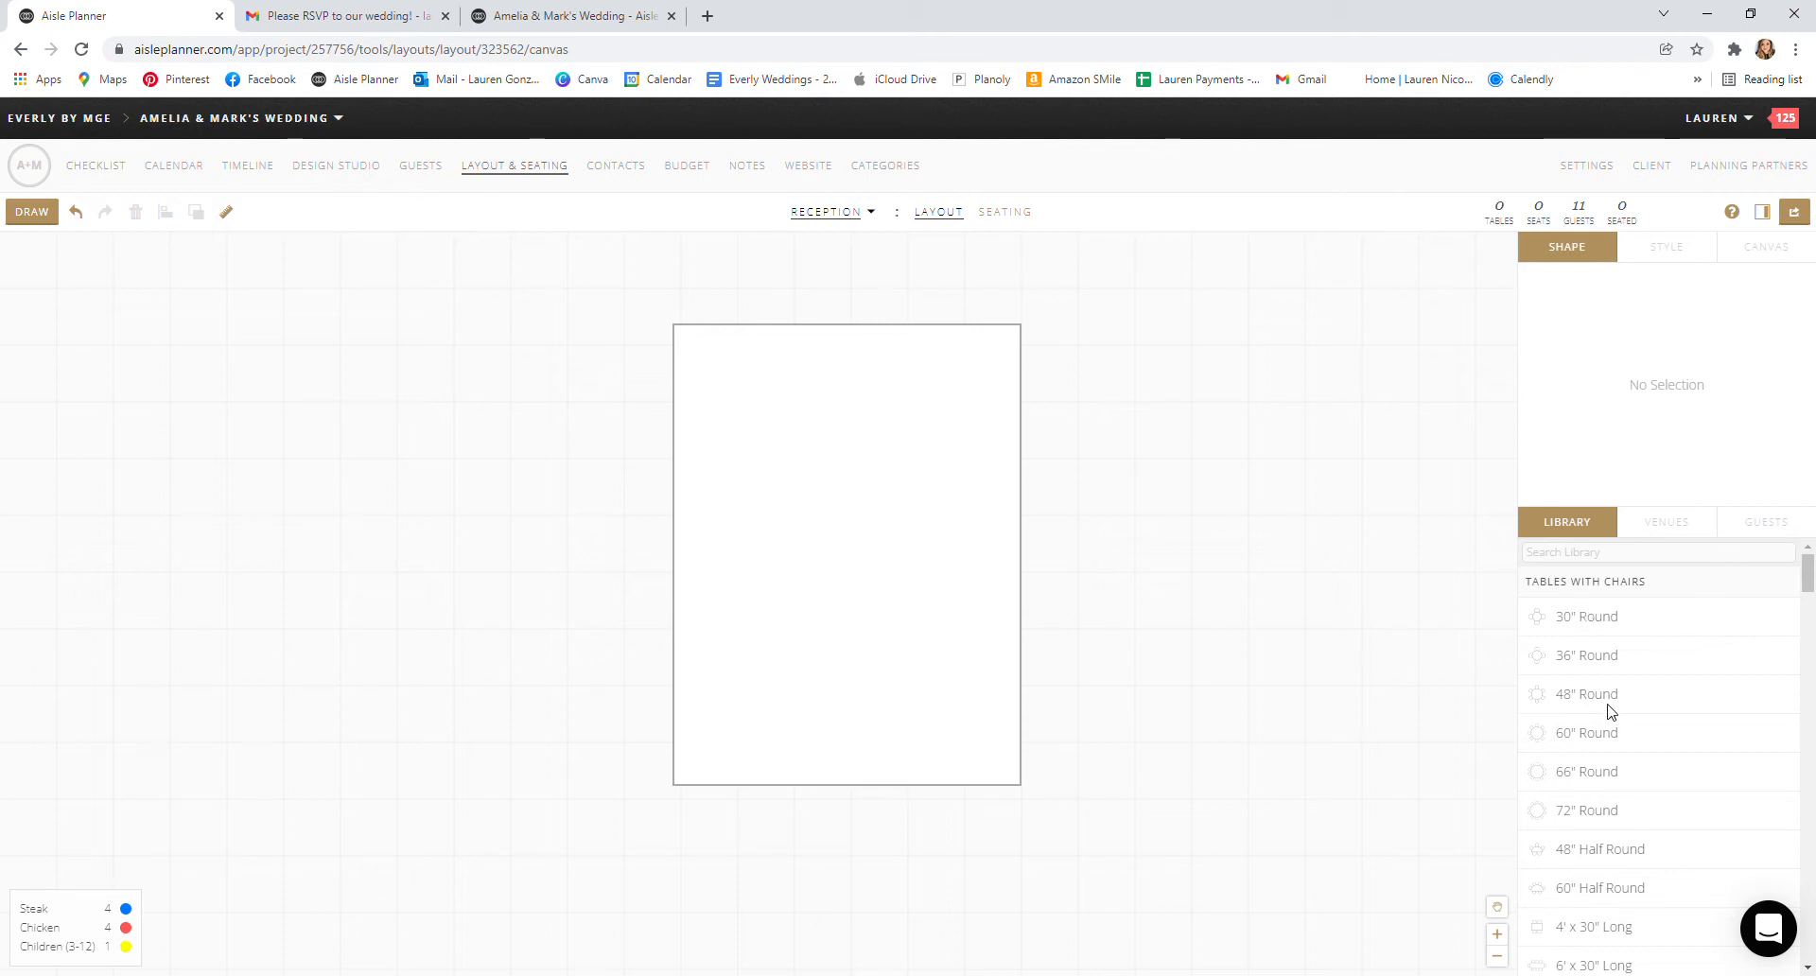
pyautogui.moveTo(1599, 734)
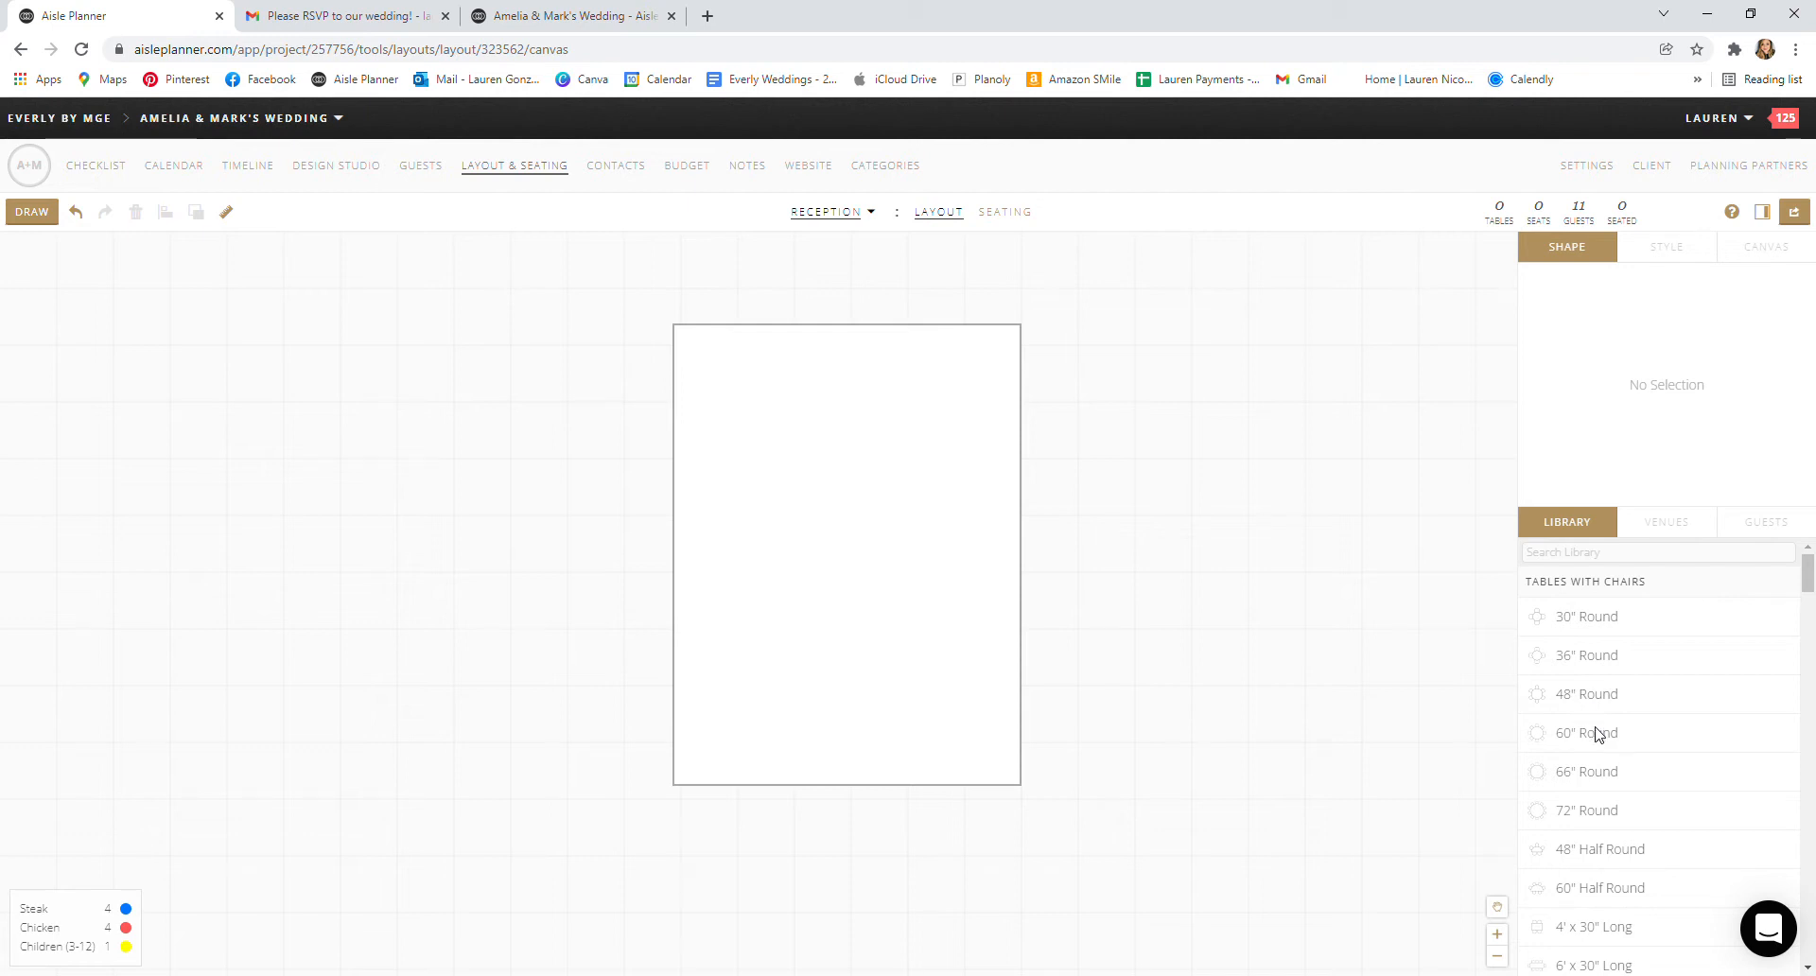
pyautogui.moveTo(1564, 814)
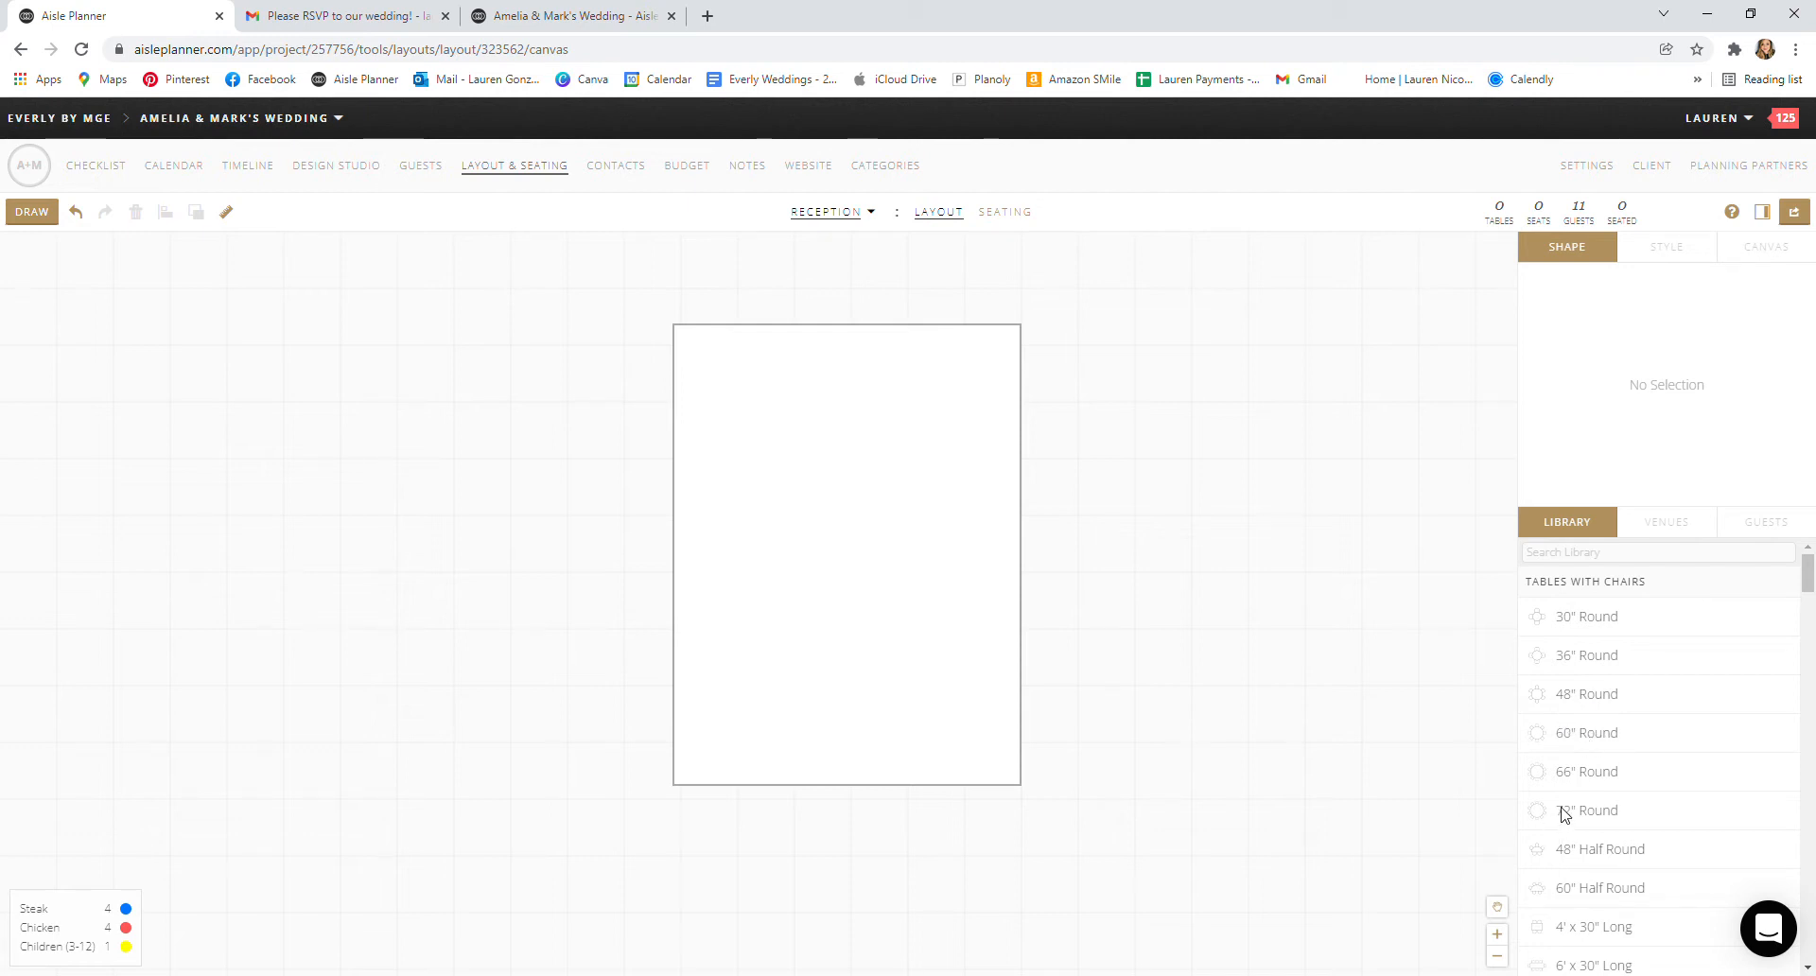
# Step: Position the round tables: Table 1 top left, Table 3 left side, Table 7 top right, another on the right
pyautogui.scroll(-3)
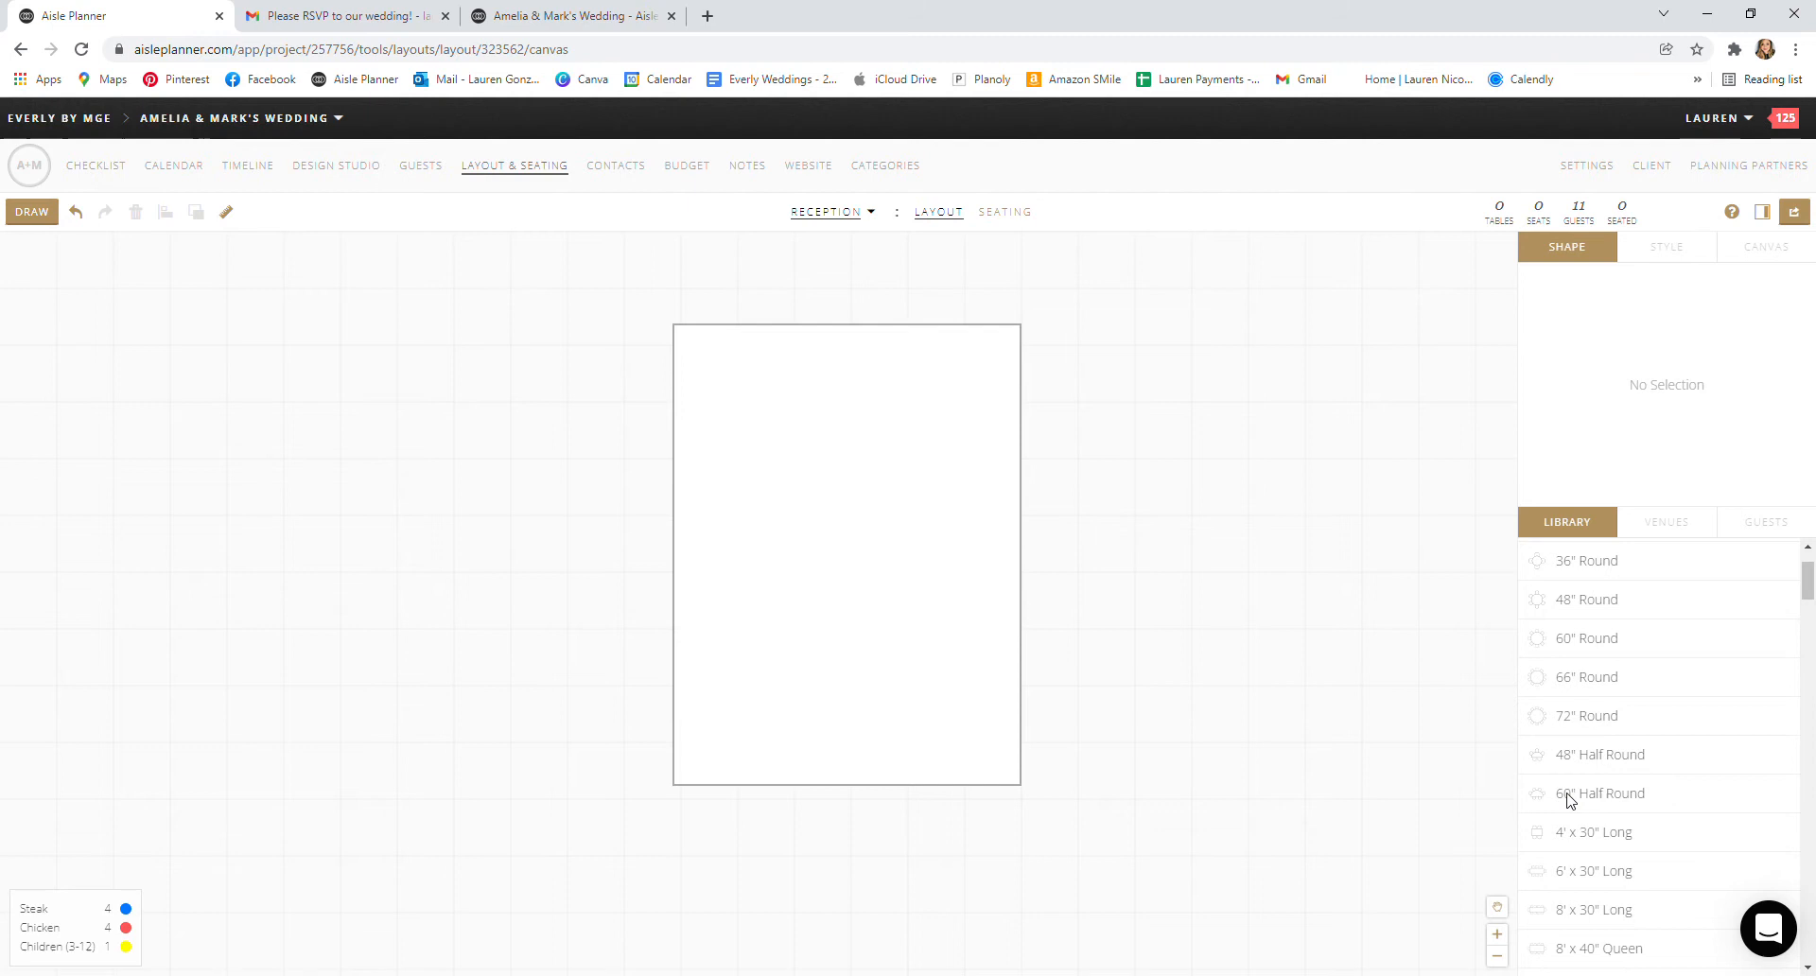
pyautogui.scroll(-3)
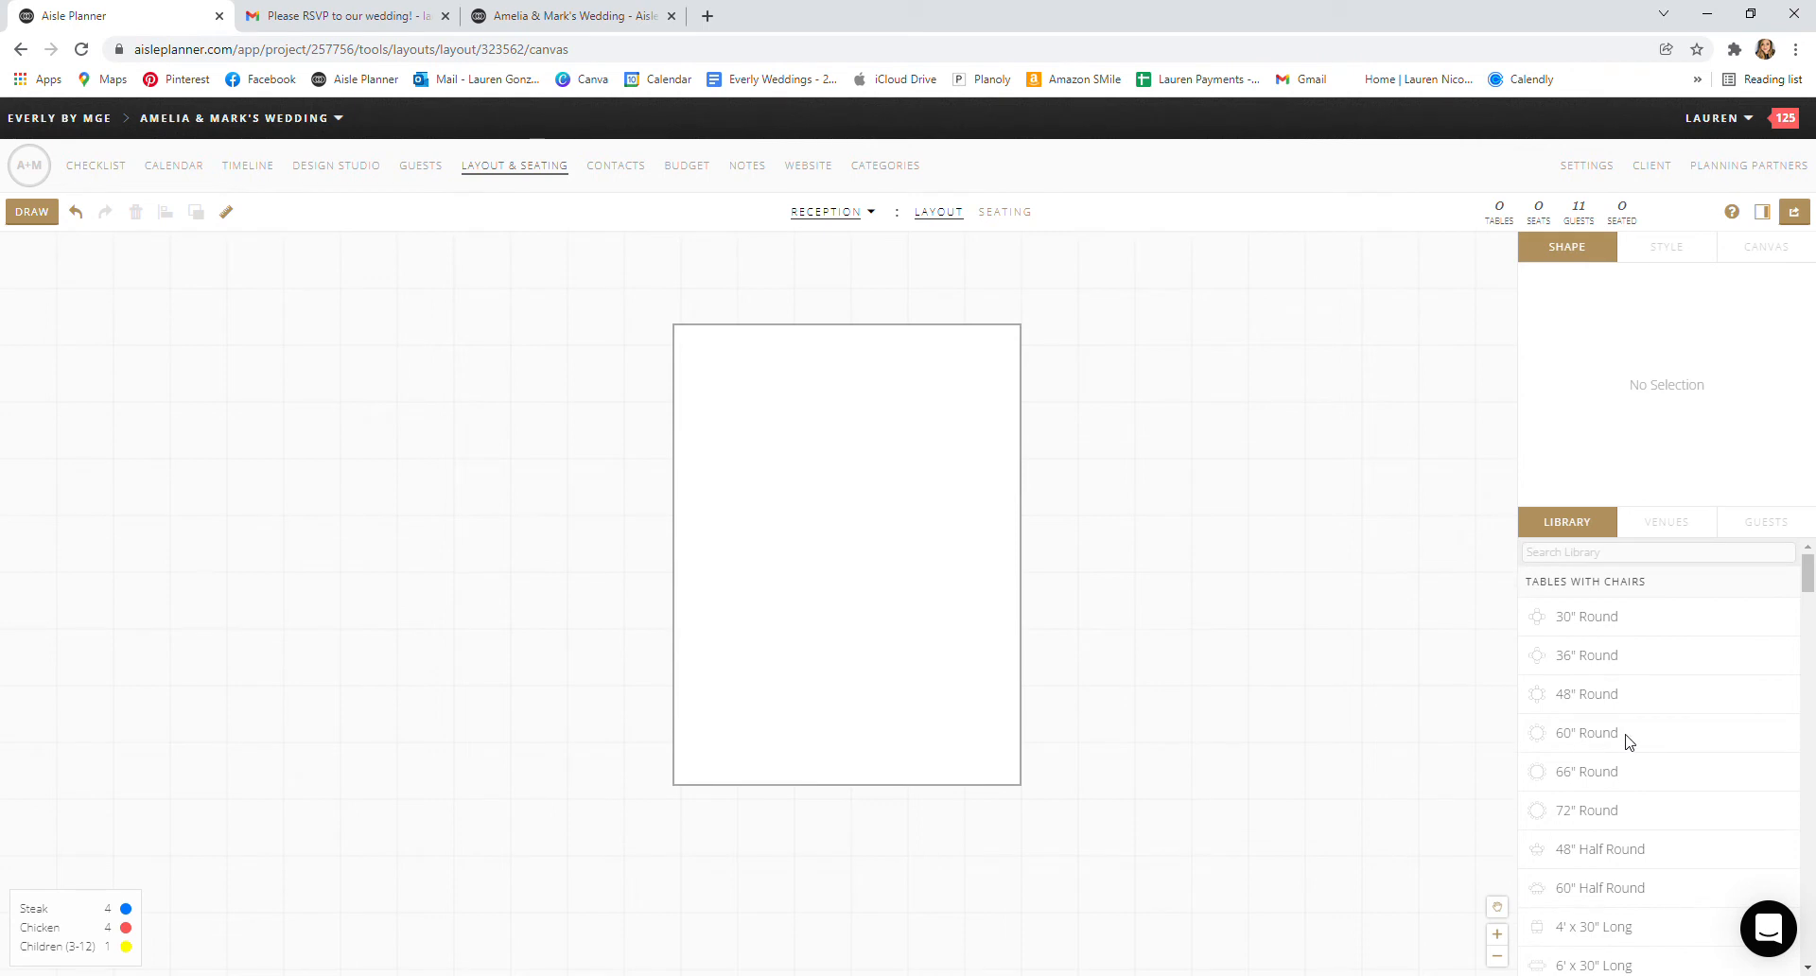
pyautogui.moveTo(1084, 677)
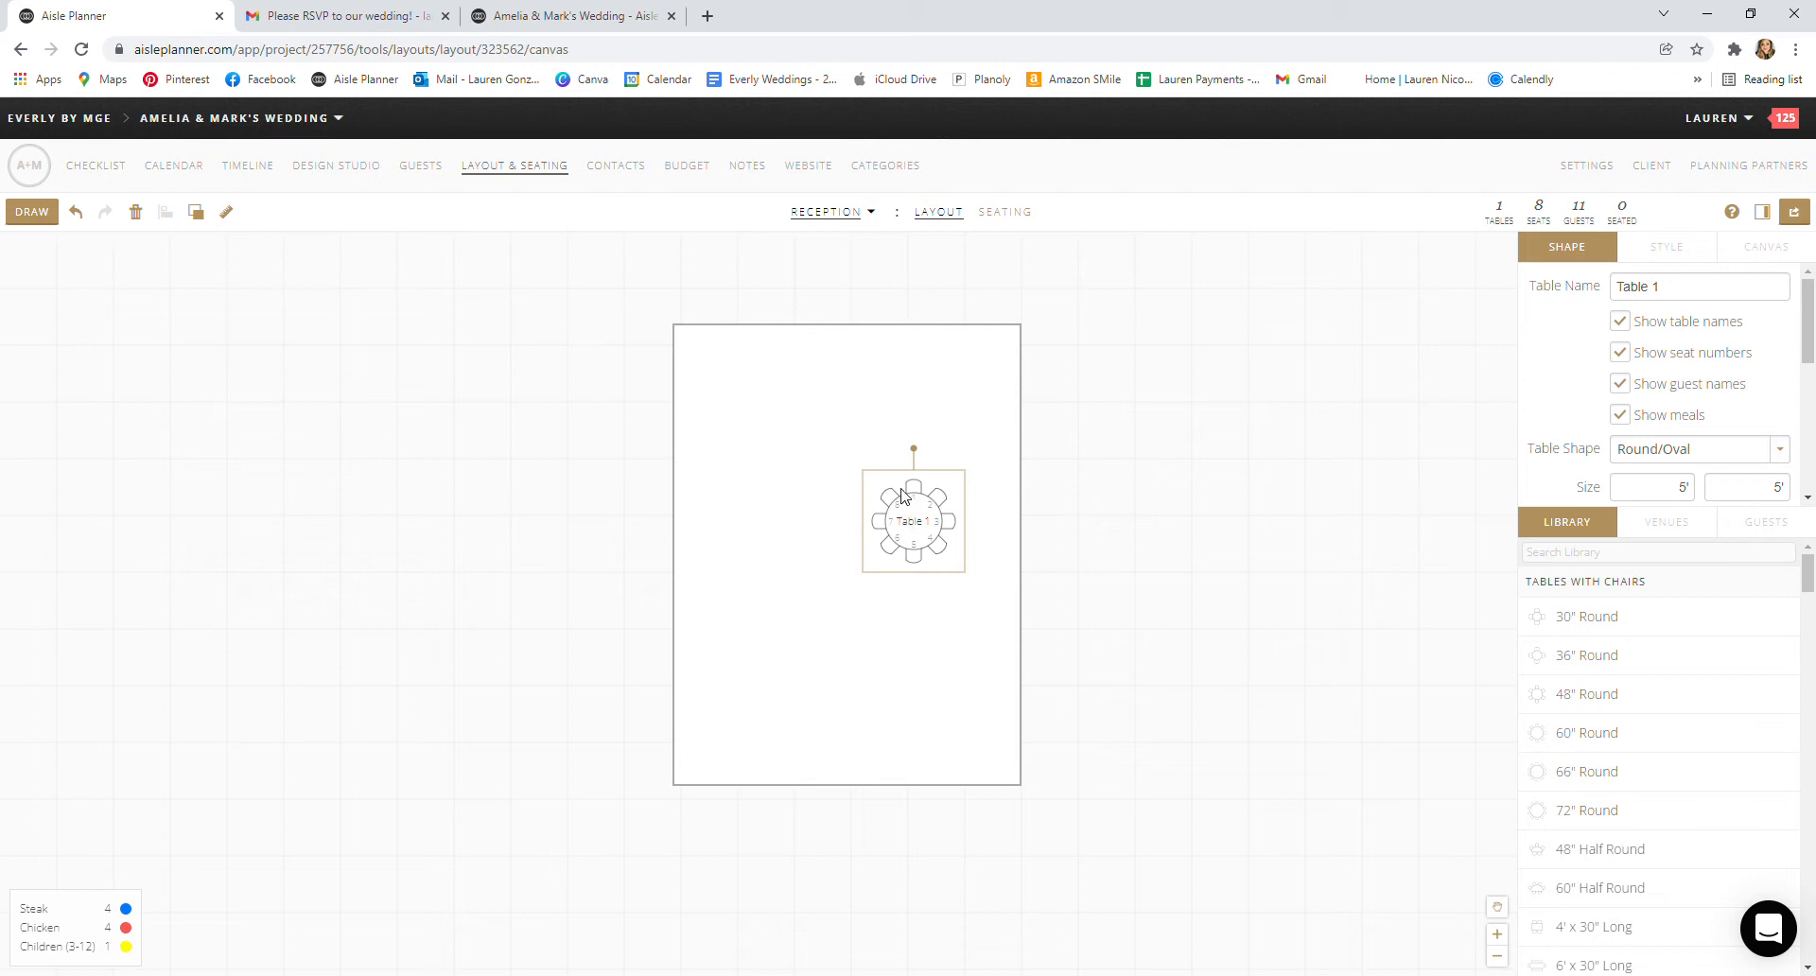
pyautogui.moveTo(861, 468)
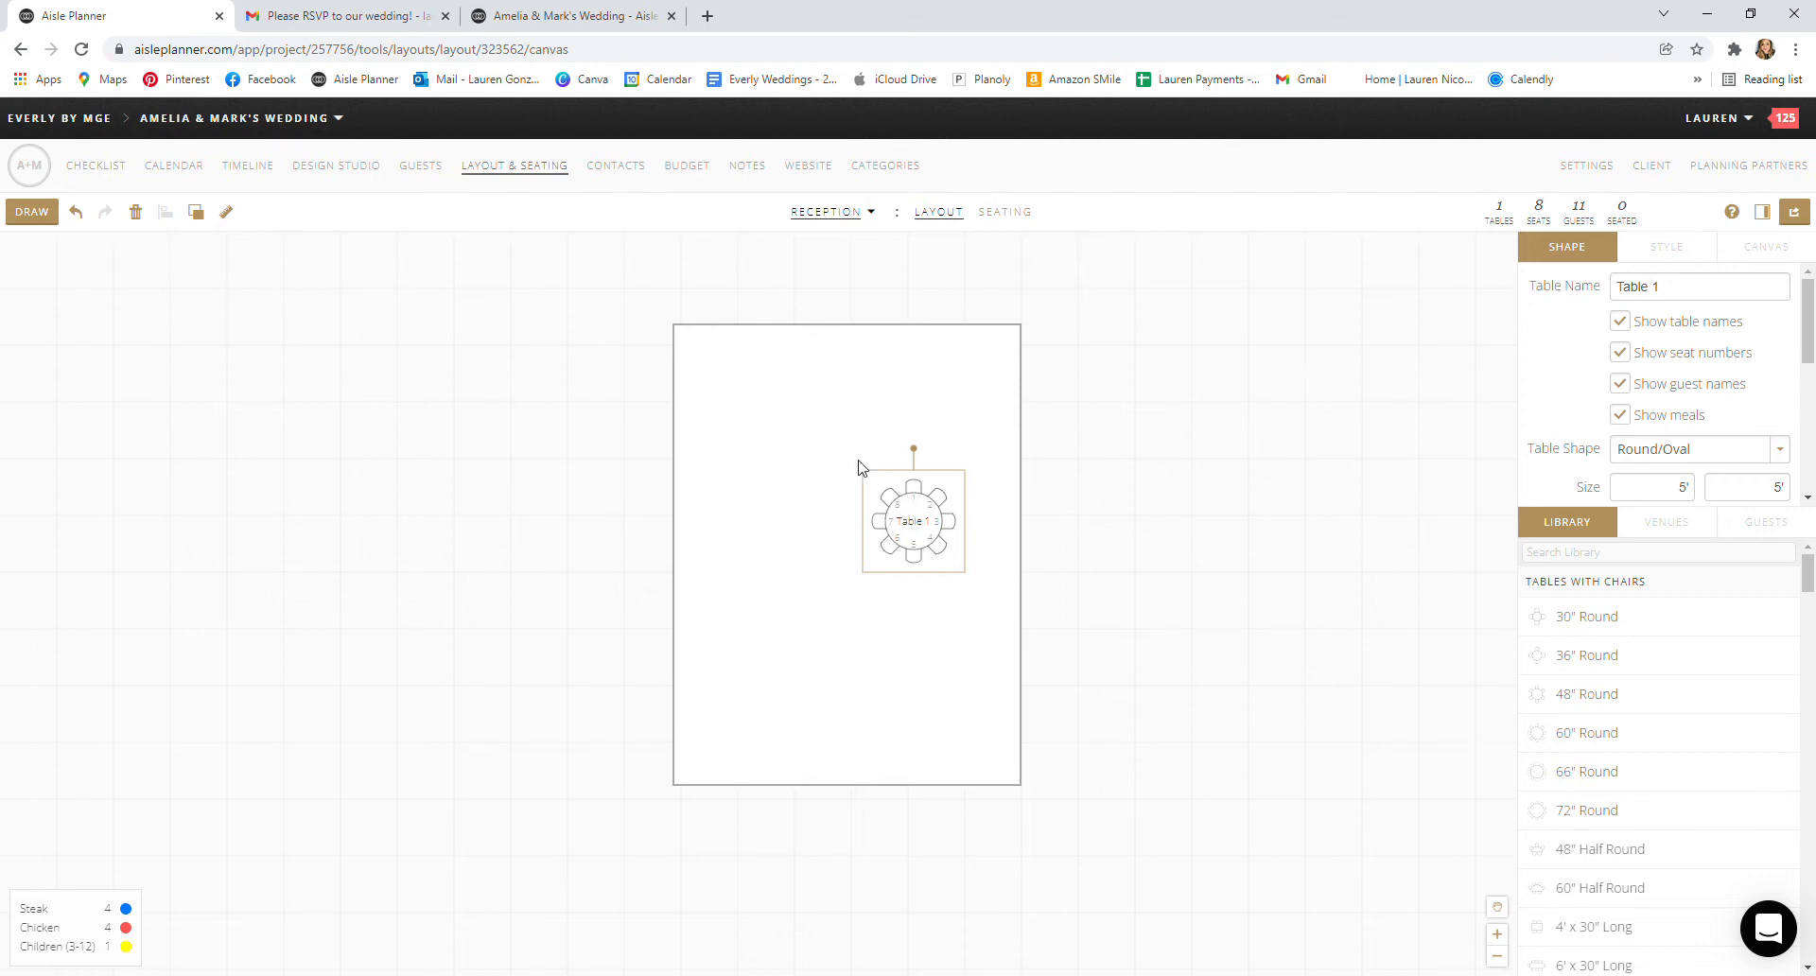
pyautogui.moveTo(796, 641)
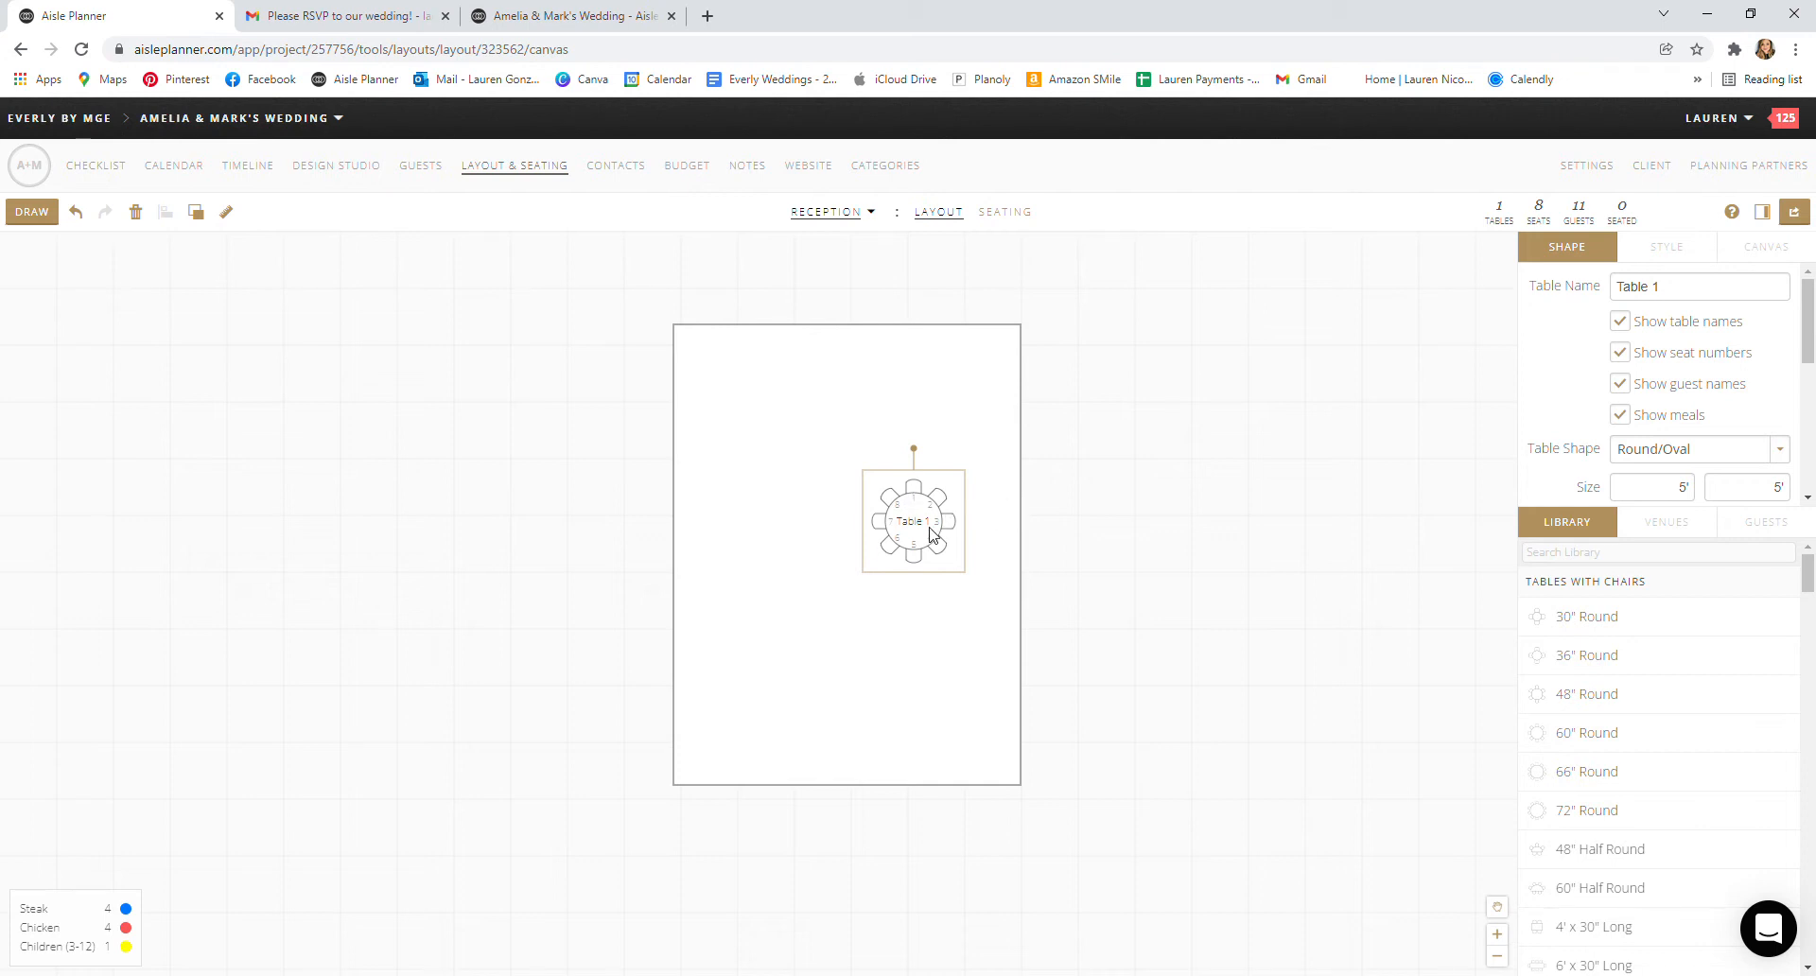
pyautogui.moveTo(912, 518); pyautogui.dragTo(743, 425)
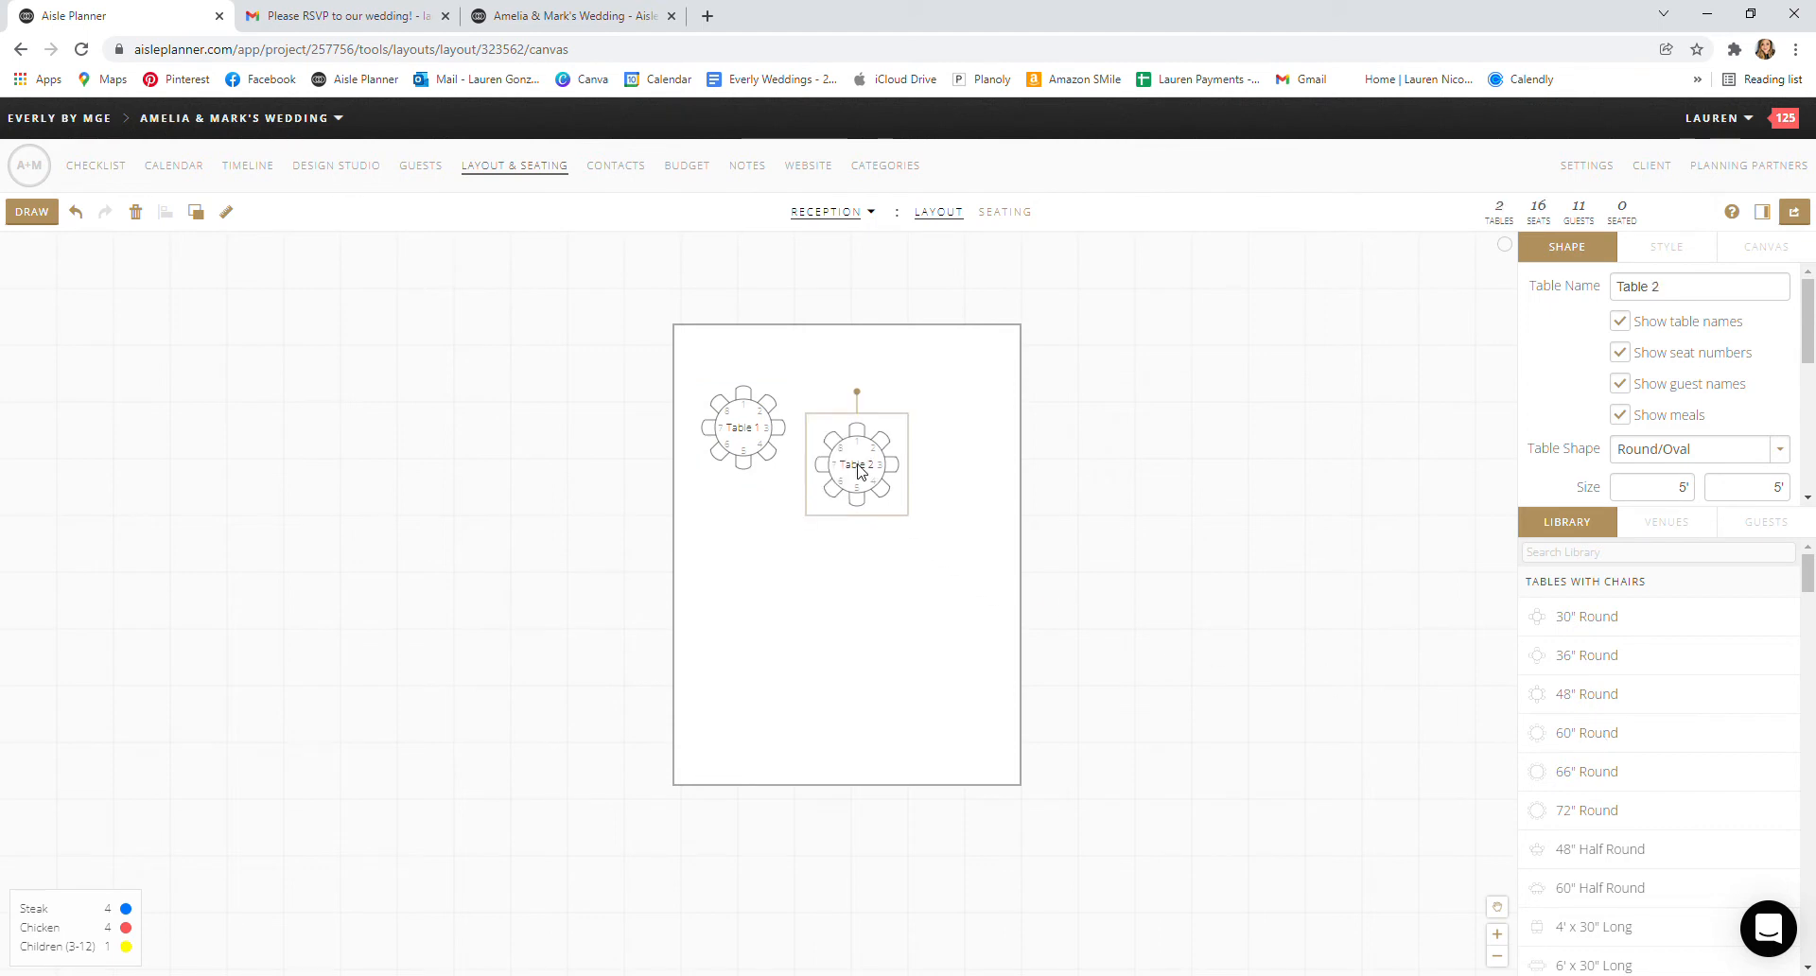
pyautogui.moveTo(874, 482)
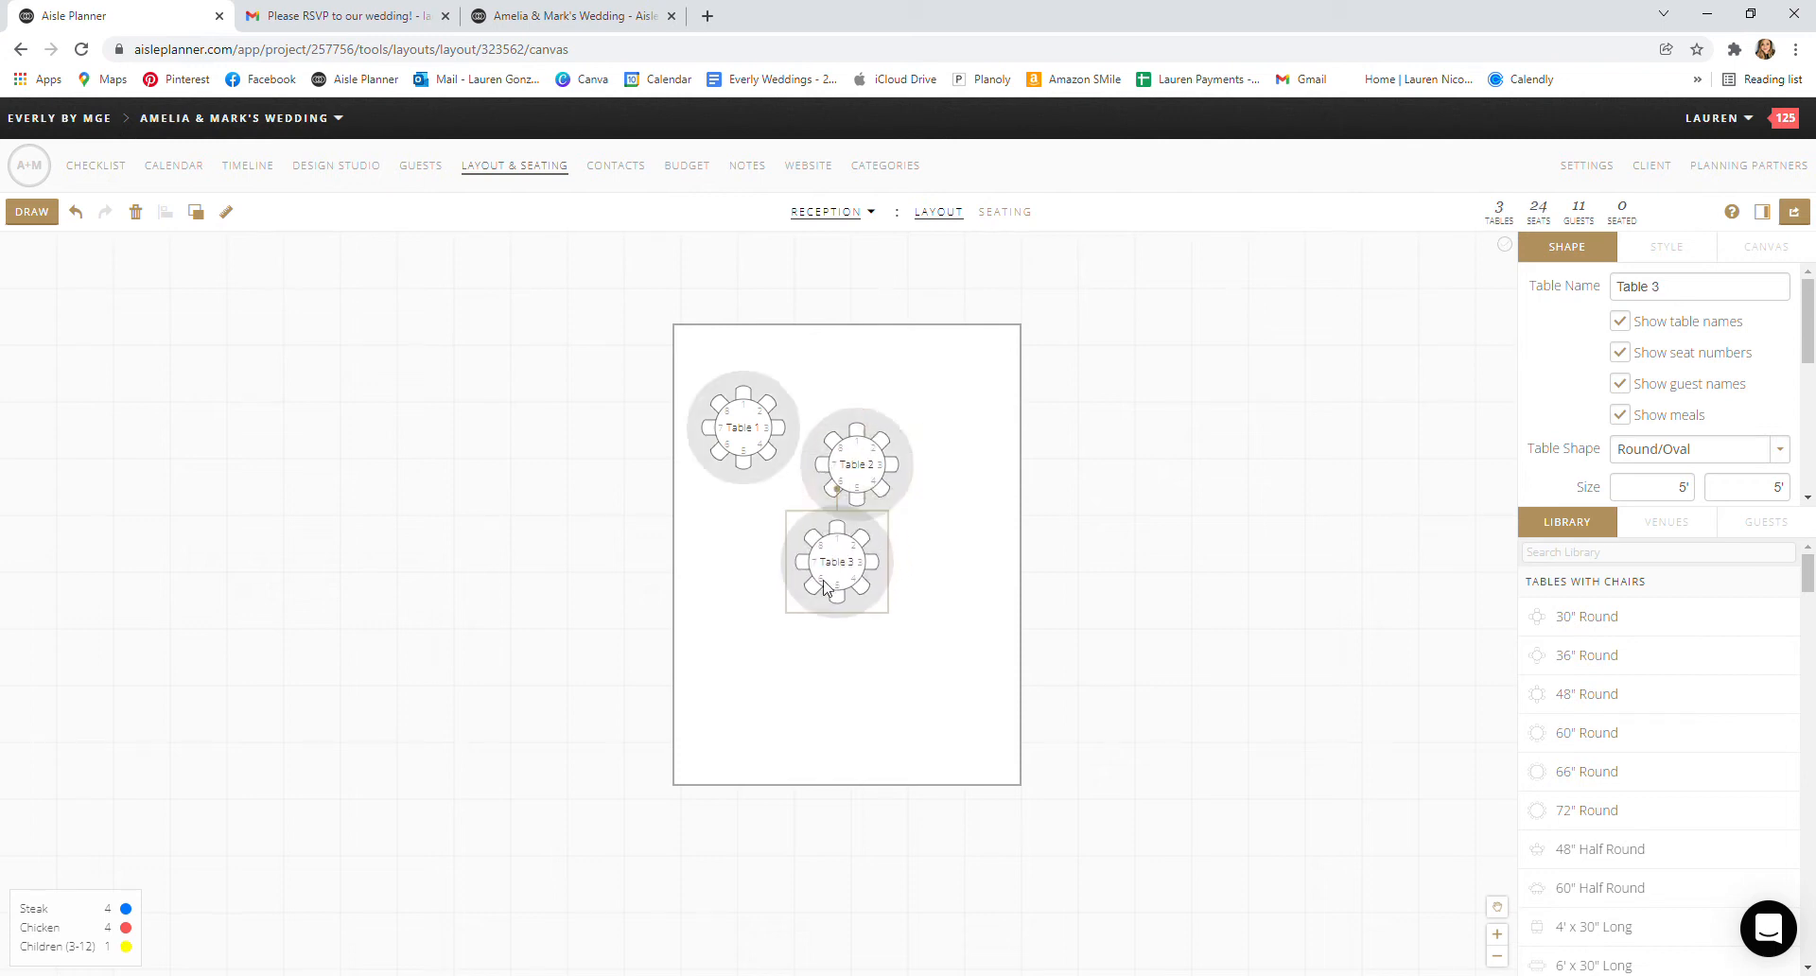
pyautogui.moveTo(836, 562); pyautogui.dragTo(806, 599)
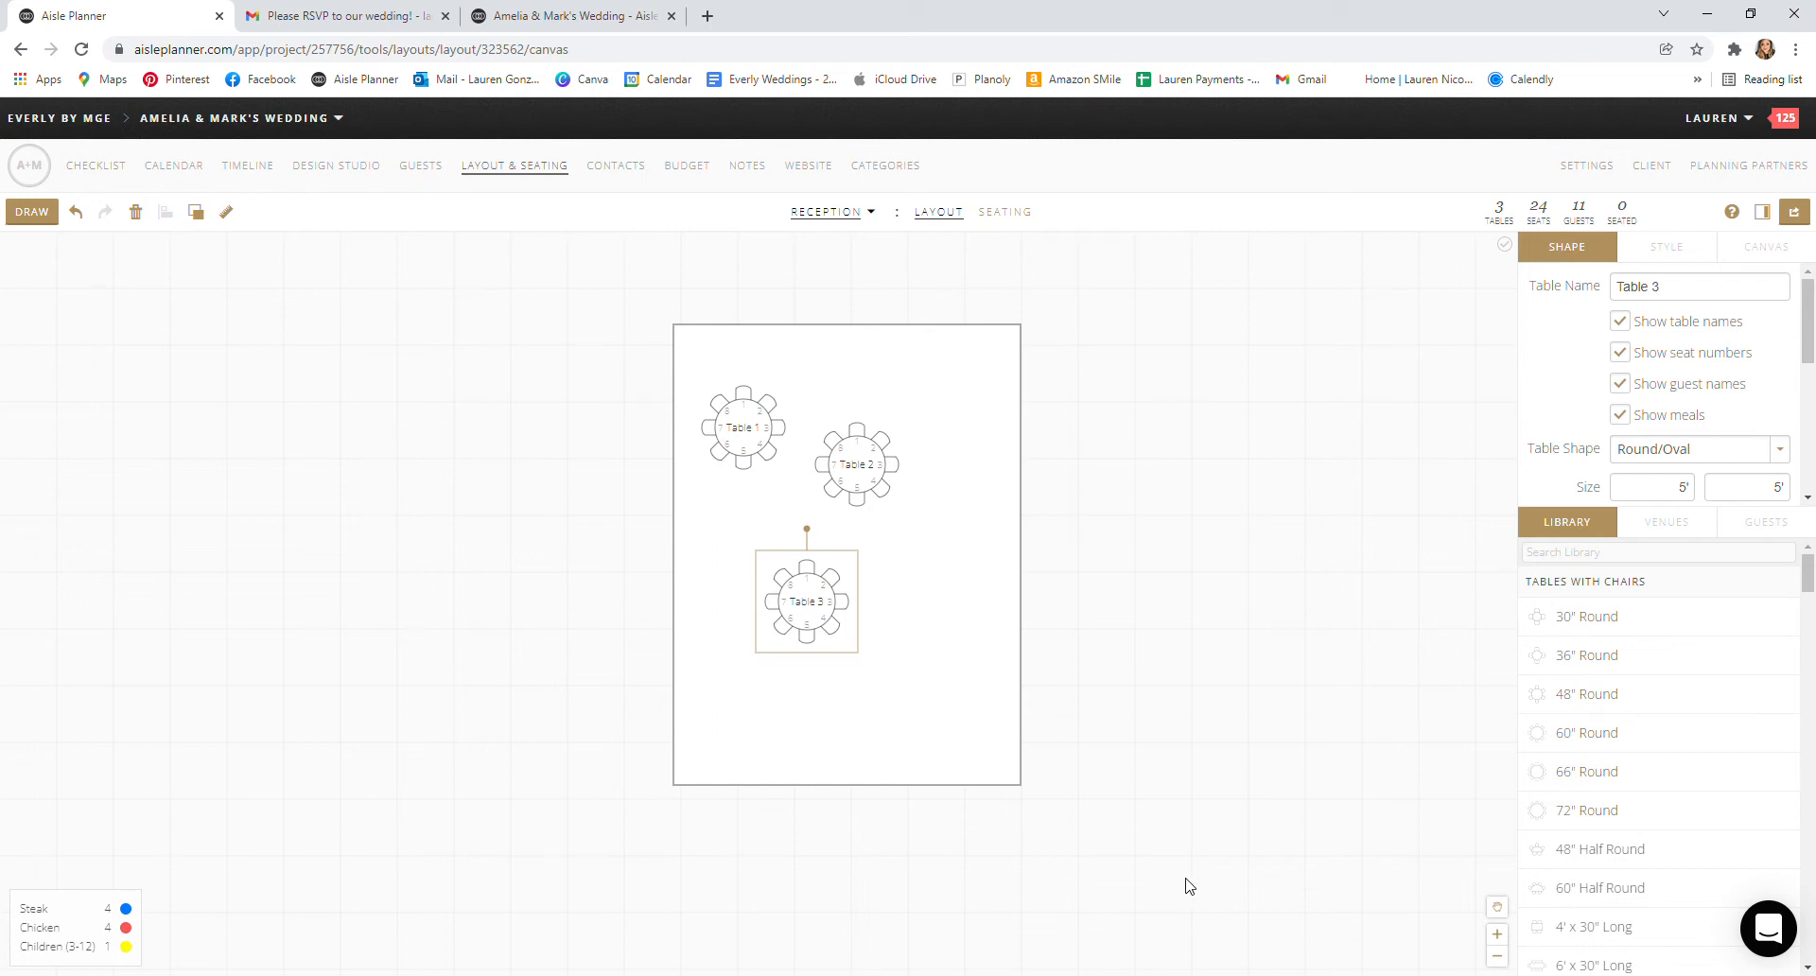
pyautogui.moveTo(805, 599); pyautogui.dragTo(759, 533)
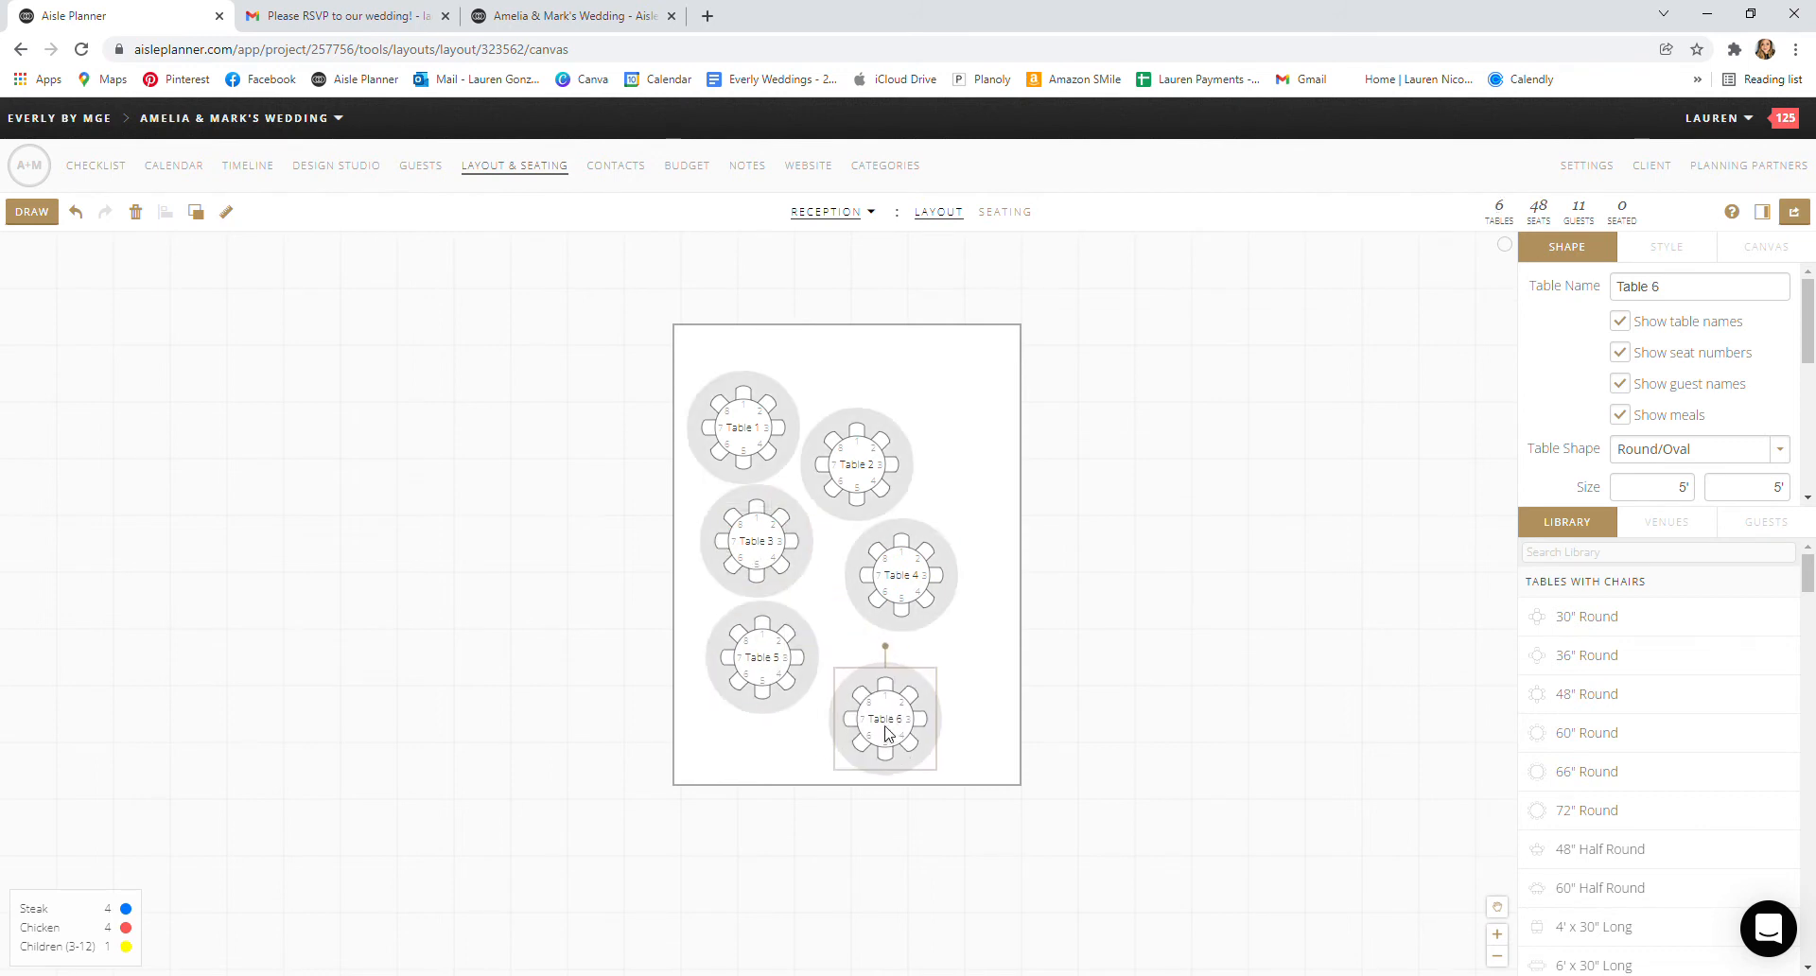
pyautogui.moveTo(886, 718); pyautogui.dragTo(960, 458)
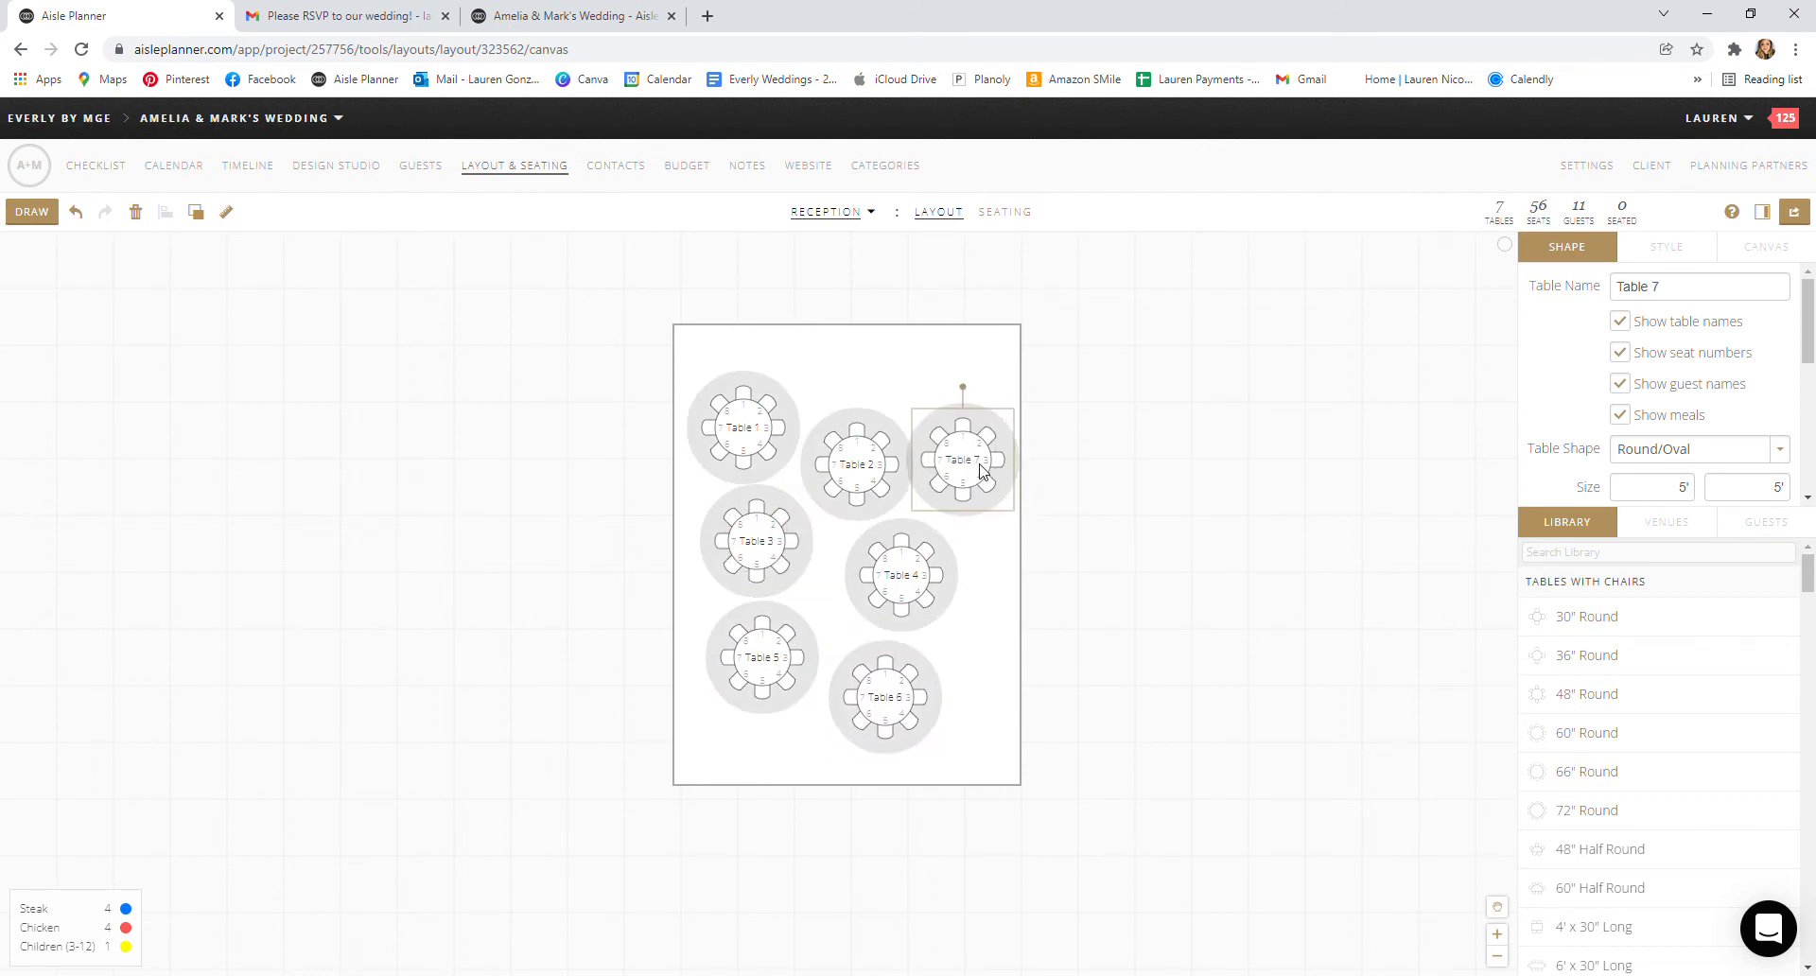
pyautogui.moveTo(961, 457); pyautogui.dragTo(984, 573)
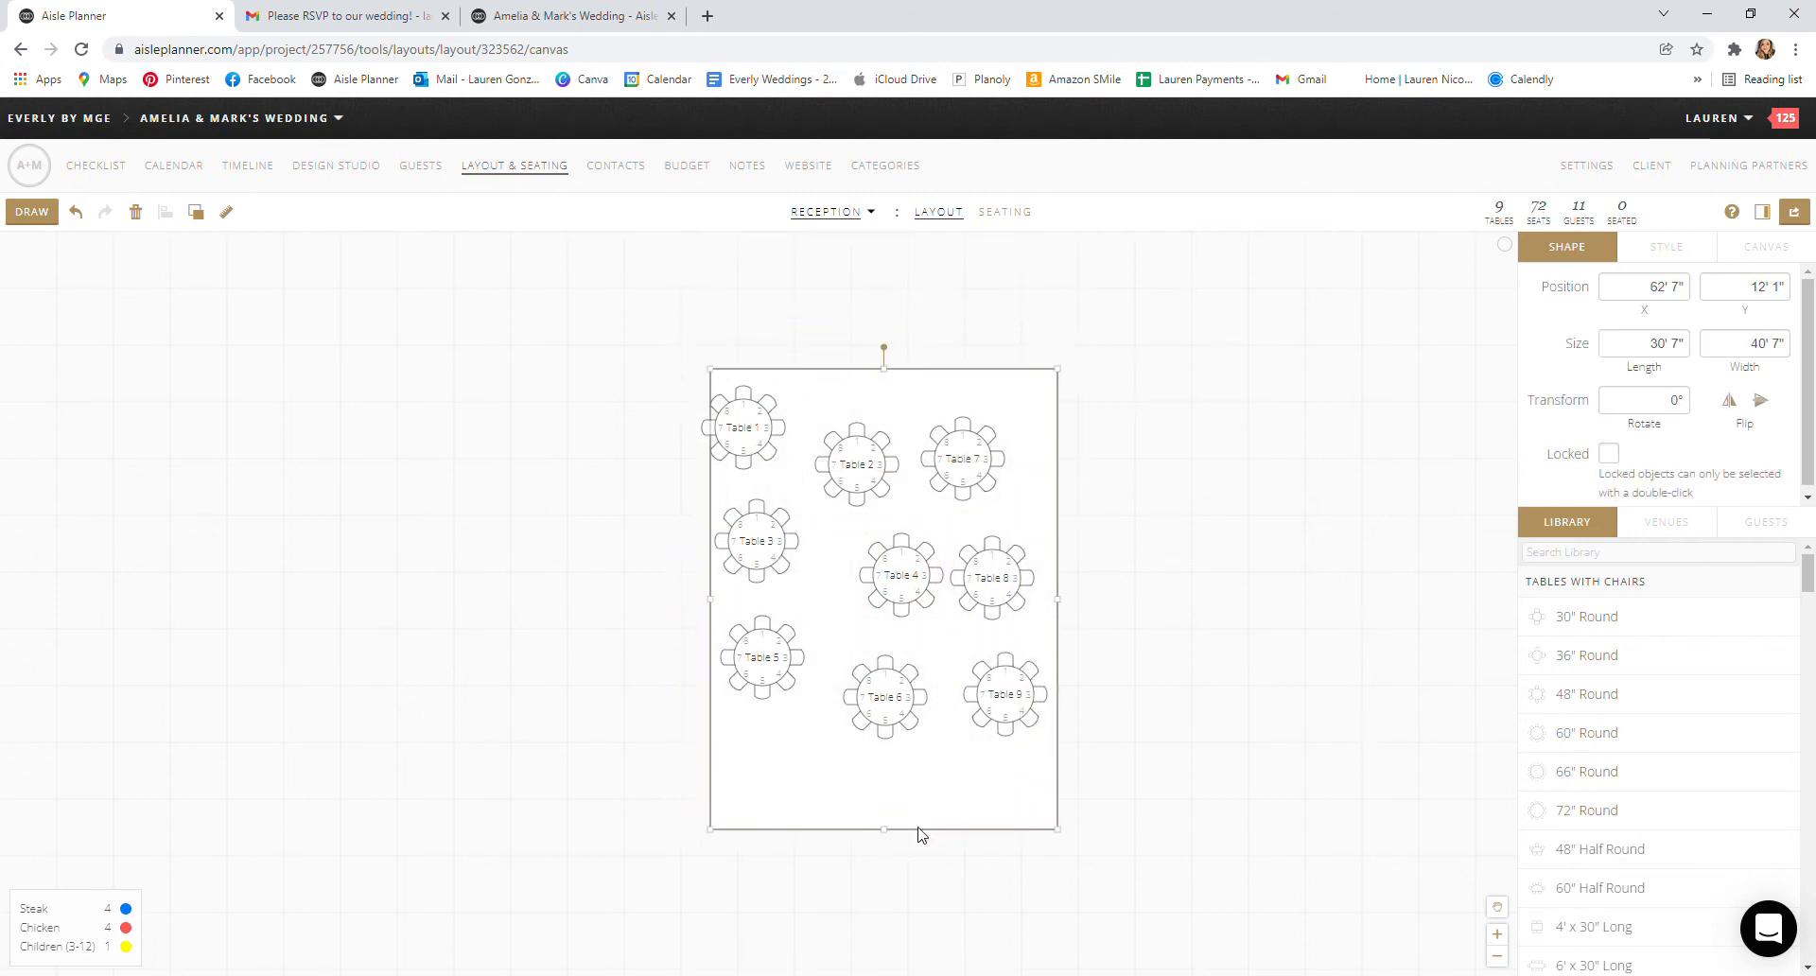
pyautogui.moveTo(918, 831); pyautogui.dragTo(920, 811)
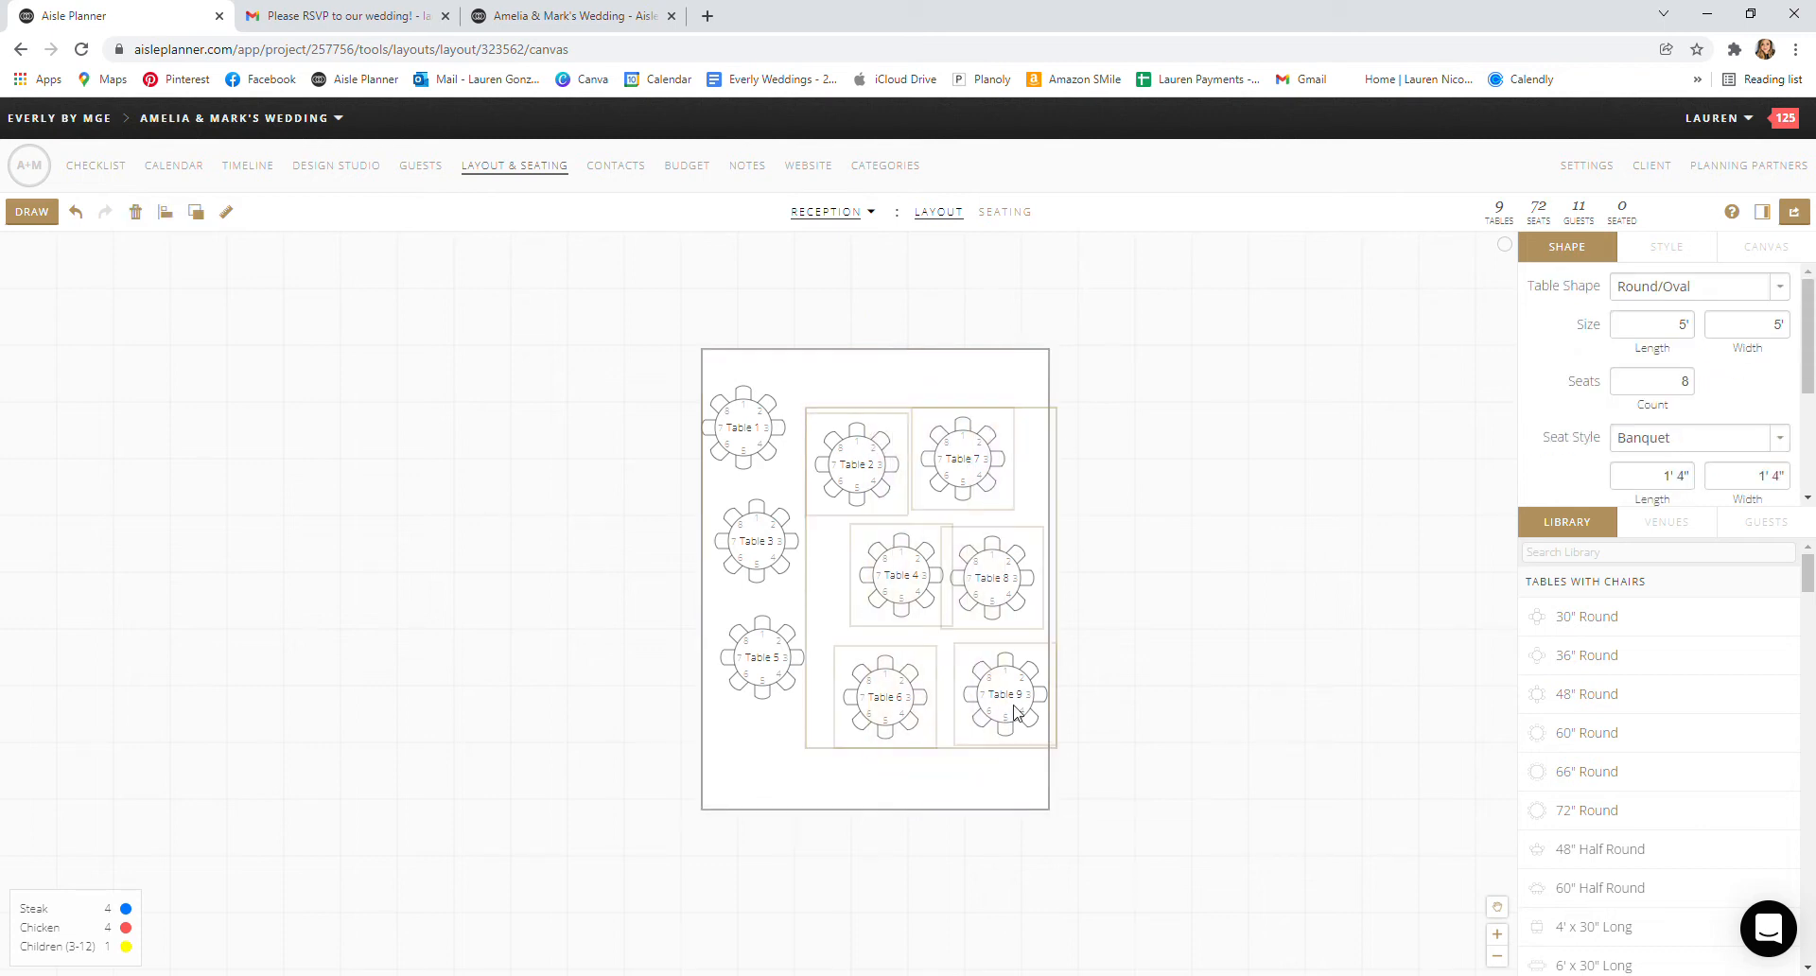
pyautogui.click(1045, 544)
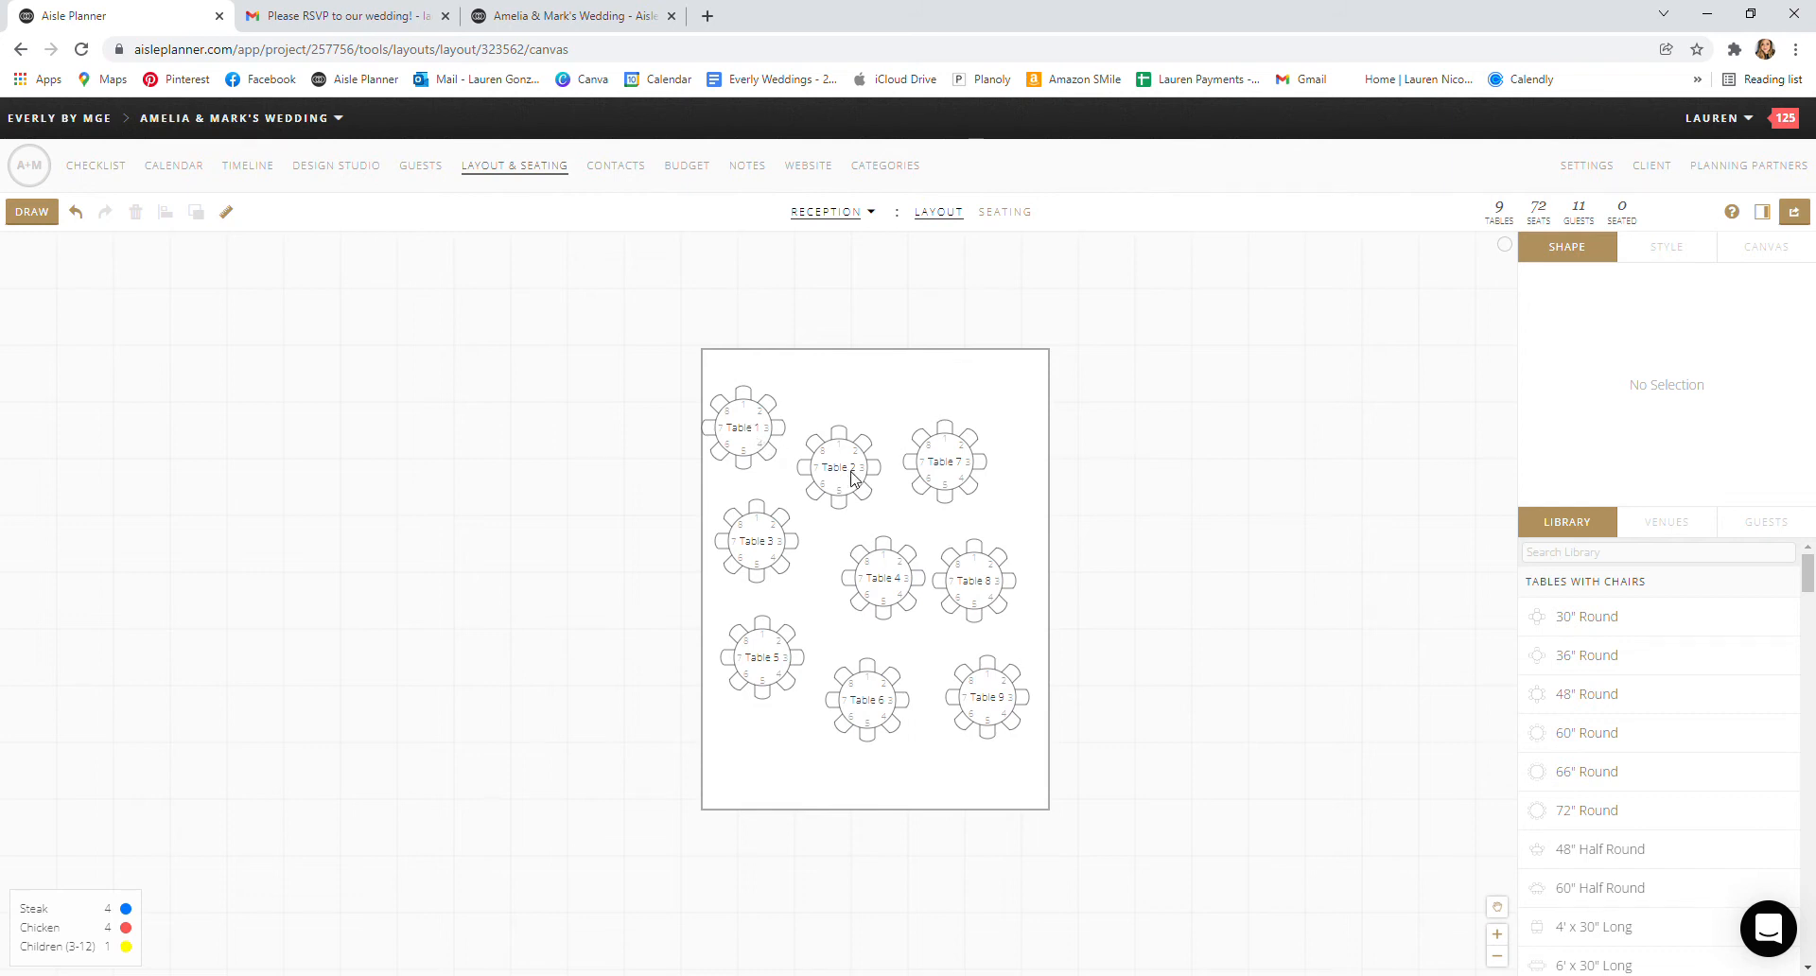
pyautogui.click(944, 461)
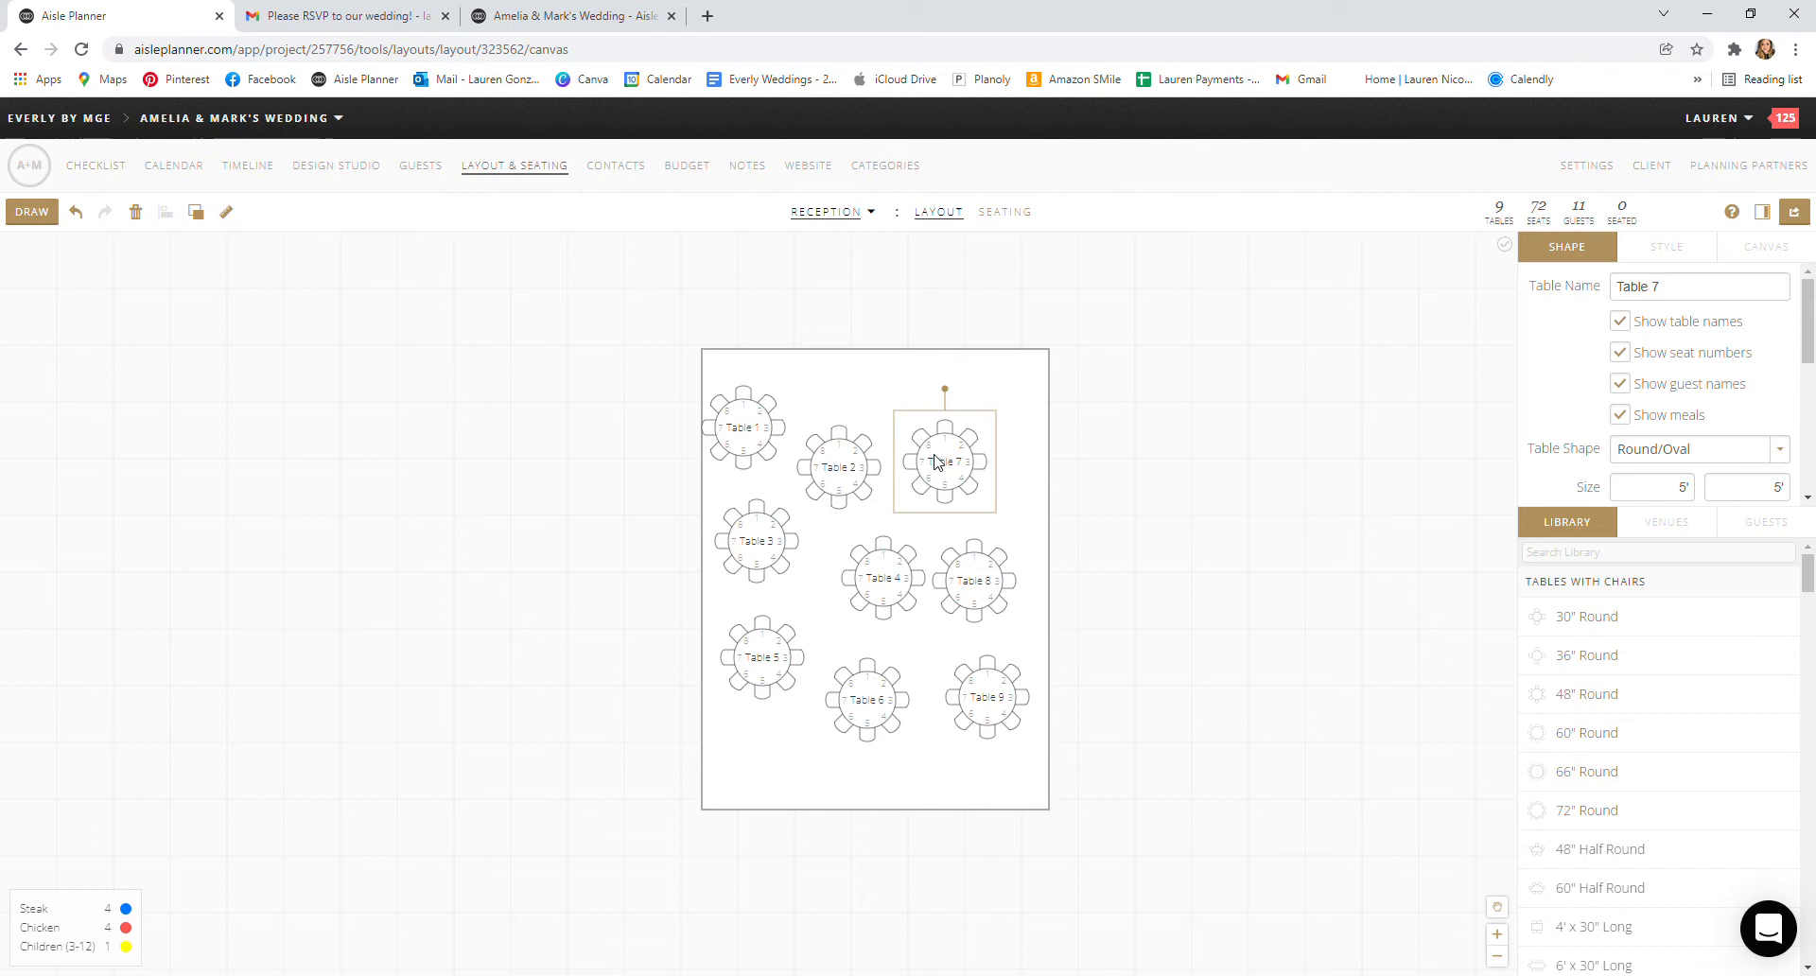
pyautogui.moveTo(1221, 463)
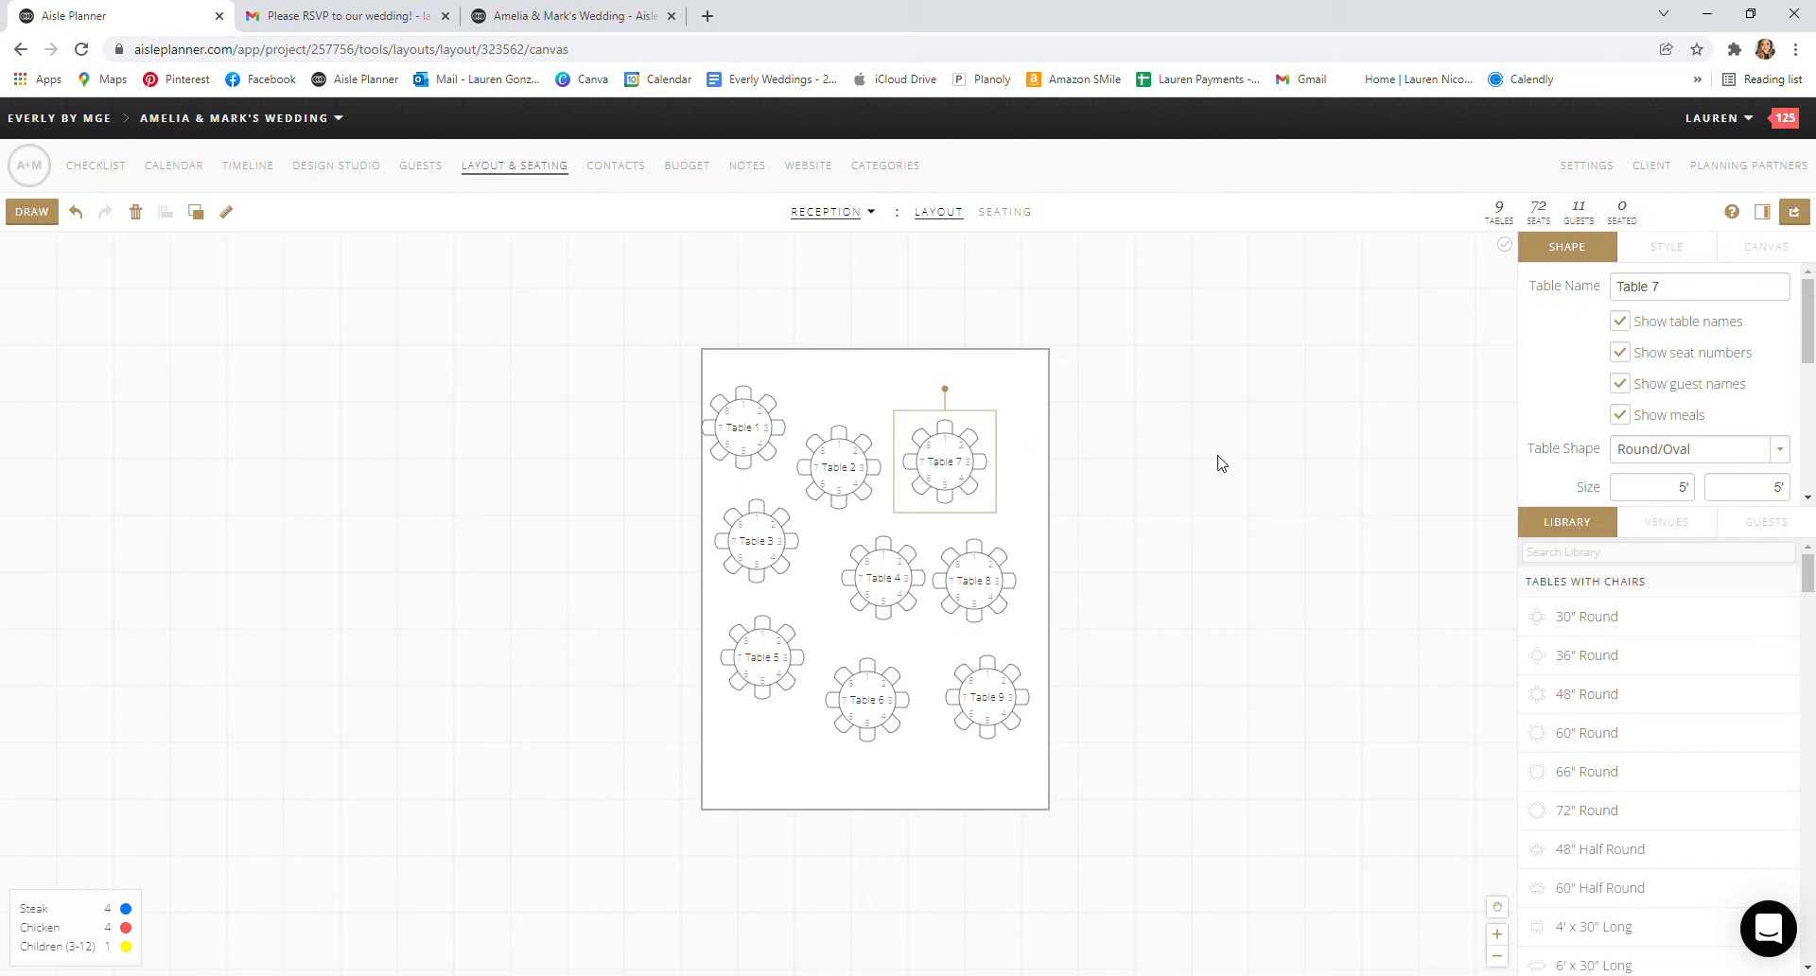
pyautogui.click(799, 536)
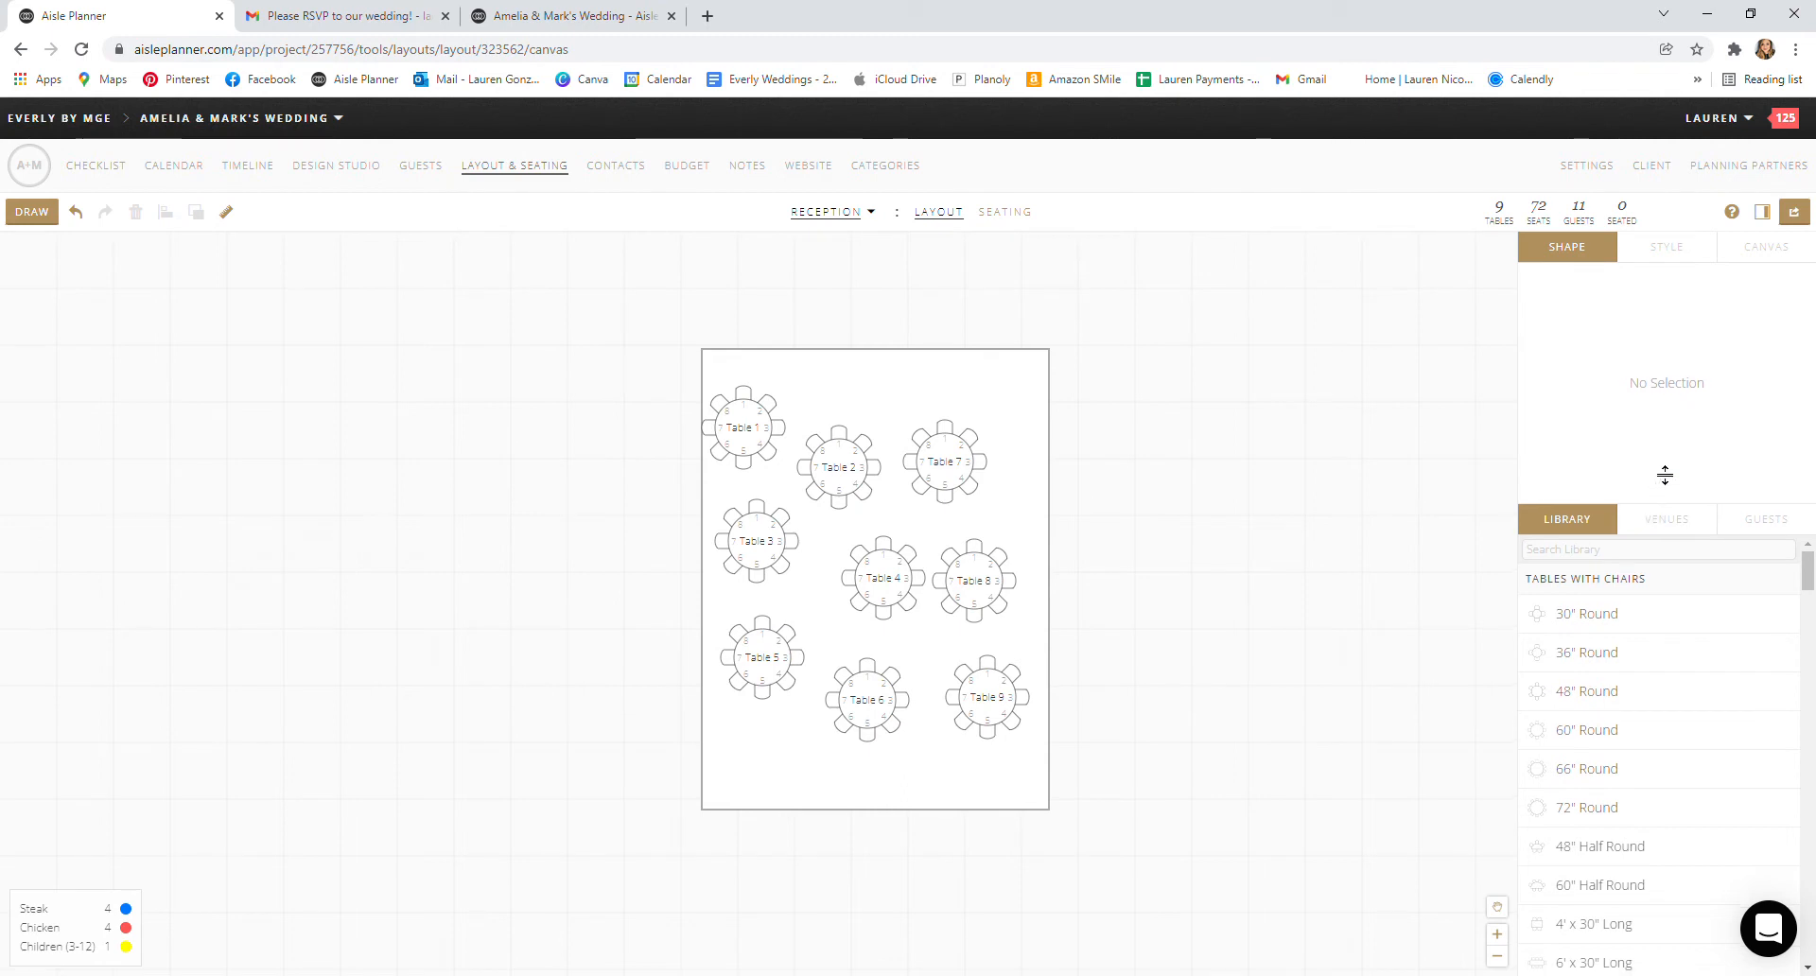
# Step: Browse the Library tables and drop a long rectangular table near the bottom-right corner
pyautogui.scroll(-3)
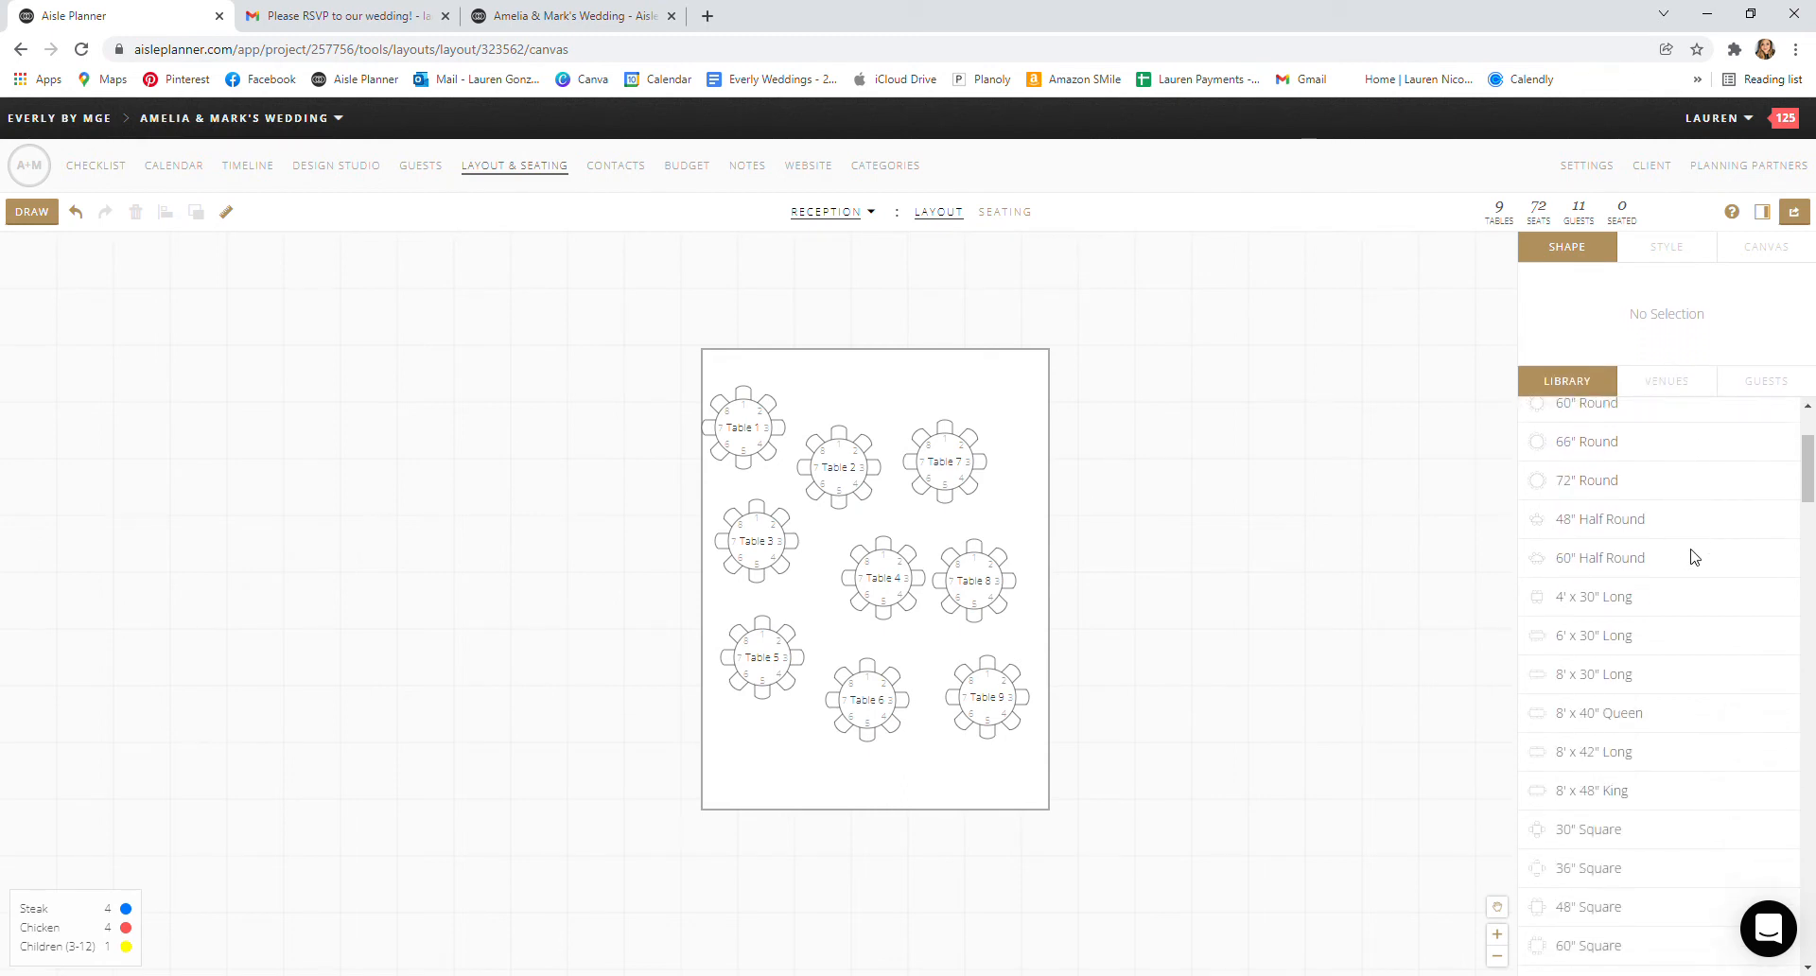
pyautogui.scroll(-3)
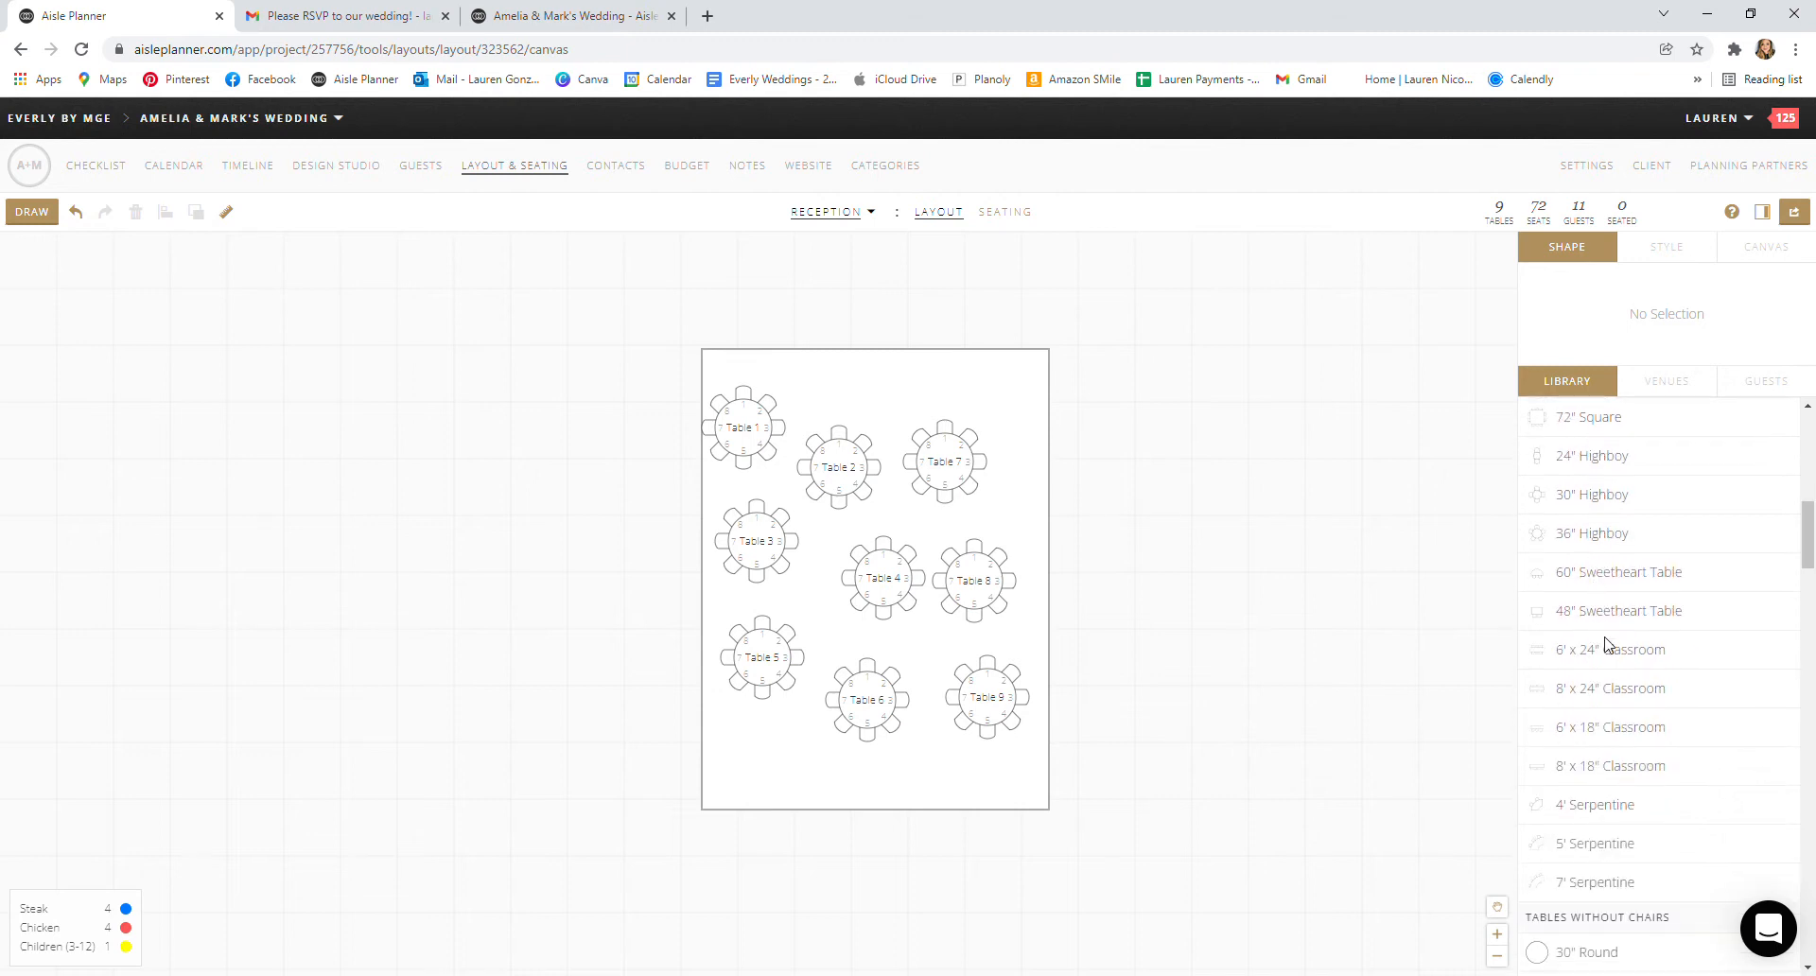
pyautogui.moveTo(893, 391)
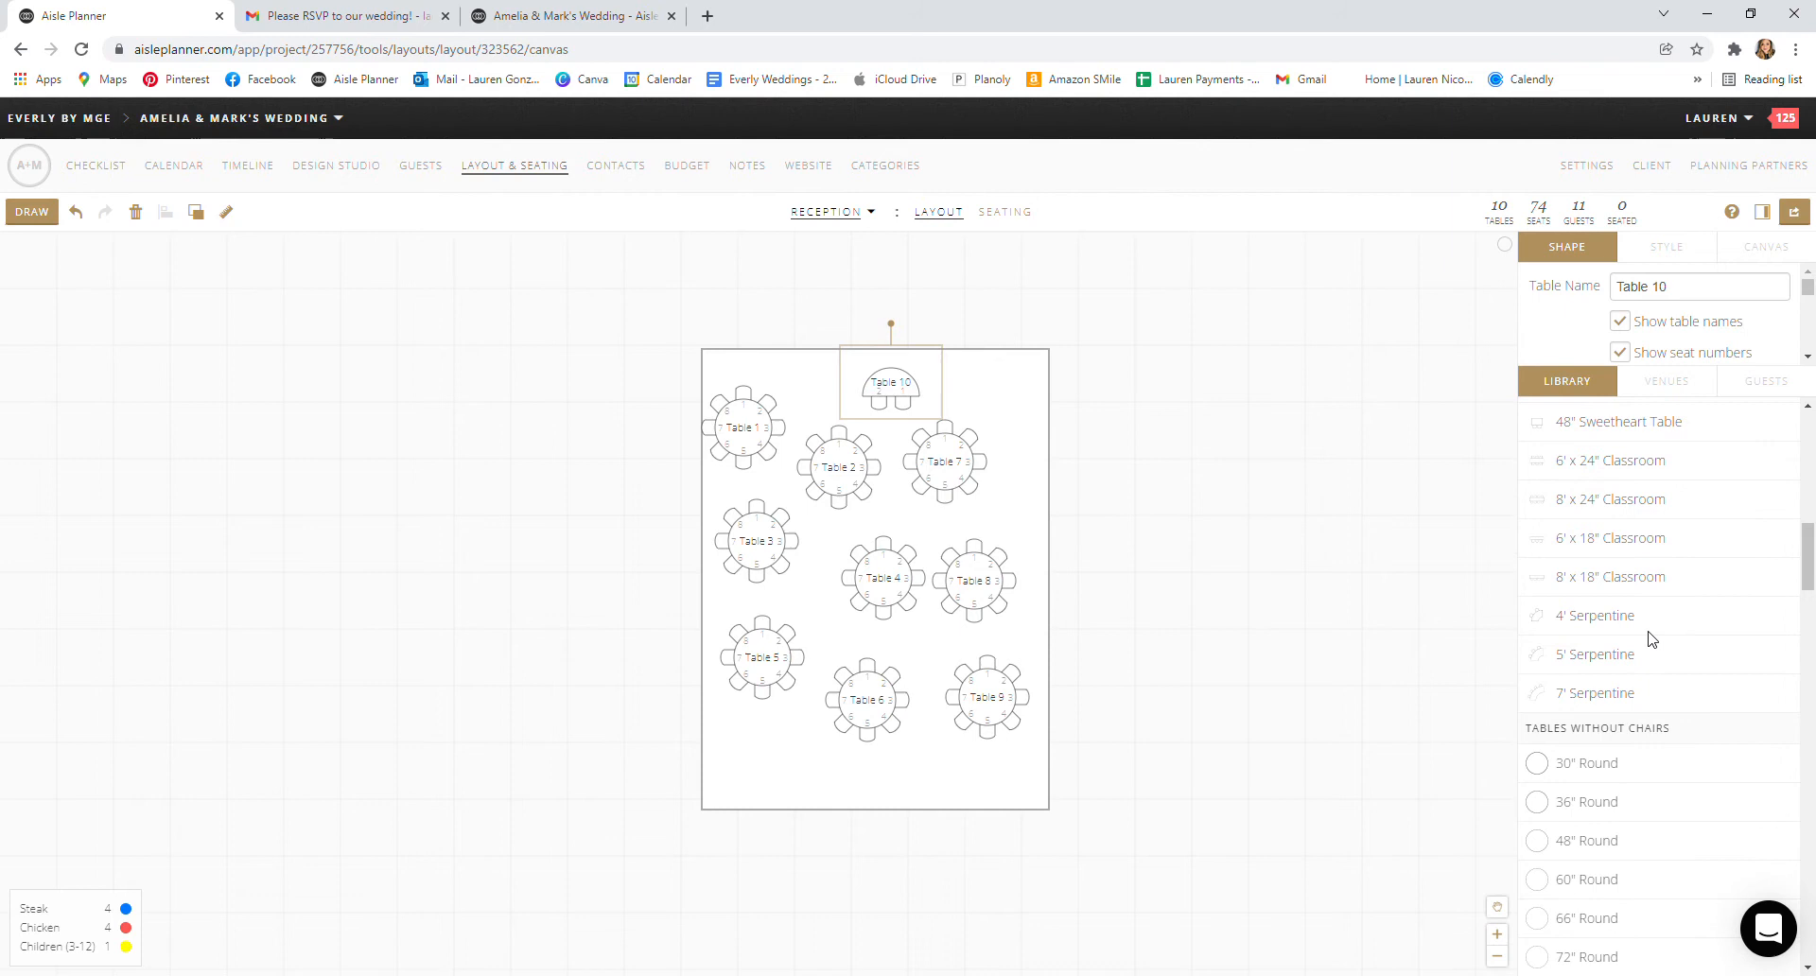
pyautogui.scroll(-3)
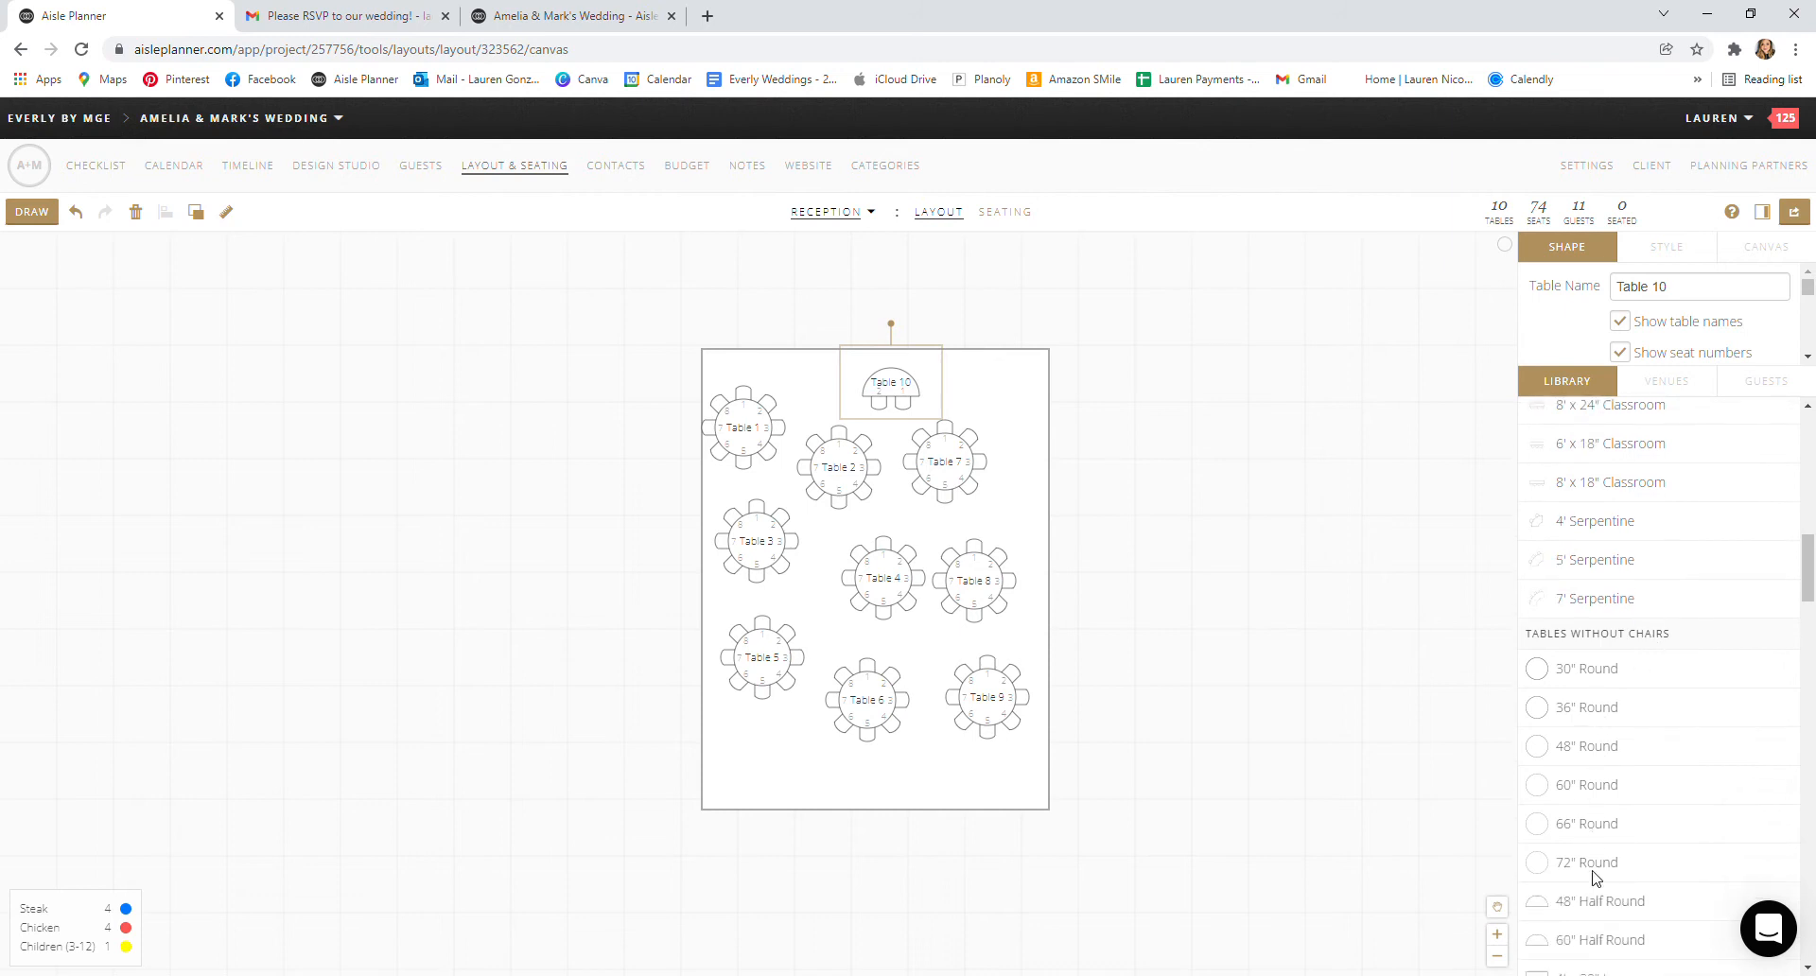
pyautogui.scroll(-3)
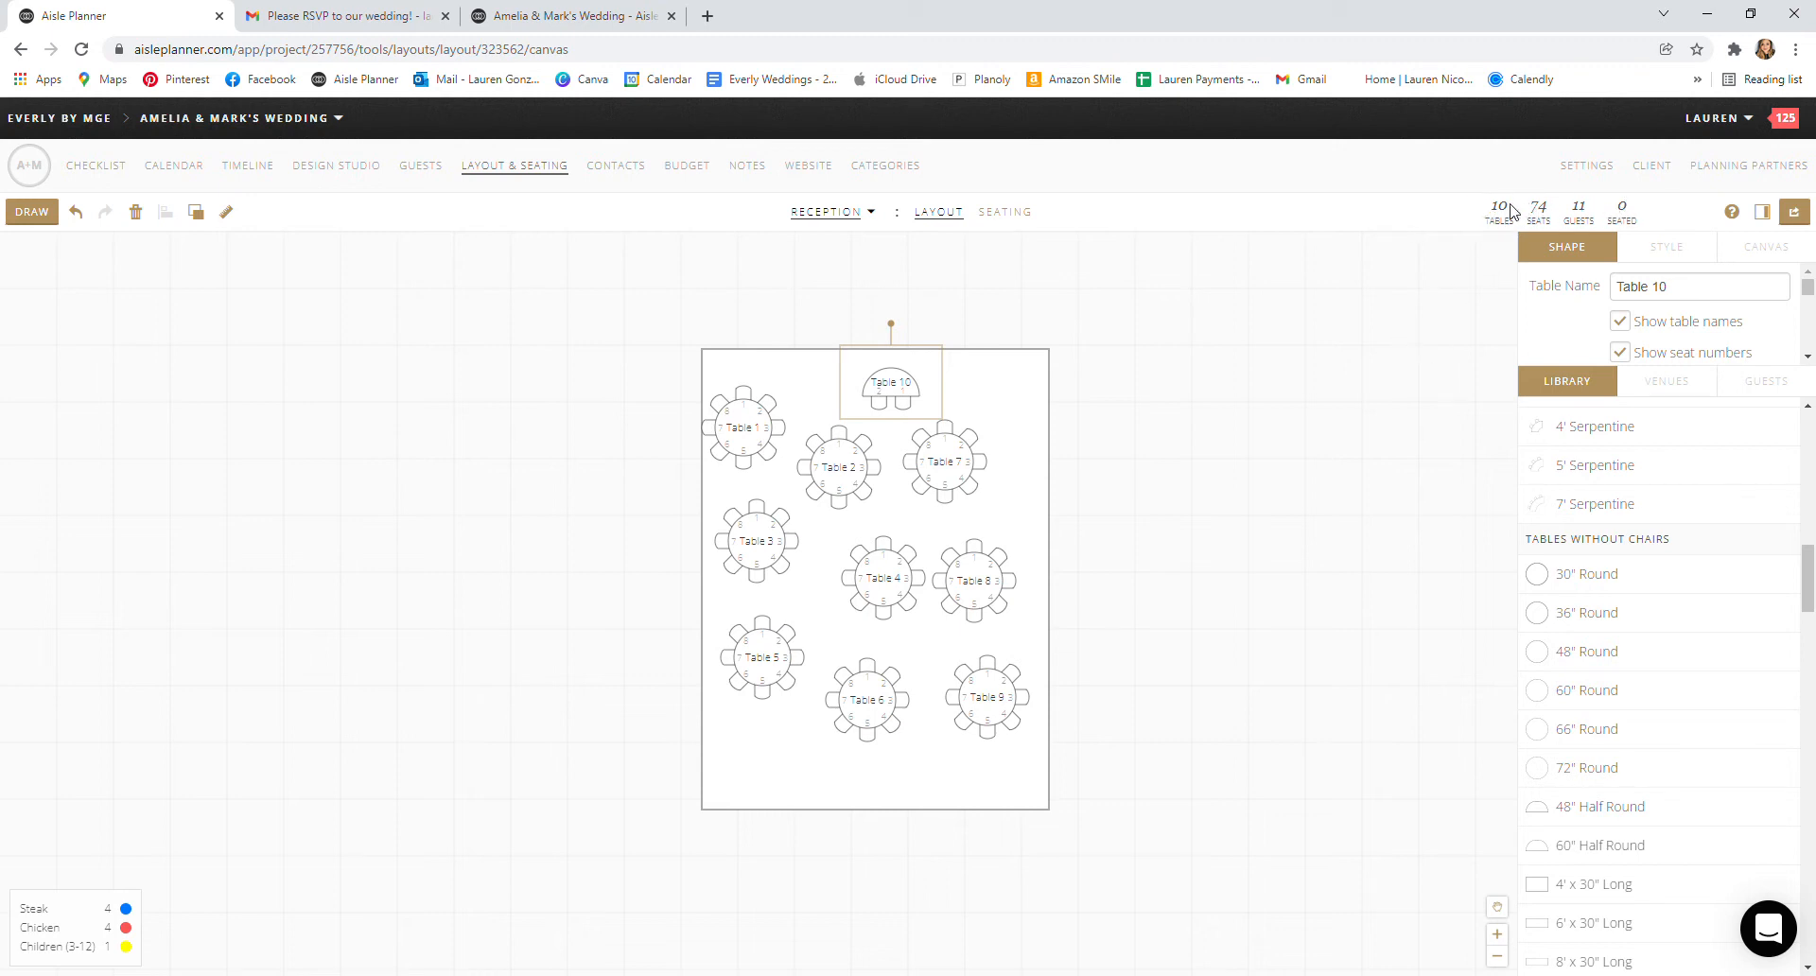
pyautogui.moveTo(1562, 224)
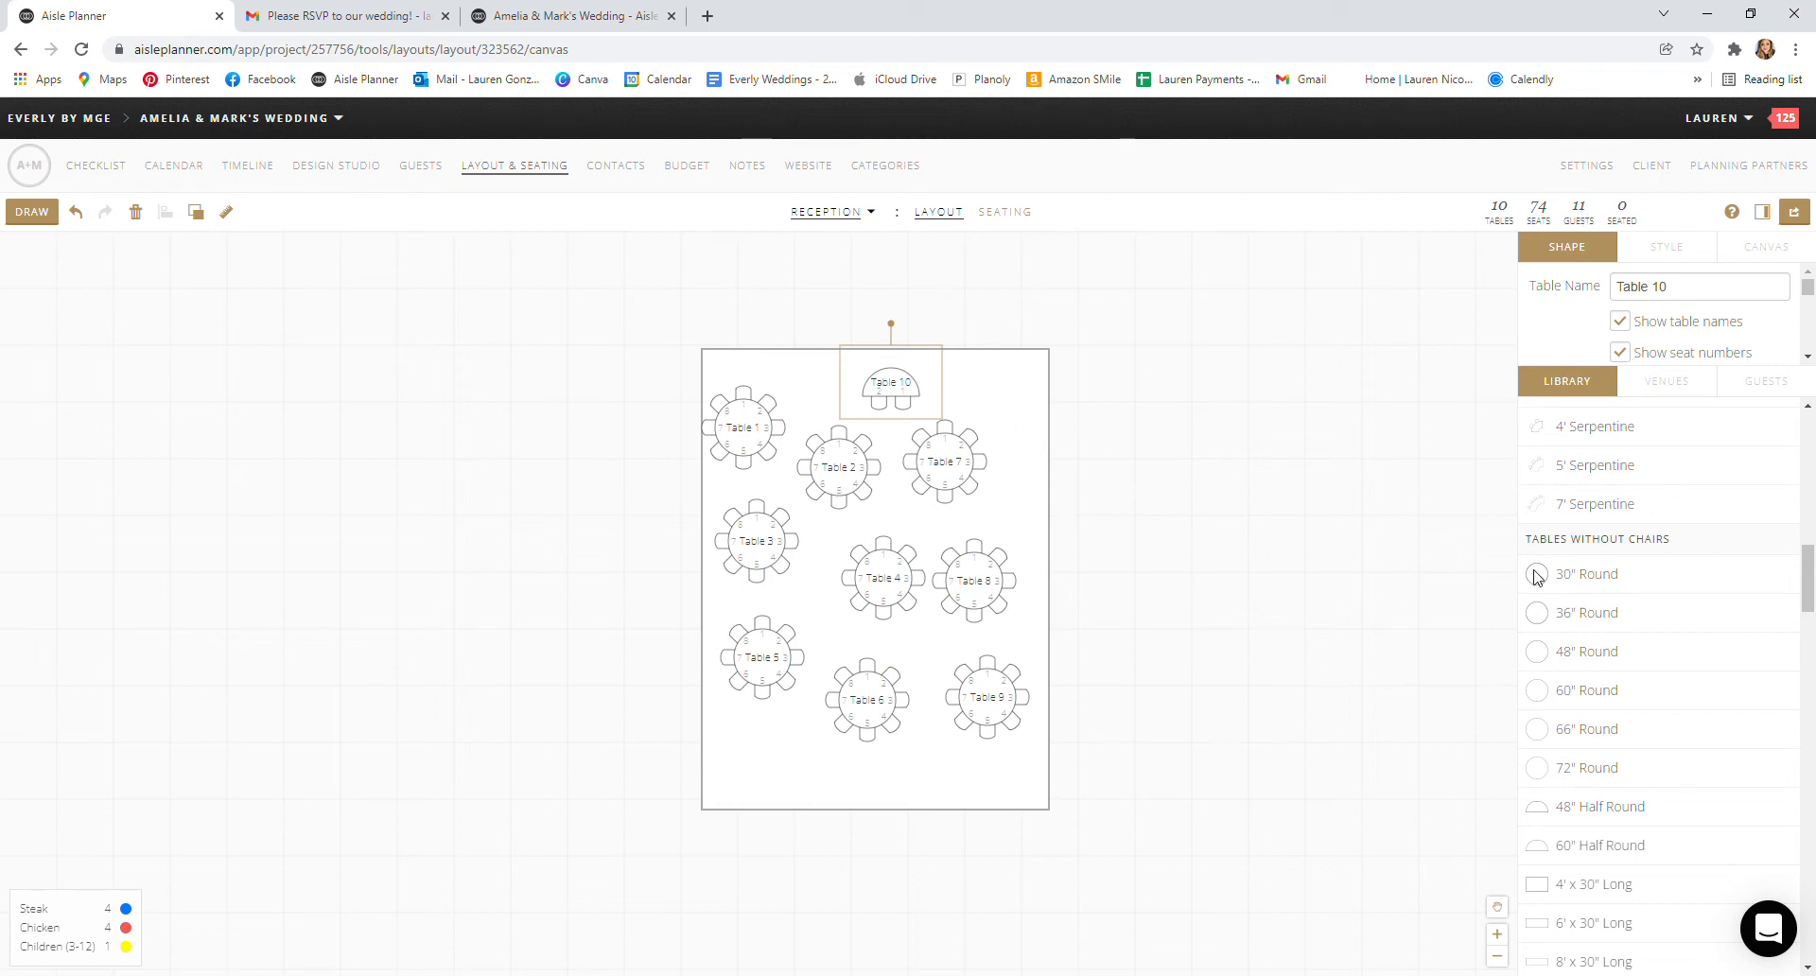
pyautogui.scroll(-3)
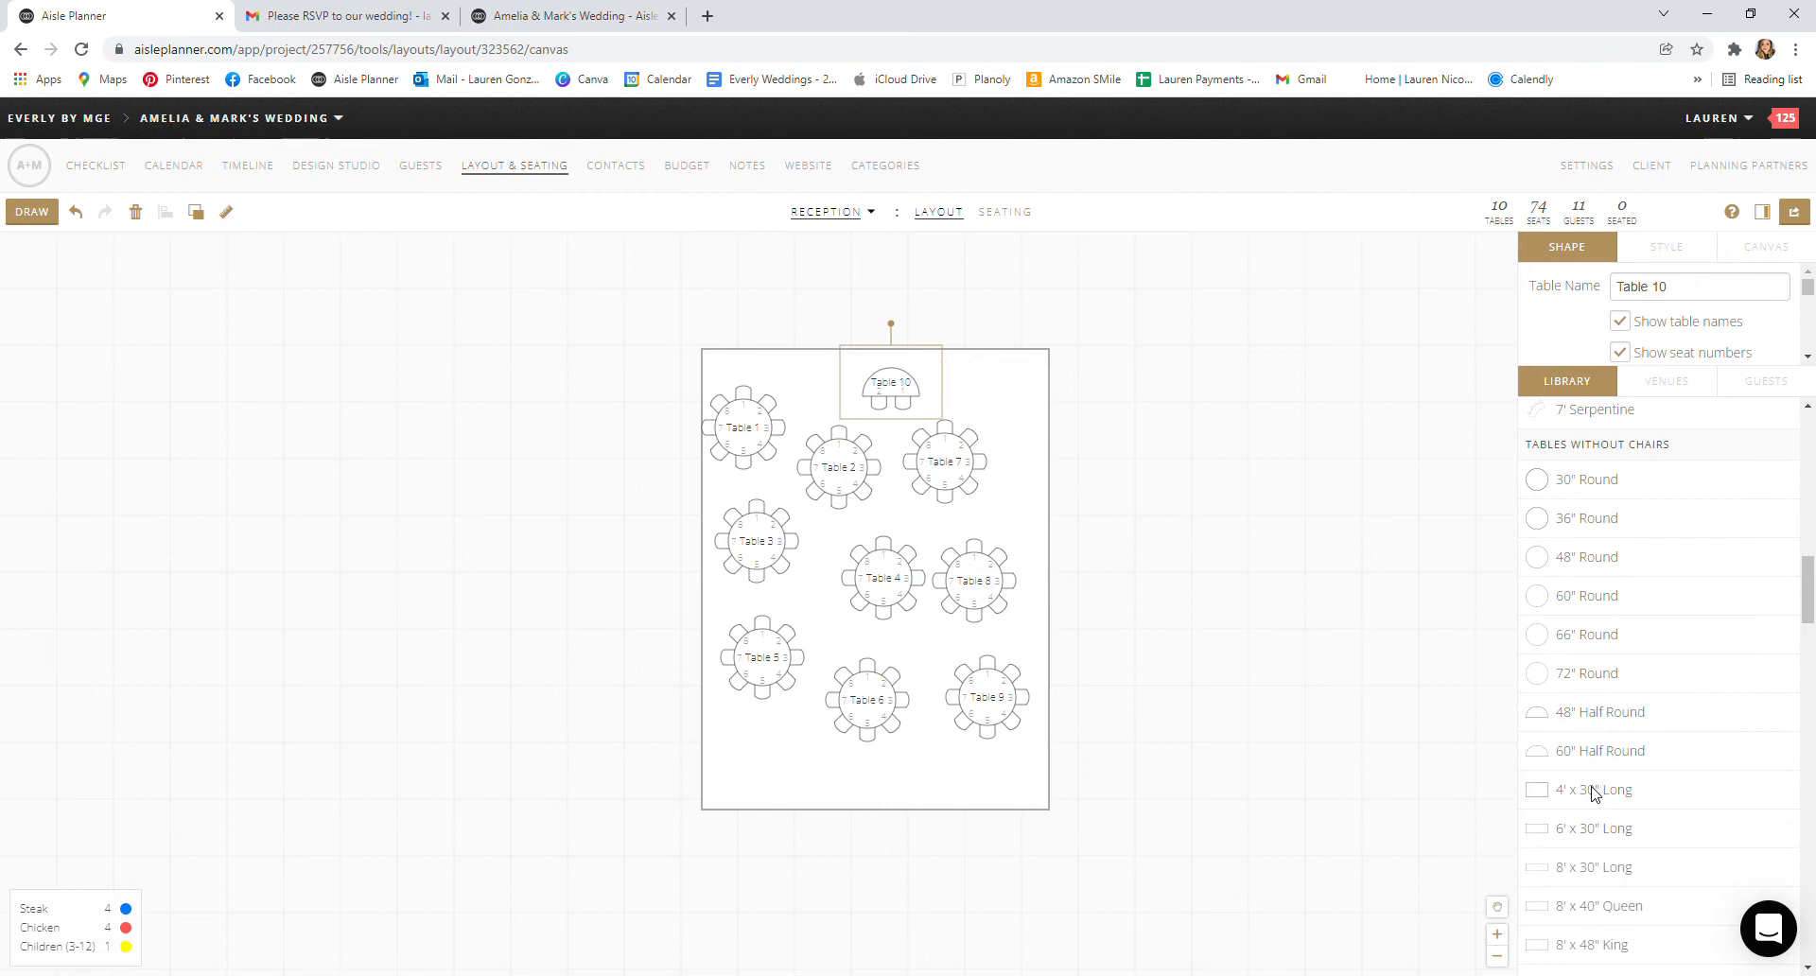
pyautogui.moveTo(1587, 443)
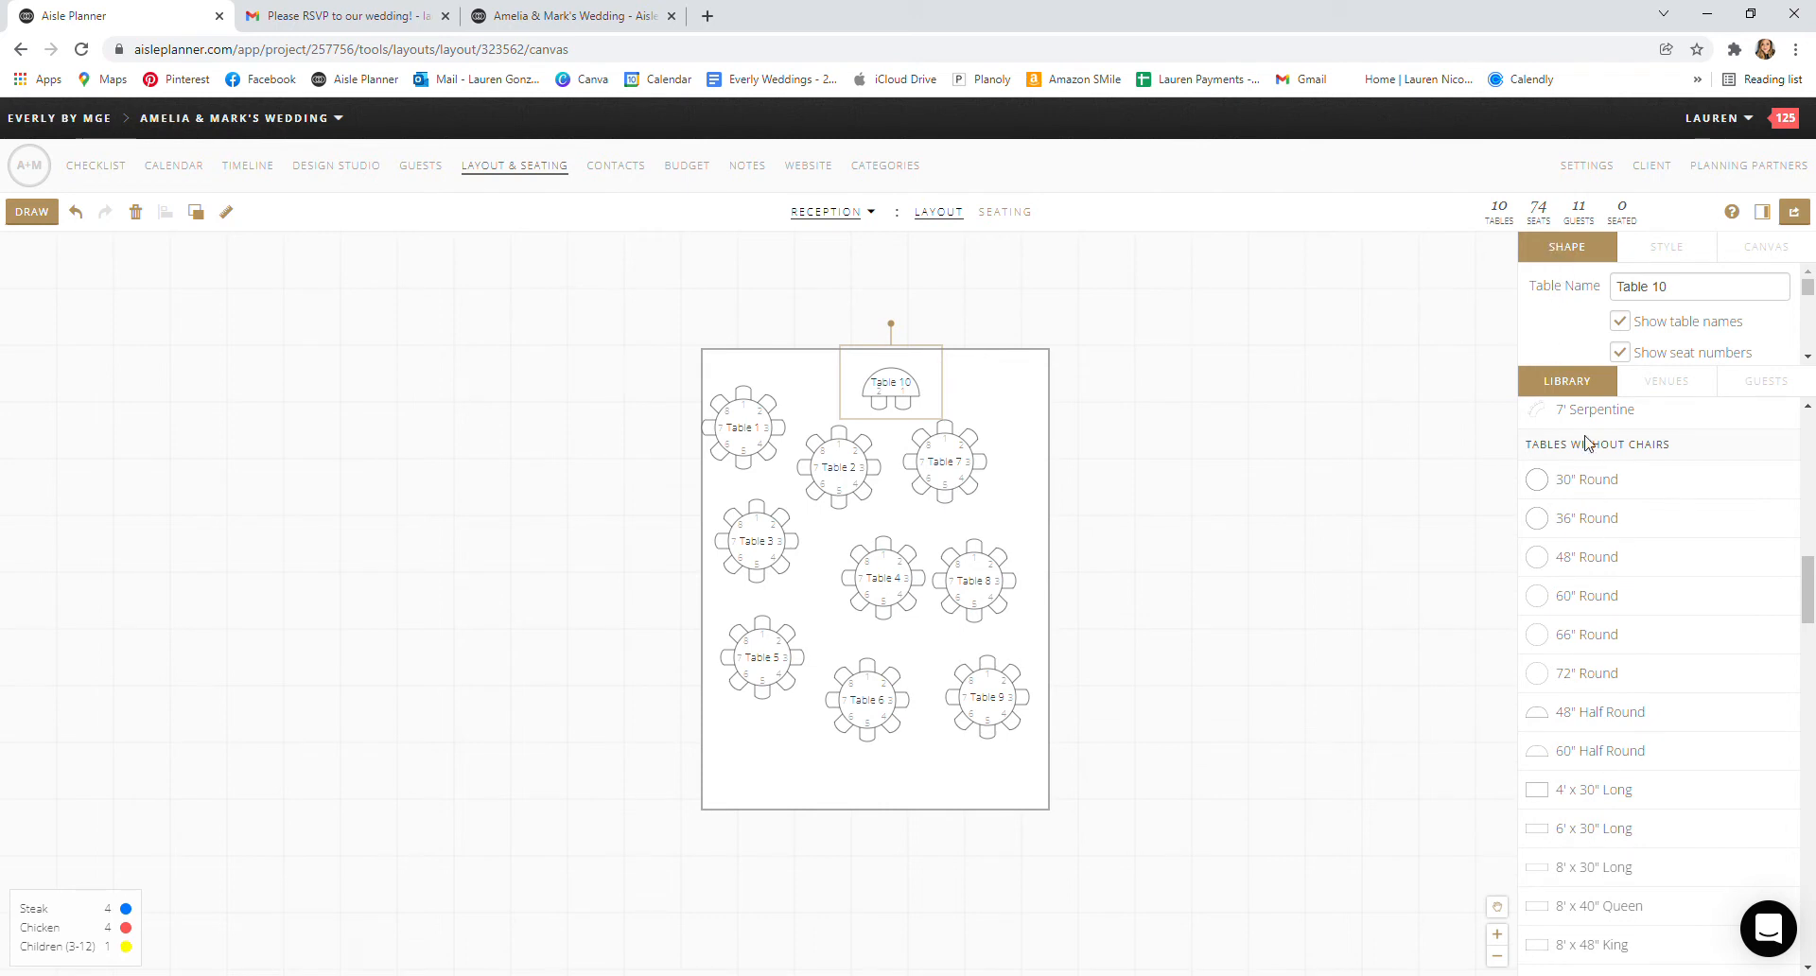
pyautogui.moveTo(1614, 501)
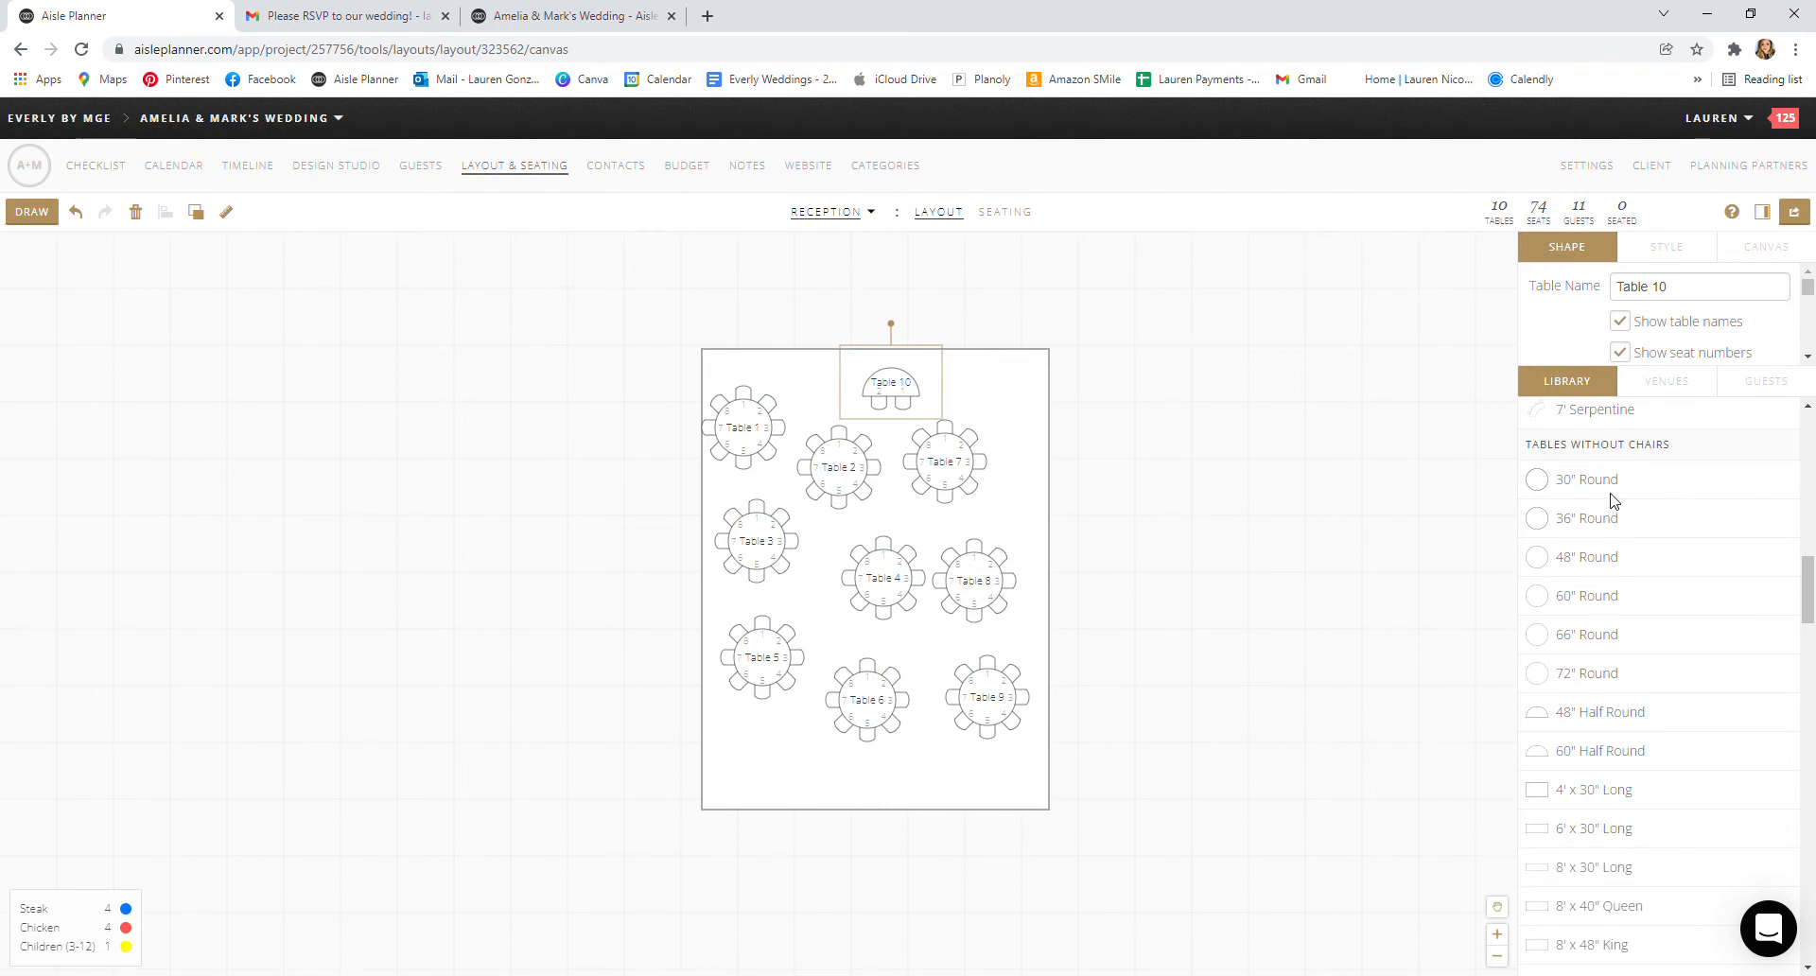
pyautogui.moveTo(1218, 437)
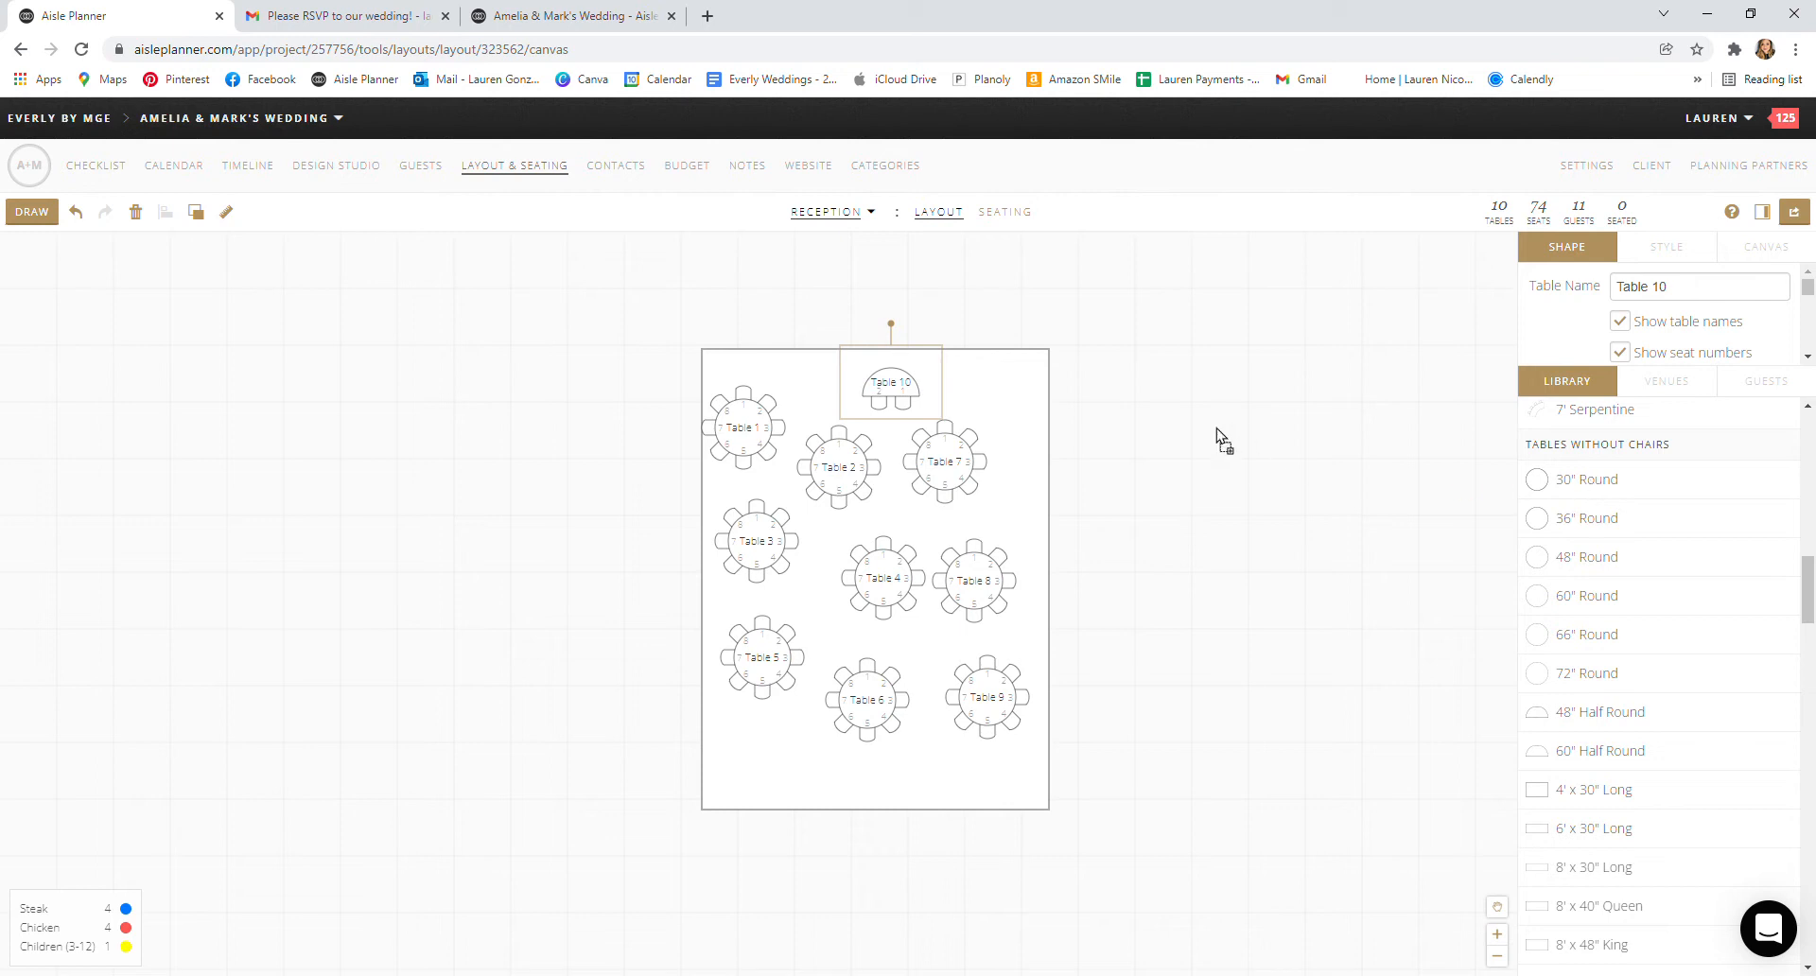
pyautogui.click(943, 367)
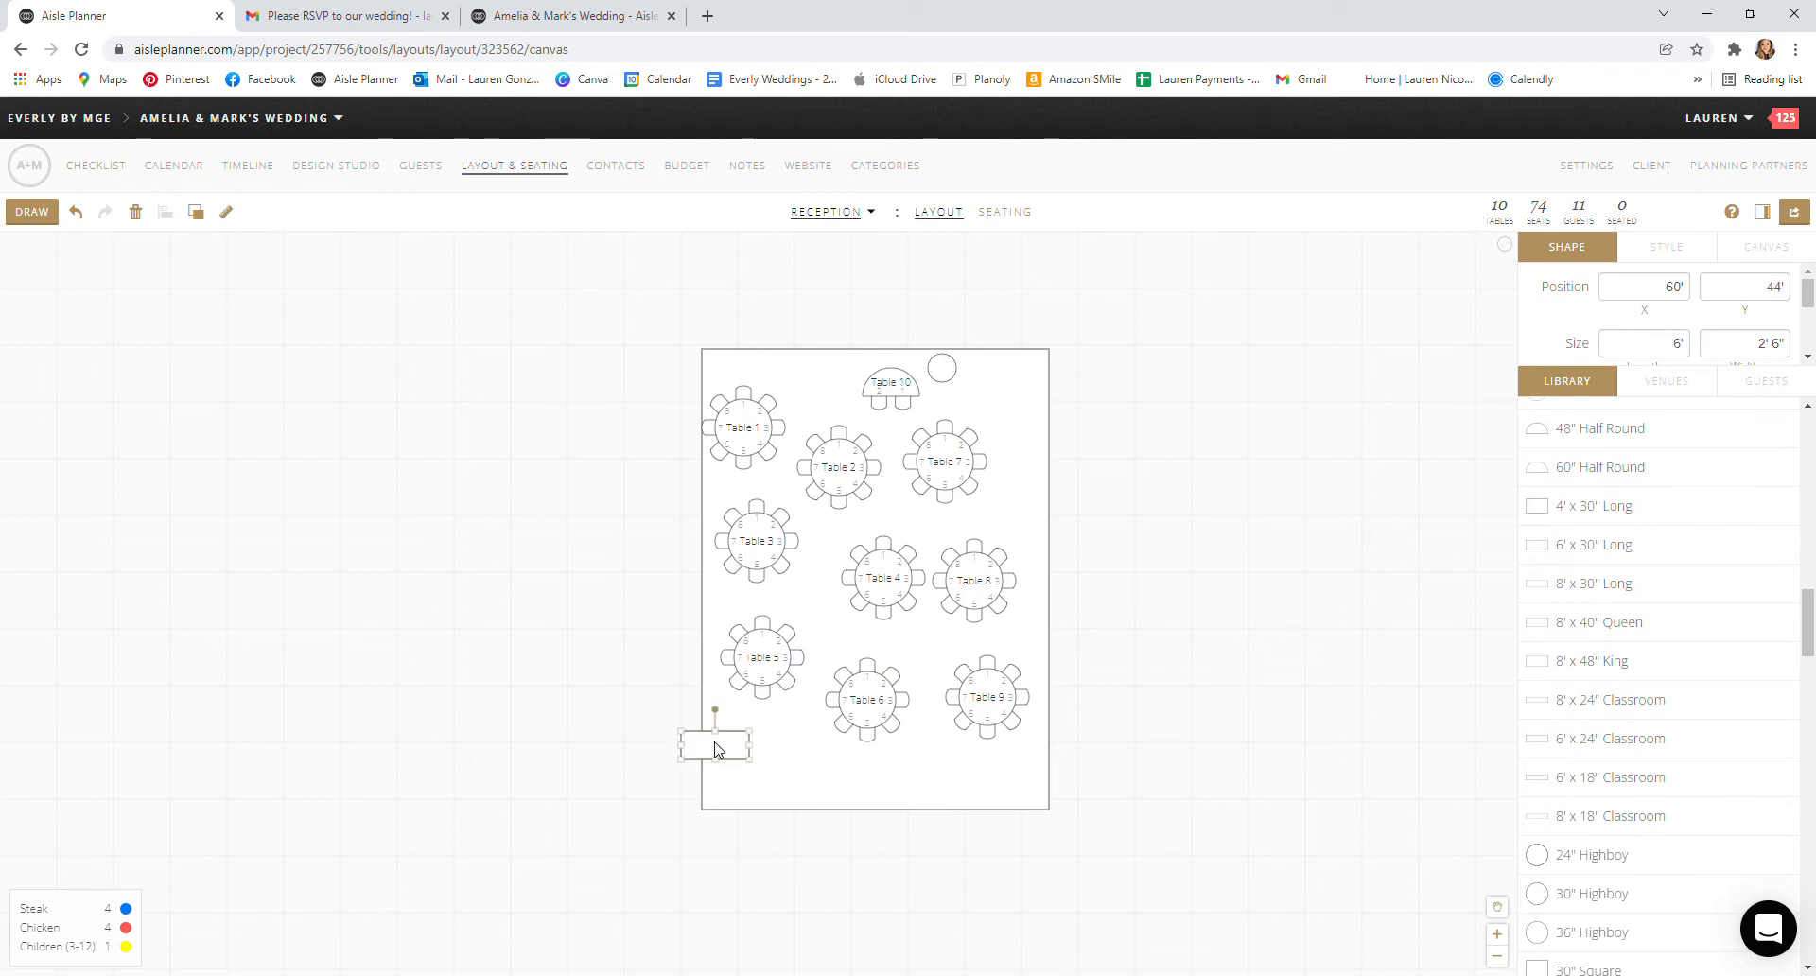
pyautogui.moveTo(715, 744); pyautogui.dragTo(1031, 768)
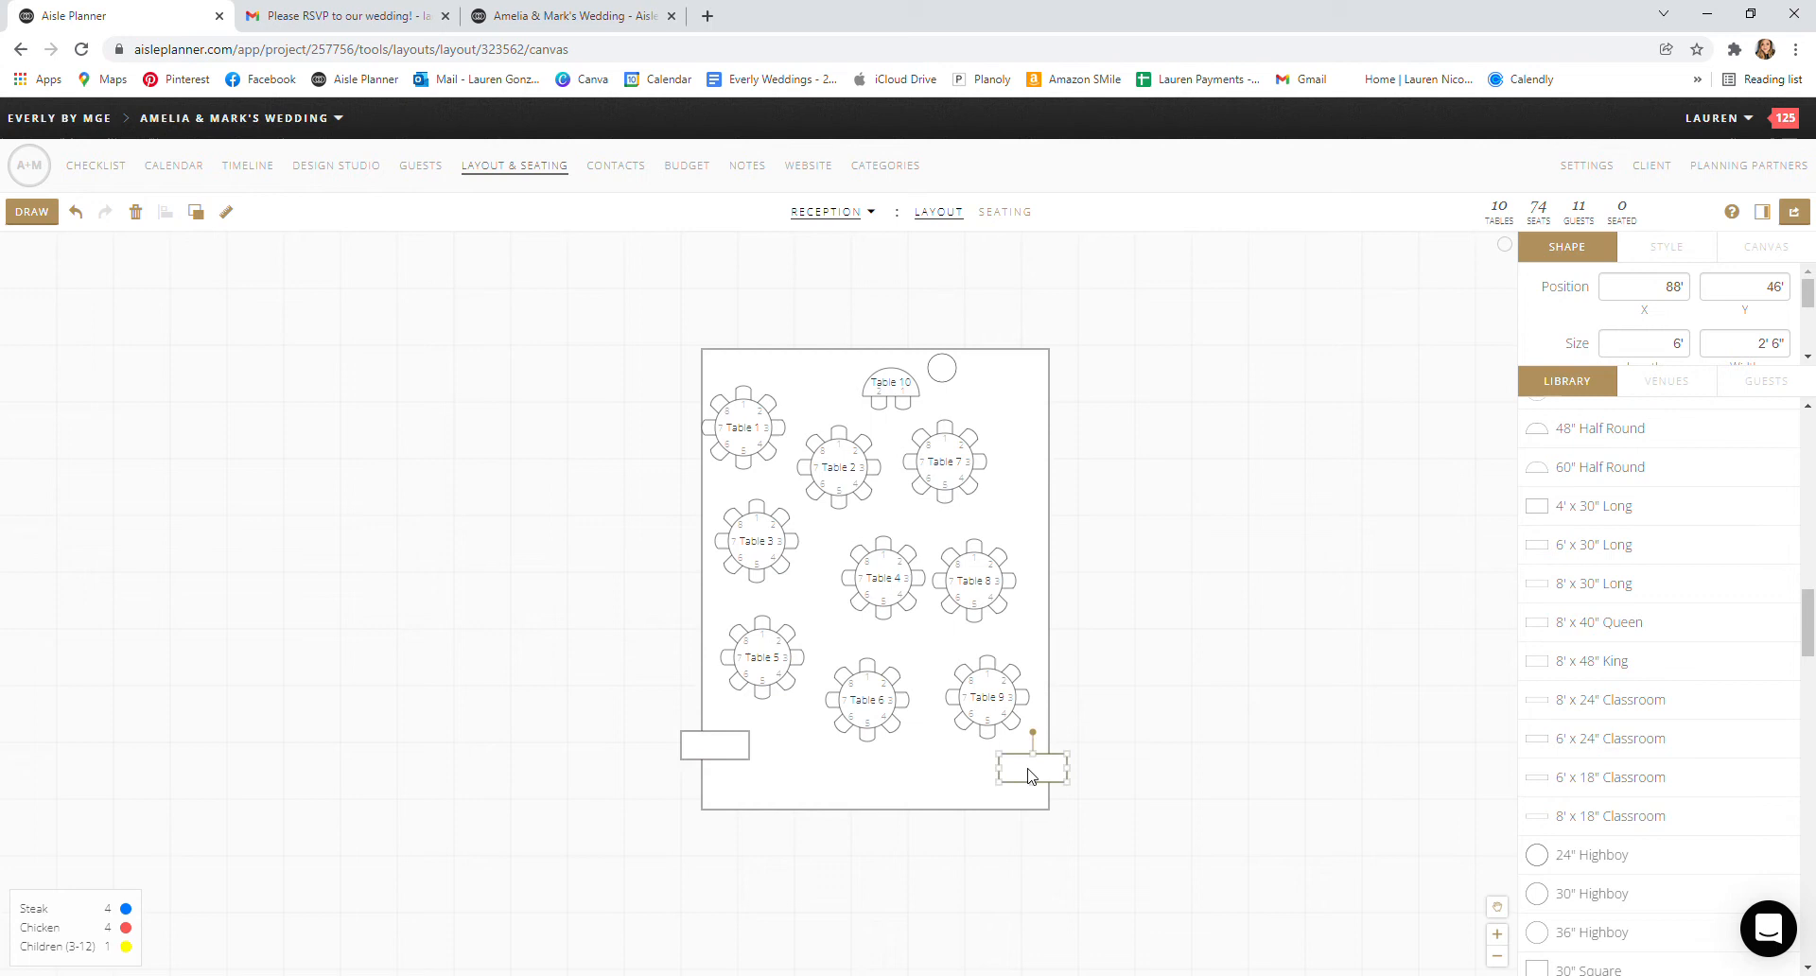
pyautogui.scroll(-3)
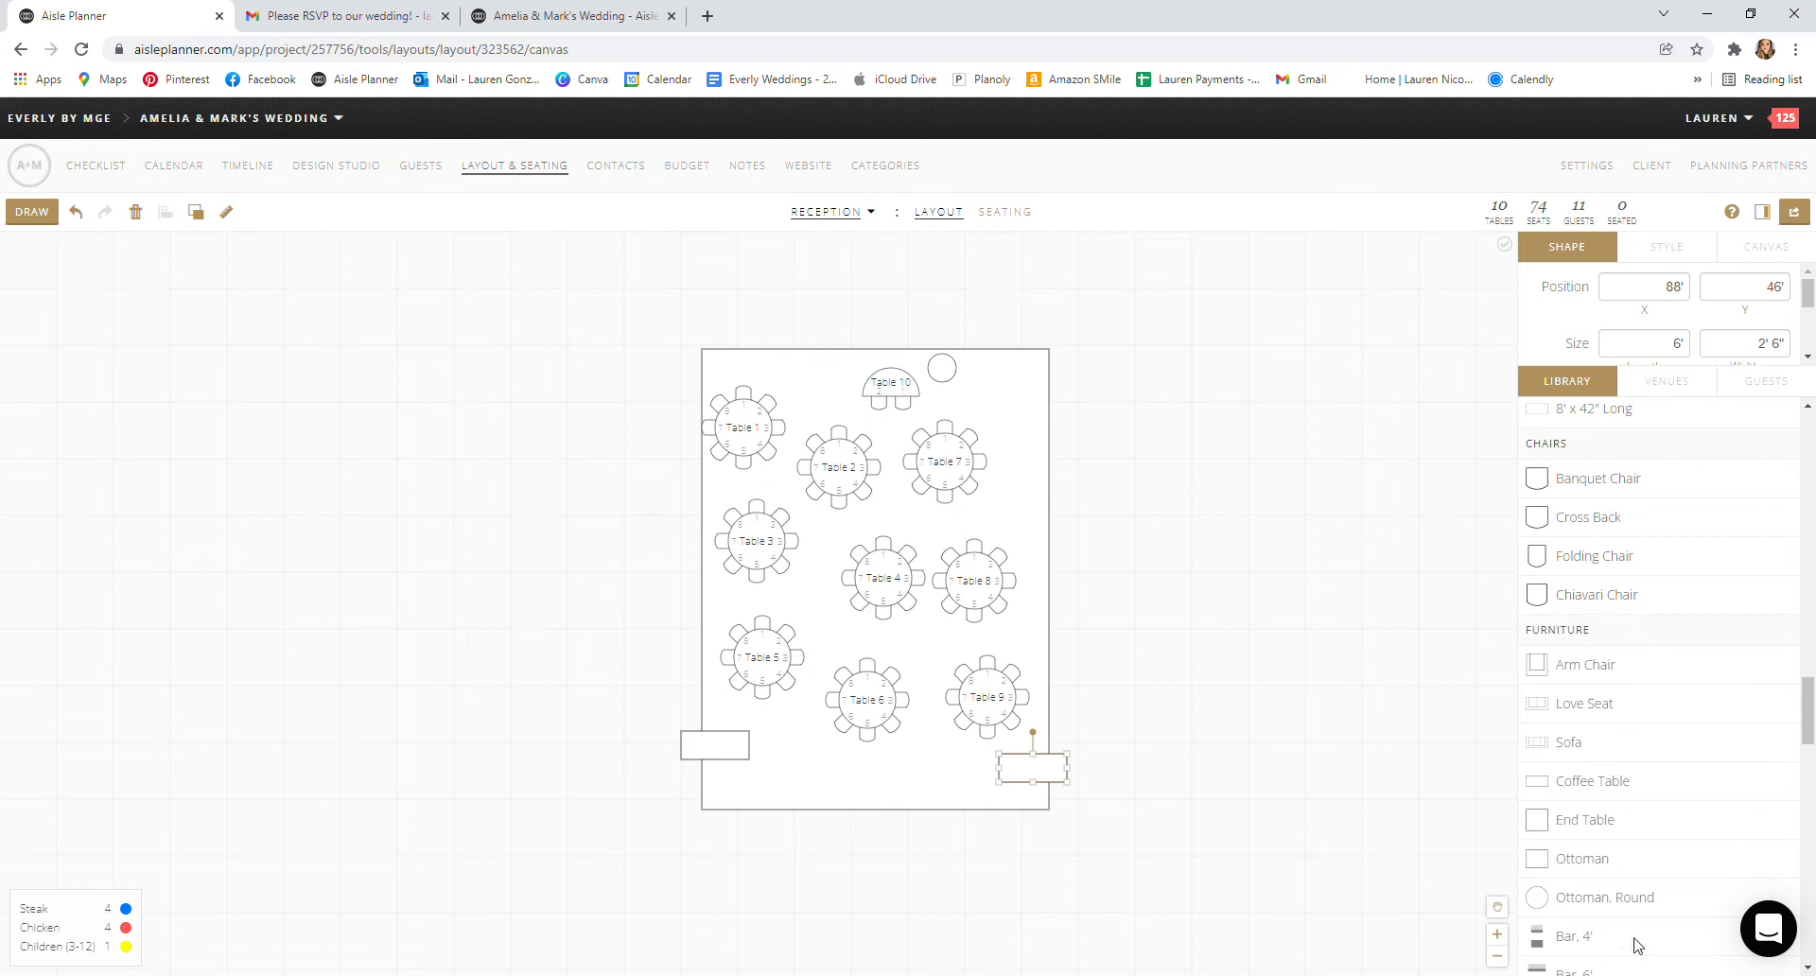
pyautogui.scroll(-3)
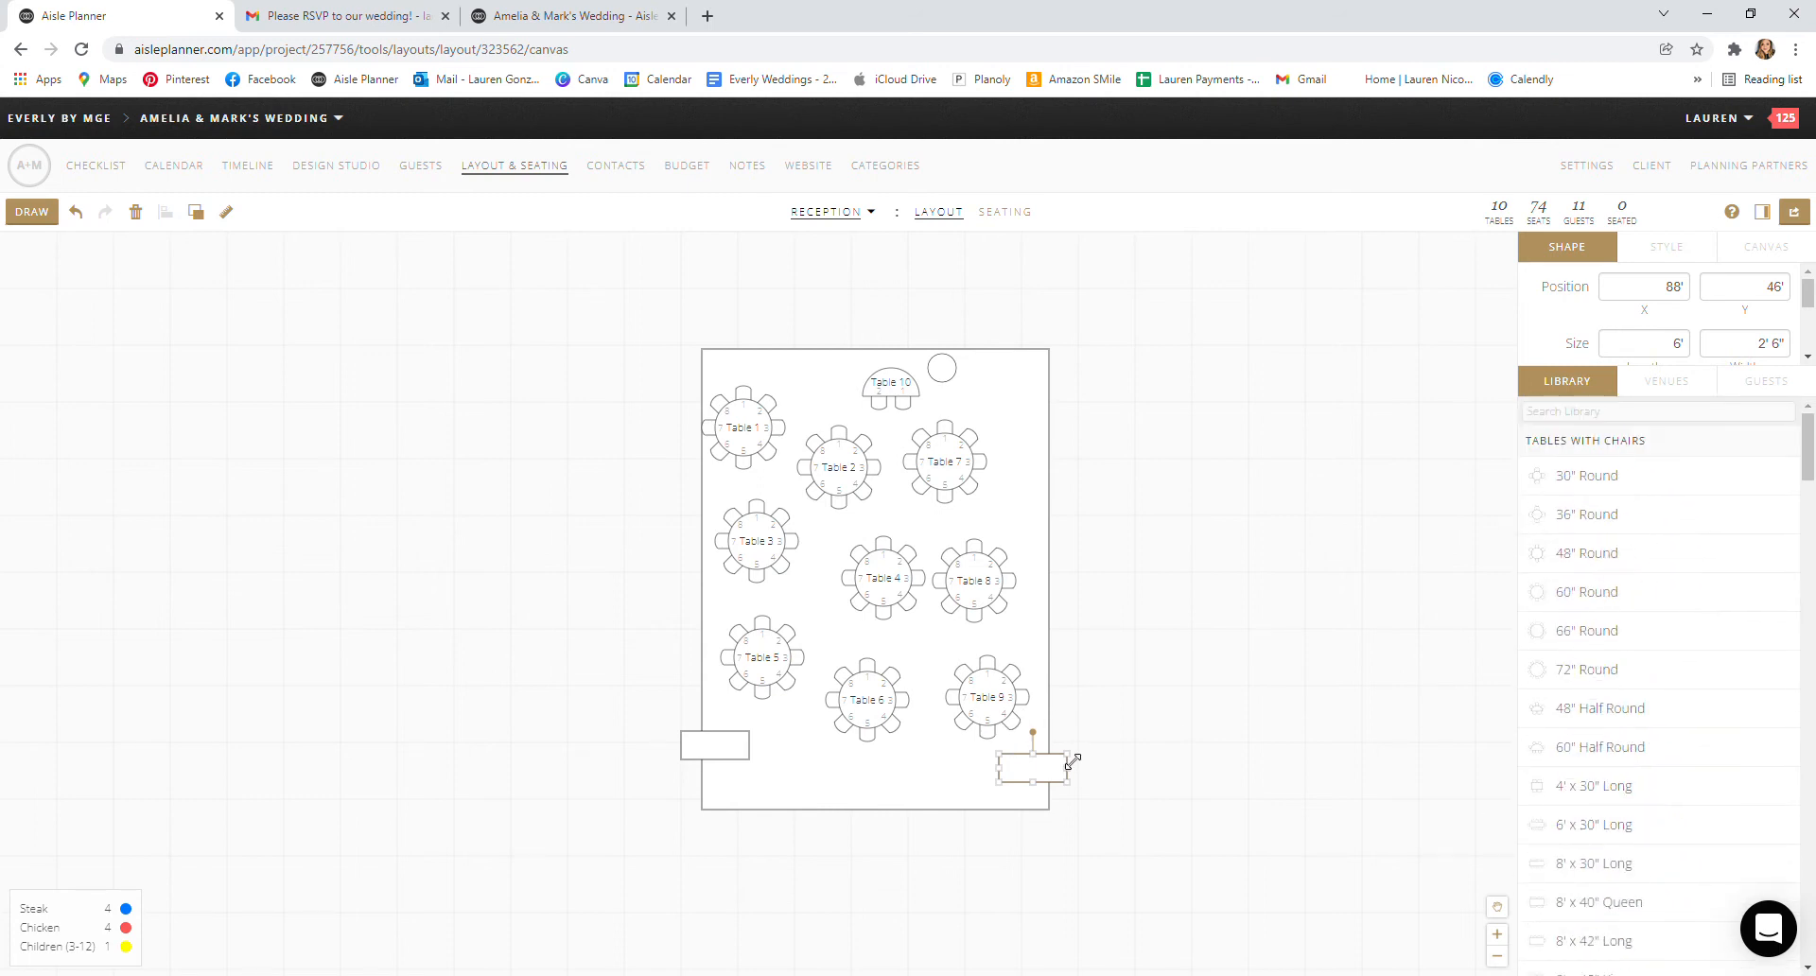
# Step: Tilt the bottom-right long table and set half-round Table 10 upright below the top edge
pyautogui.moveTo(1031, 740); pyautogui.dragTo(1019, 747)
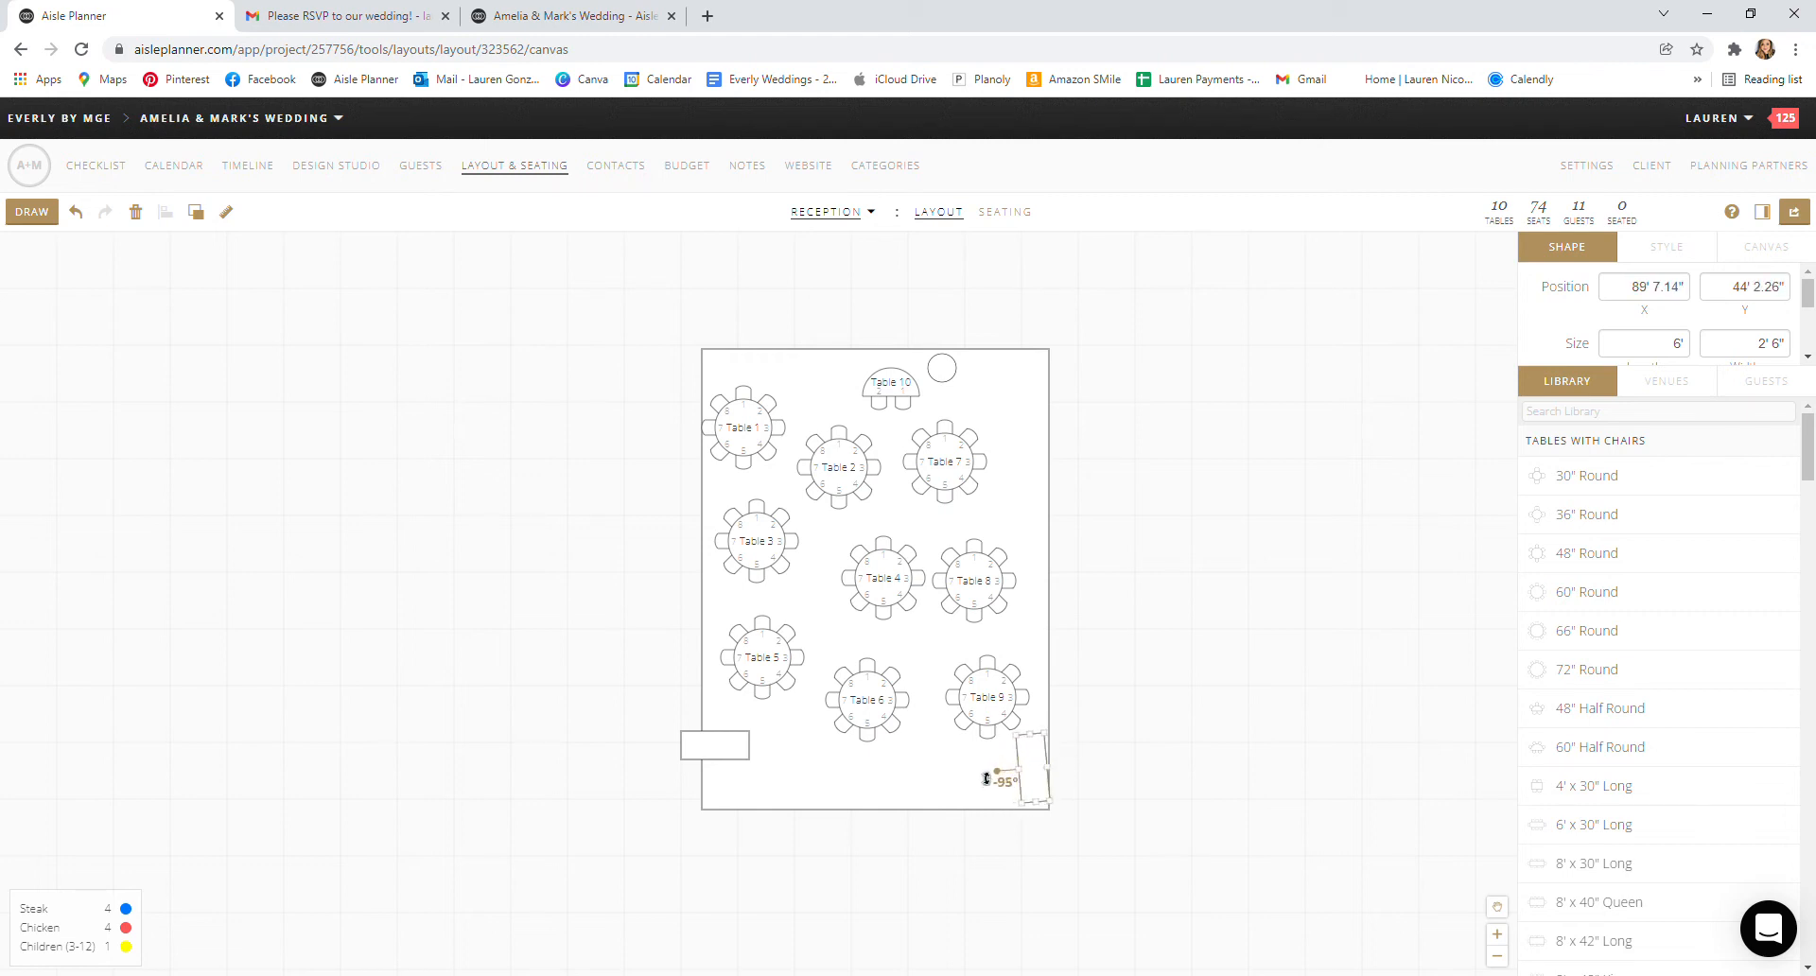
pyautogui.click(889, 383)
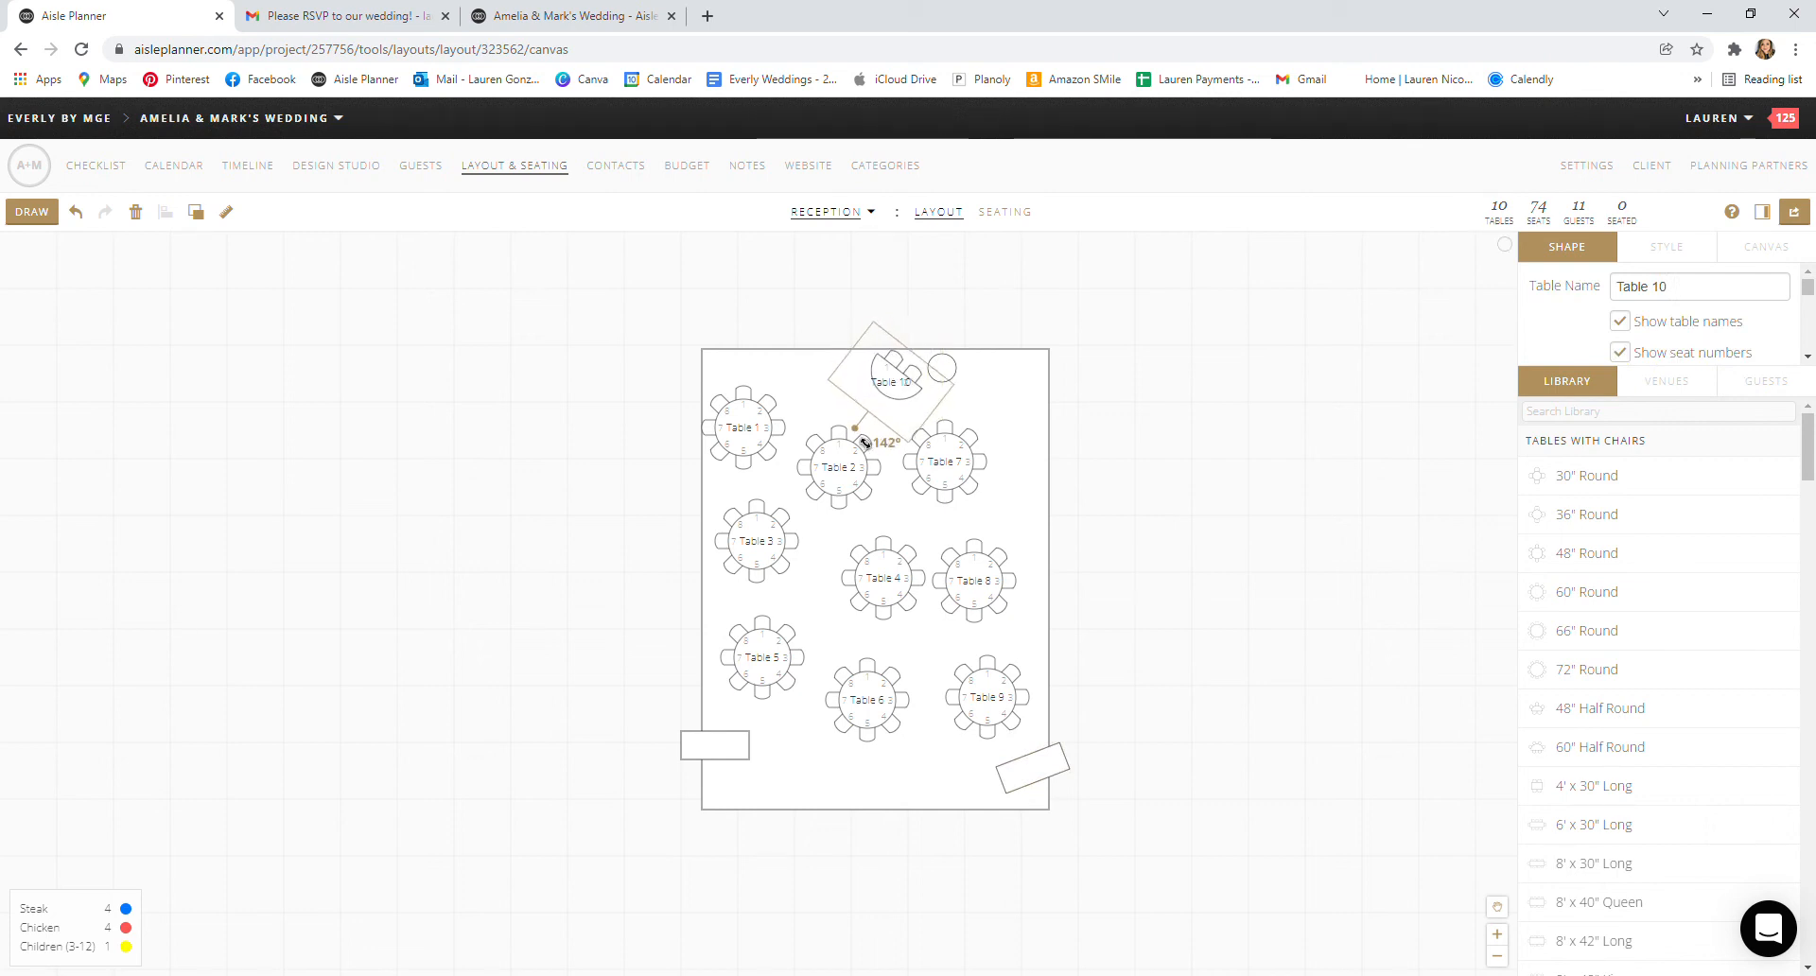
pyautogui.moveTo(862, 443); pyautogui.dragTo(902, 453)
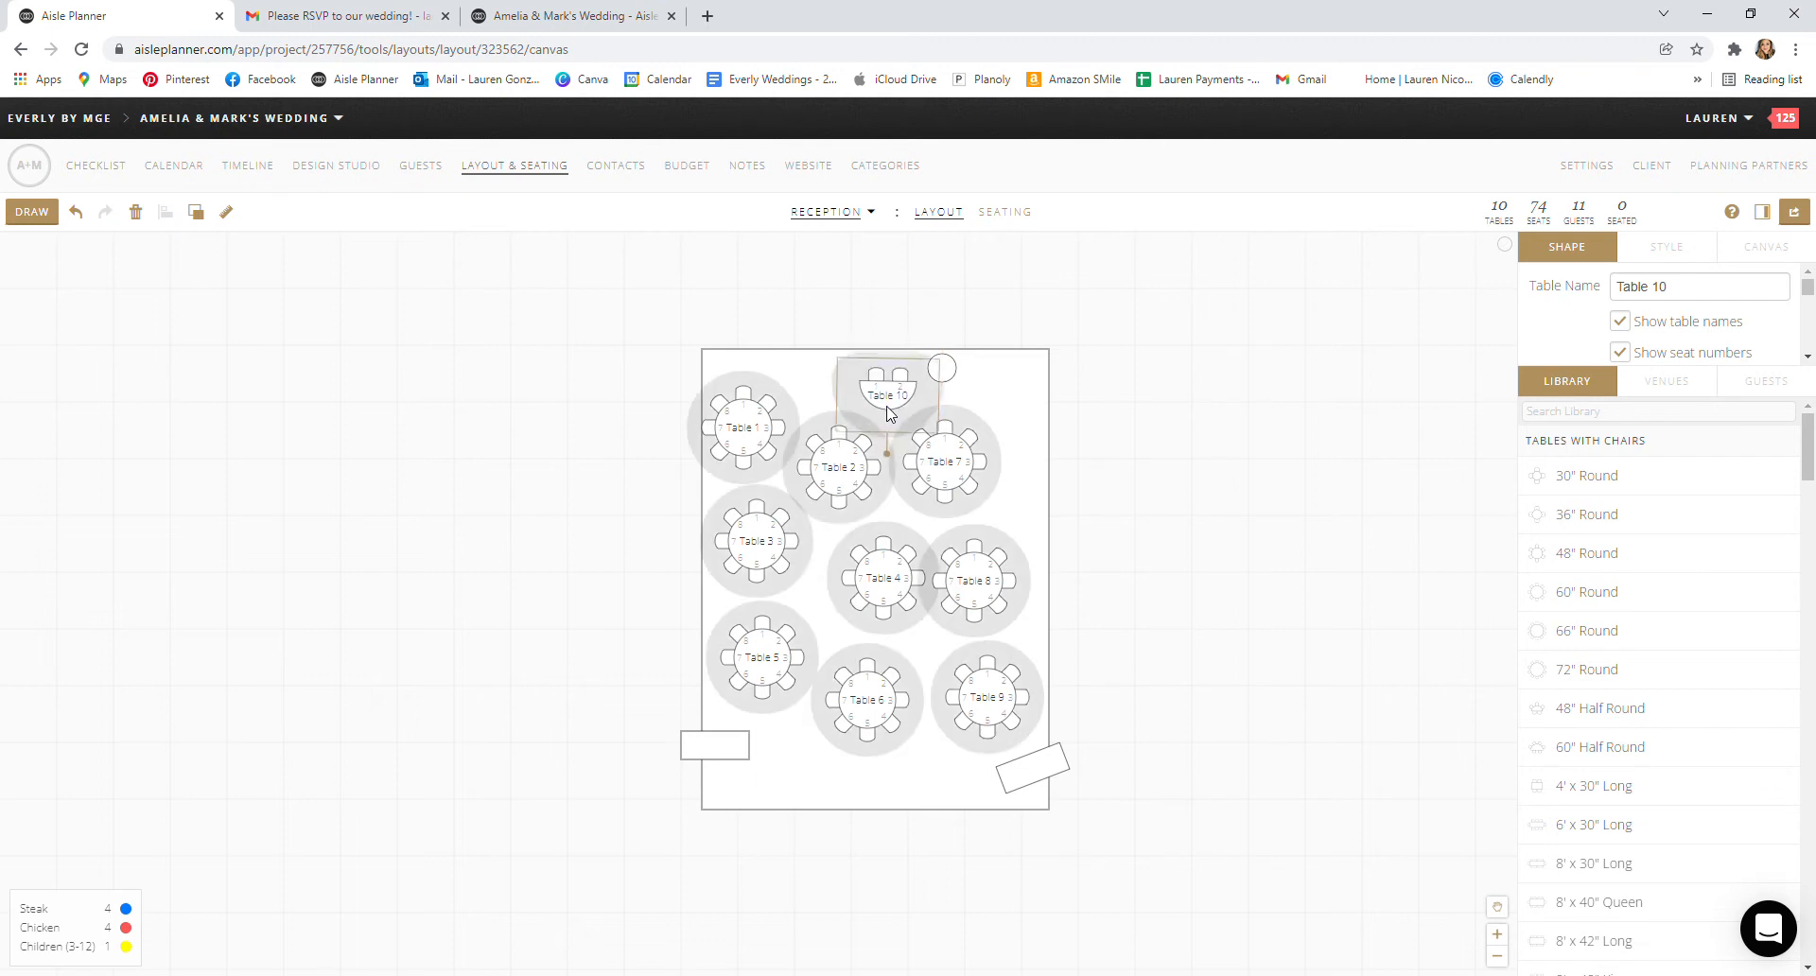
pyautogui.click(888, 393)
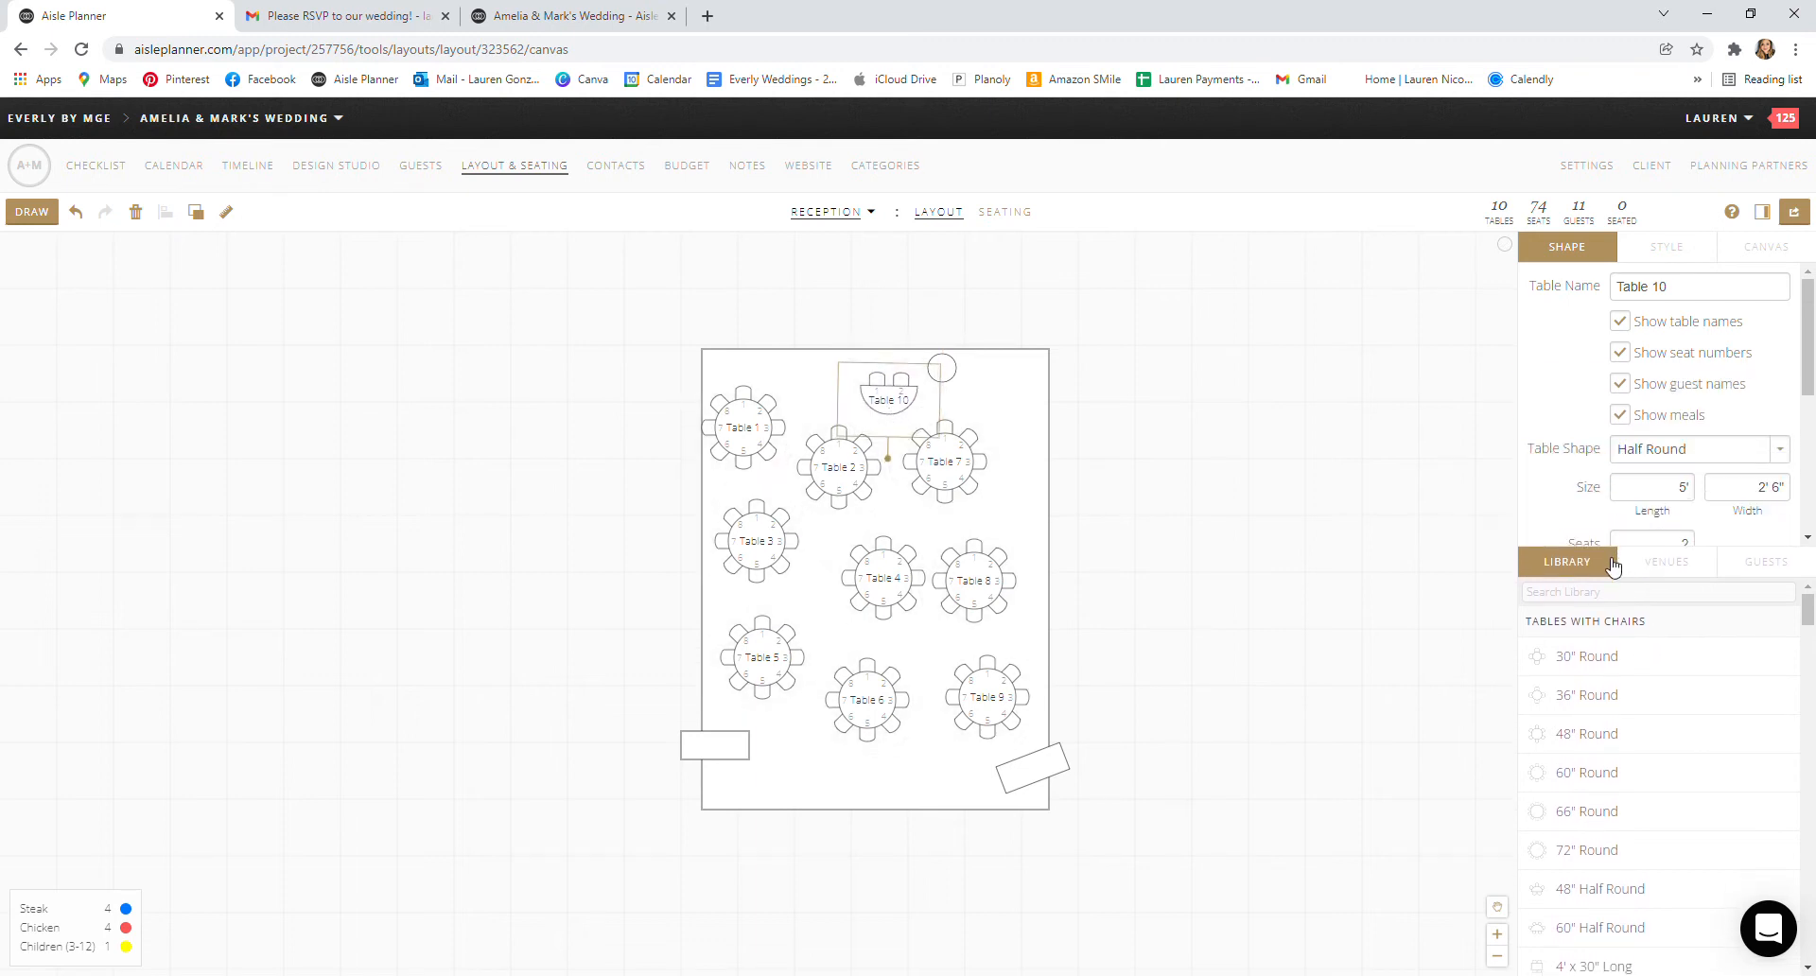
# Step: Select the TEST table and toggle table names and seat numbers off and back on
pyautogui.click(944, 460)
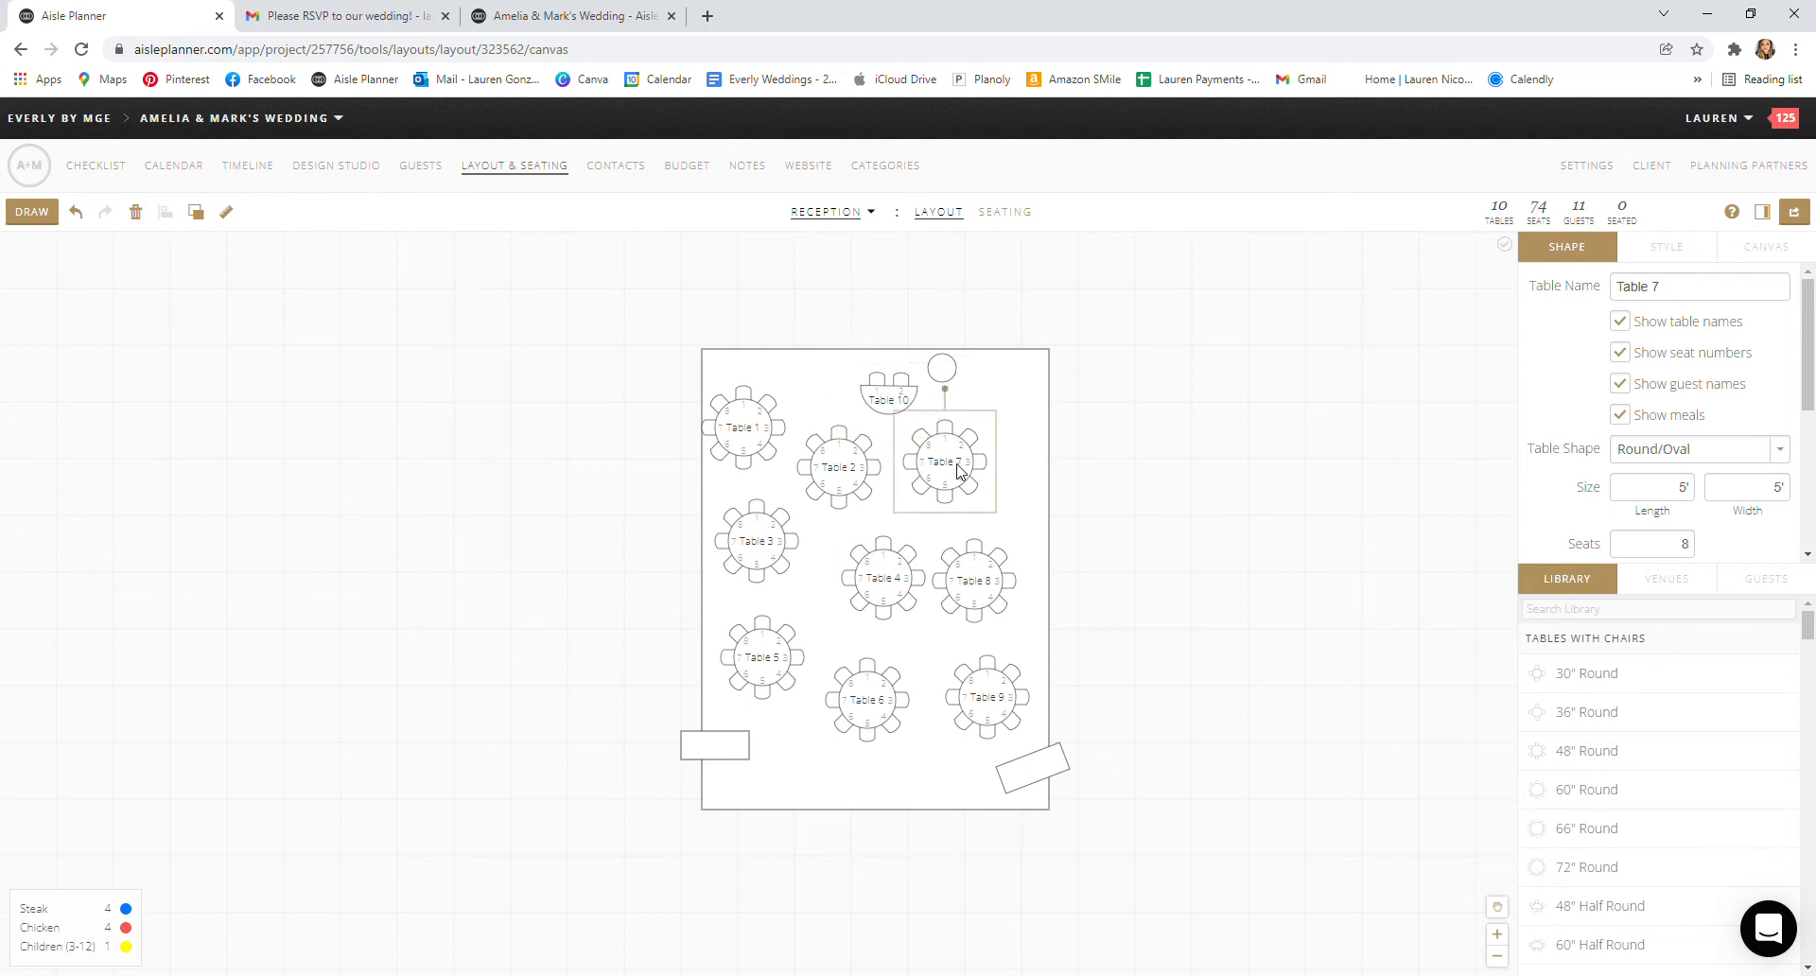
pyautogui.moveTo(946, 452)
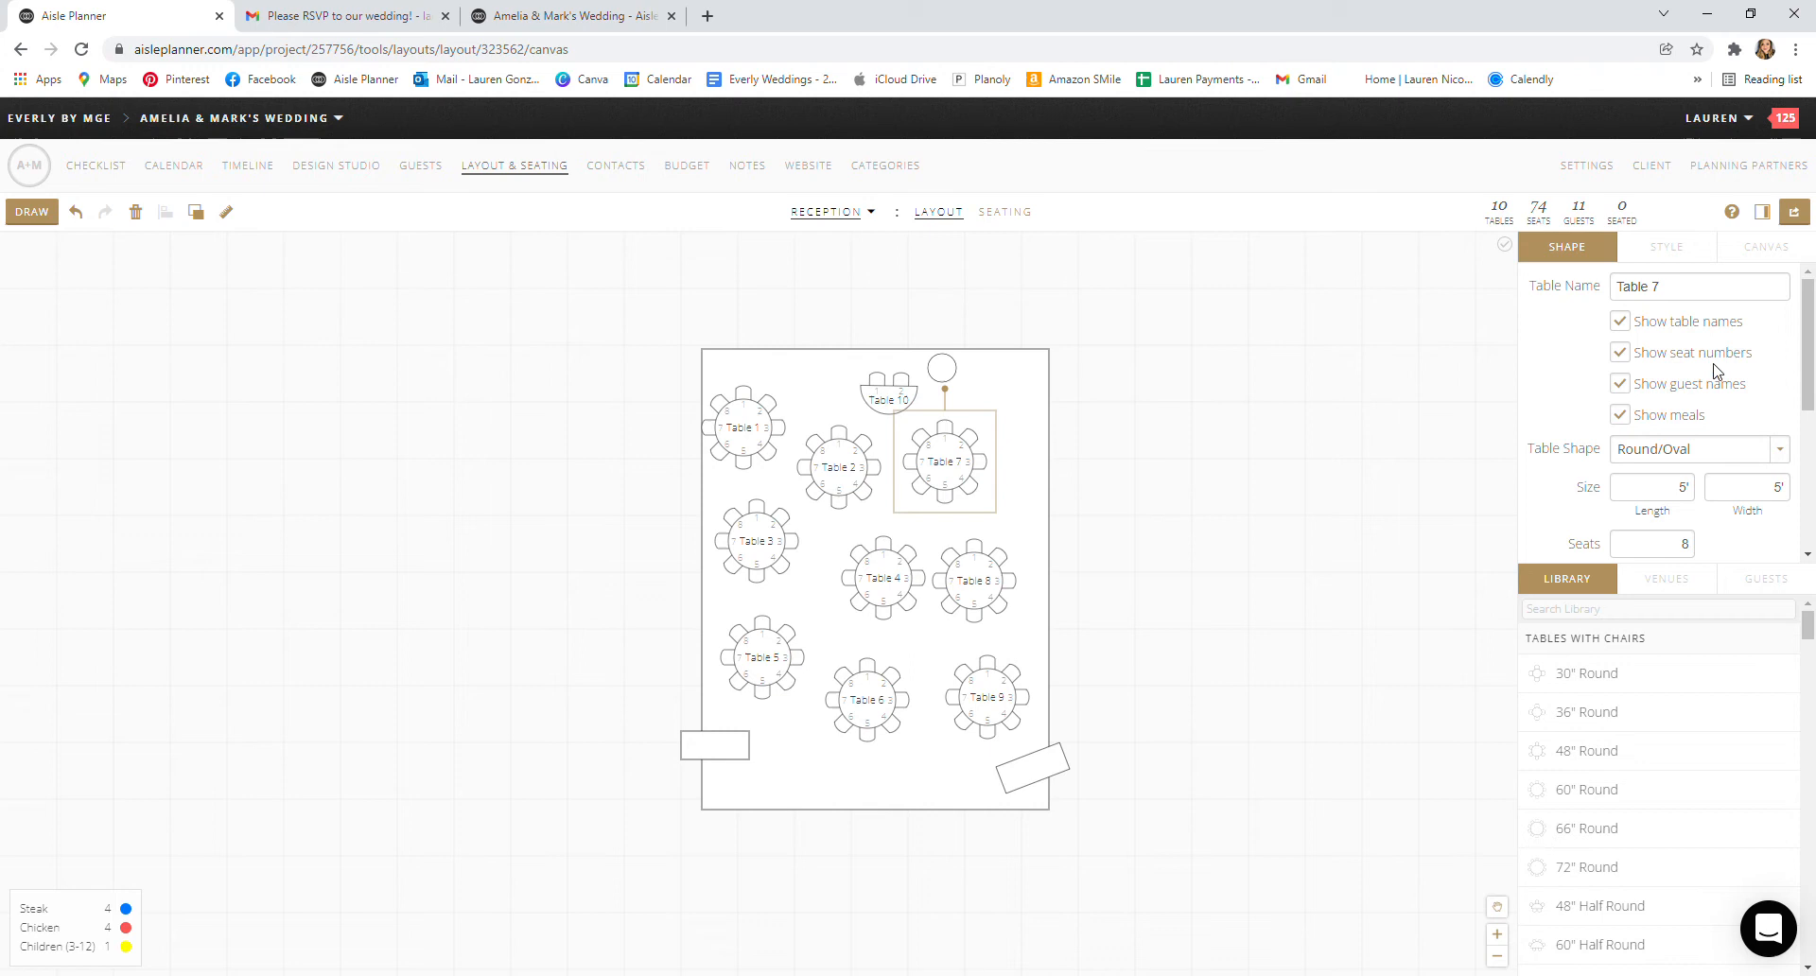
pyautogui.moveTo(1630, 315)
pyautogui.write('T')
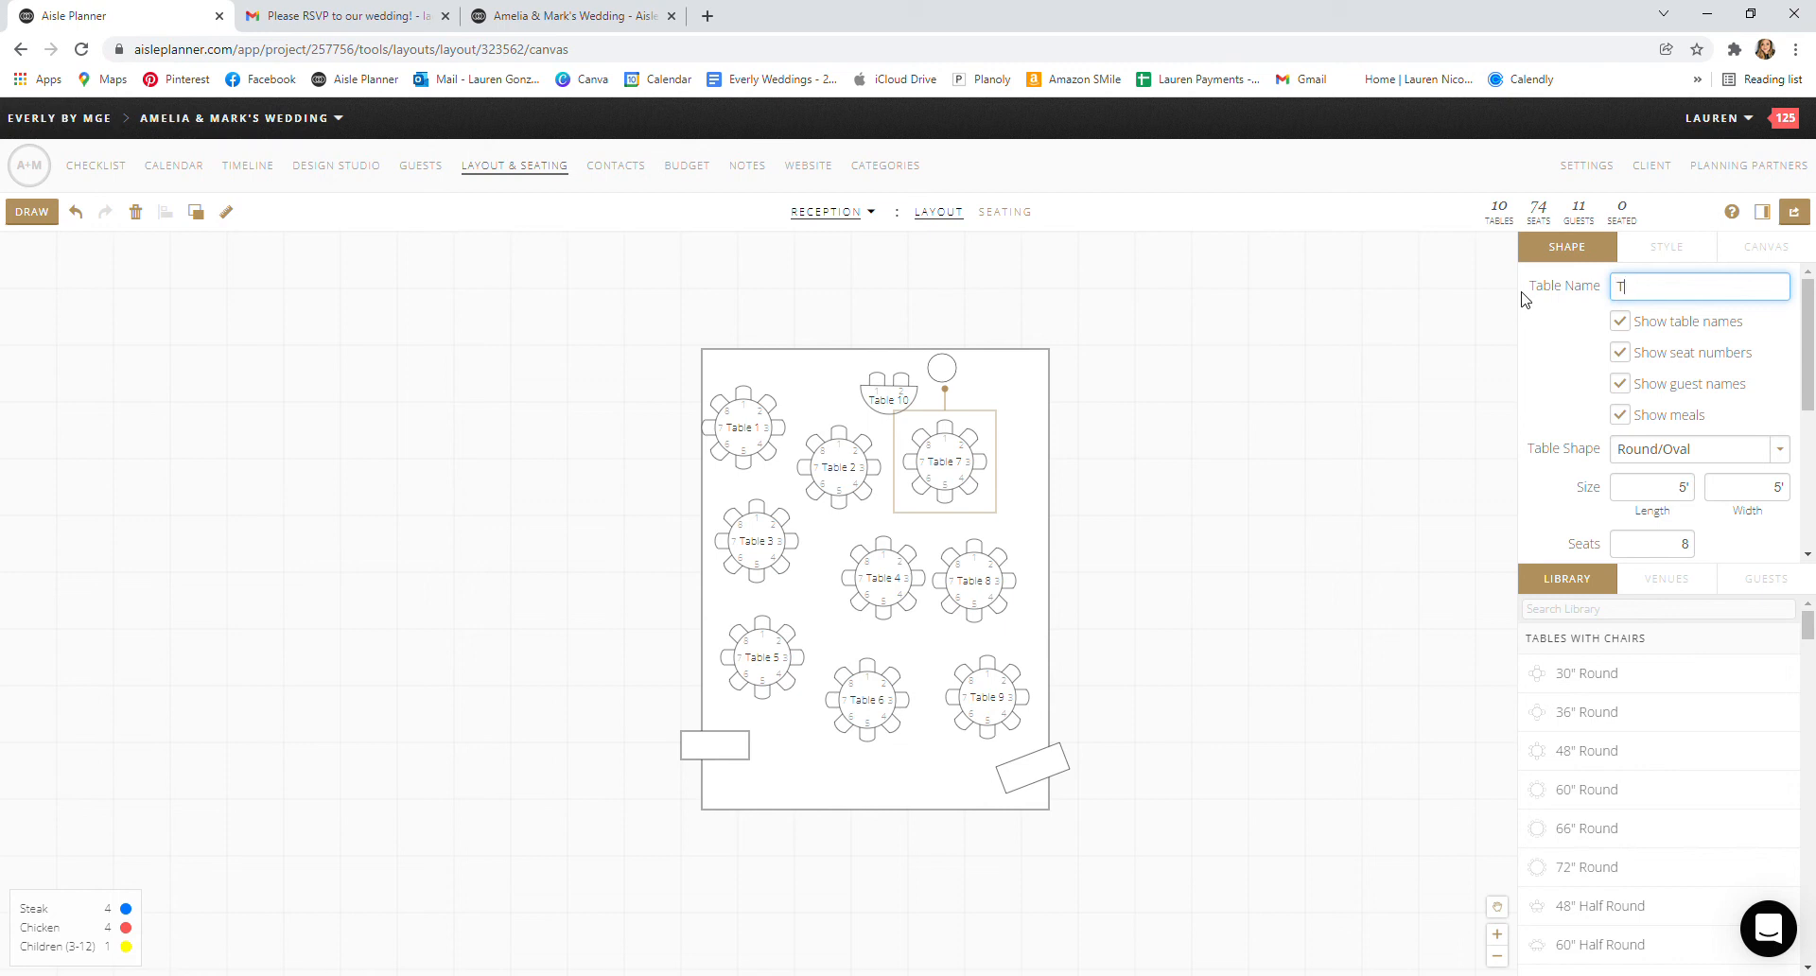
pyautogui.write('EST')
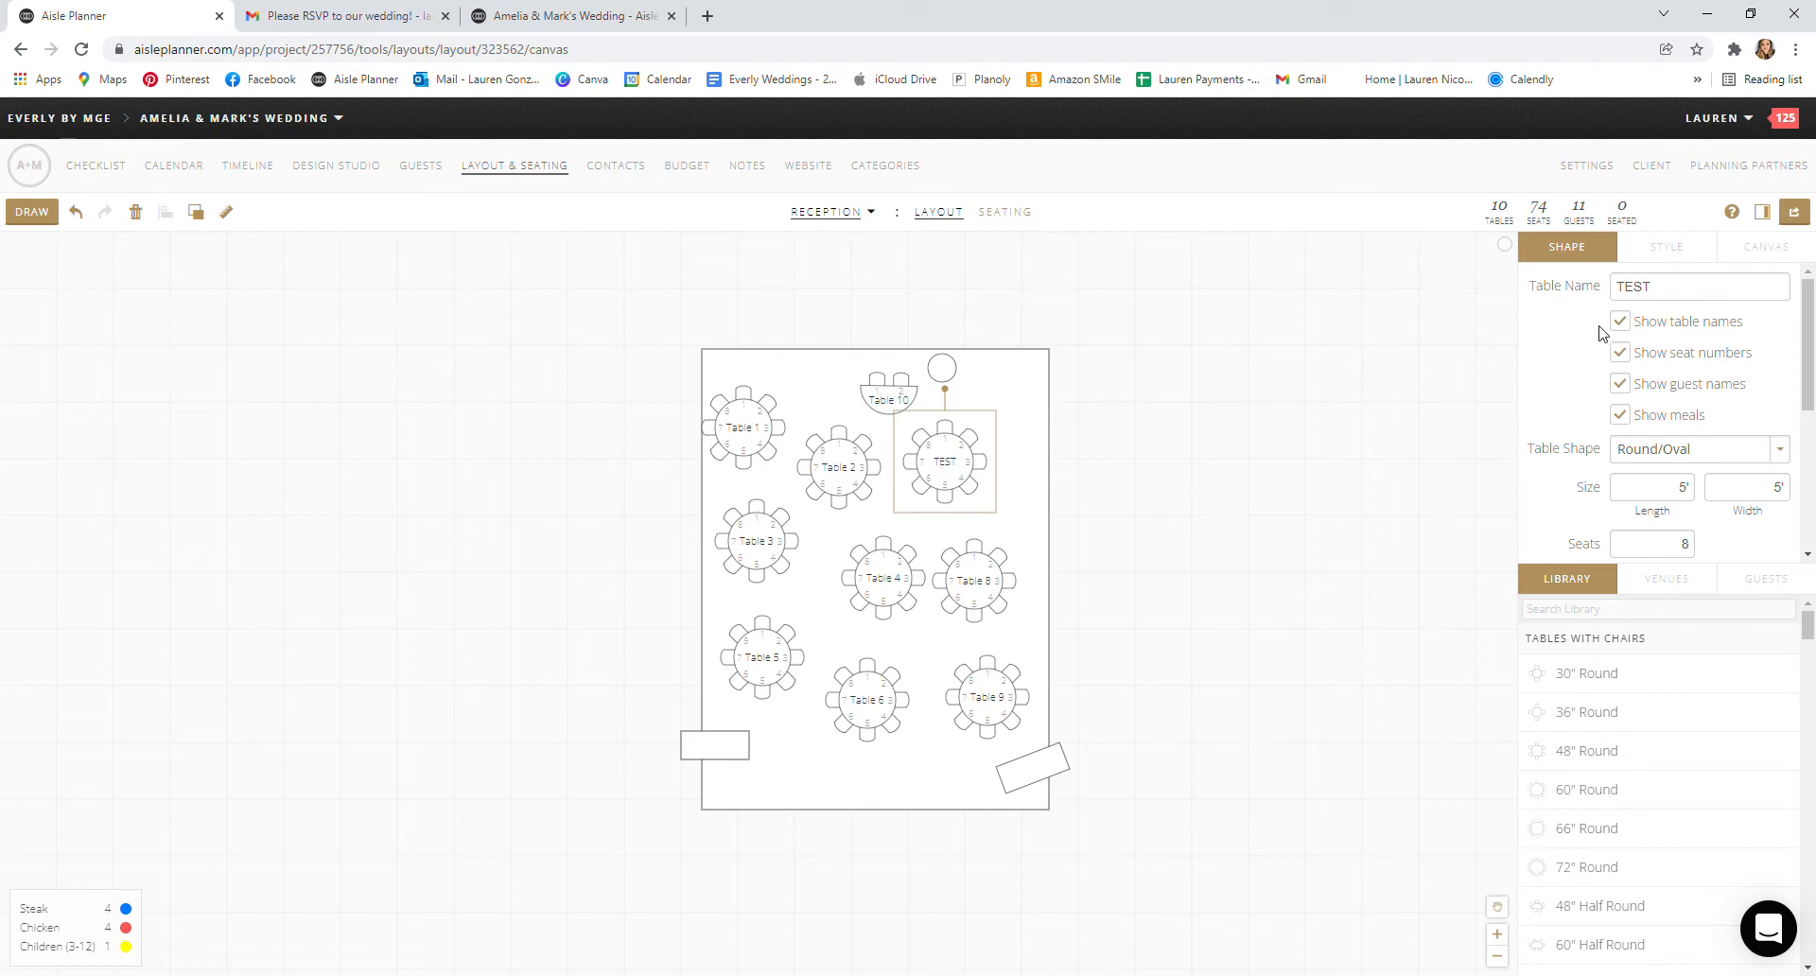
pyautogui.click(1619, 322)
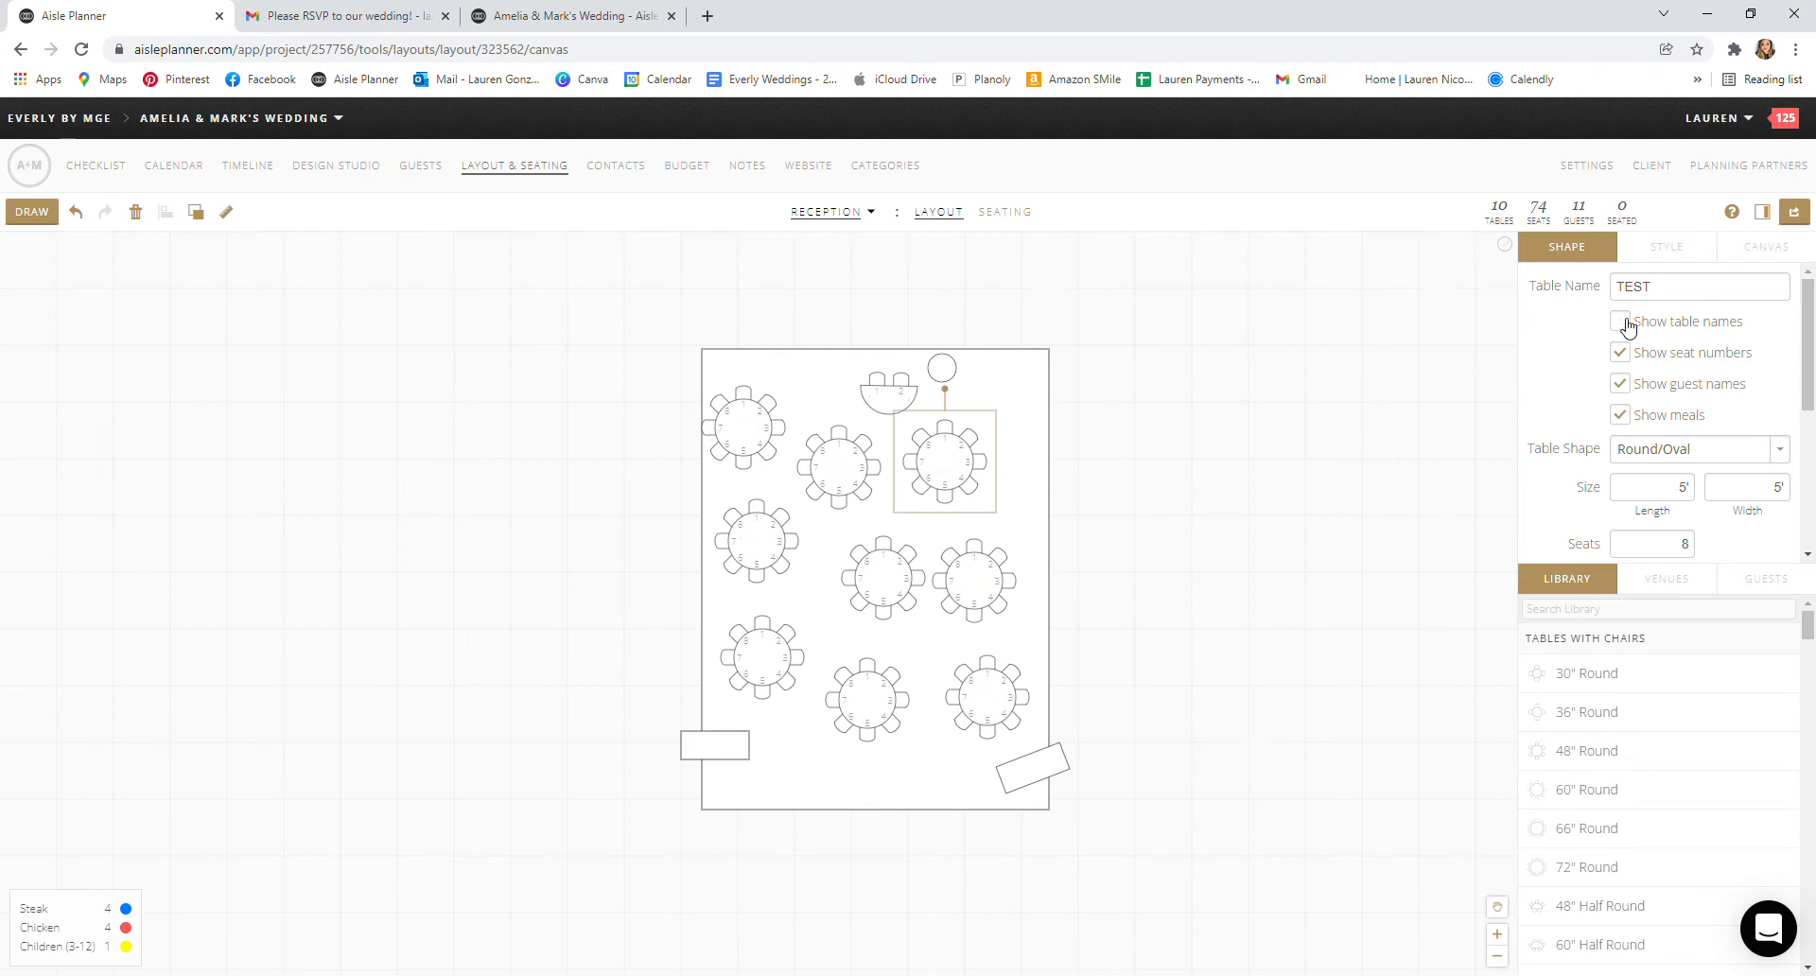
pyautogui.click(1619, 322)
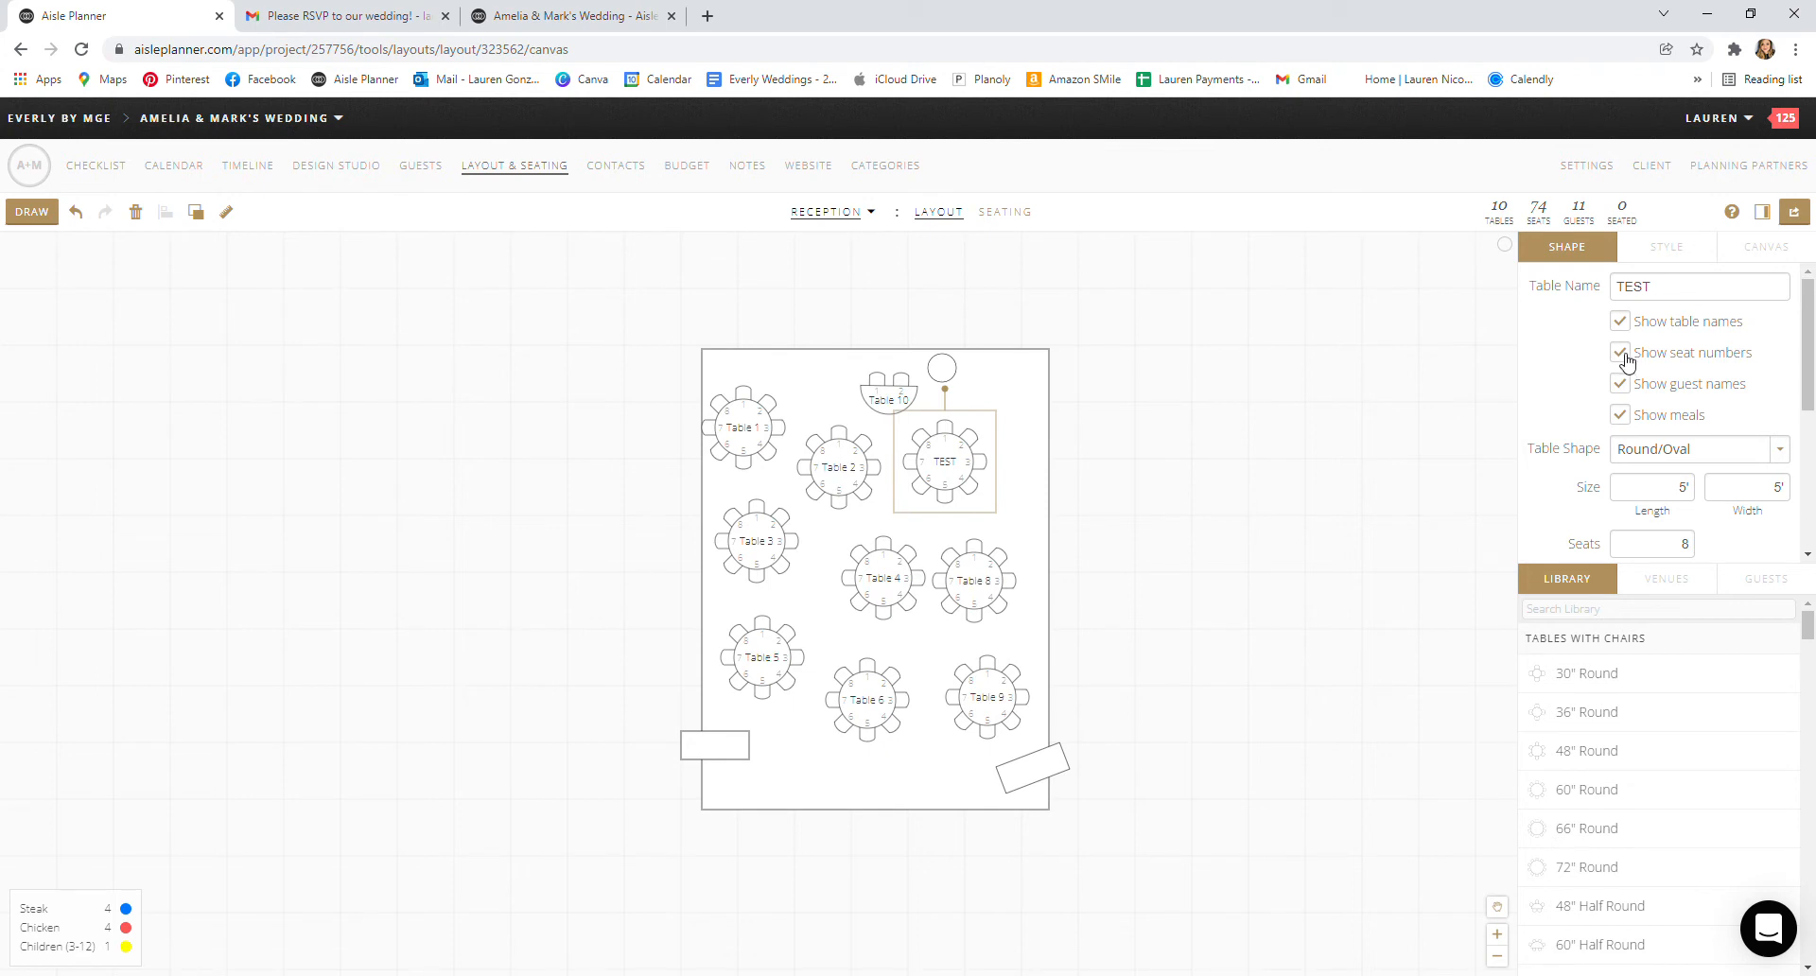
pyautogui.click(1619, 353)
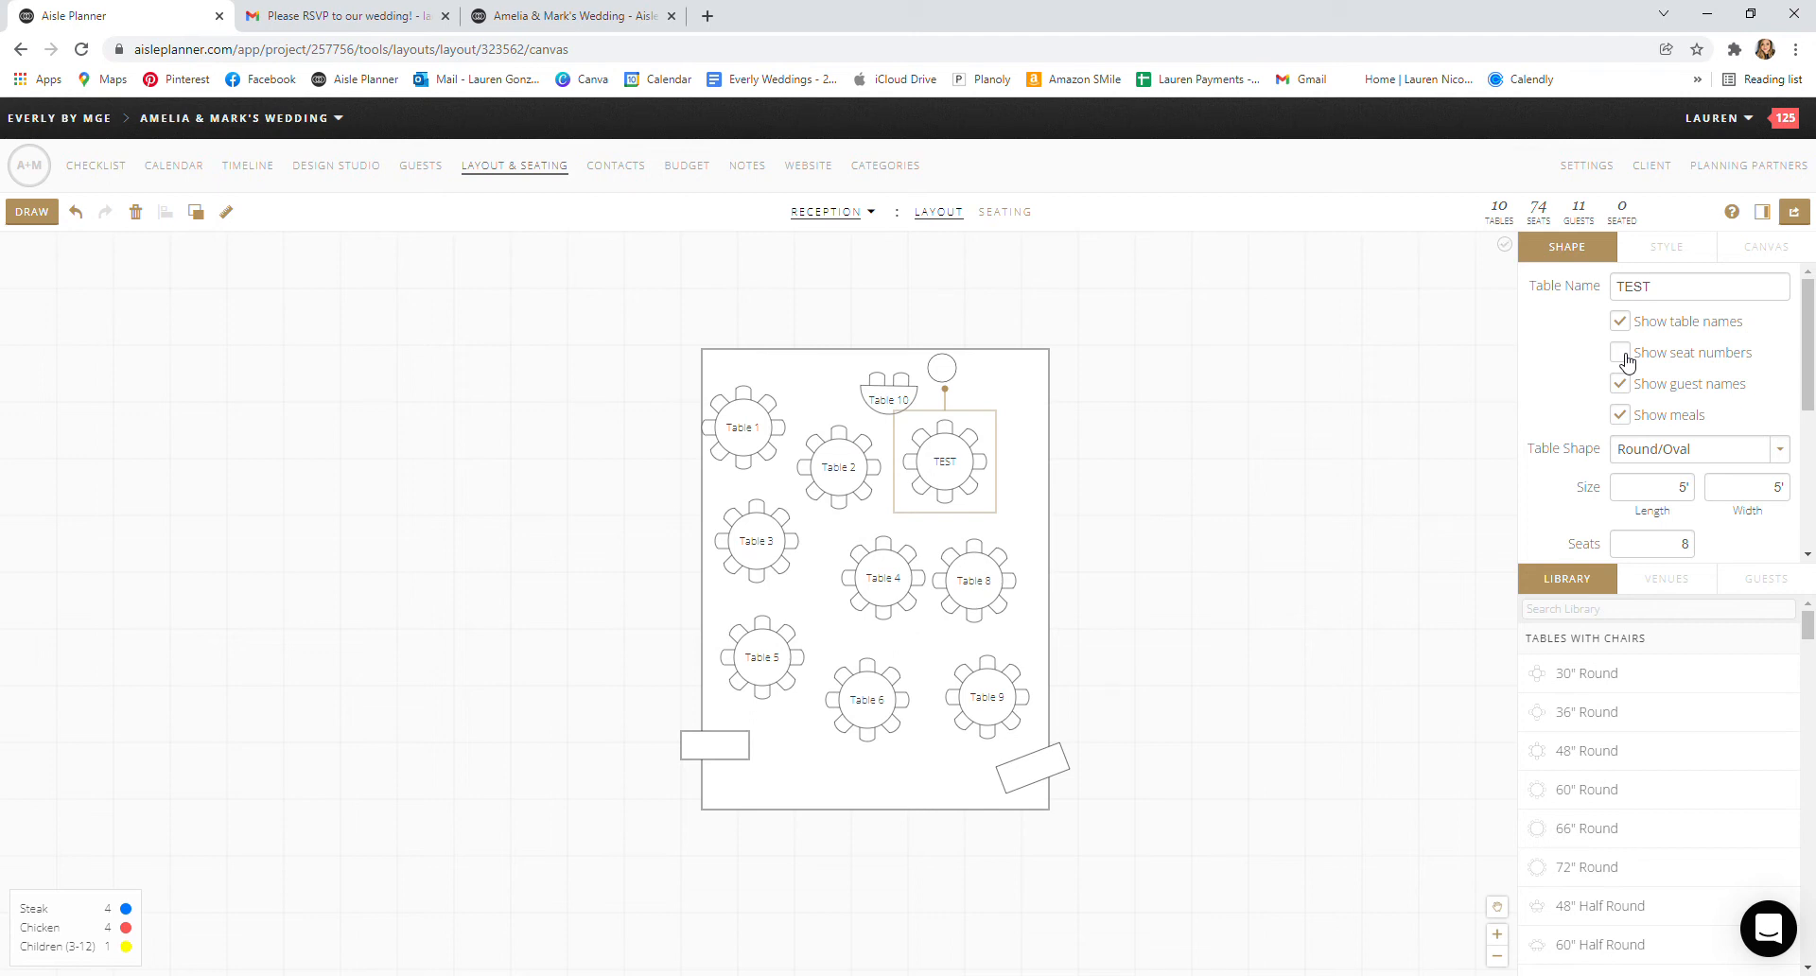
pyautogui.click(1620, 353)
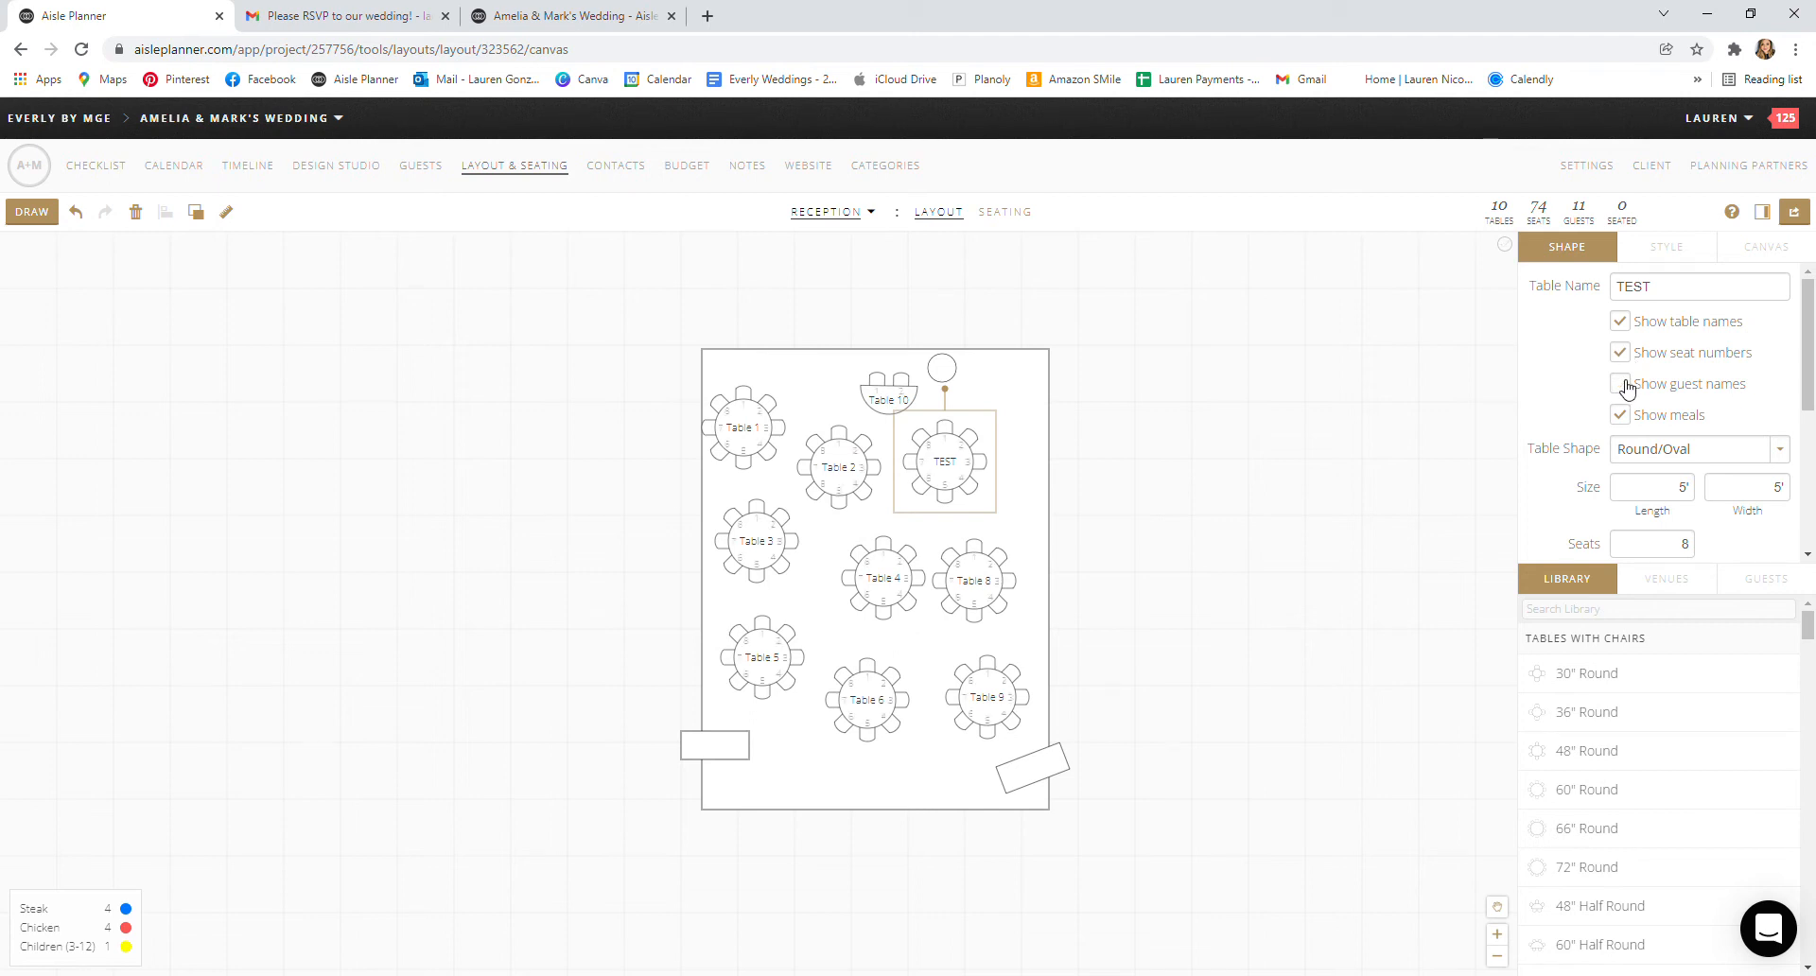
# Step: Turn off guest names, rename the table to Table 7 and nudge it right
pyautogui.click(1620, 383)
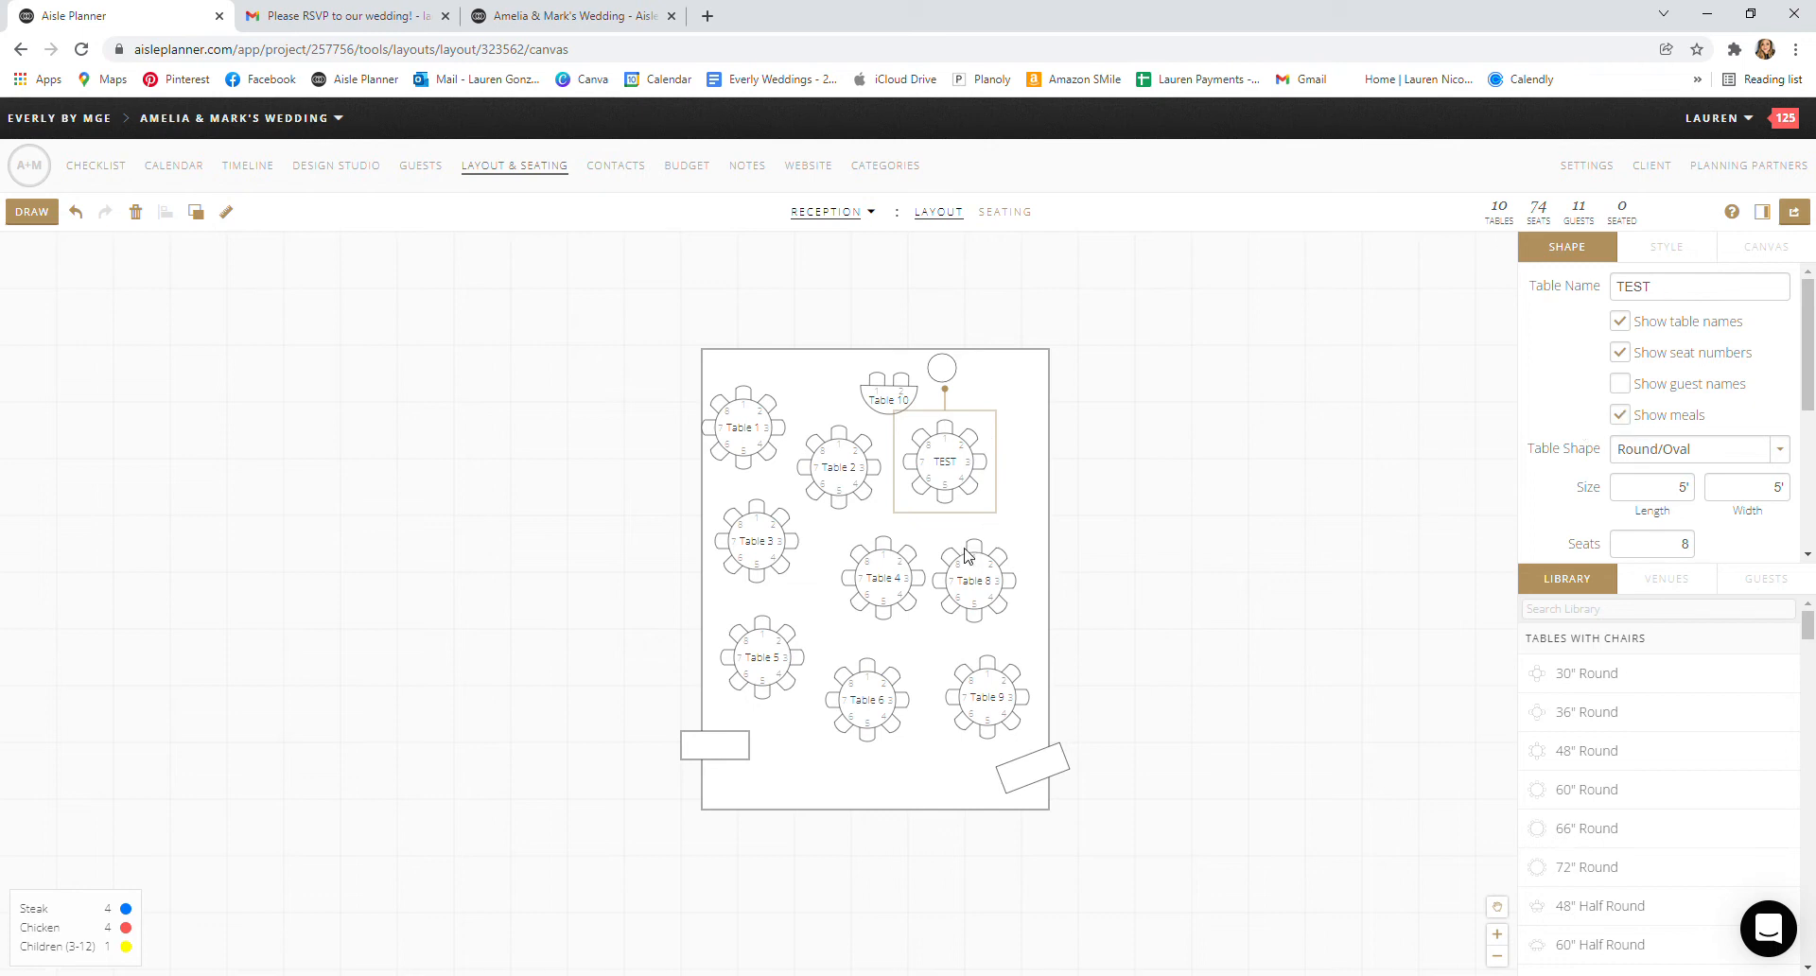
pyautogui.moveTo(973, 628)
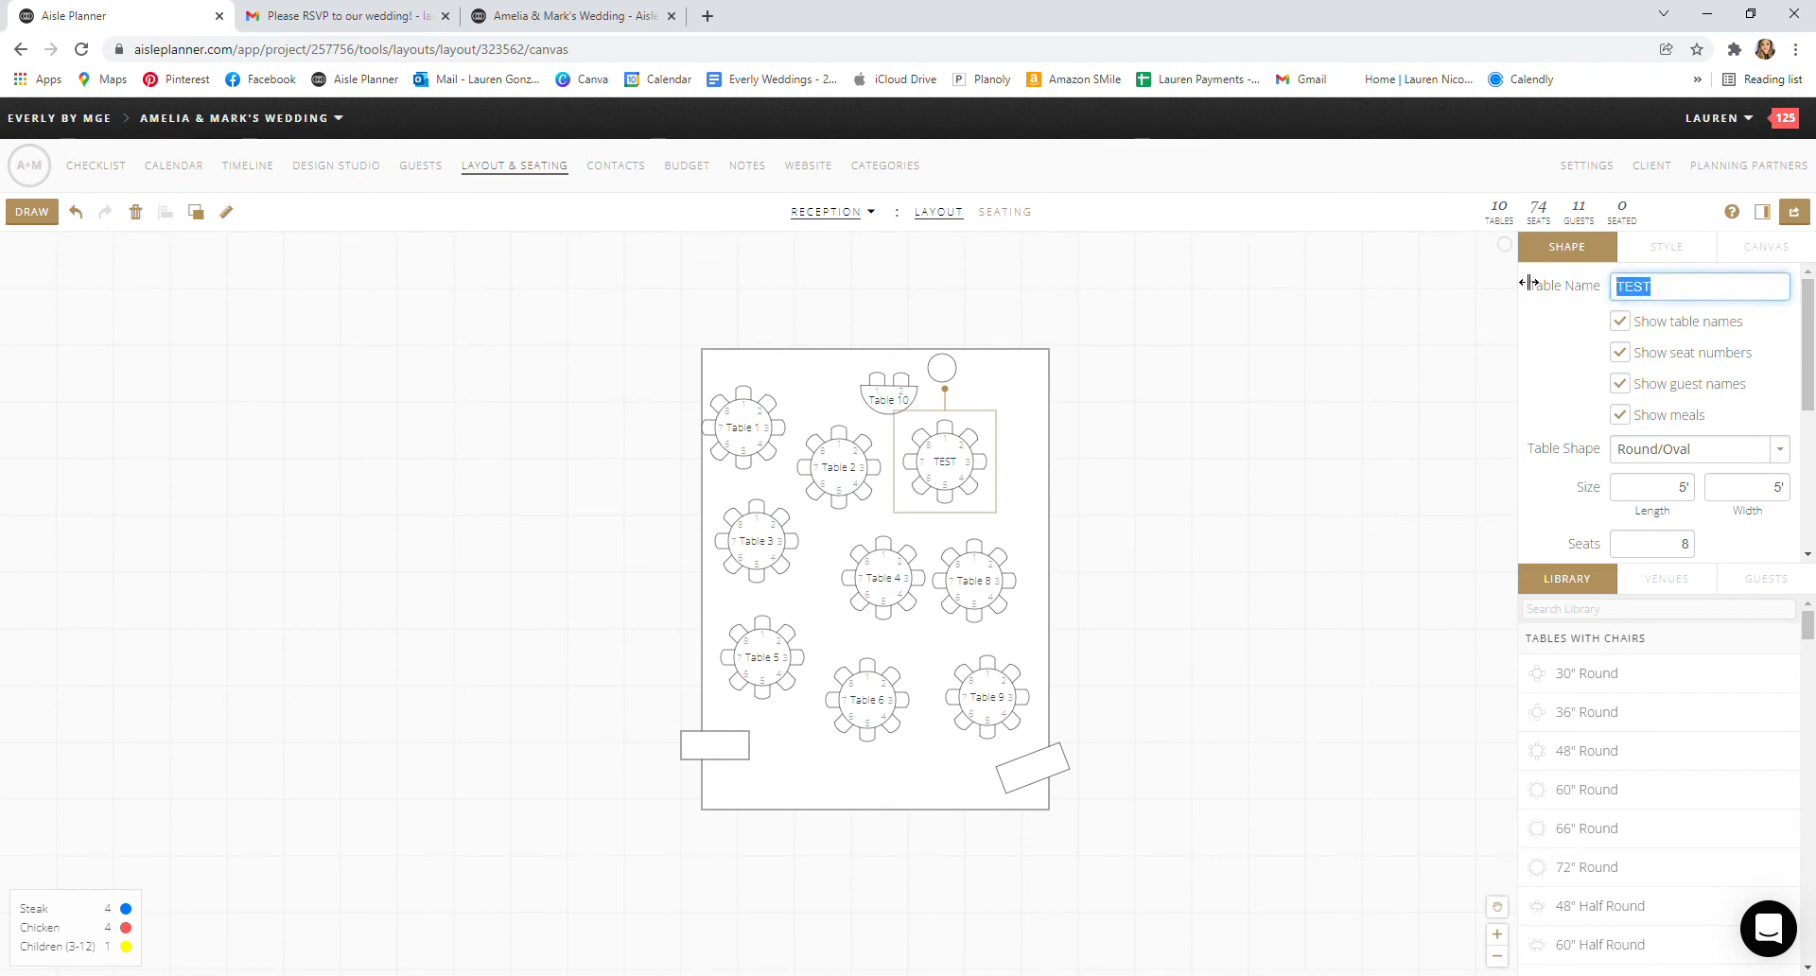
pyautogui.write('Table 7')
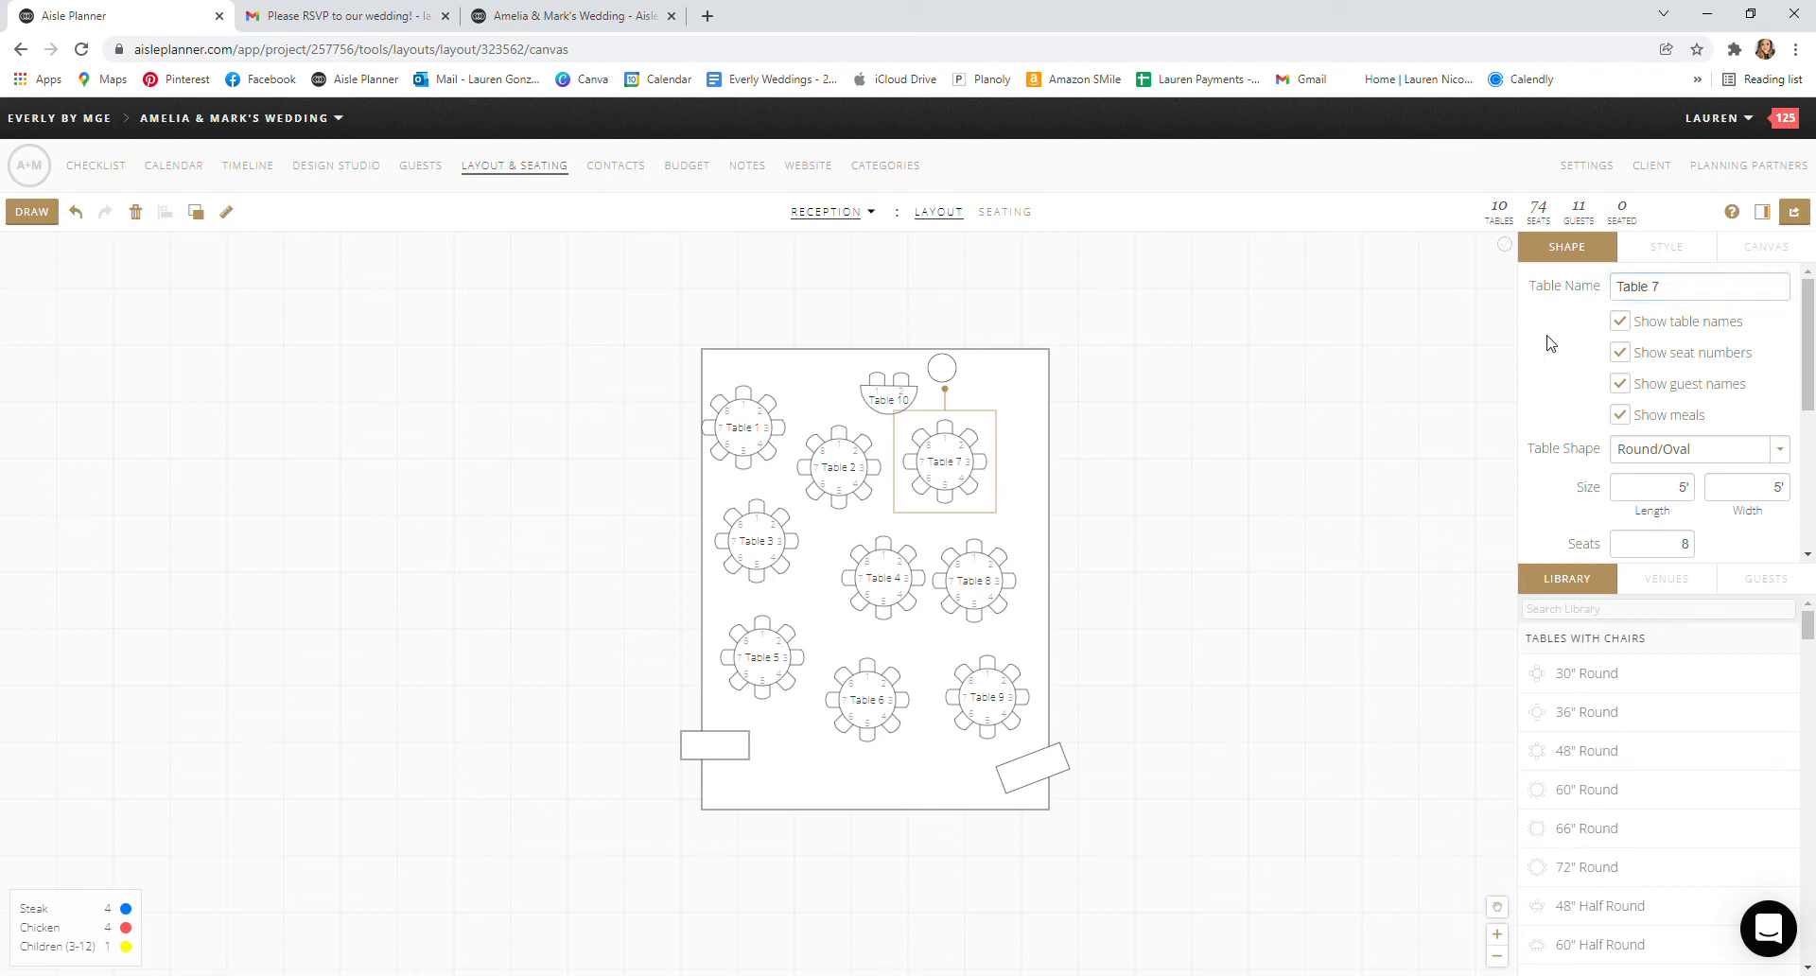
pyautogui.moveTo(944, 463); pyautogui.dragTo(980, 455)
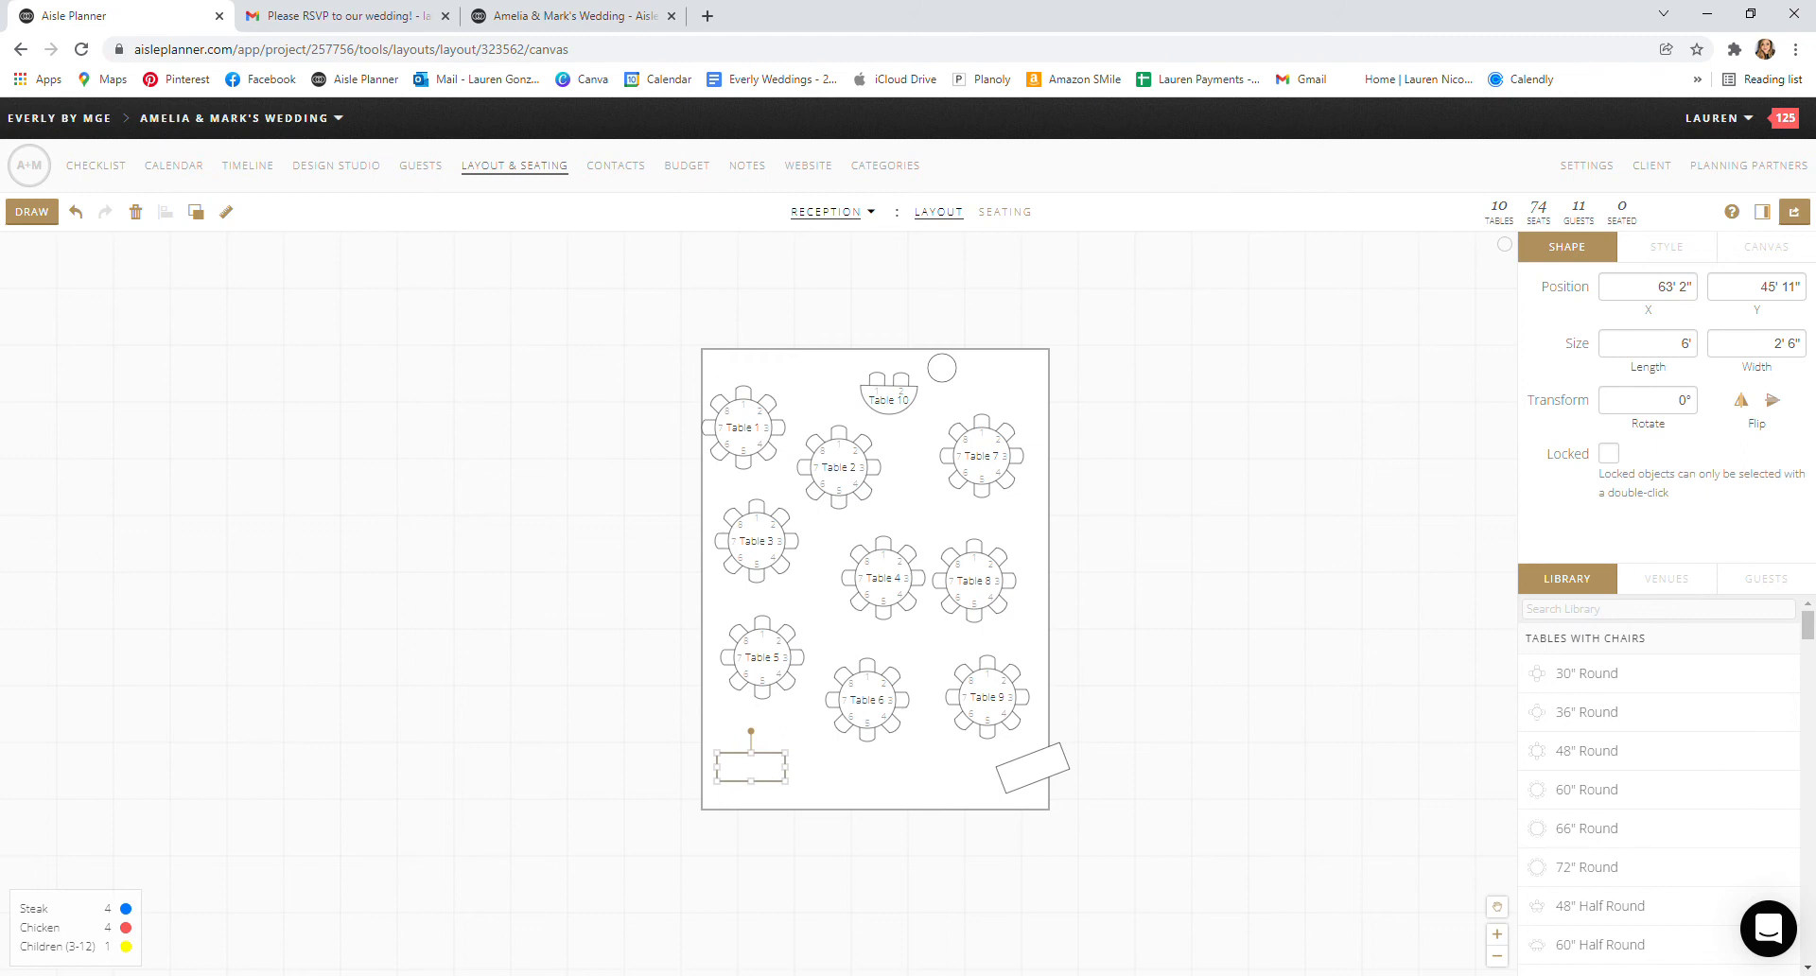
pyautogui.moveTo(1768, 579)
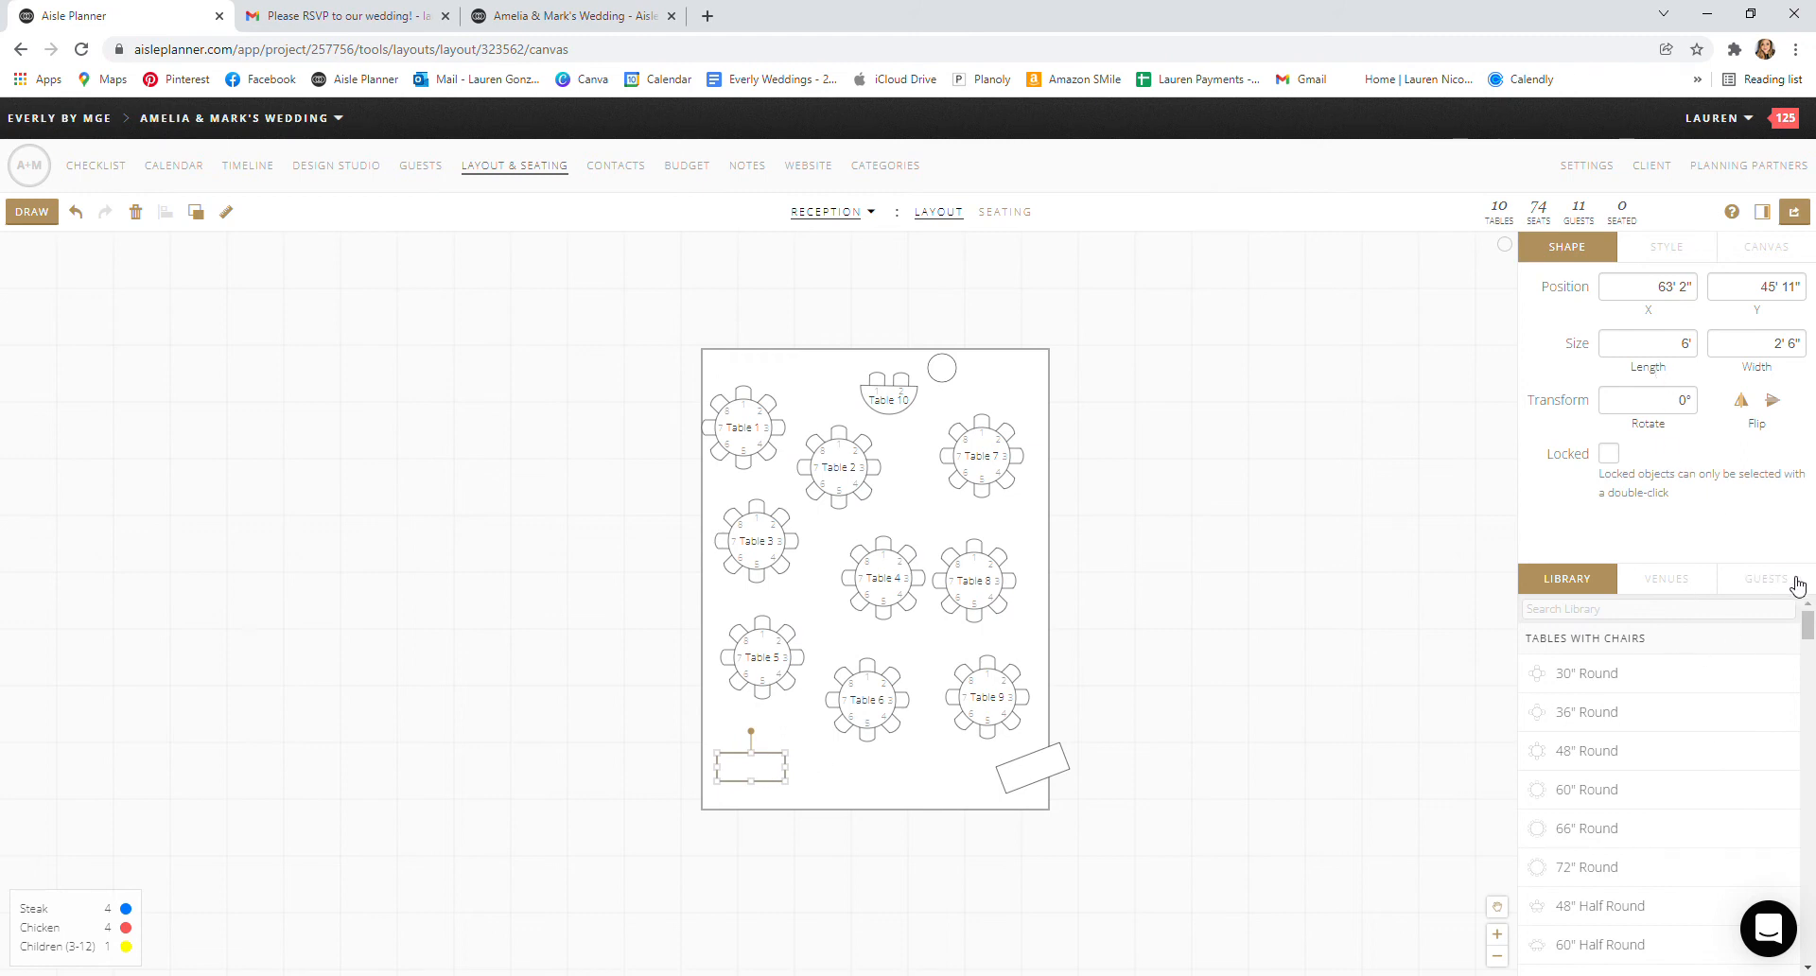
# Step: Show the Guests list and scroll through the 11 reception guests
pyautogui.click(1766, 579)
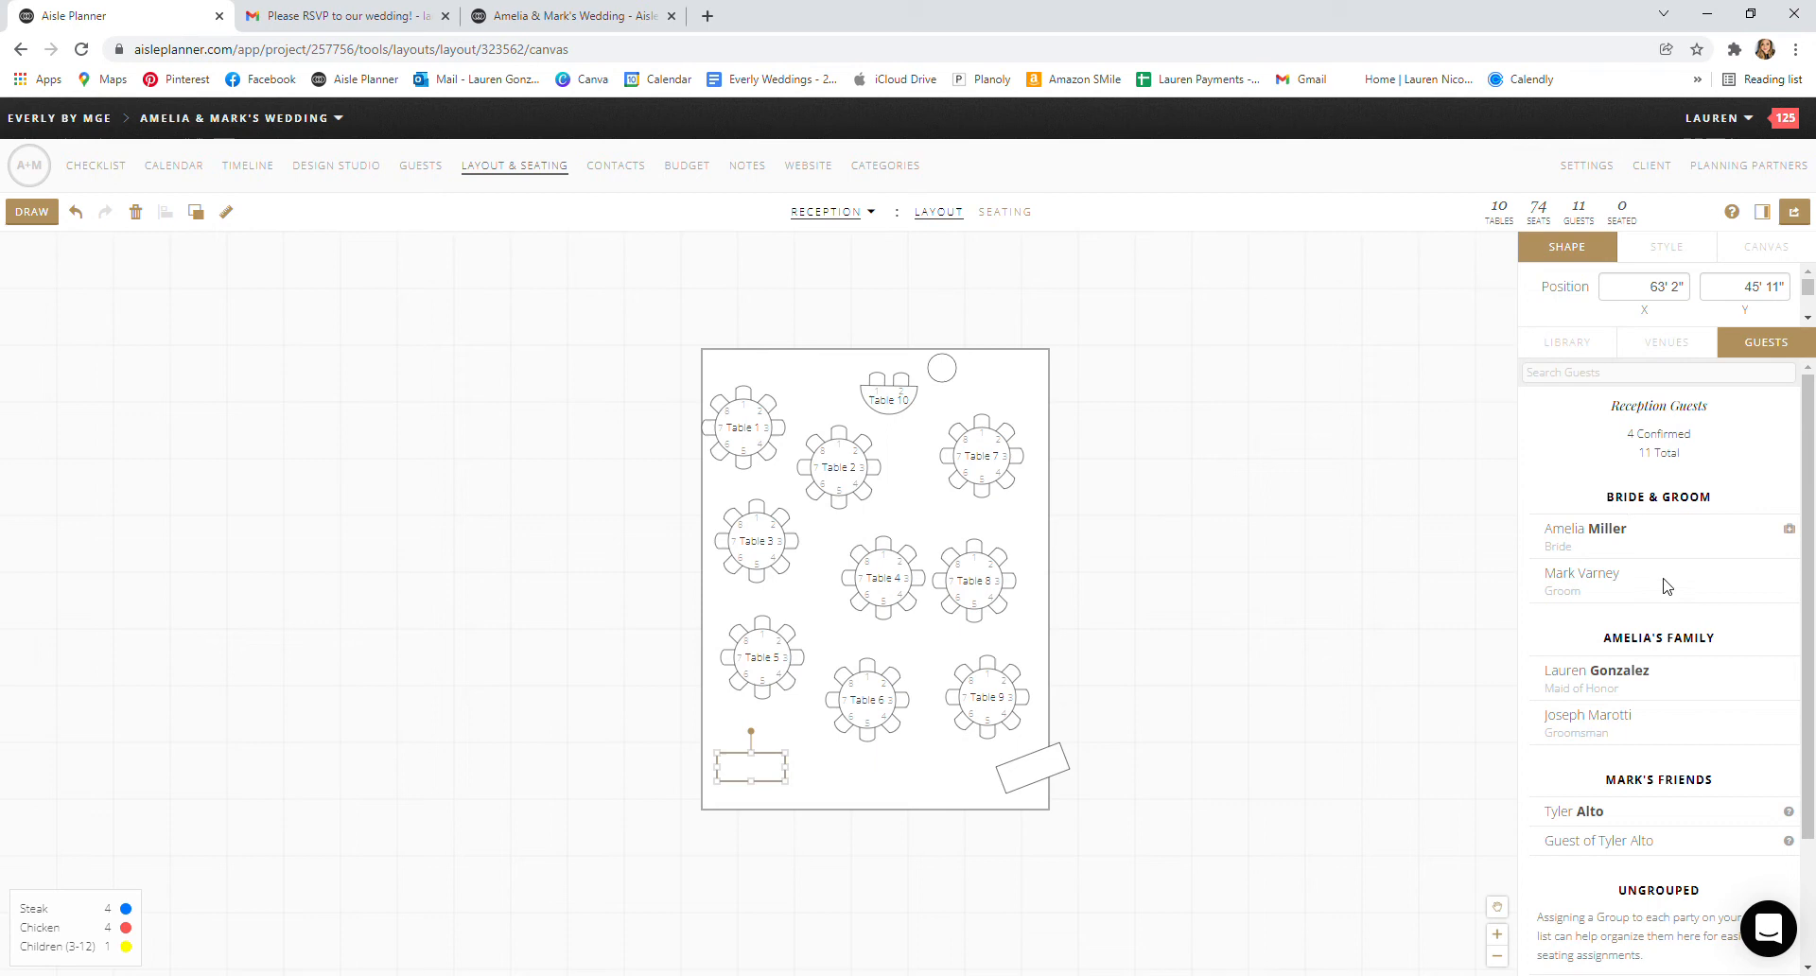
pyautogui.moveTo(1789, 533)
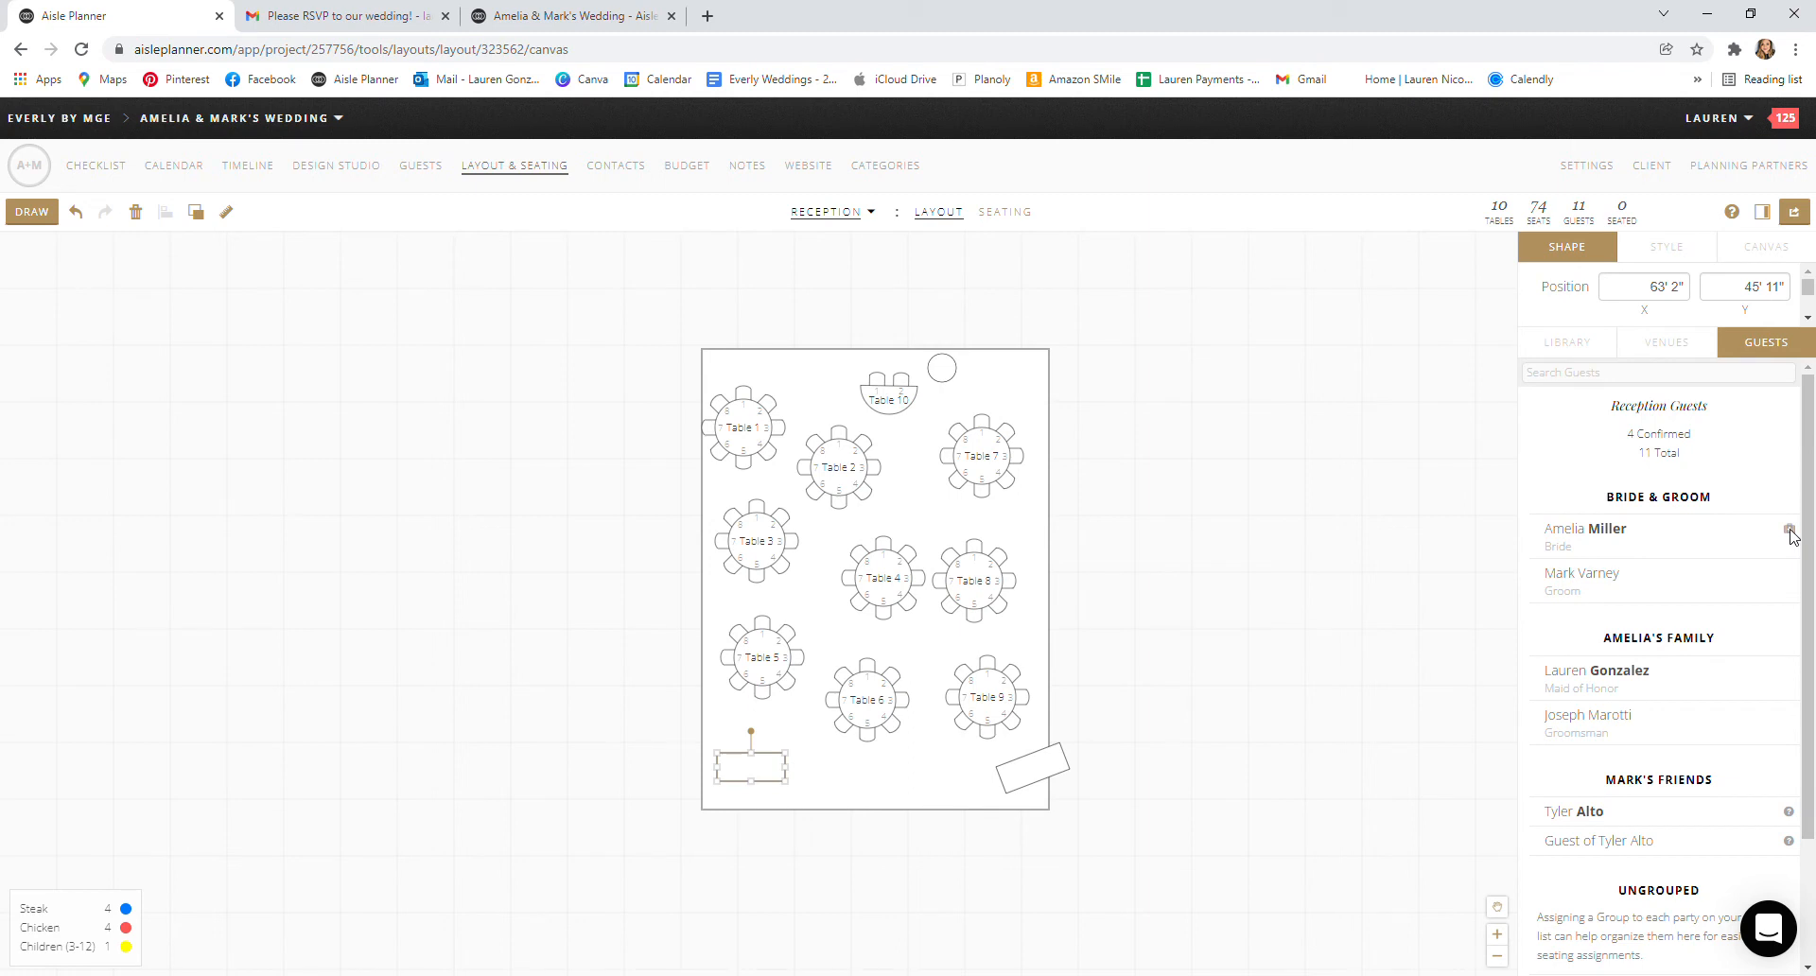
pyautogui.scroll(-3)
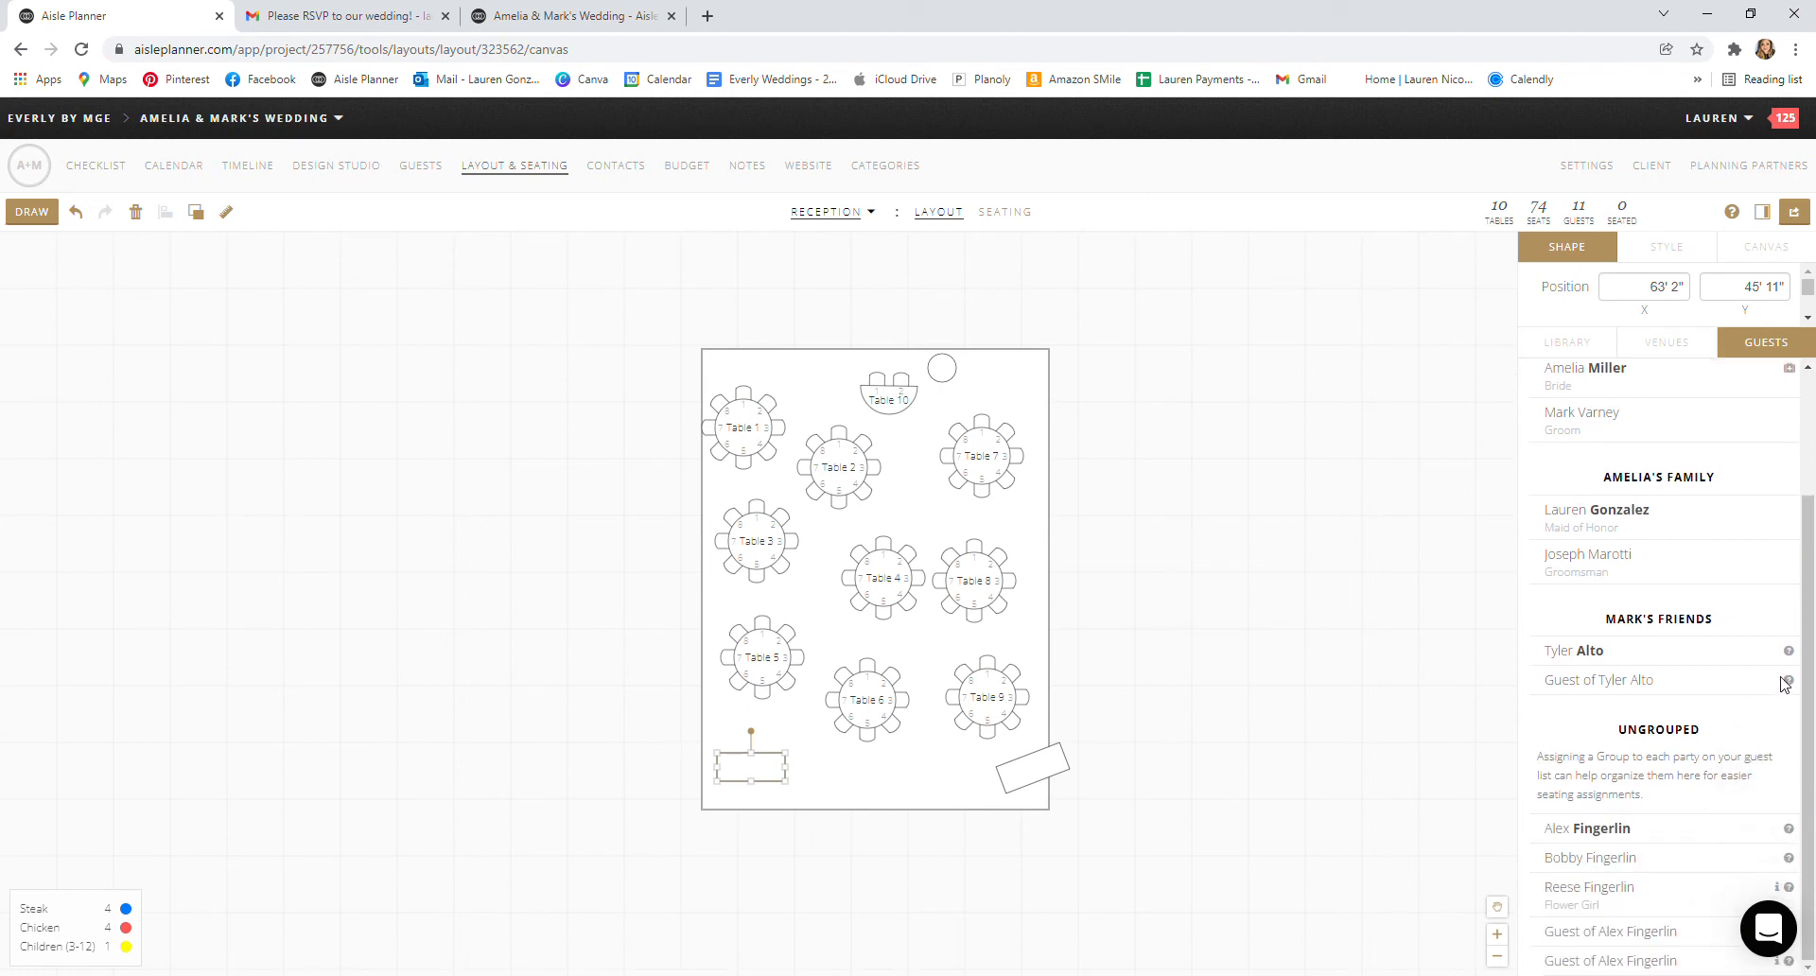
pyautogui.moveTo(1788, 662)
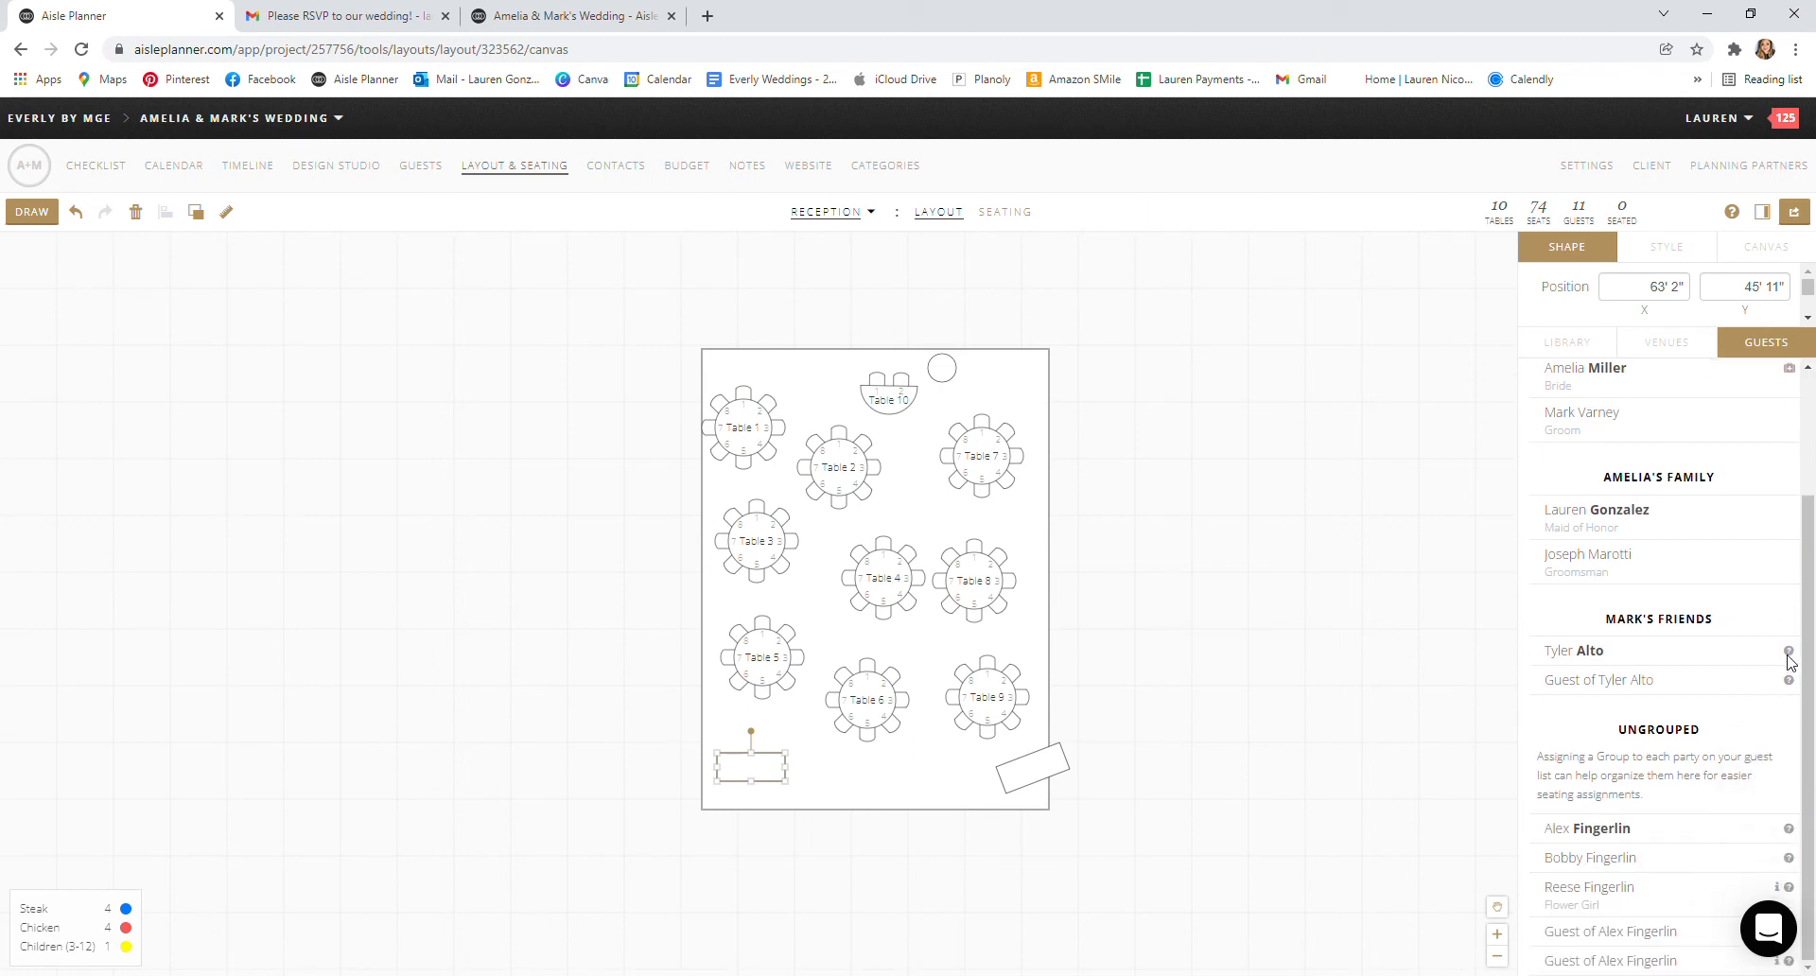
pyautogui.moveTo(1759, 633)
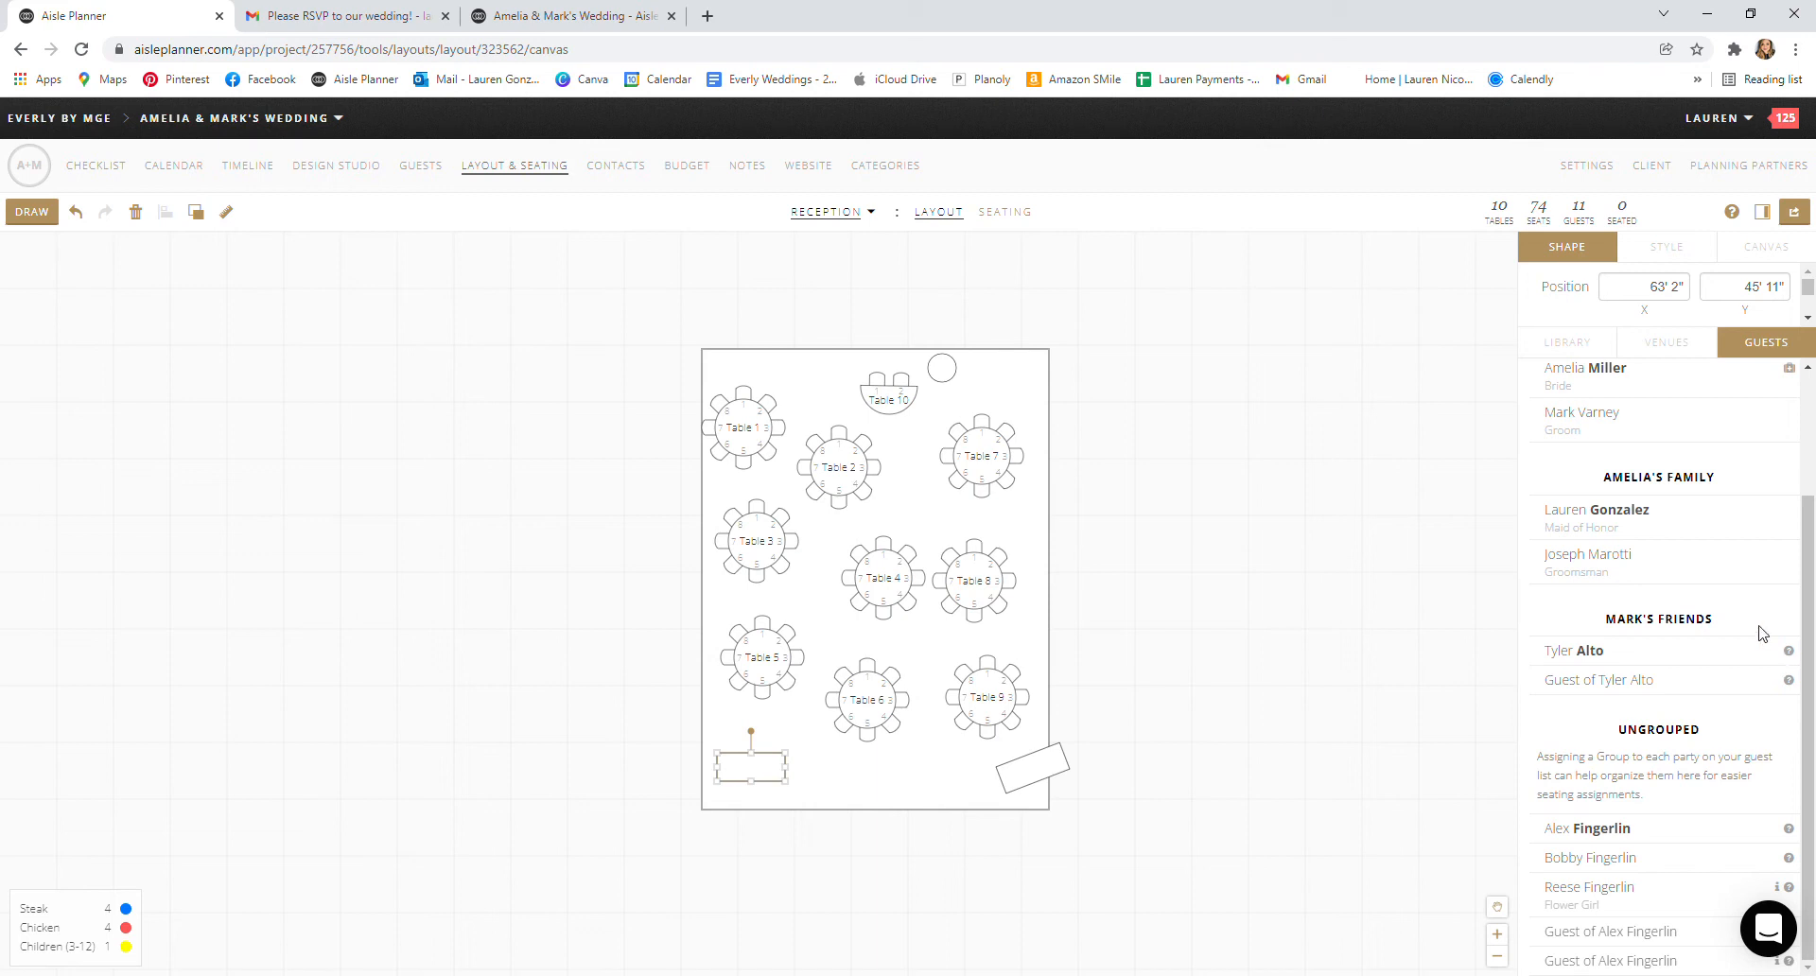
pyautogui.moveTo(1752, 521)
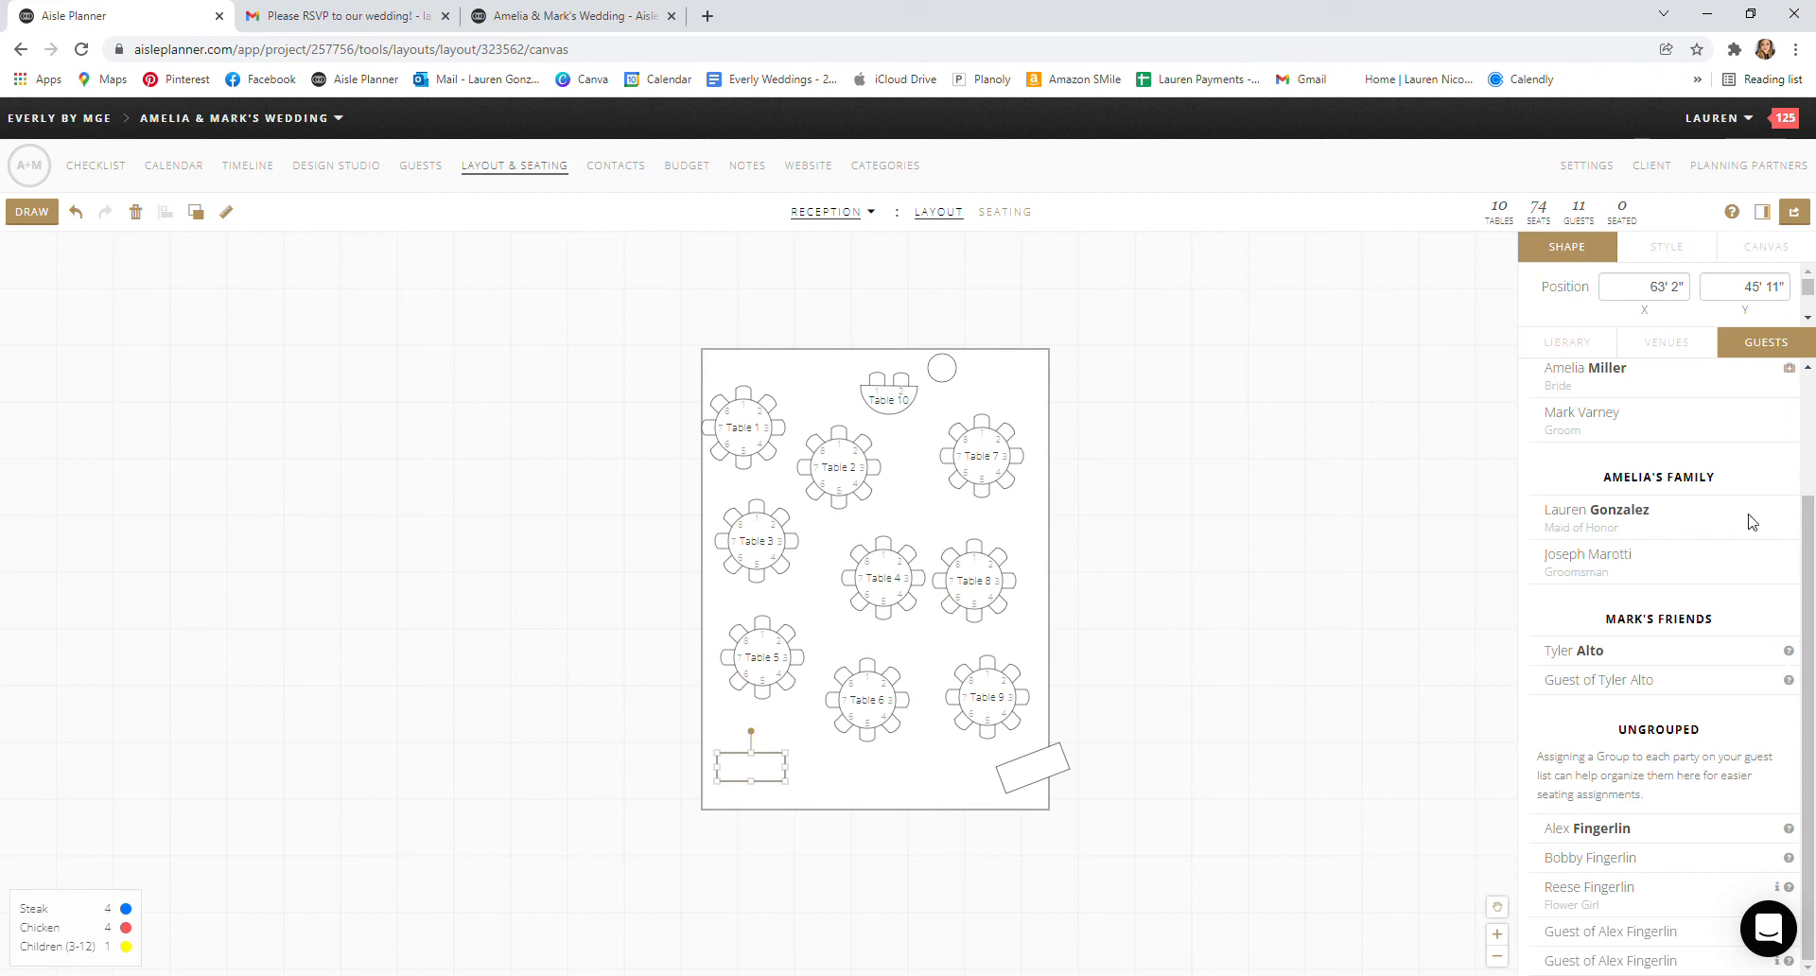
pyautogui.moveTo(1527, 529)
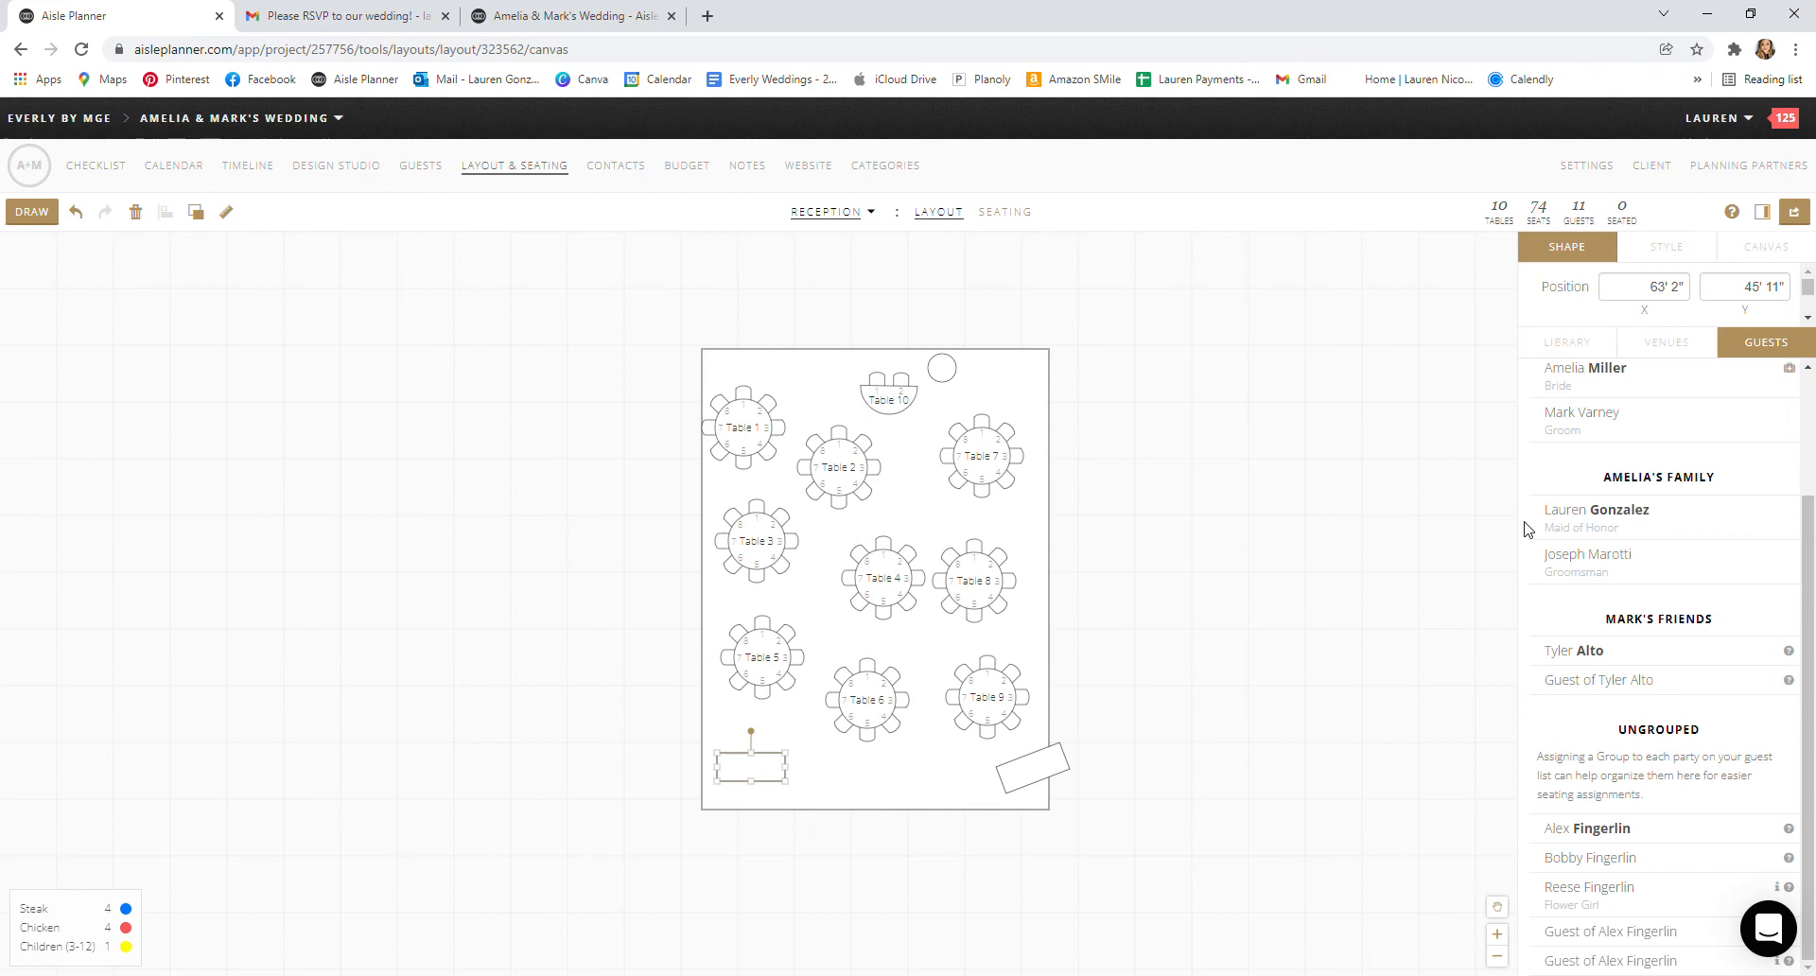
pyautogui.moveTo(1641, 528)
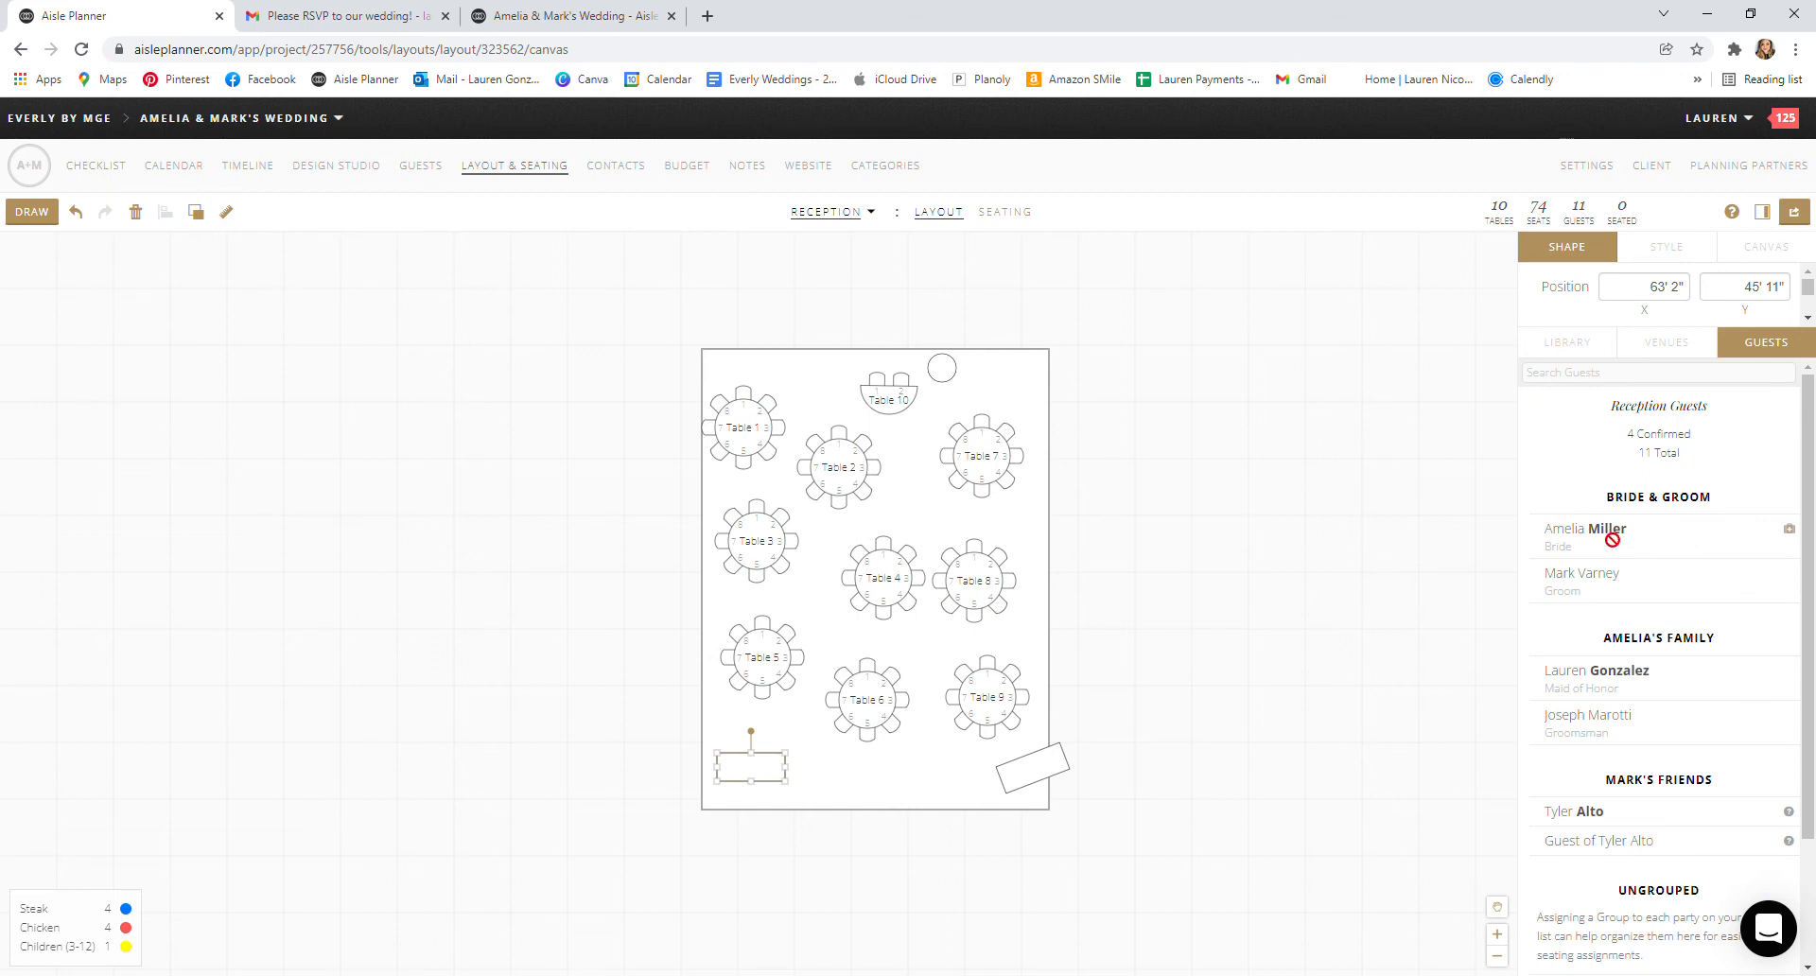
pyautogui.click(888, 408)
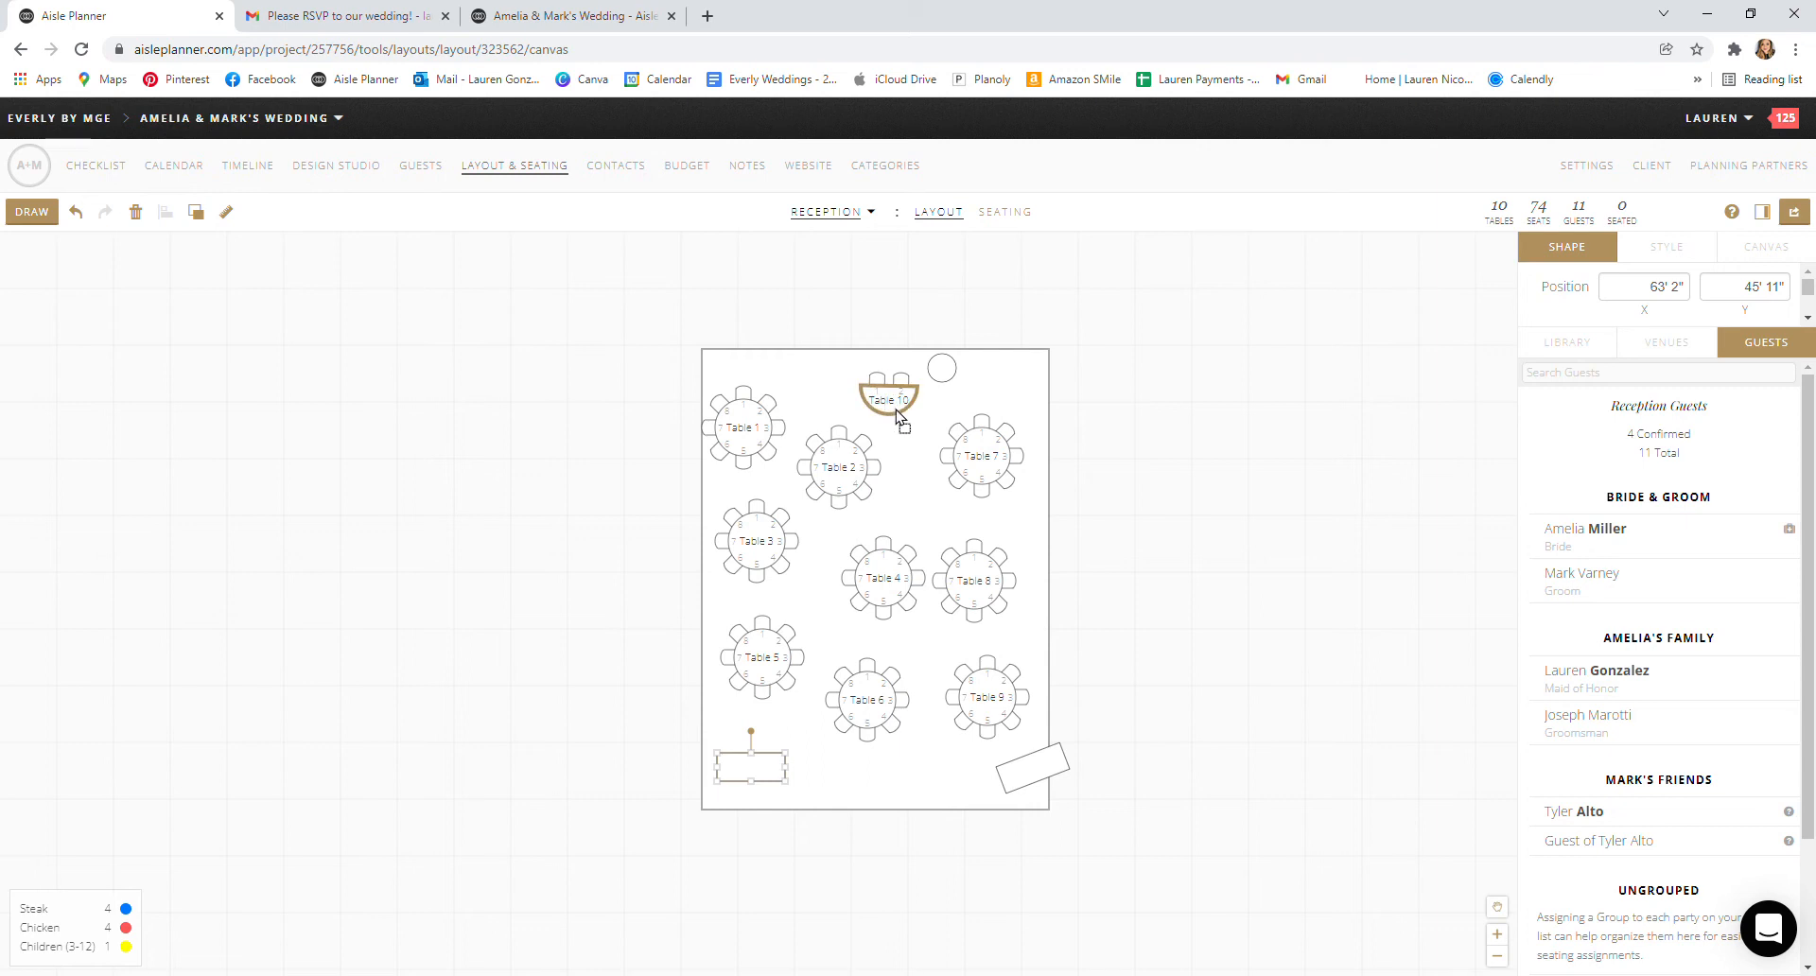
pyautogui.click(887, 399)
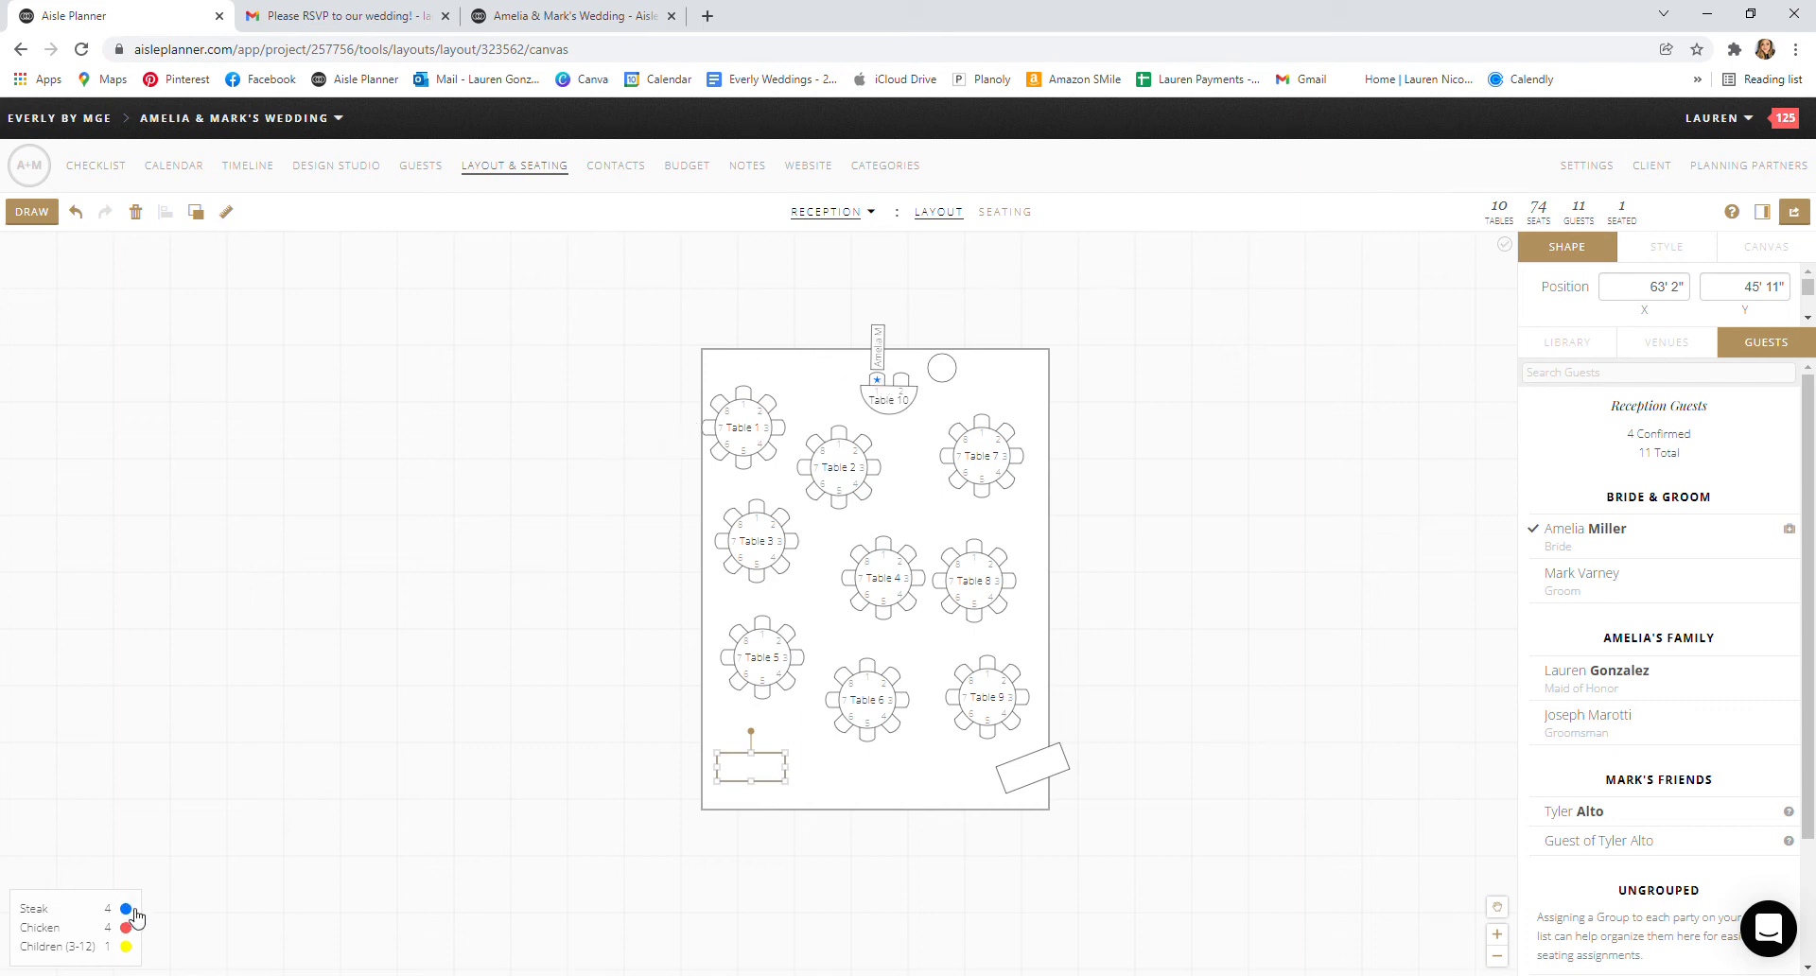
pyautogui.moveTo(878, 387)
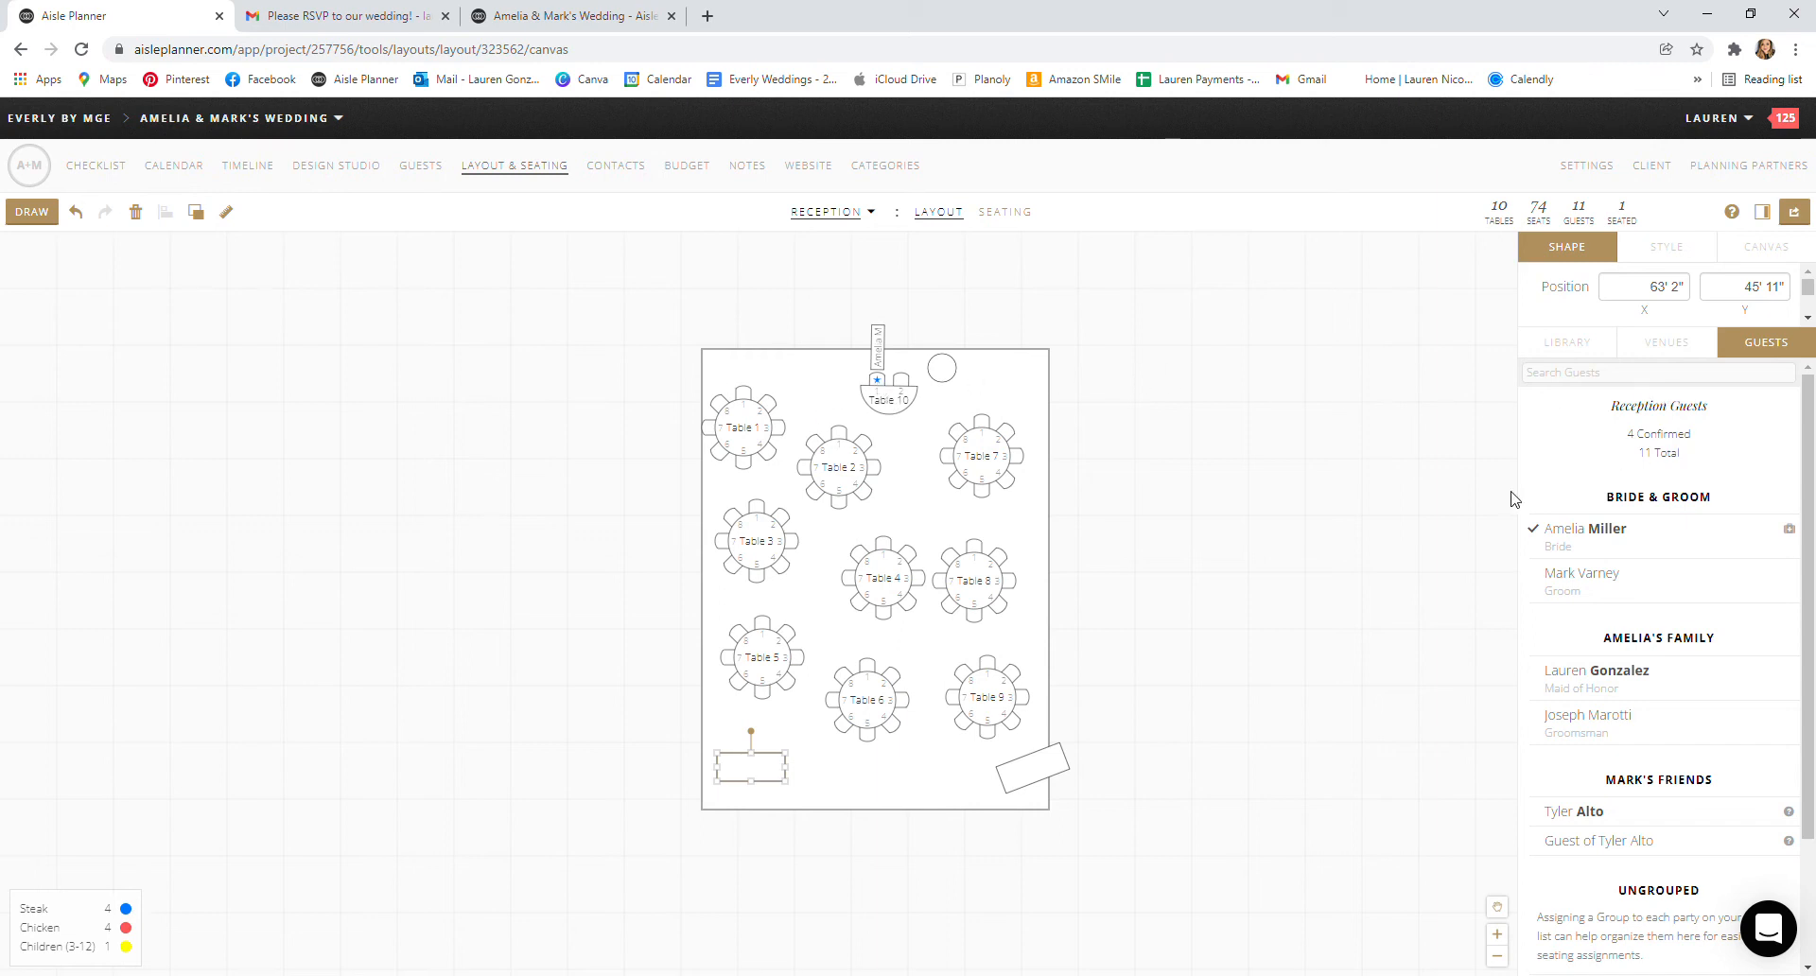
pyautogui.moveTo(892, 408)
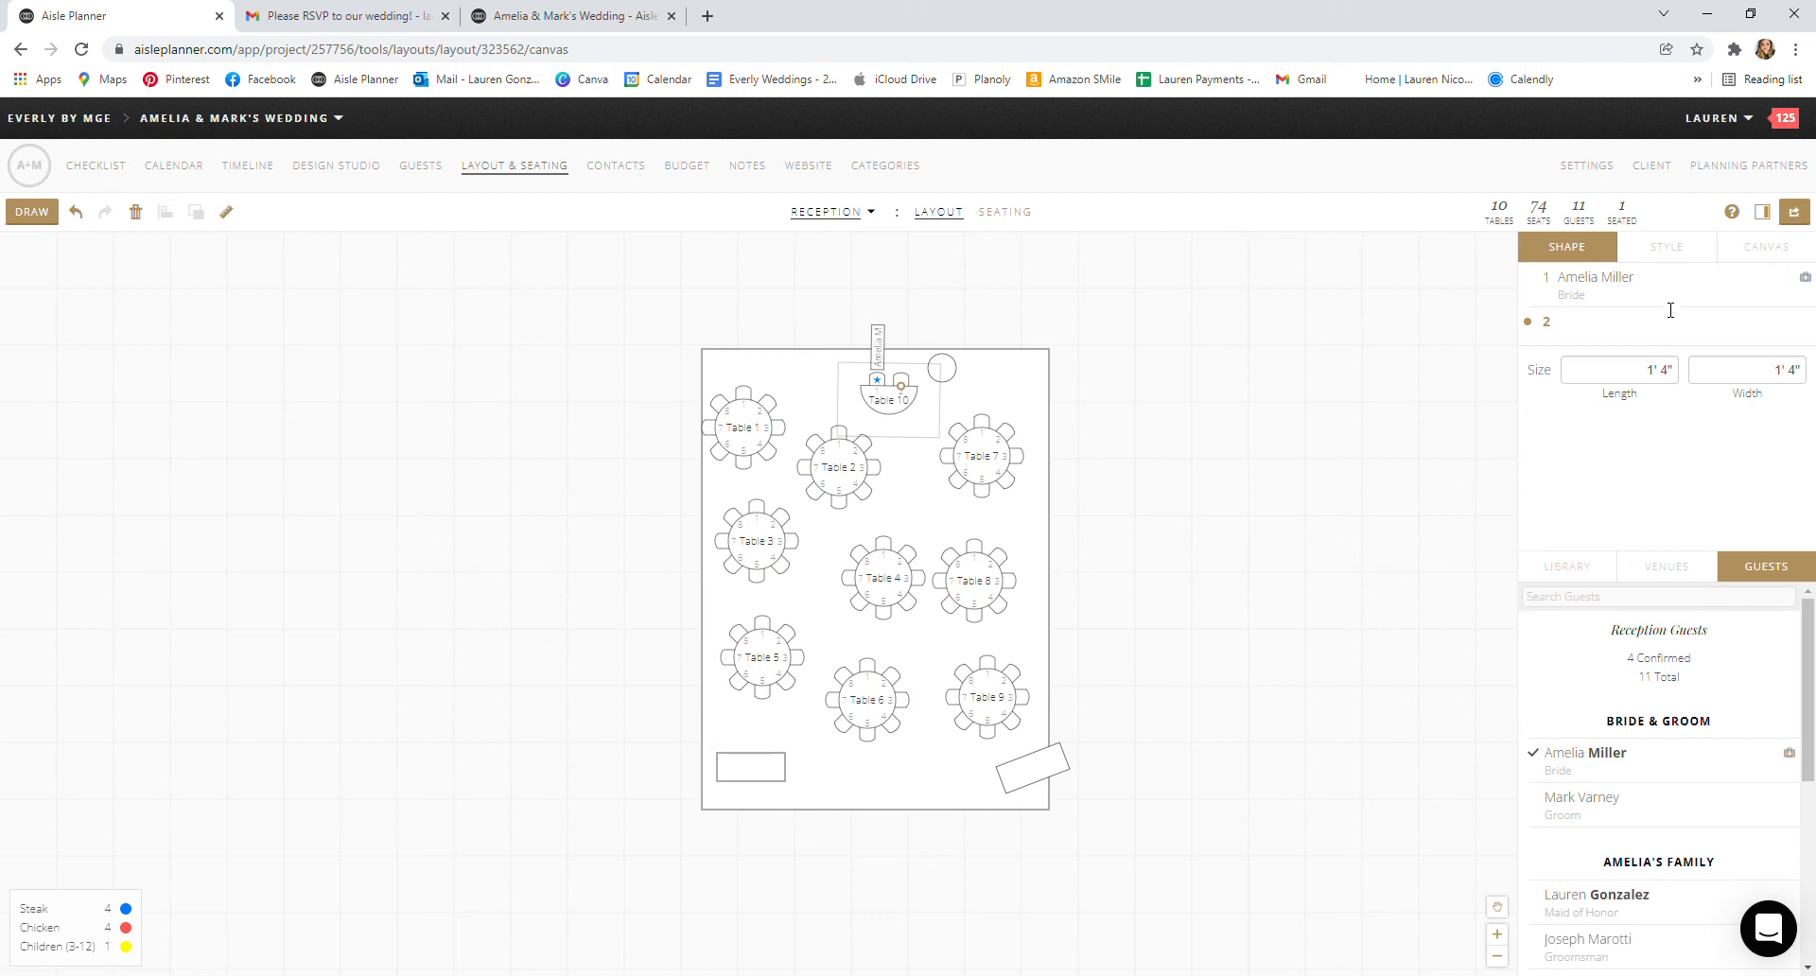
pyautogui.click(1615, 322)
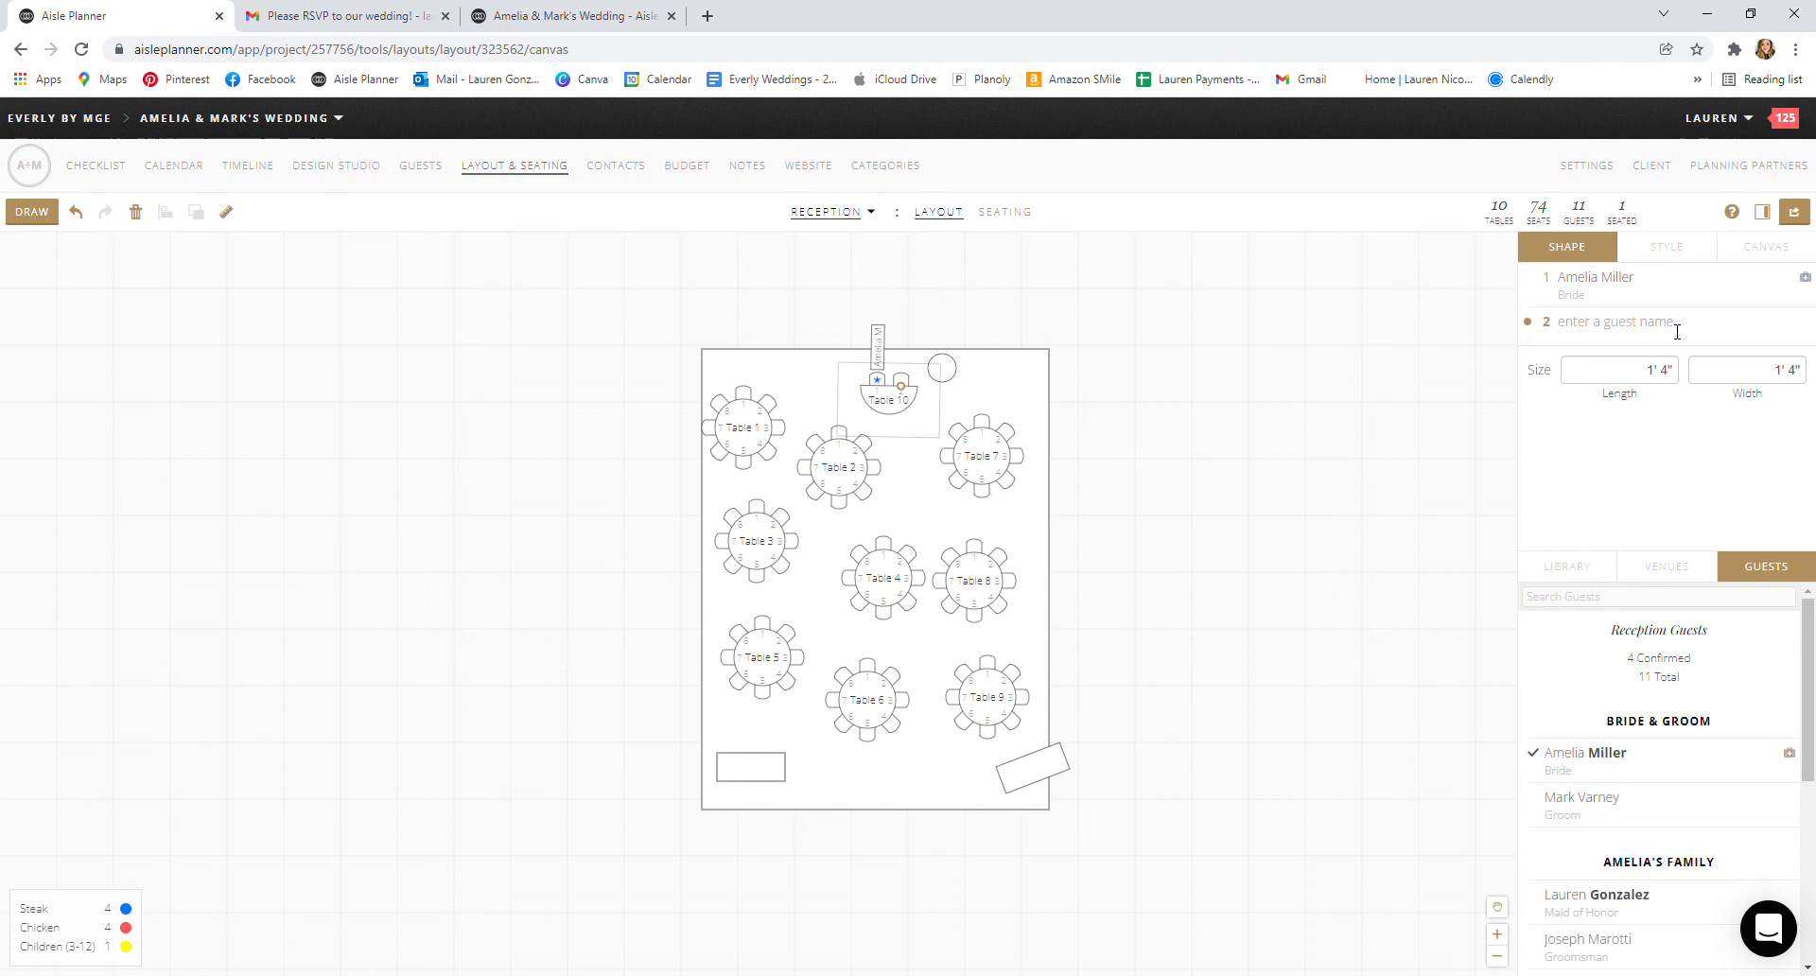
pyautogui.click(1609, 320)
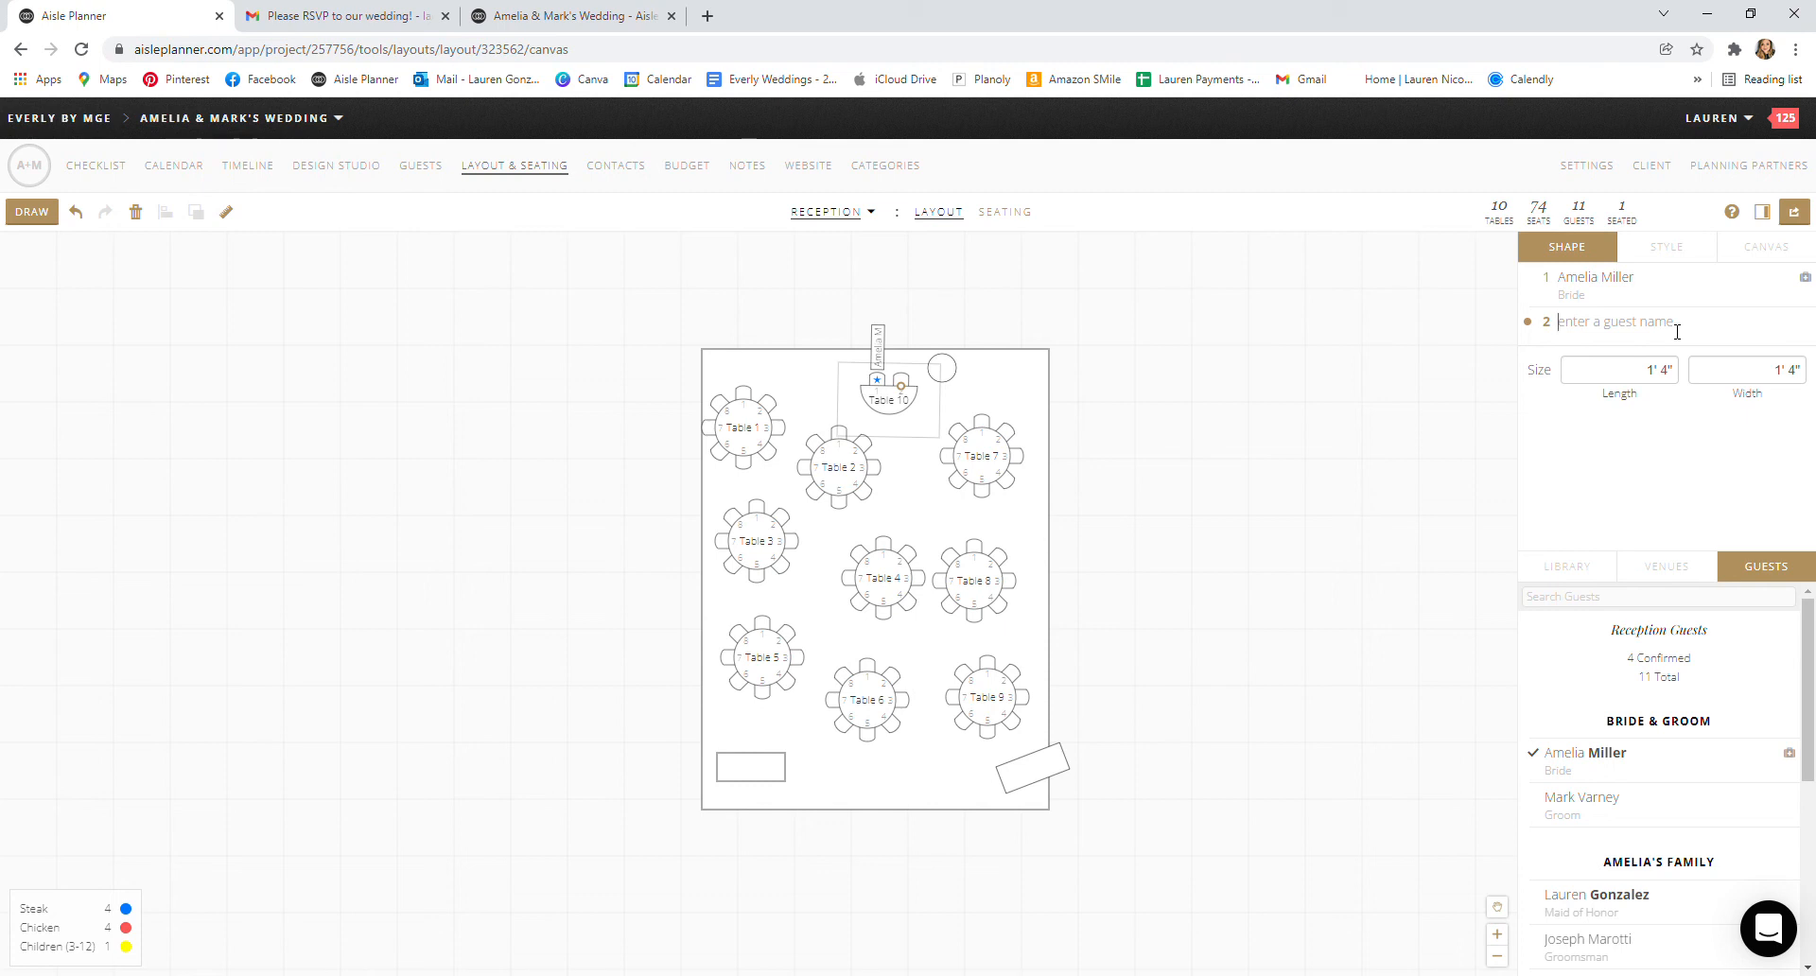
pyautogui.write('ma')
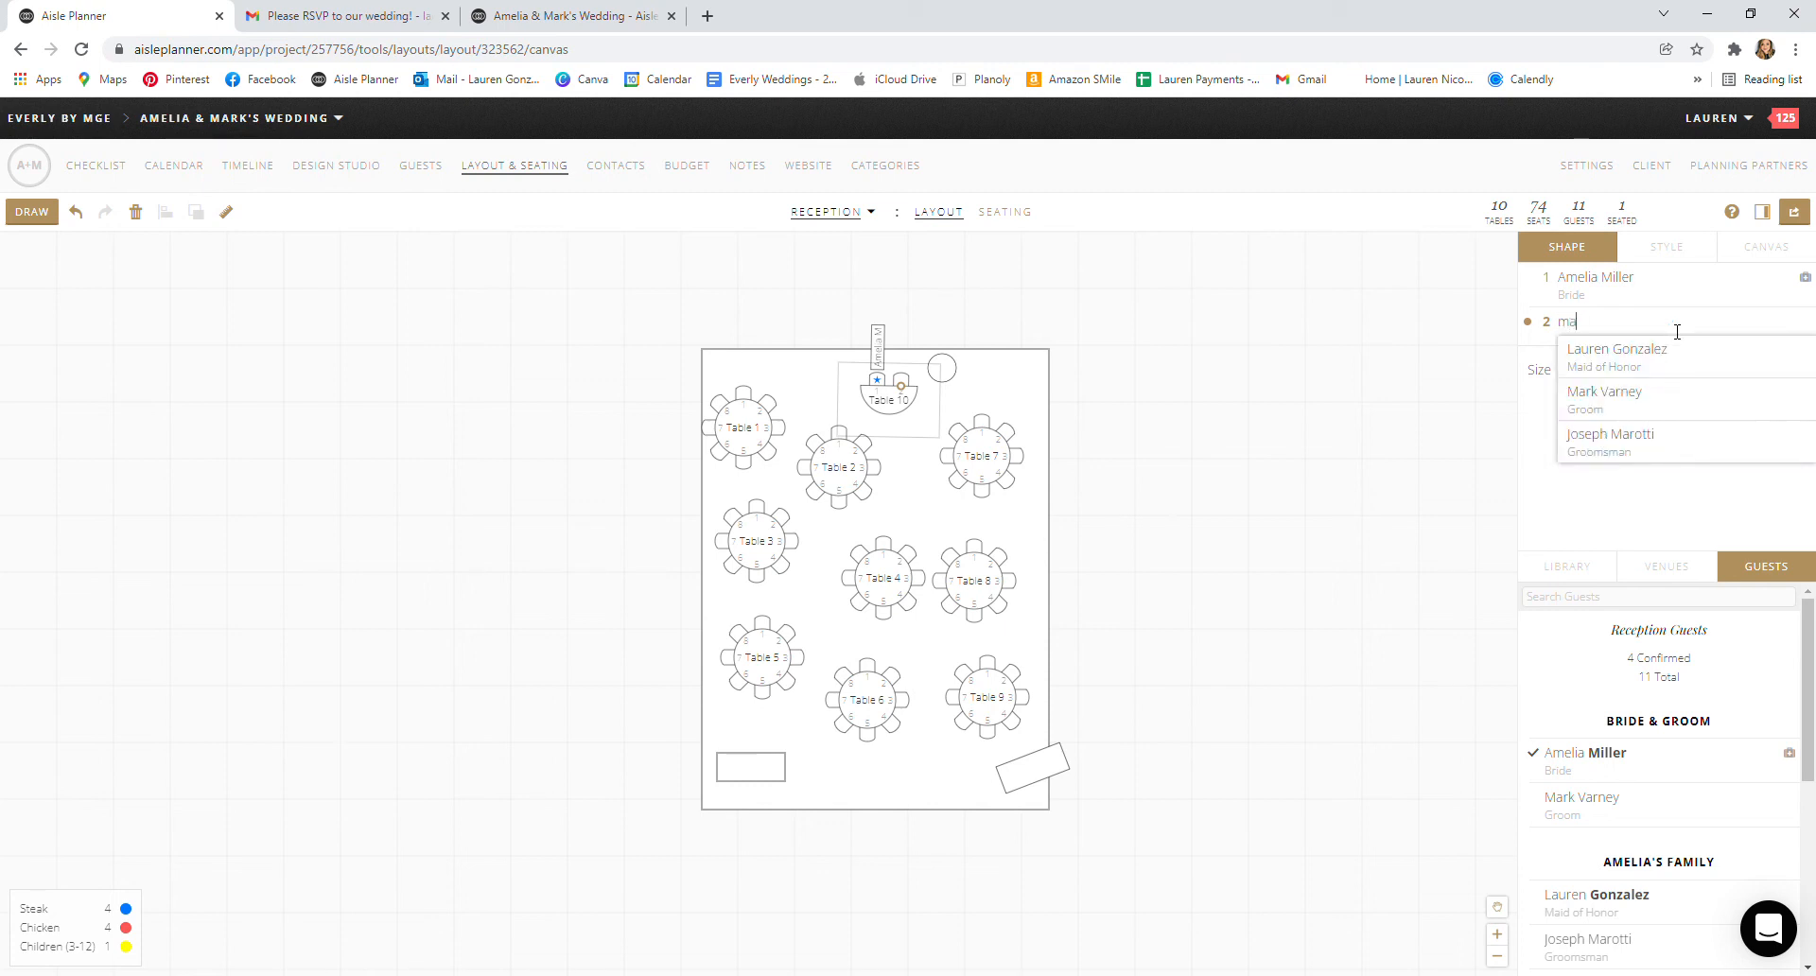
pyautogui.click(1603, 399)
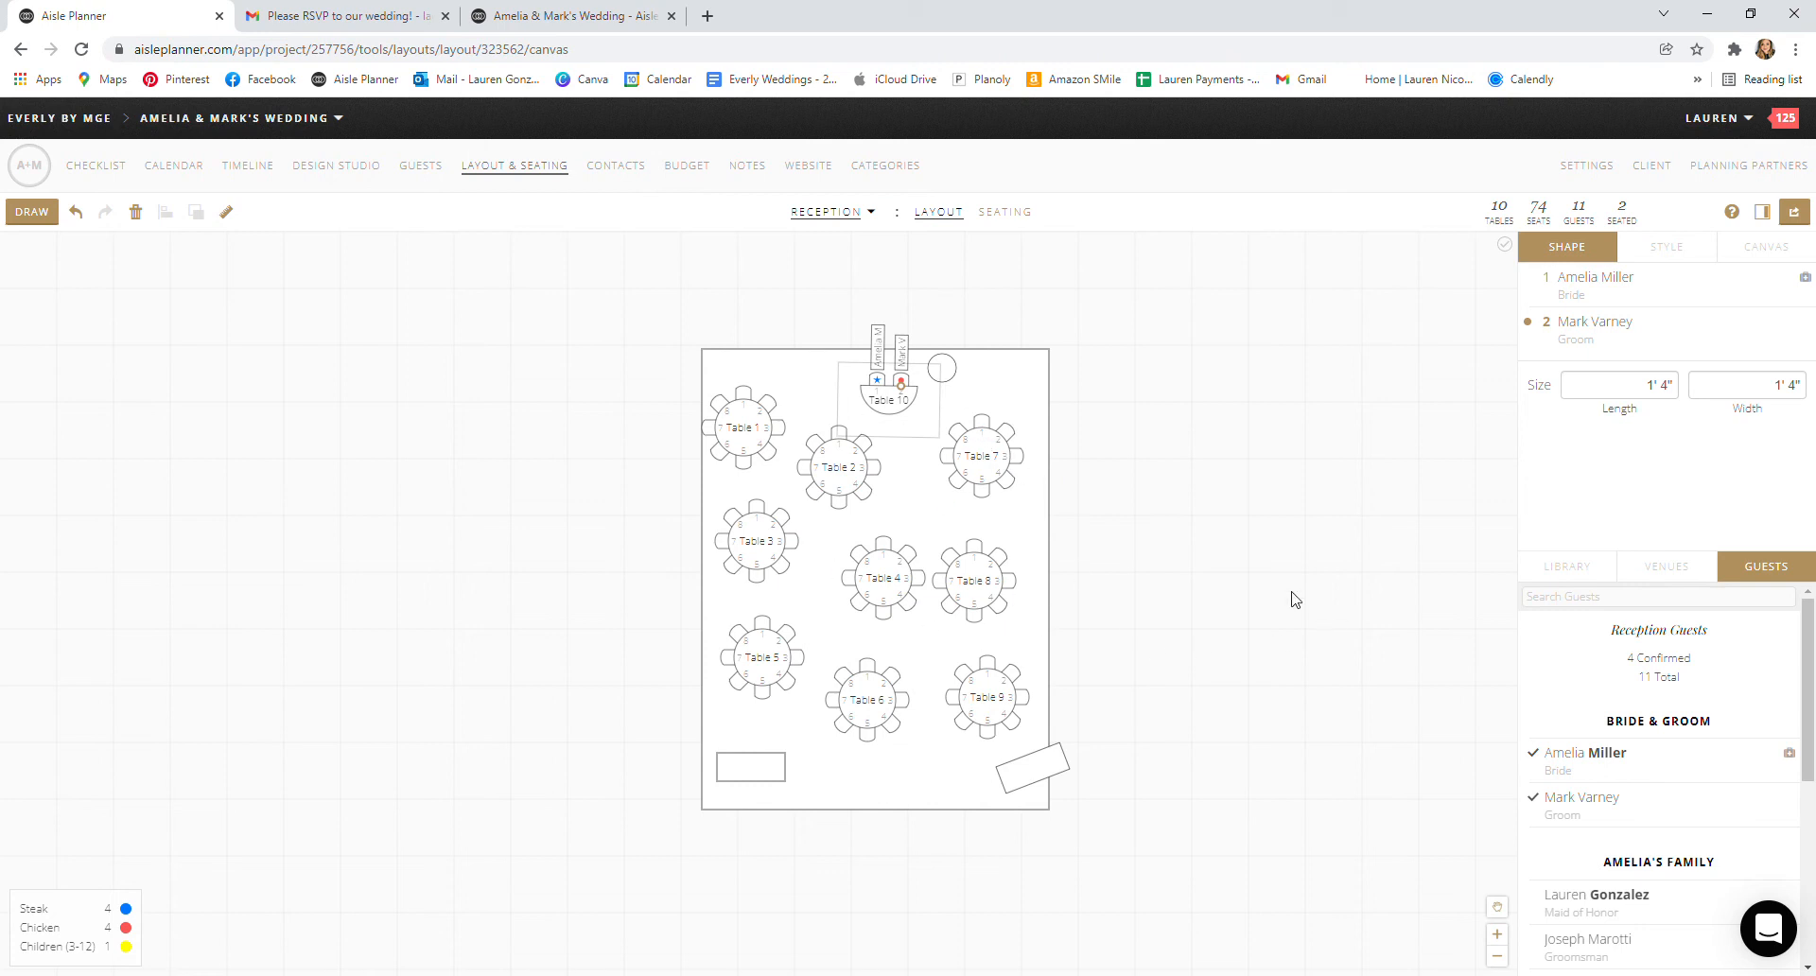
pyautogui.scroll(-3)
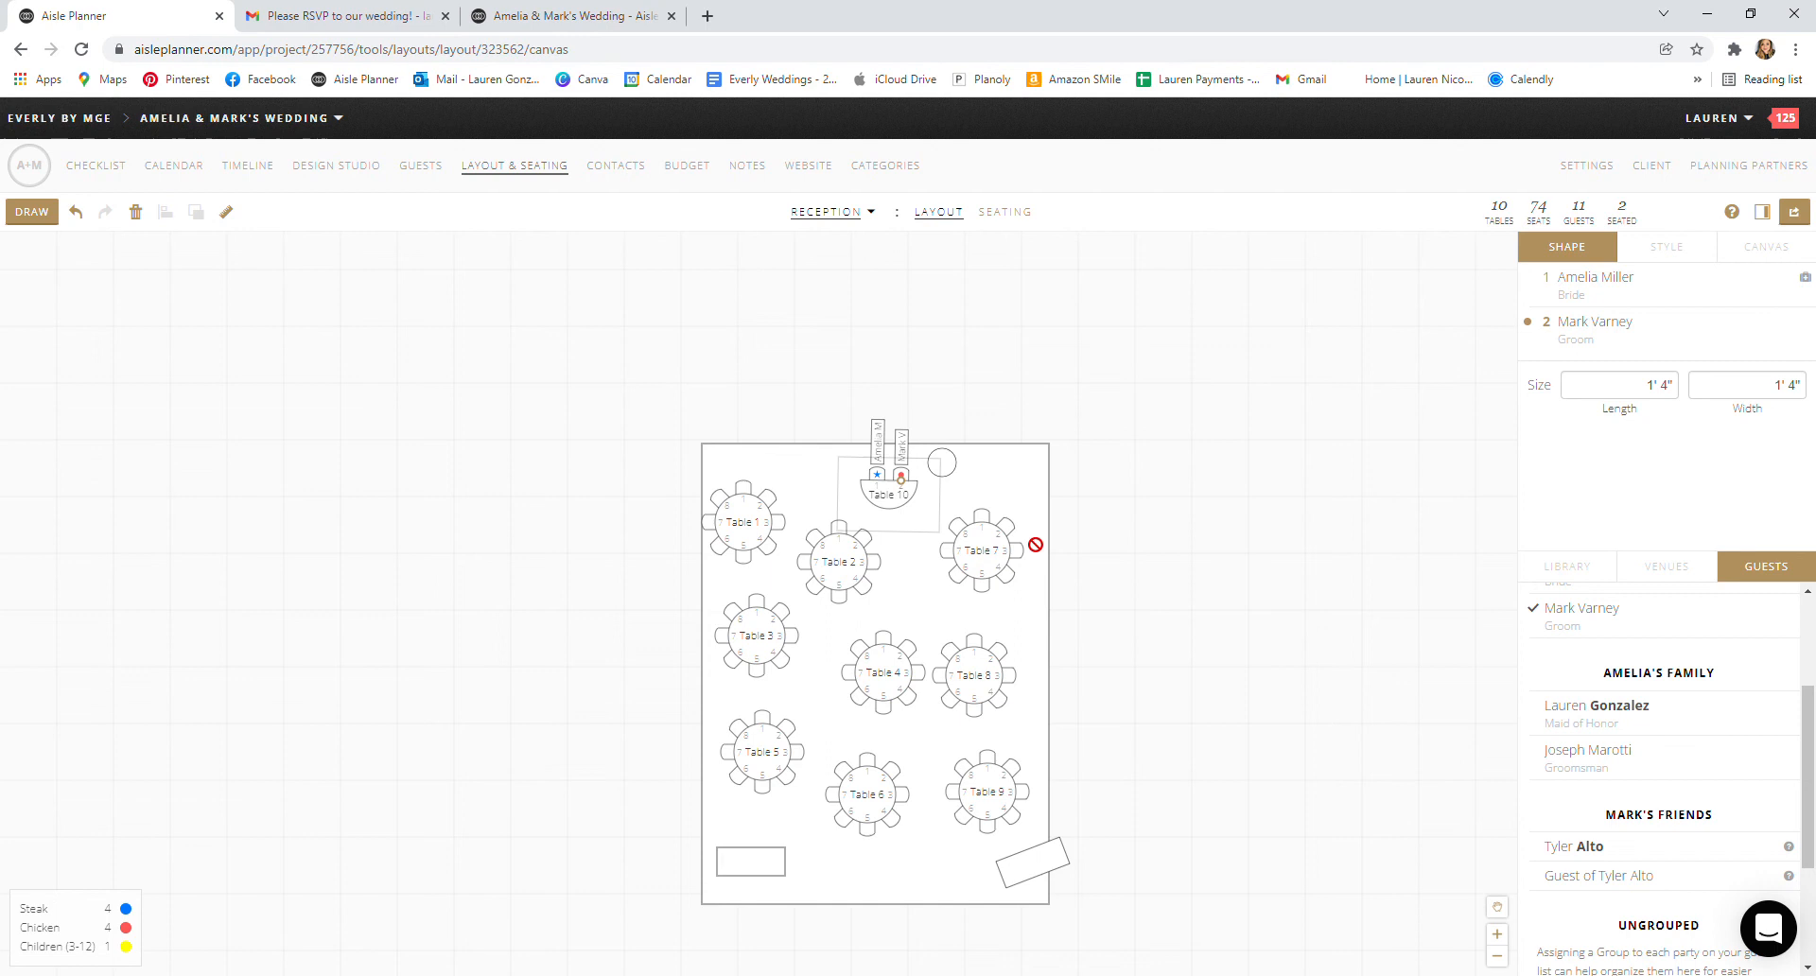
pyautogui.click(979, 548)
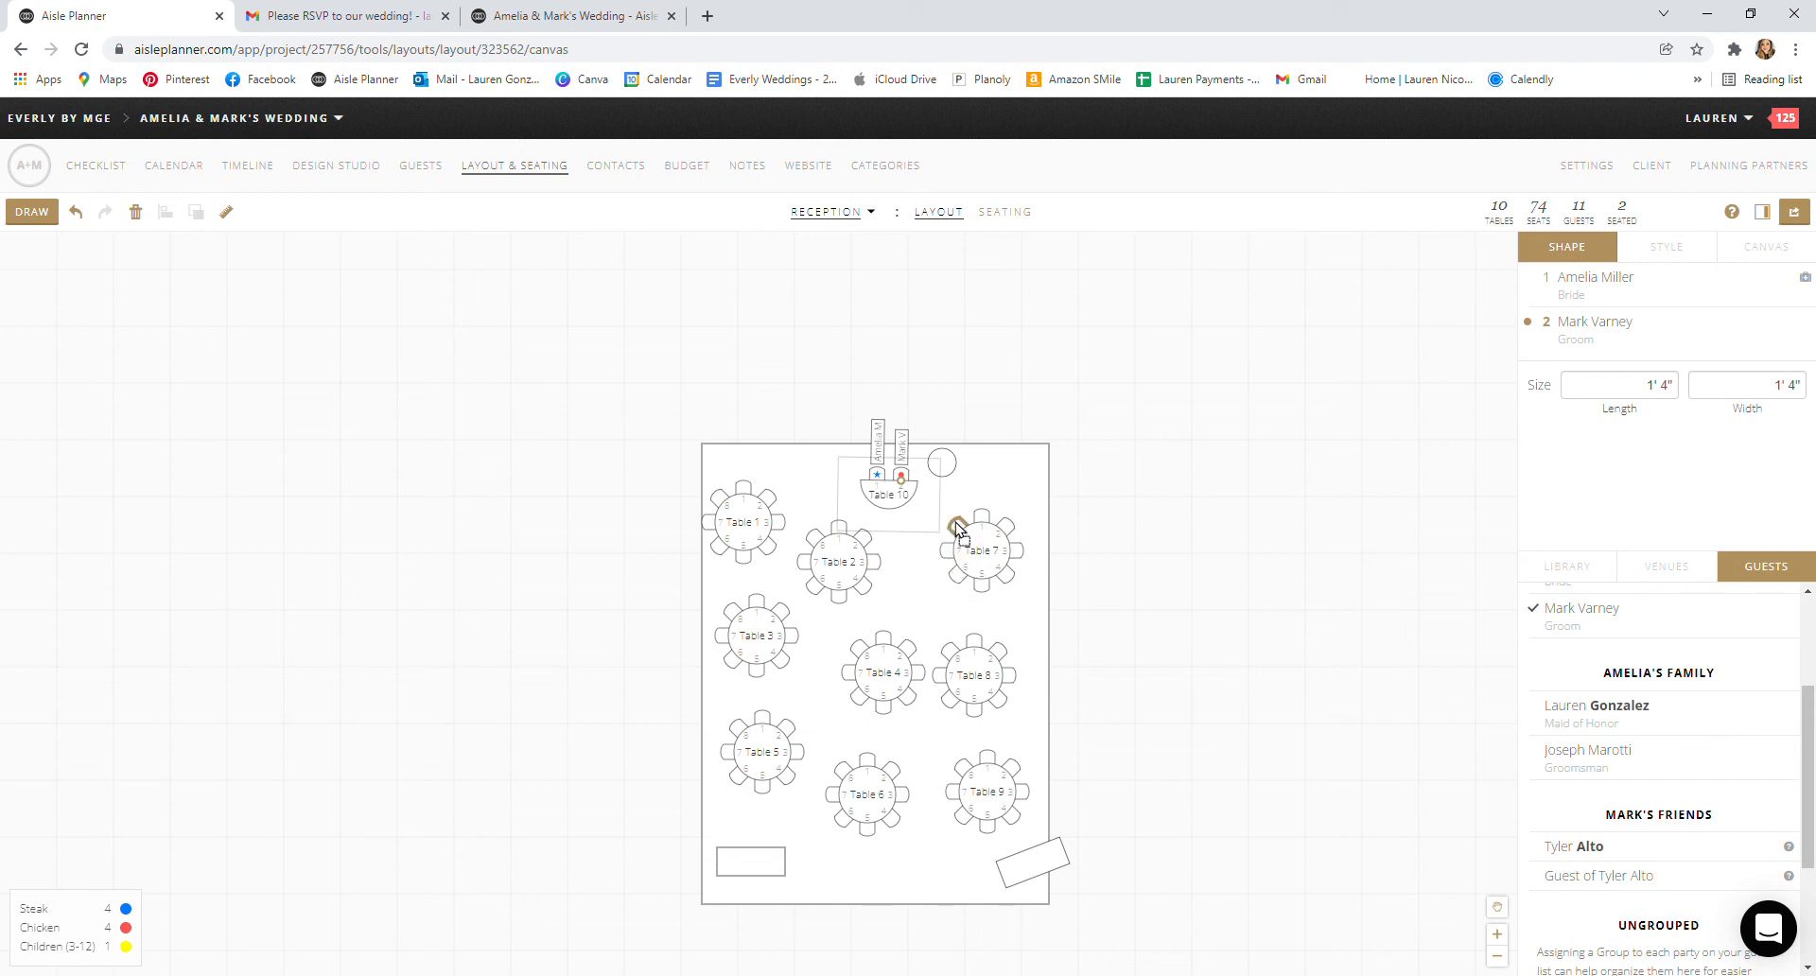
pyautogui.moveTo(1022, 558)
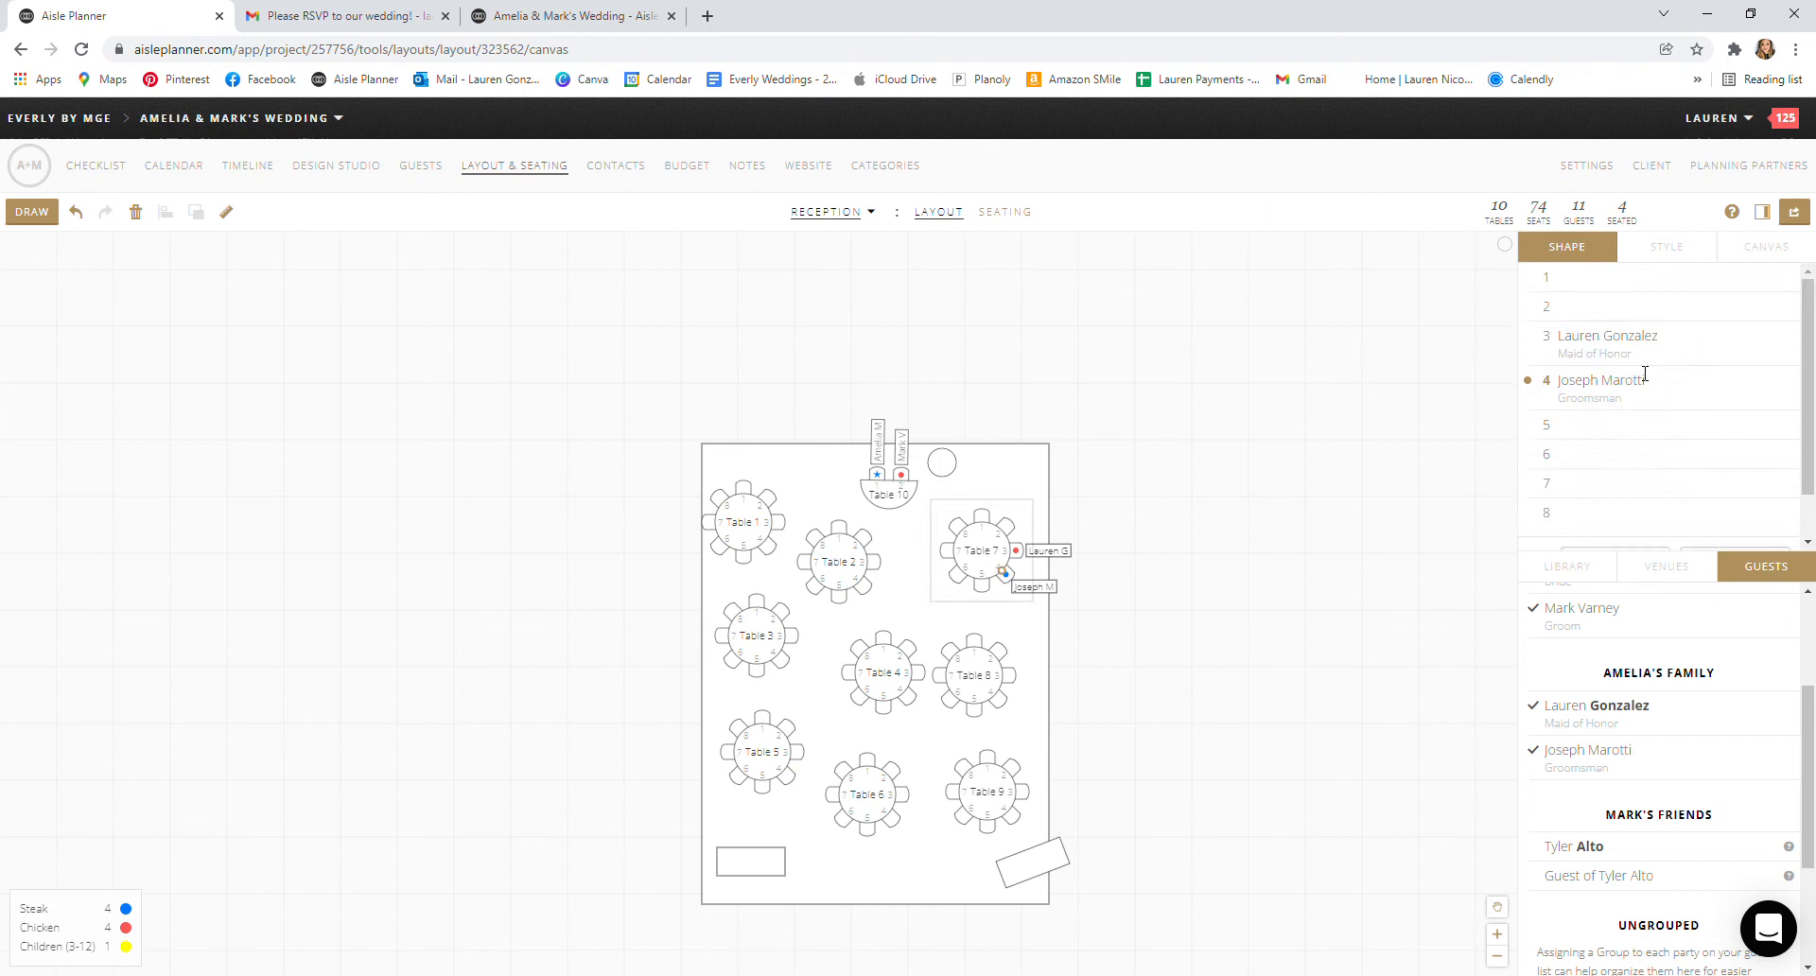
pyautogui.click(981, 548)
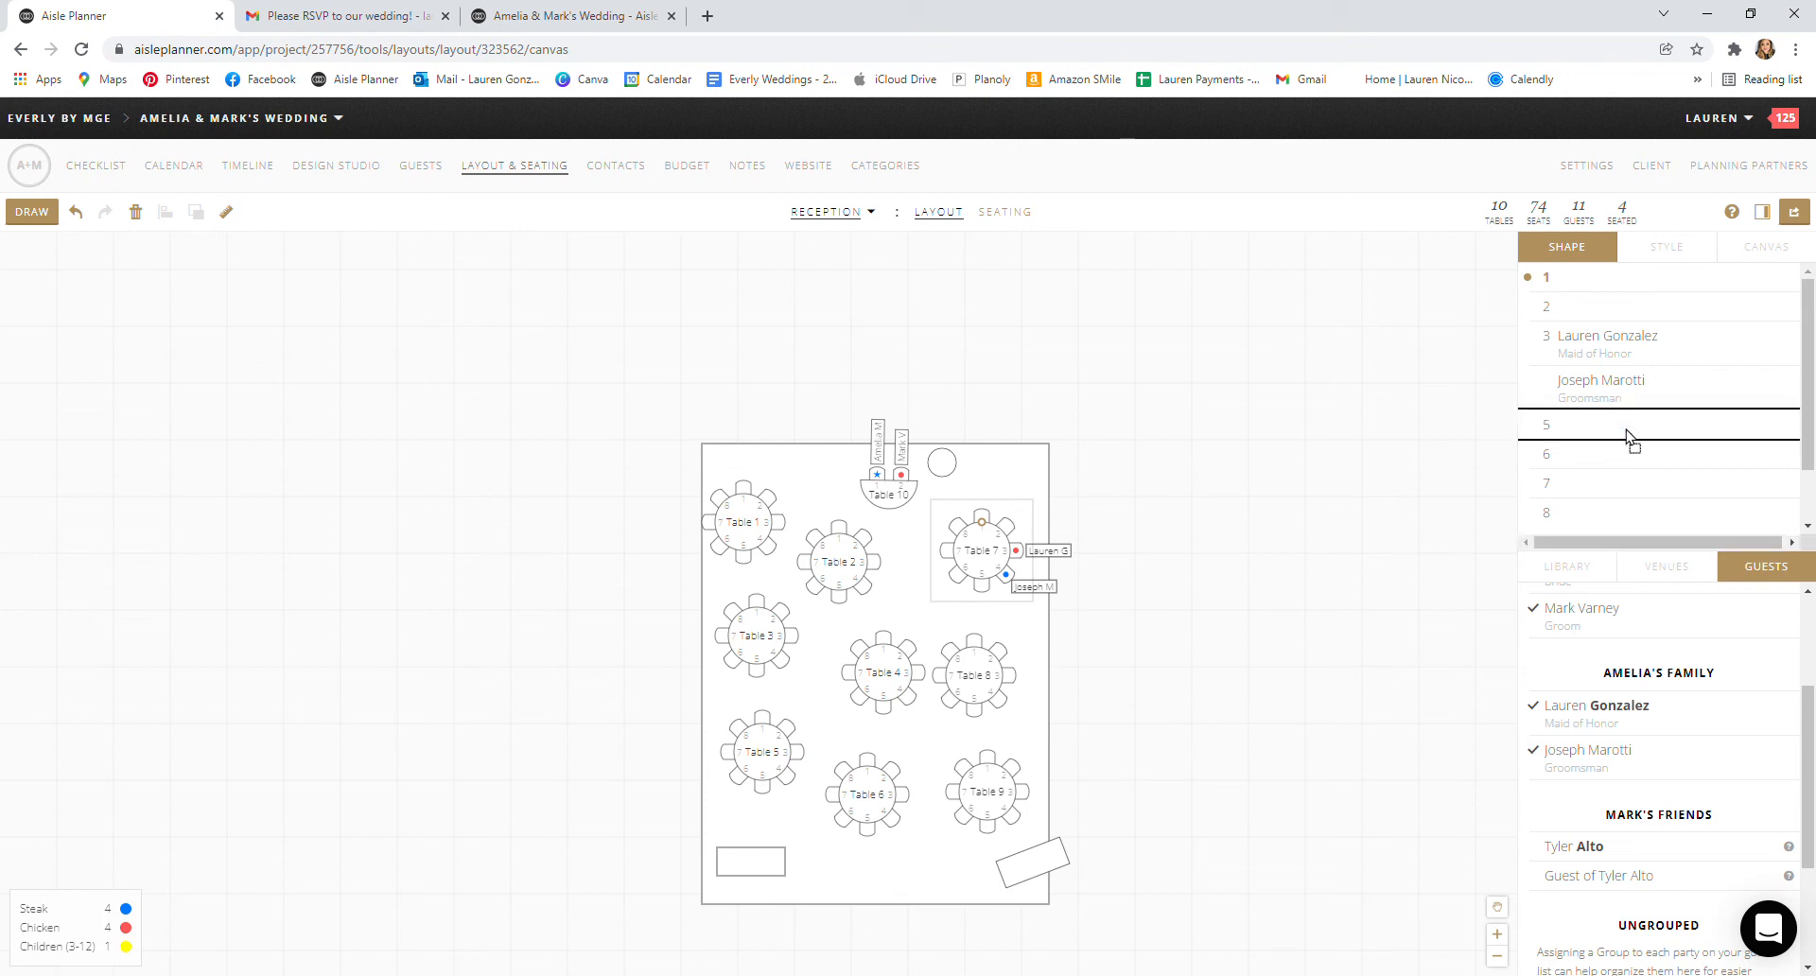
pyautogui.moveTo(1031, 585); pyautogui.dragTo(928, 586)
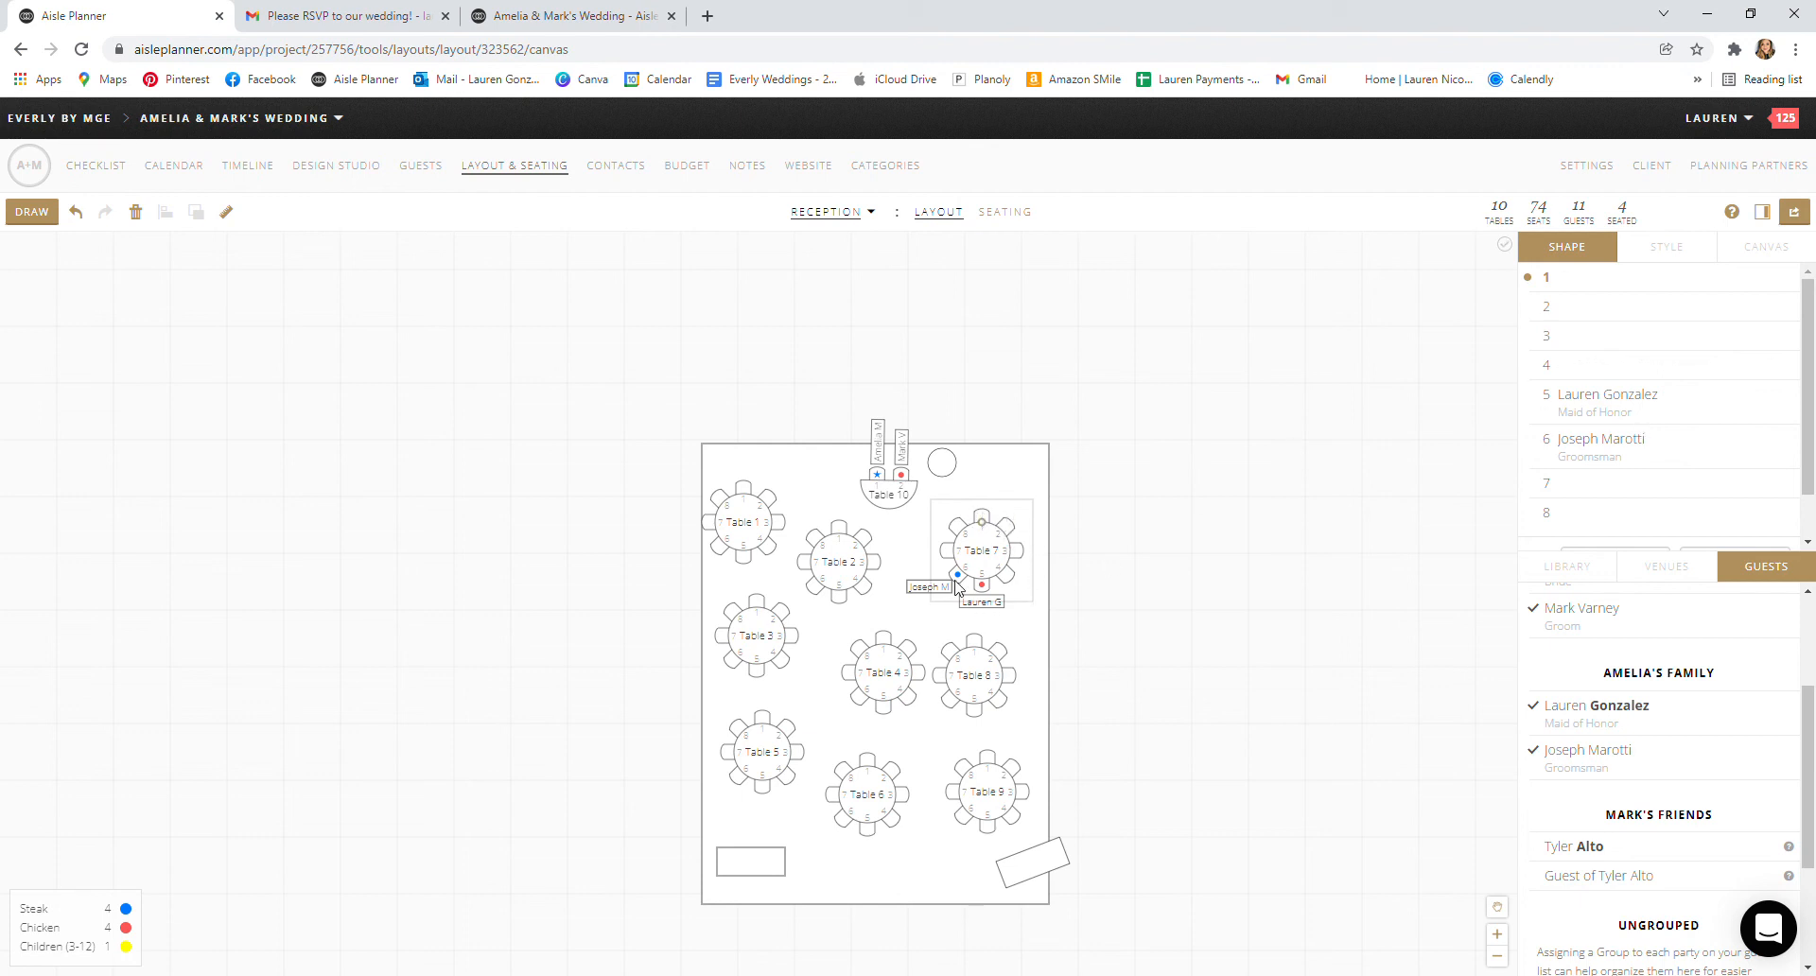
pyautogui.moveTo(1657, 419)
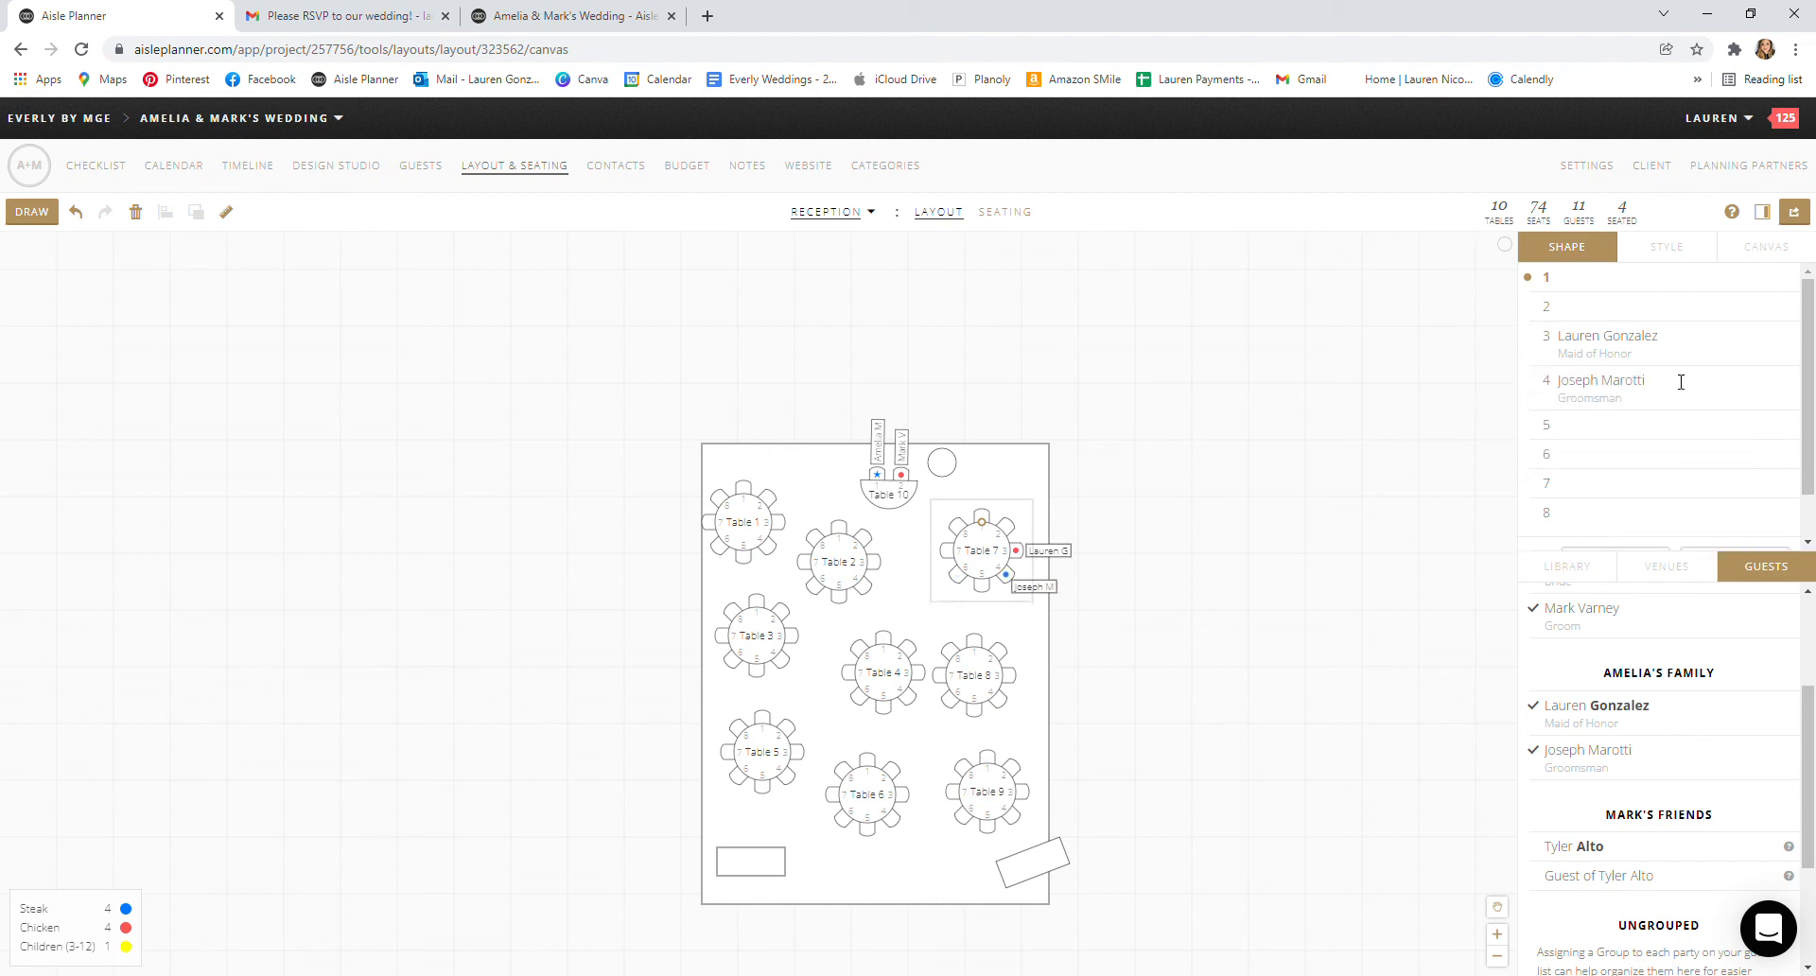
pyautogui.moveTo(1584, 402)
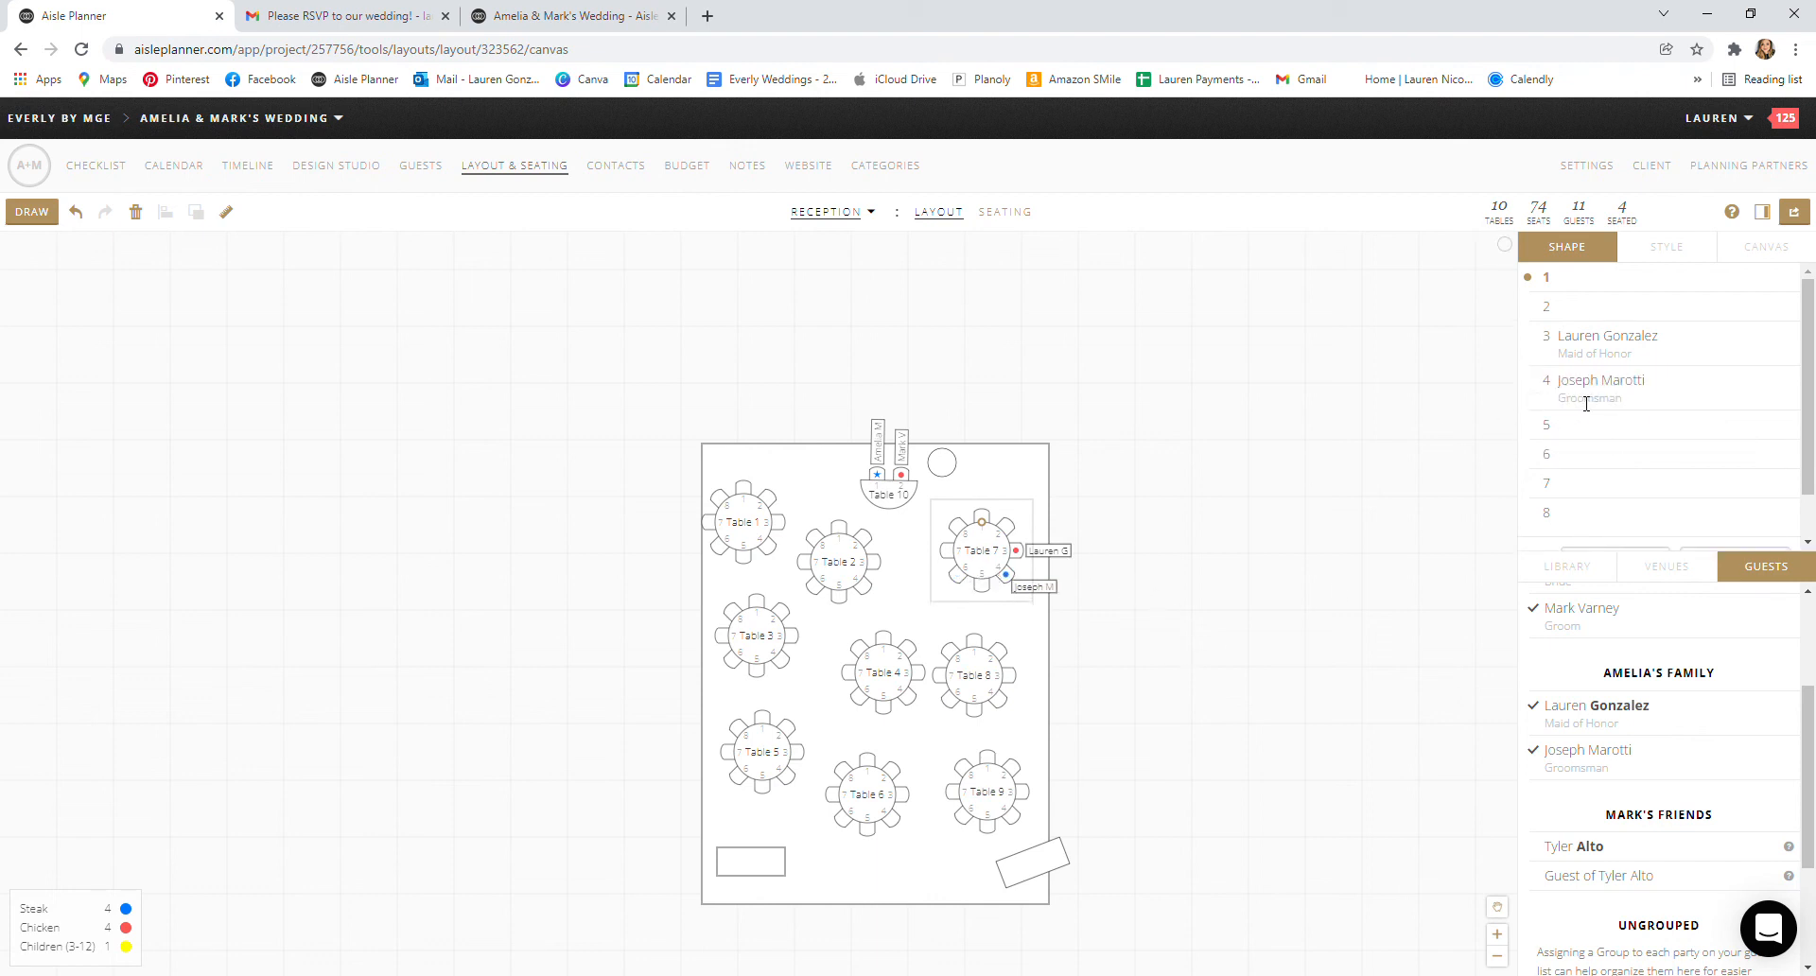
pyautogui.moveTo(1028, 584); pyautogui.dragTo(927, 515)
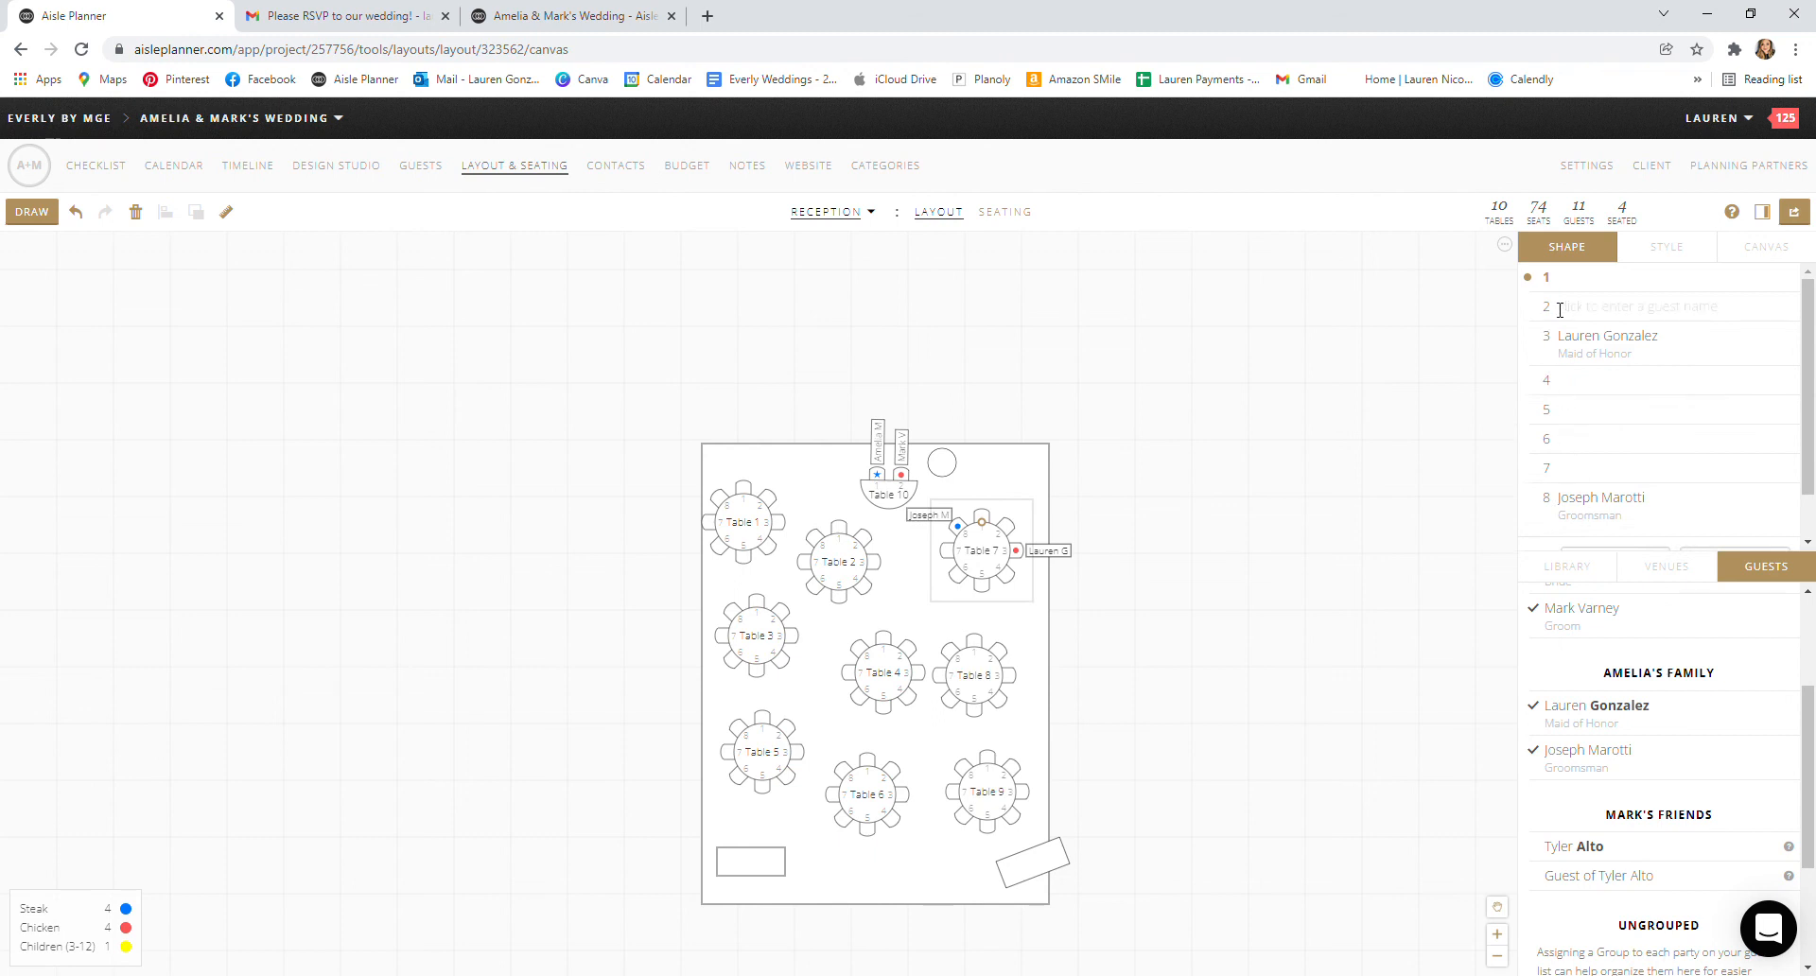
# Step: Deselect Table 7 and switch to the Seating view listing every table's seats
pyautogui.click(1095, 536)
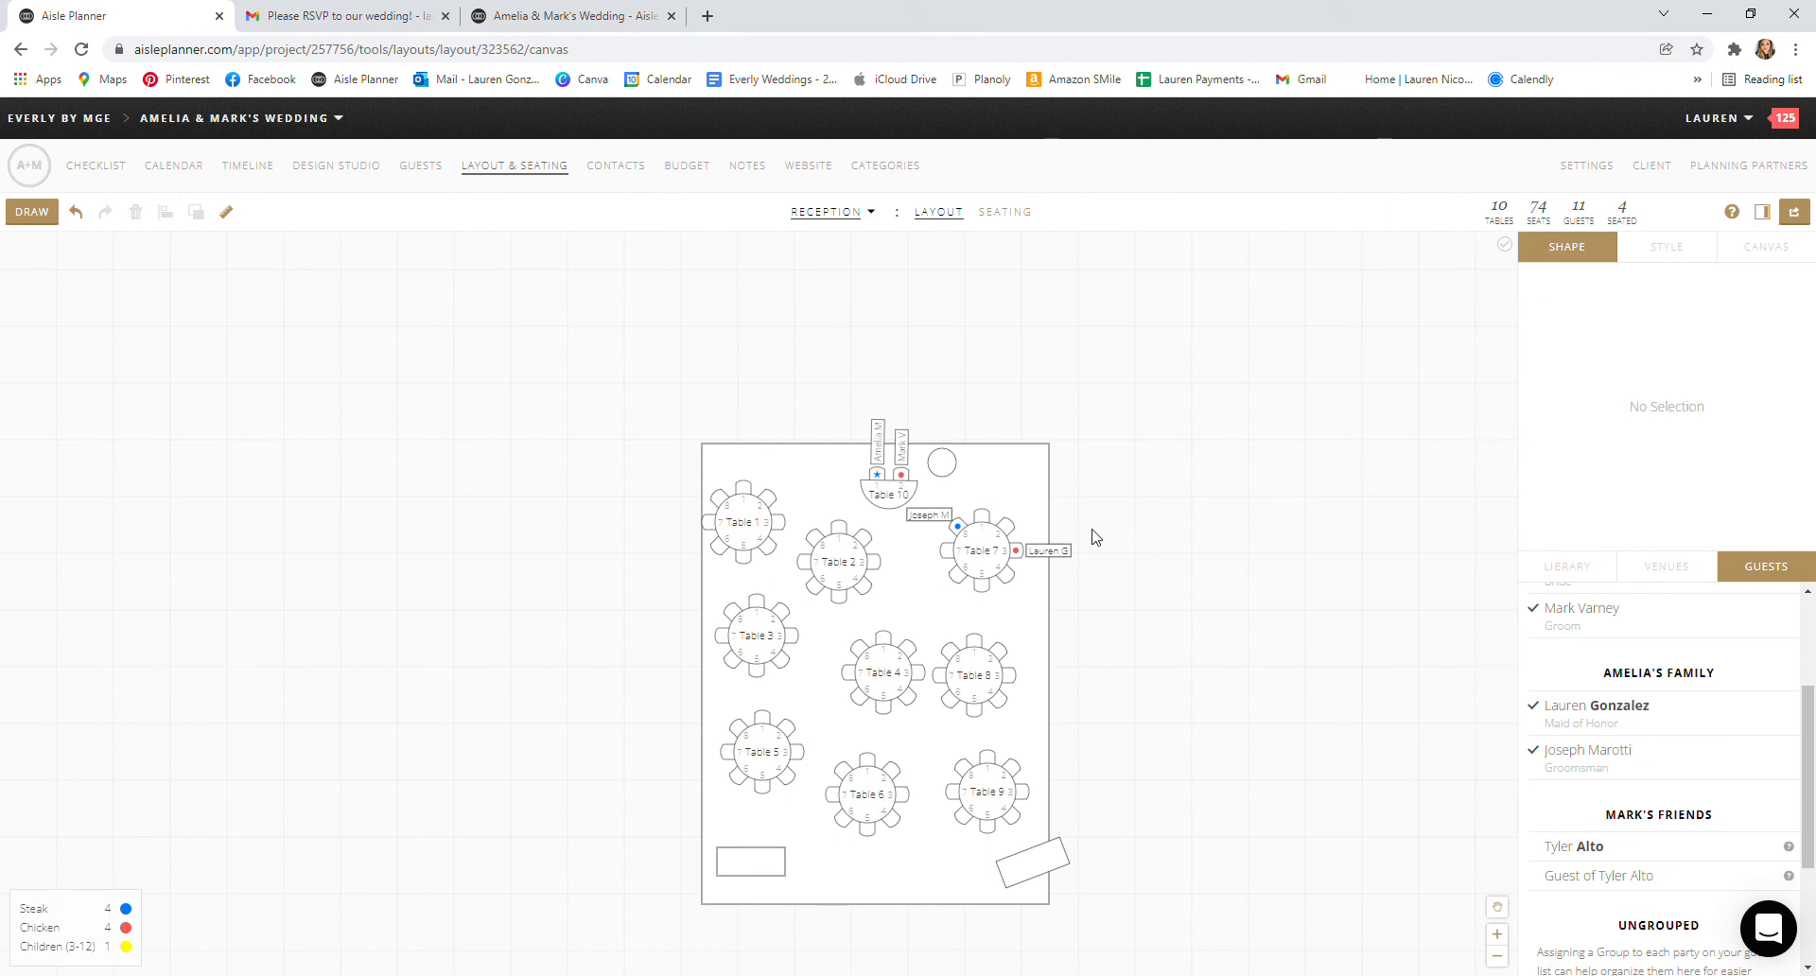
pyautogui.moveTo(979, 287)
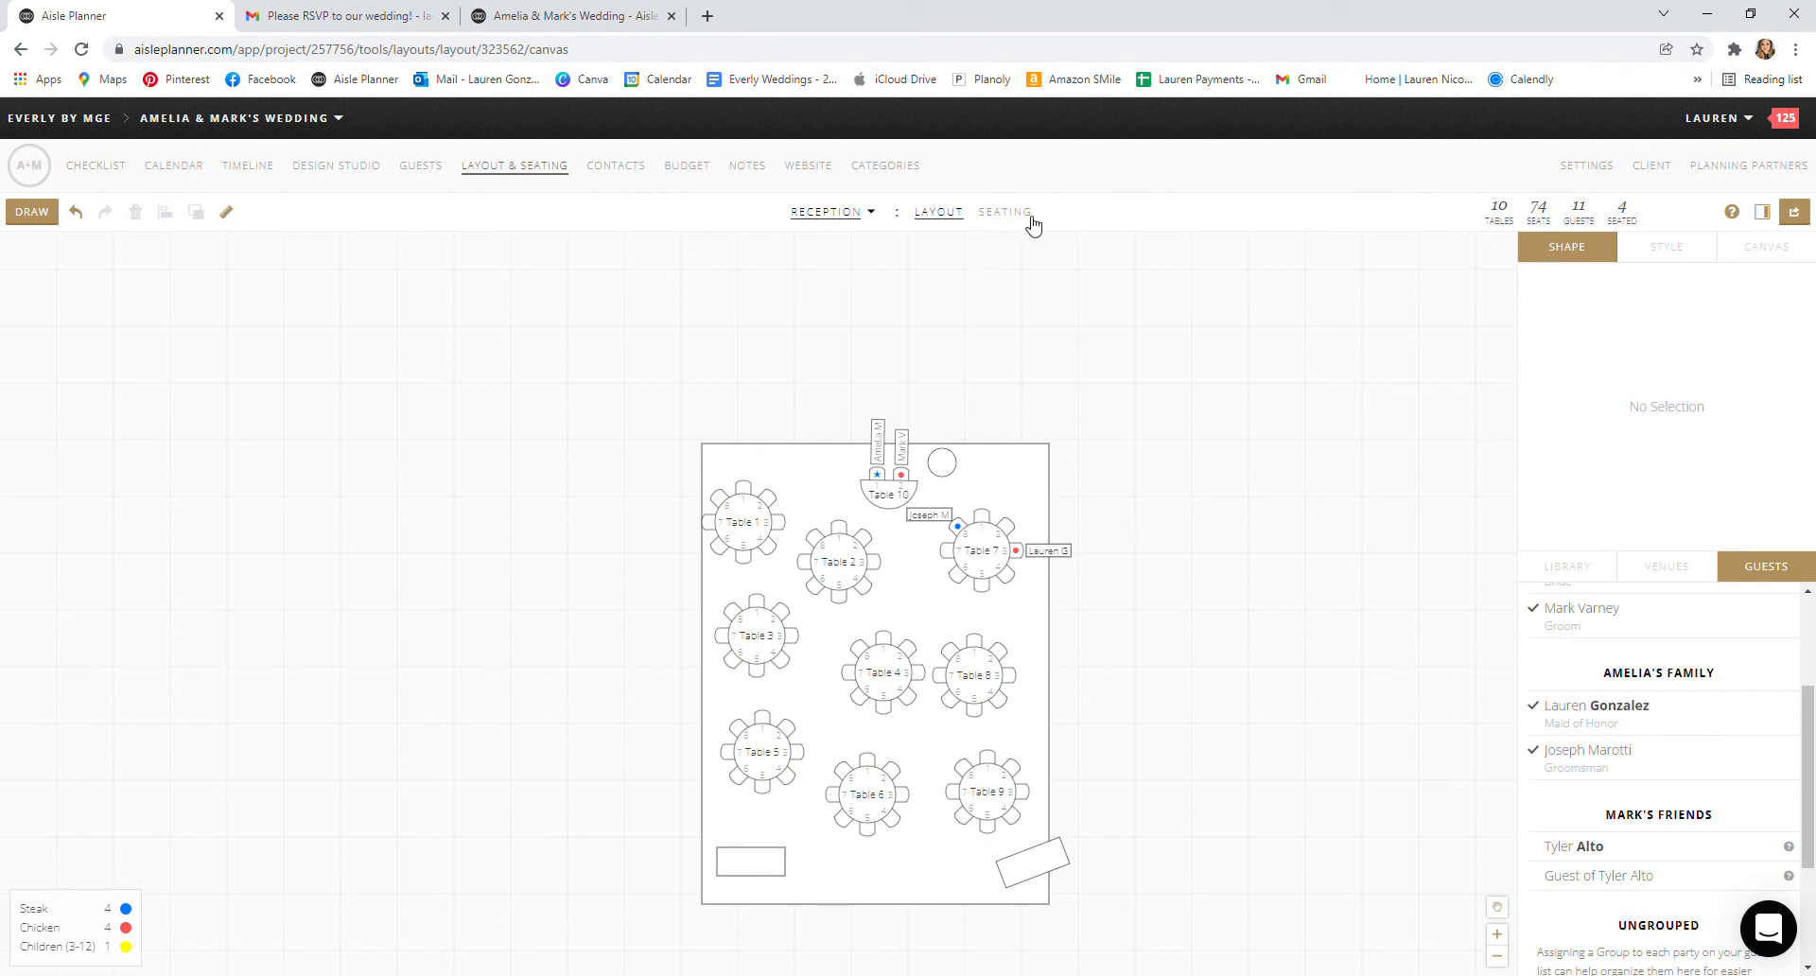
pyautogui.click(1004, 212)
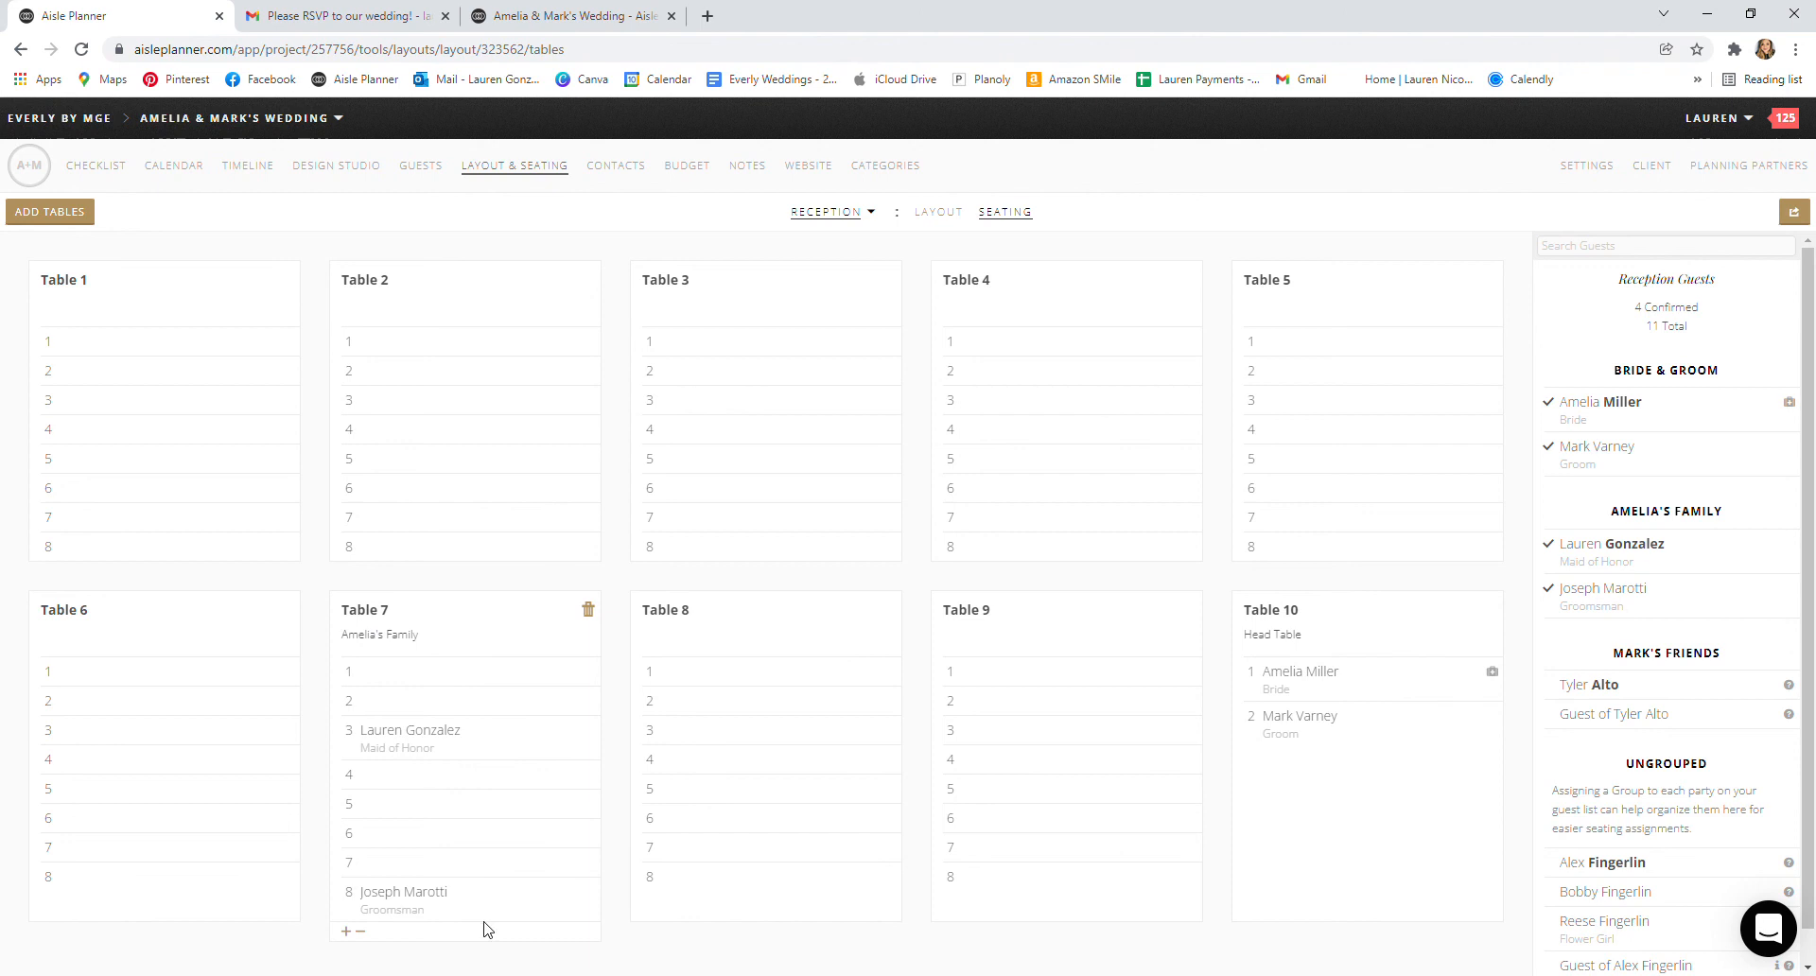
pyautogui.click(996, 610)
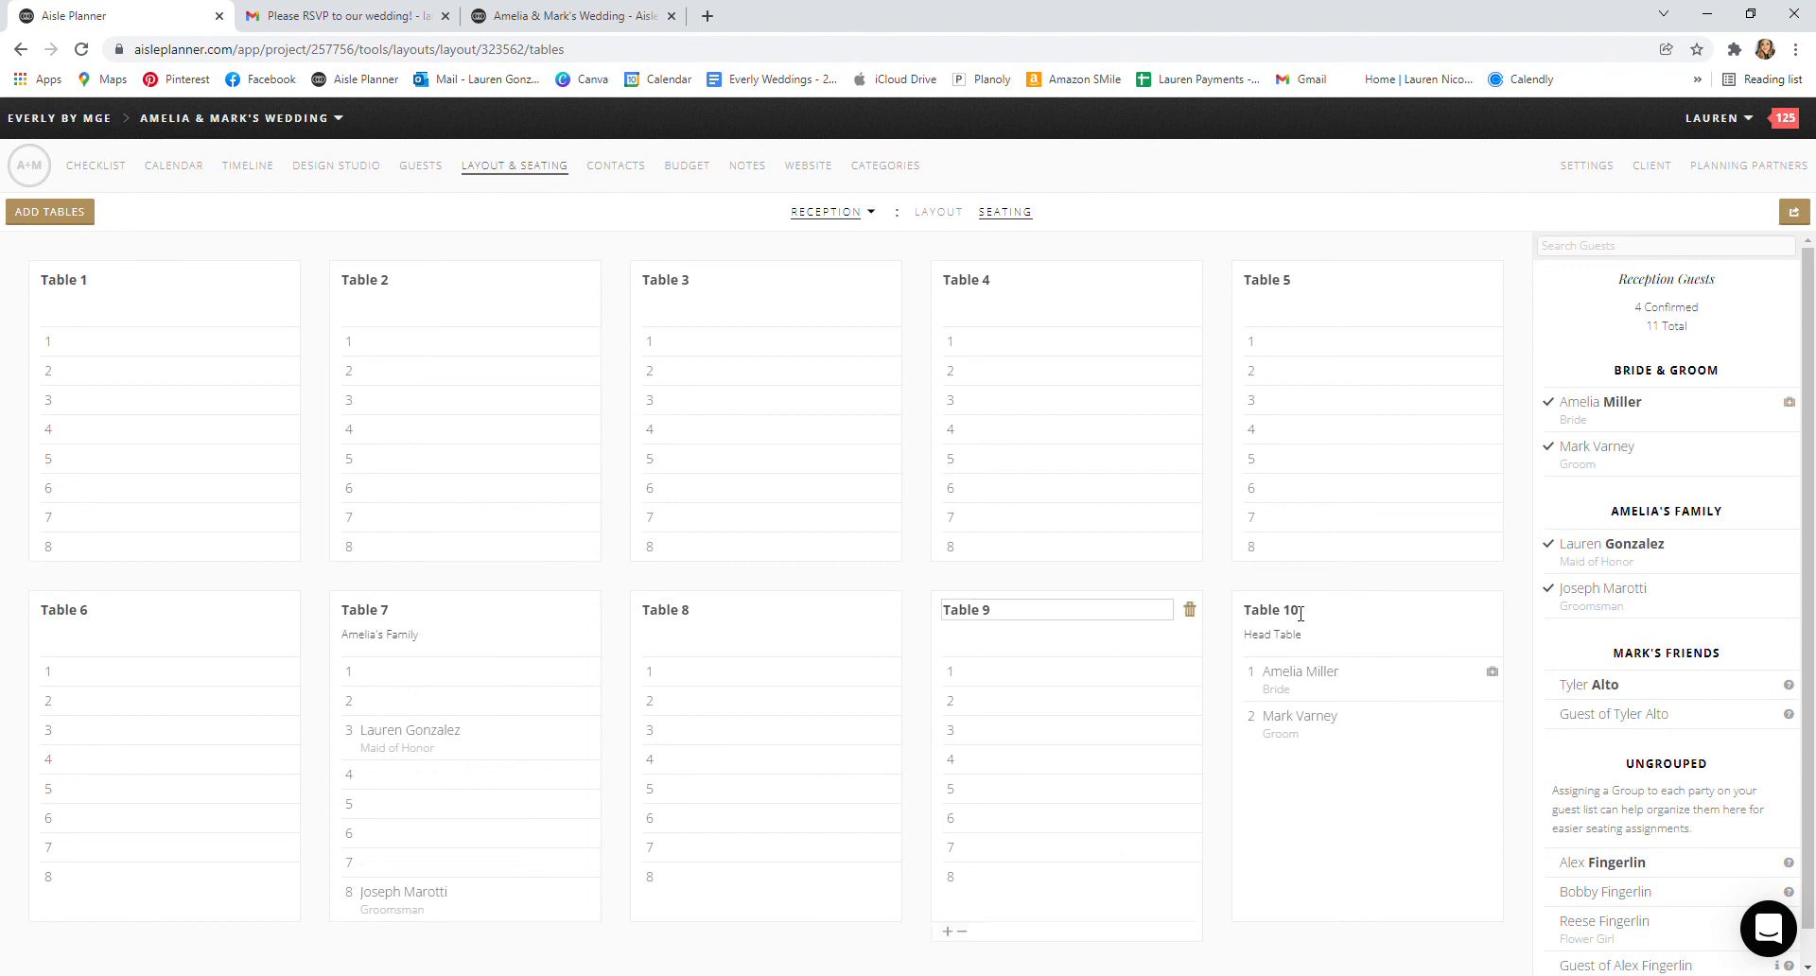
pyautogui.click(1019, 644)
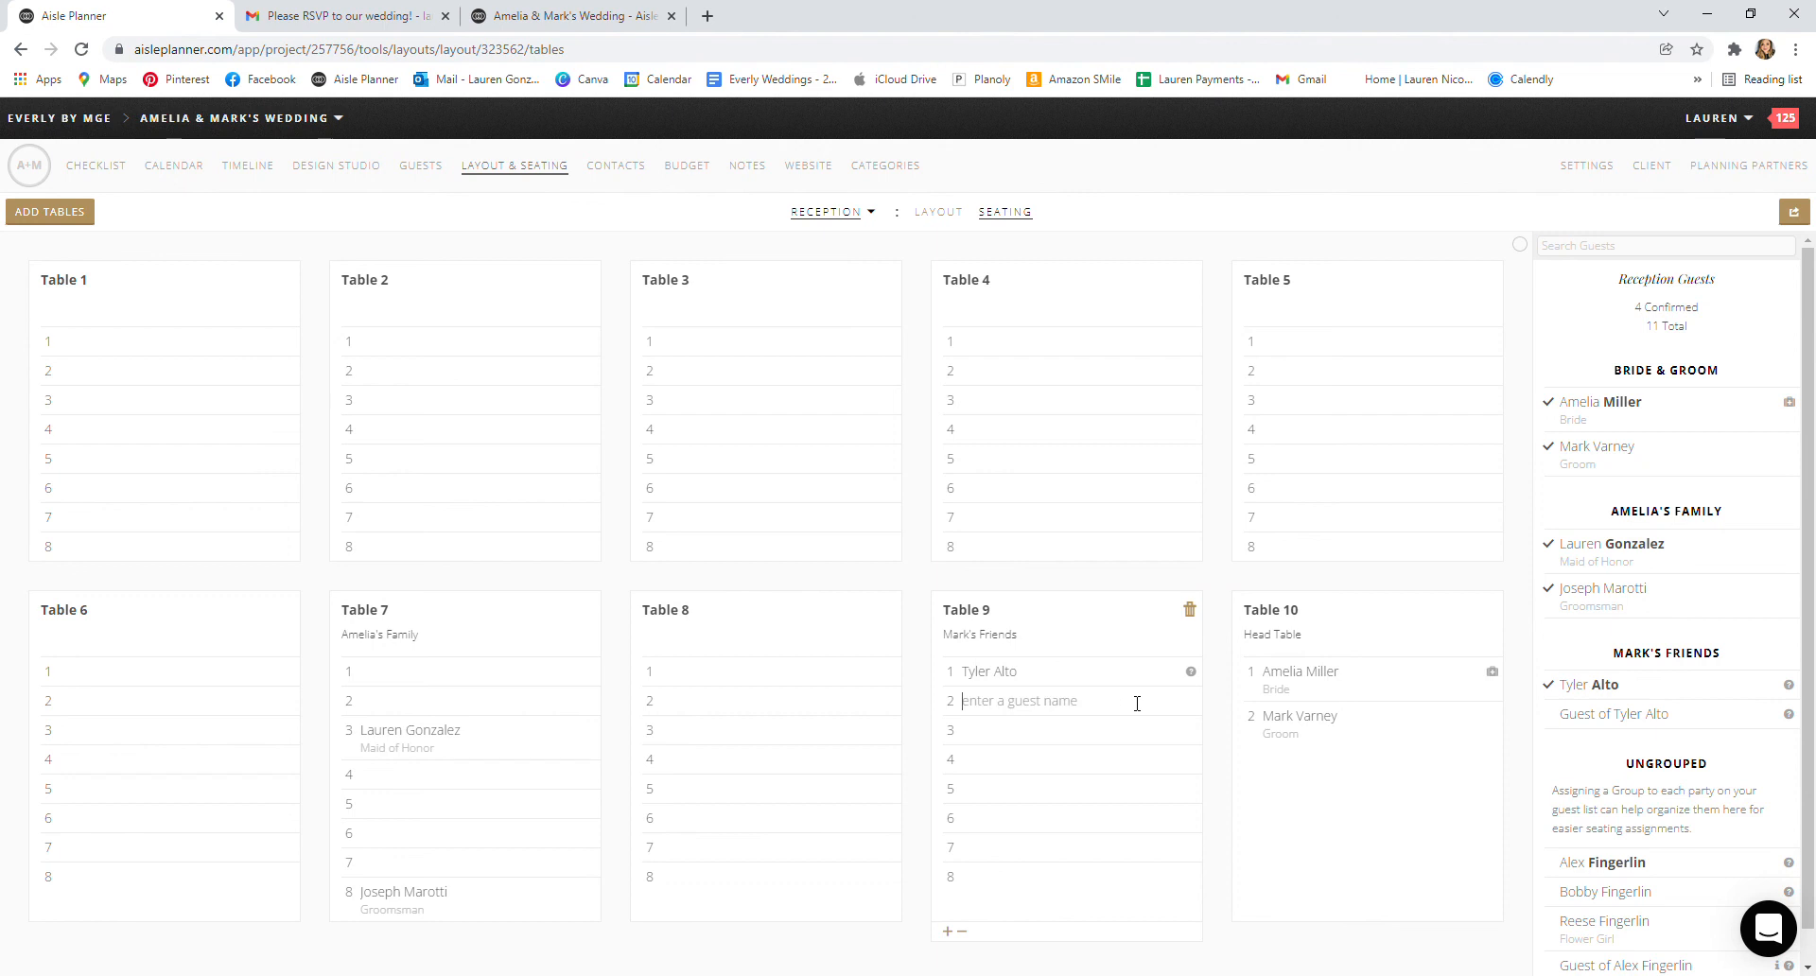
pyautogui.write('tyler')
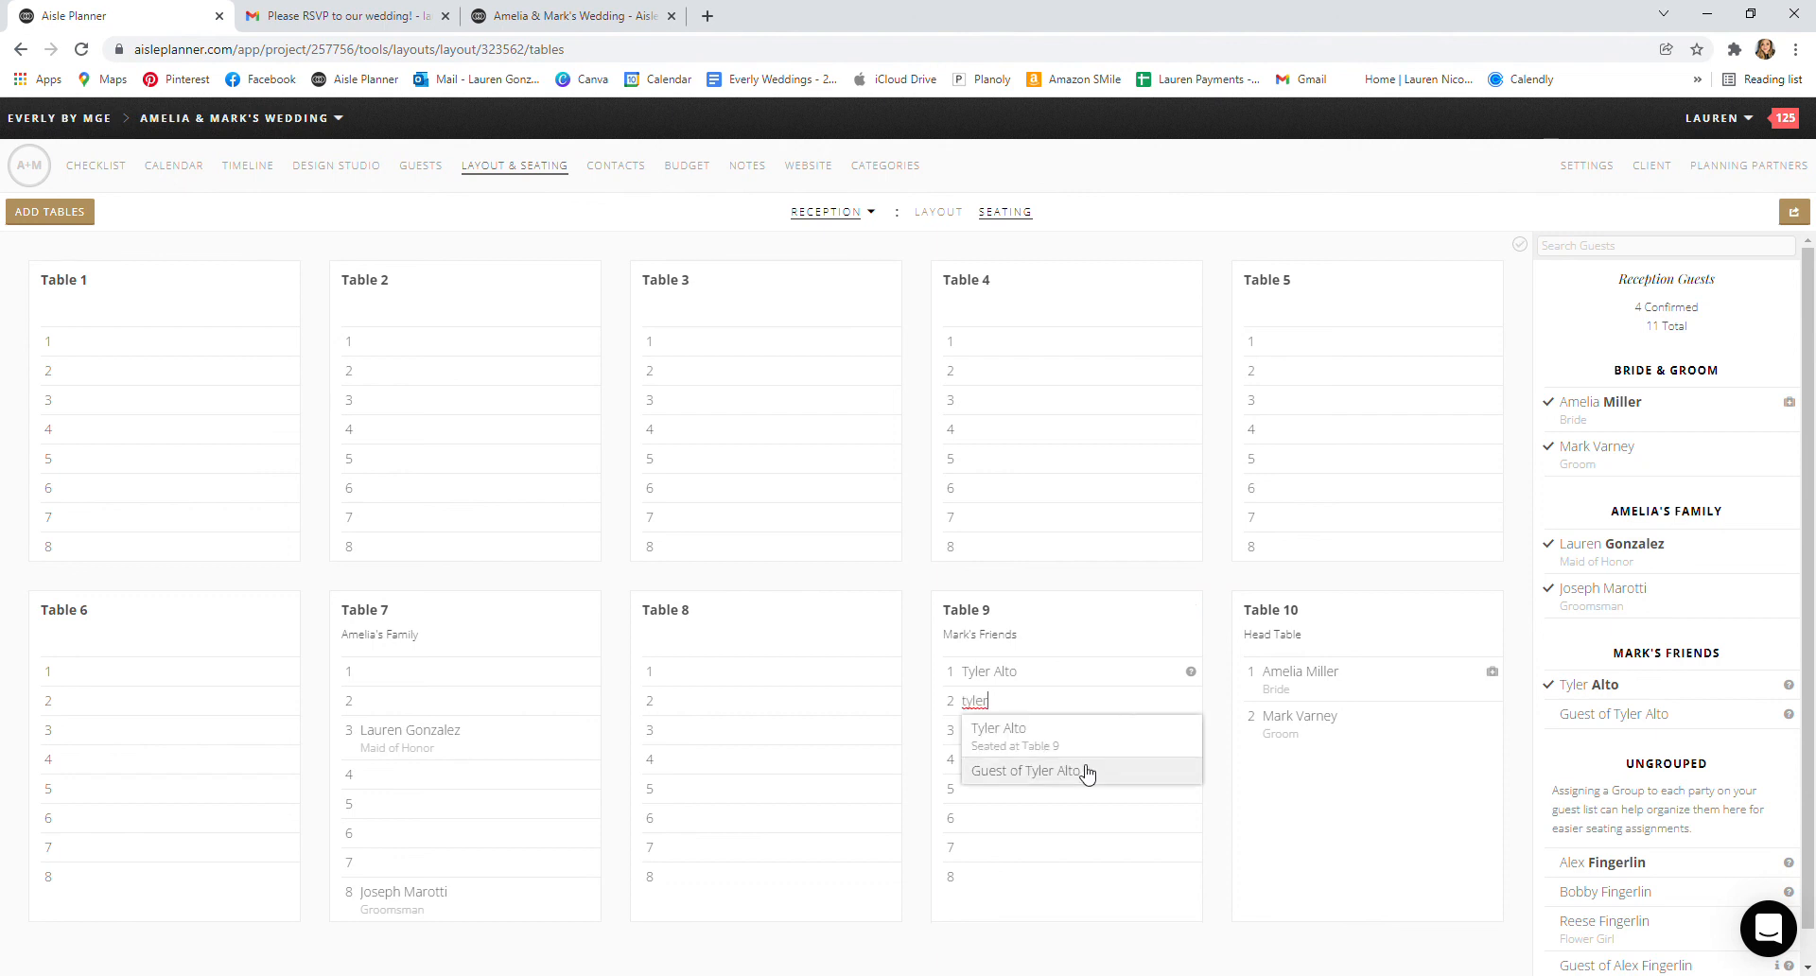
pyautogui.click(1028, 771)
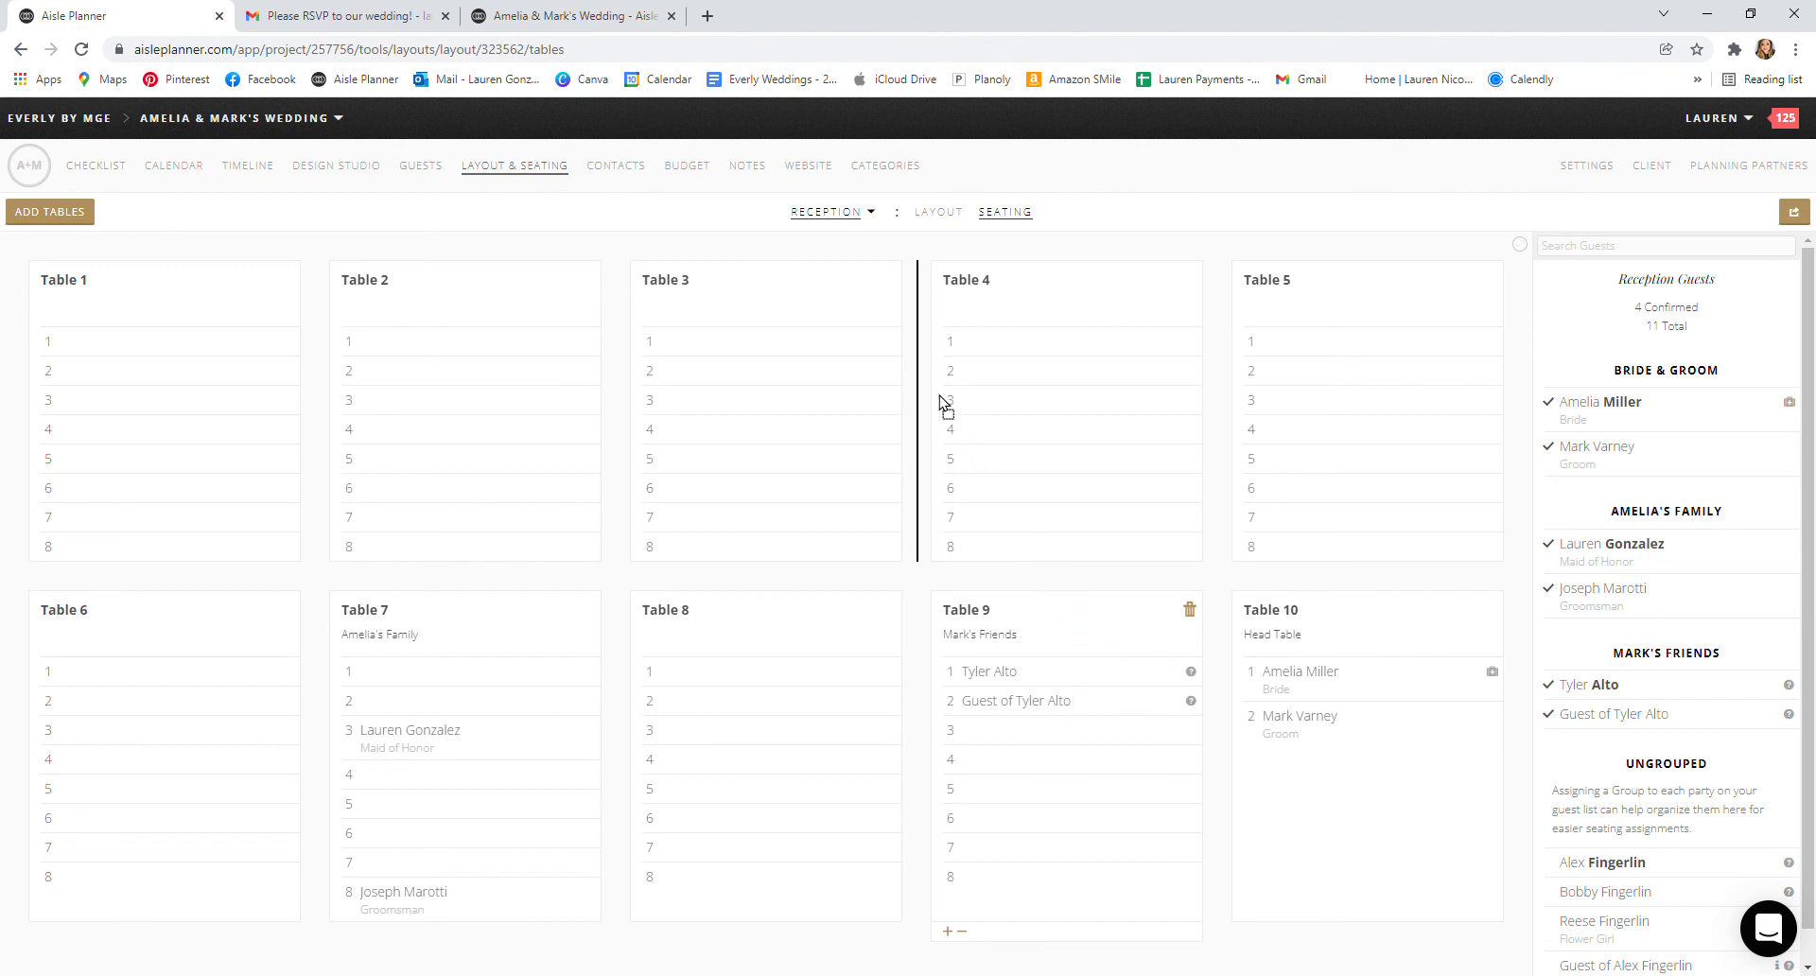
pyautogui.moveTo(940, 397)
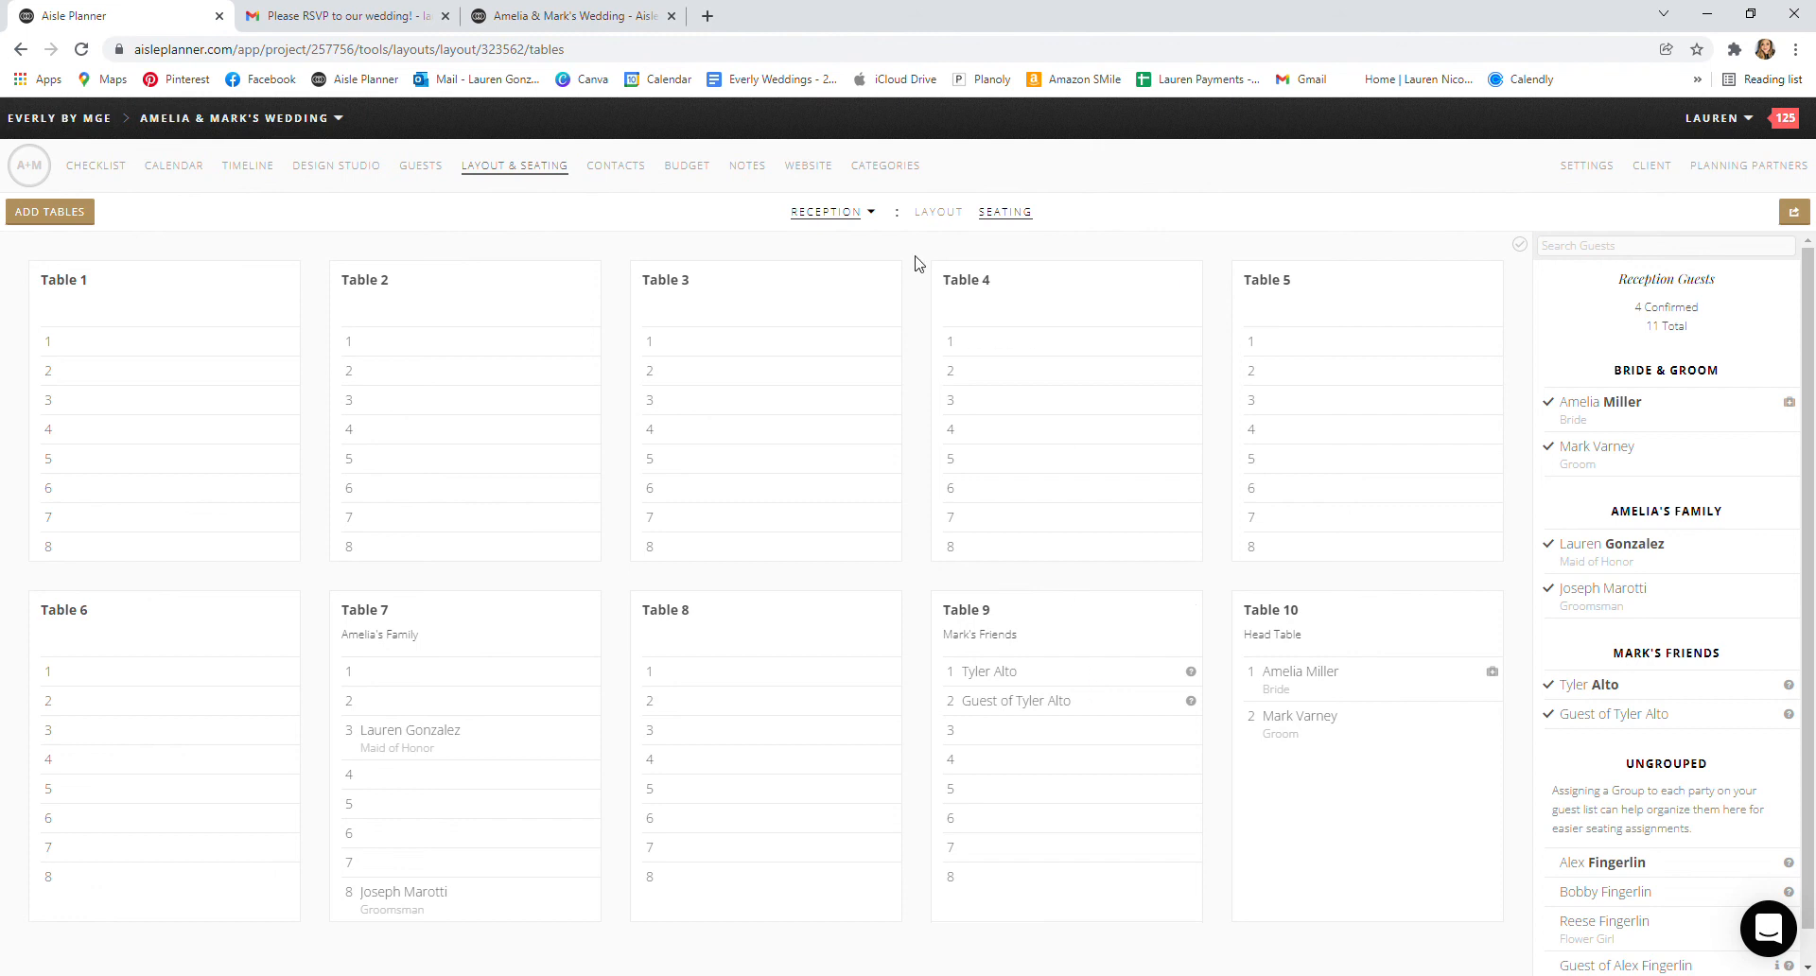
pyautogui.moveTo(536, 319)
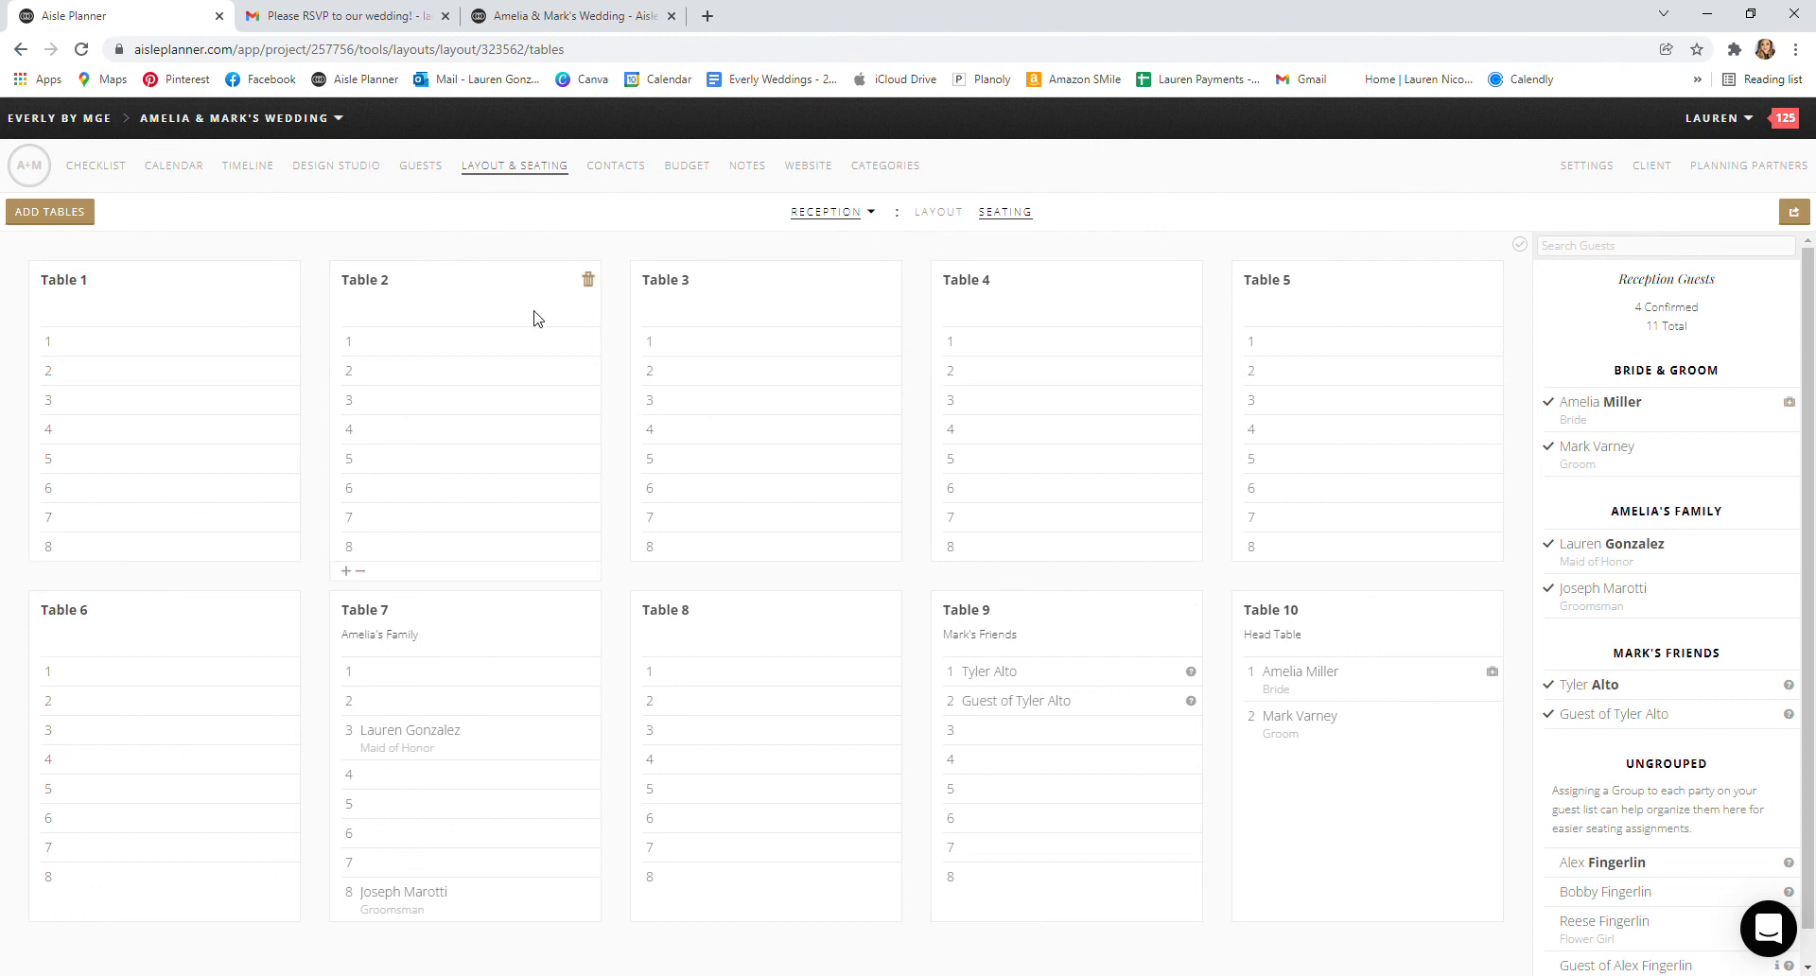
pyautogui.moveTo(1079, 585)
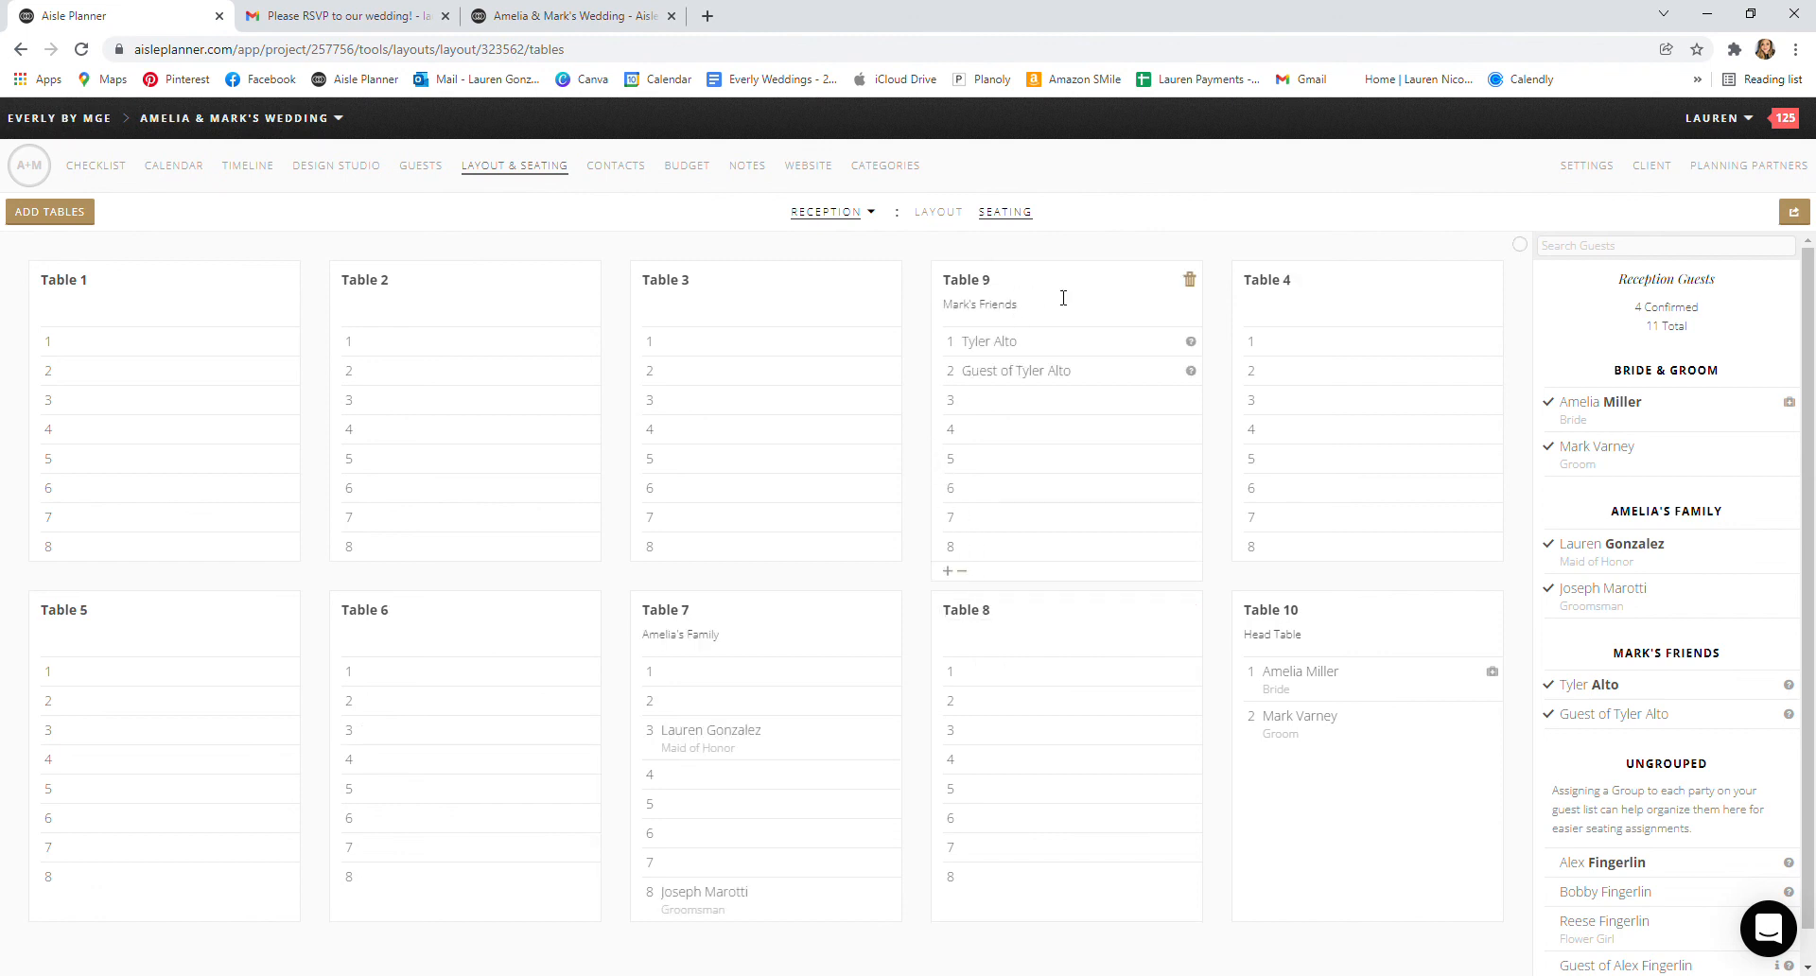
# Step: Rename Table 9 (Mark's Friends) to 'TEST TABLE' and return to the Layout floor plan
pyautogui.doubleClick(965, 279)
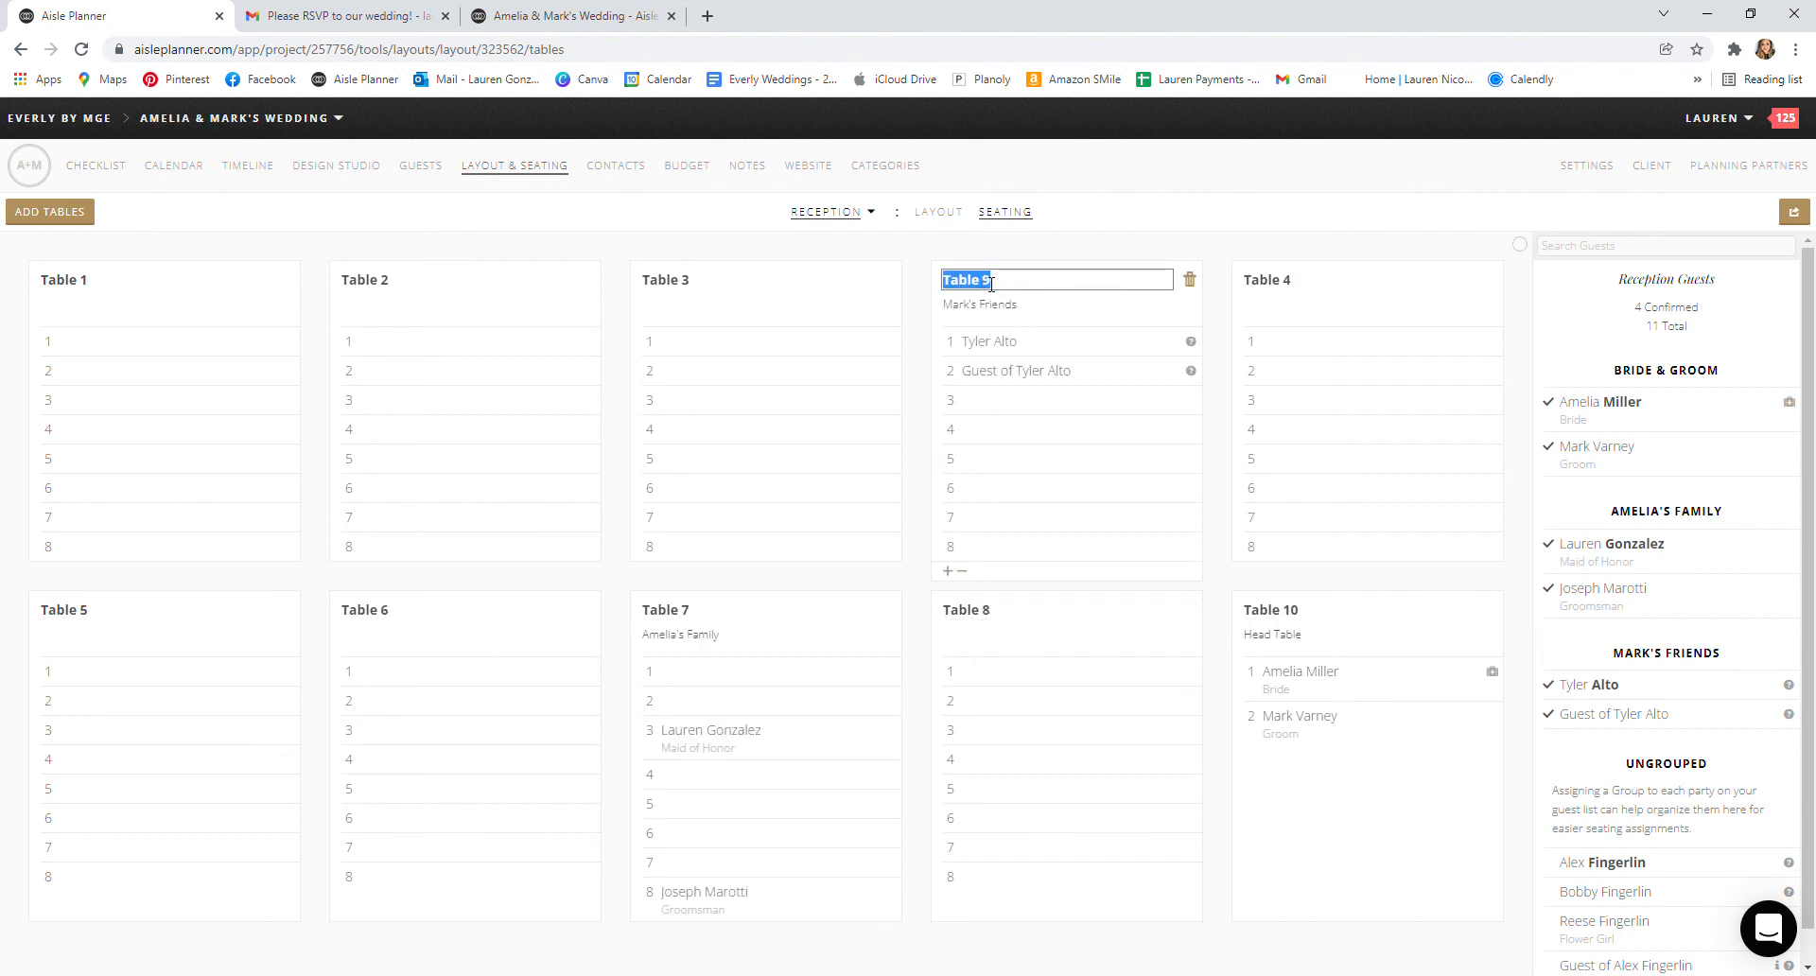
pyautogui.write('TEST TAB')
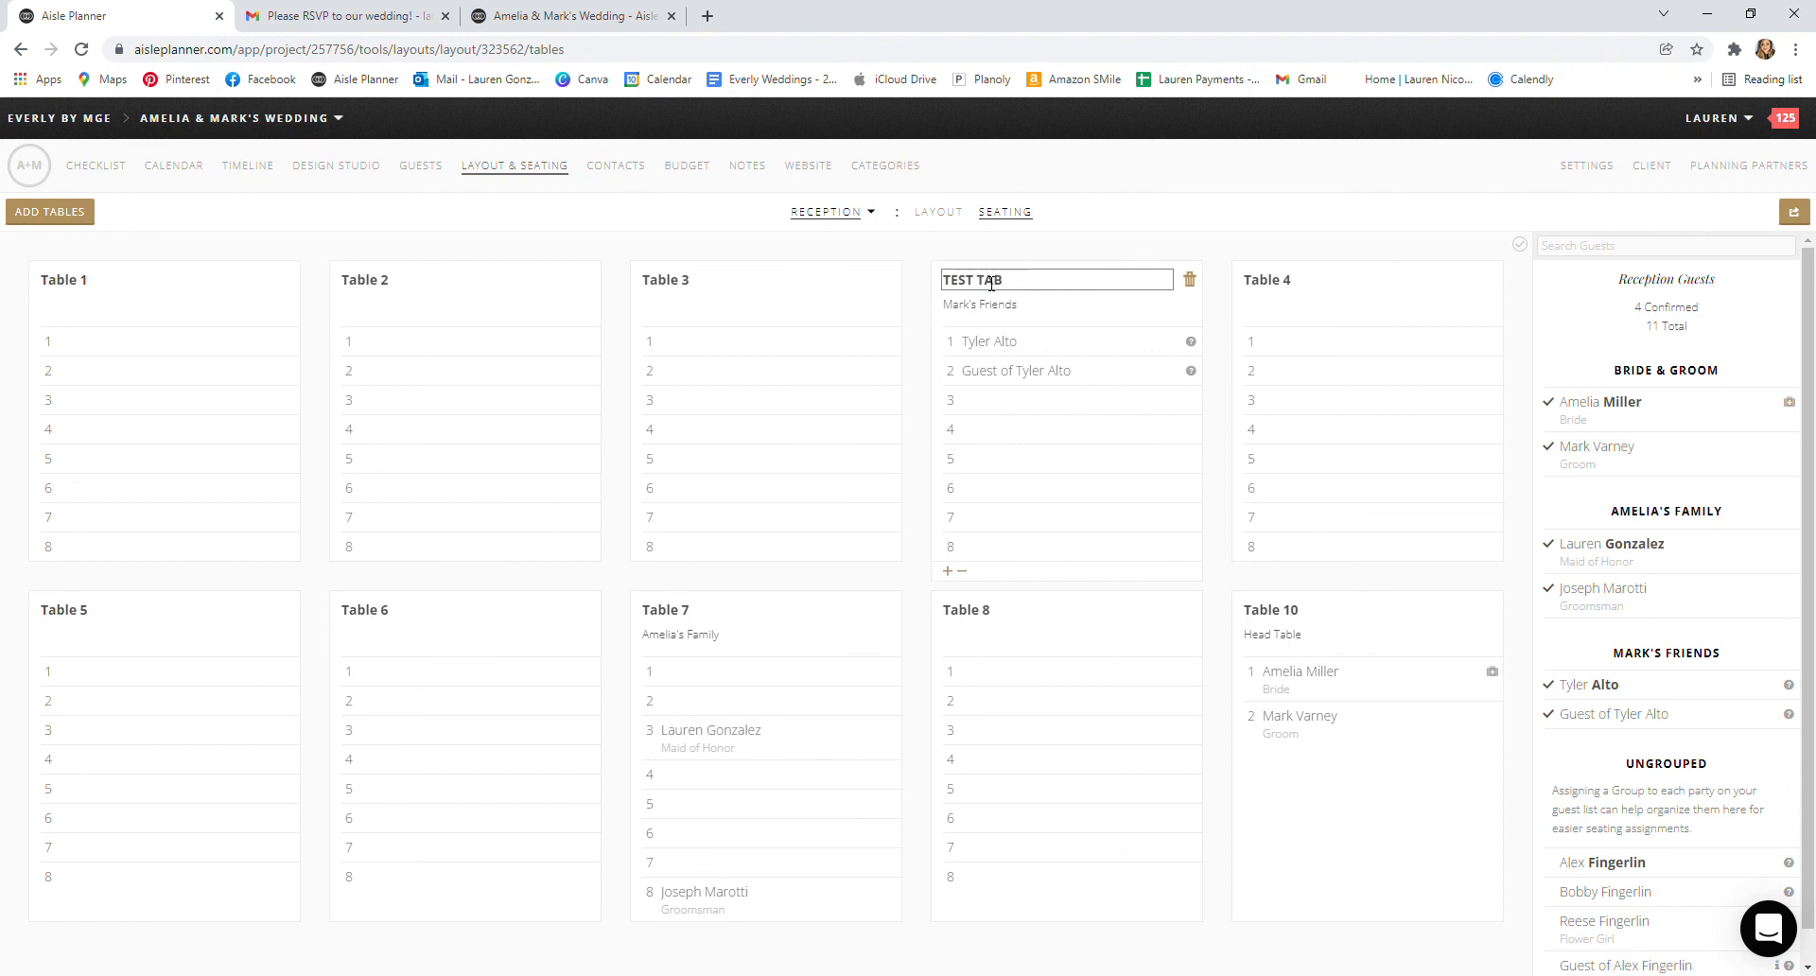
pyautogui.write('LE')
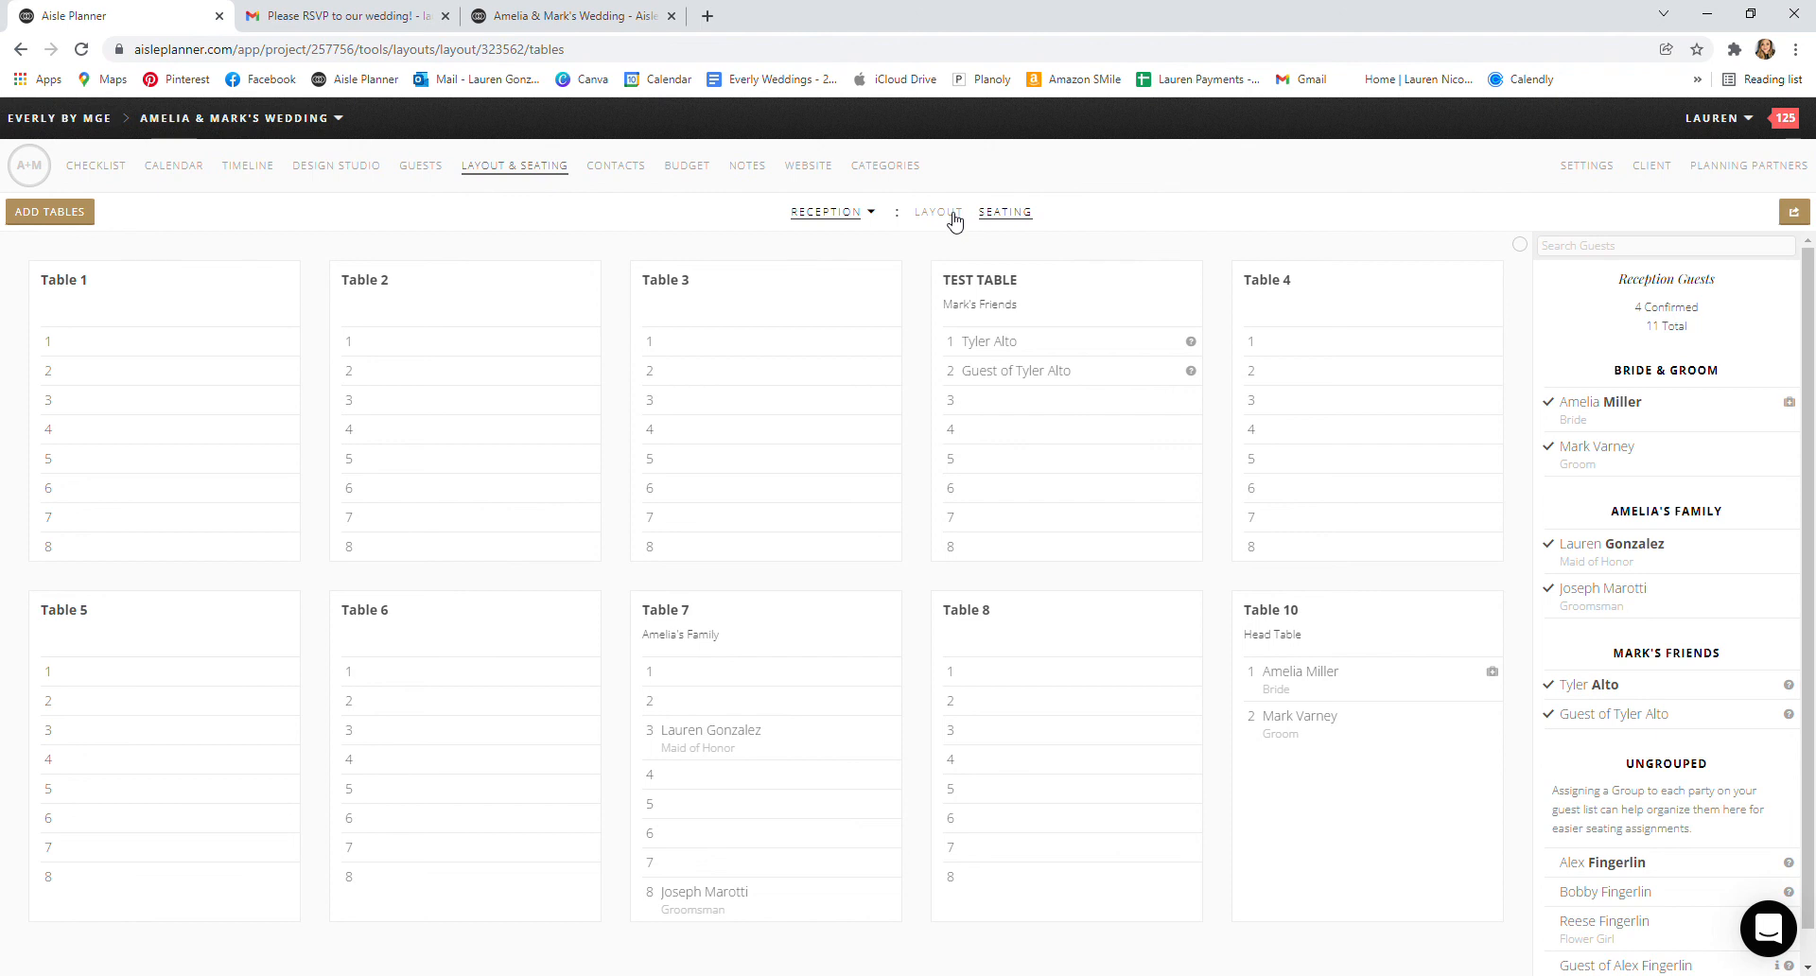
pyautogui.click(937, 216)
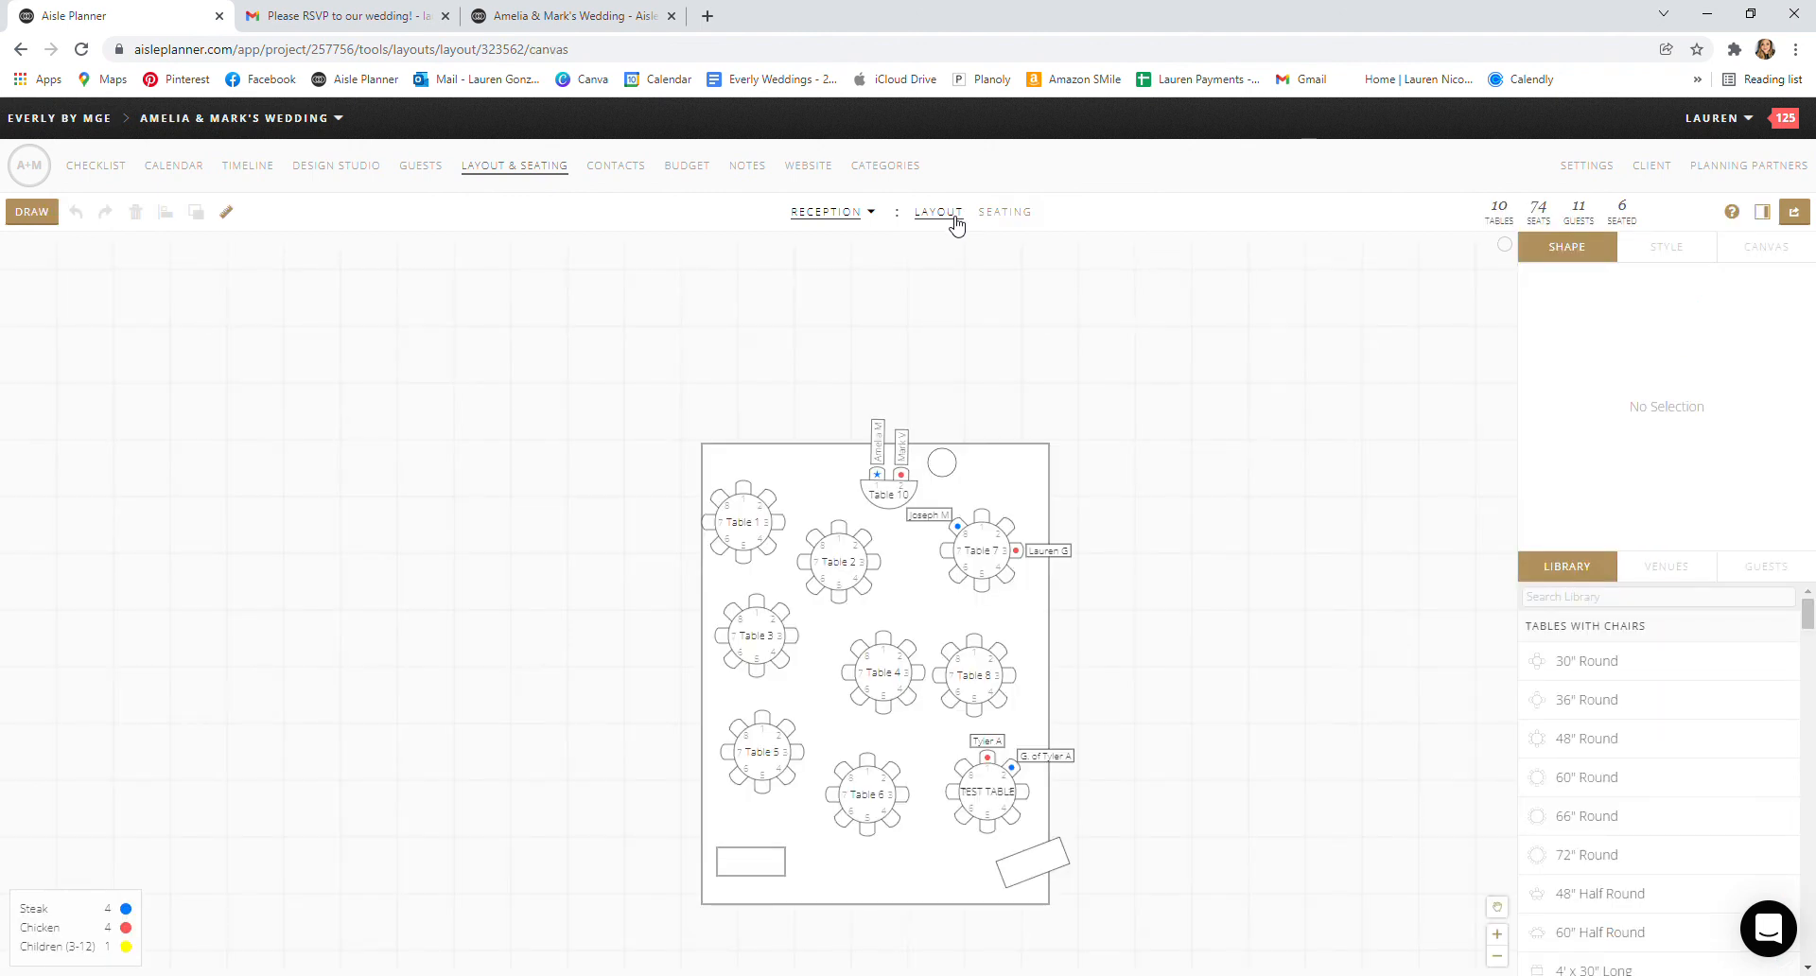
pyautogui.moveTo(979, 796)
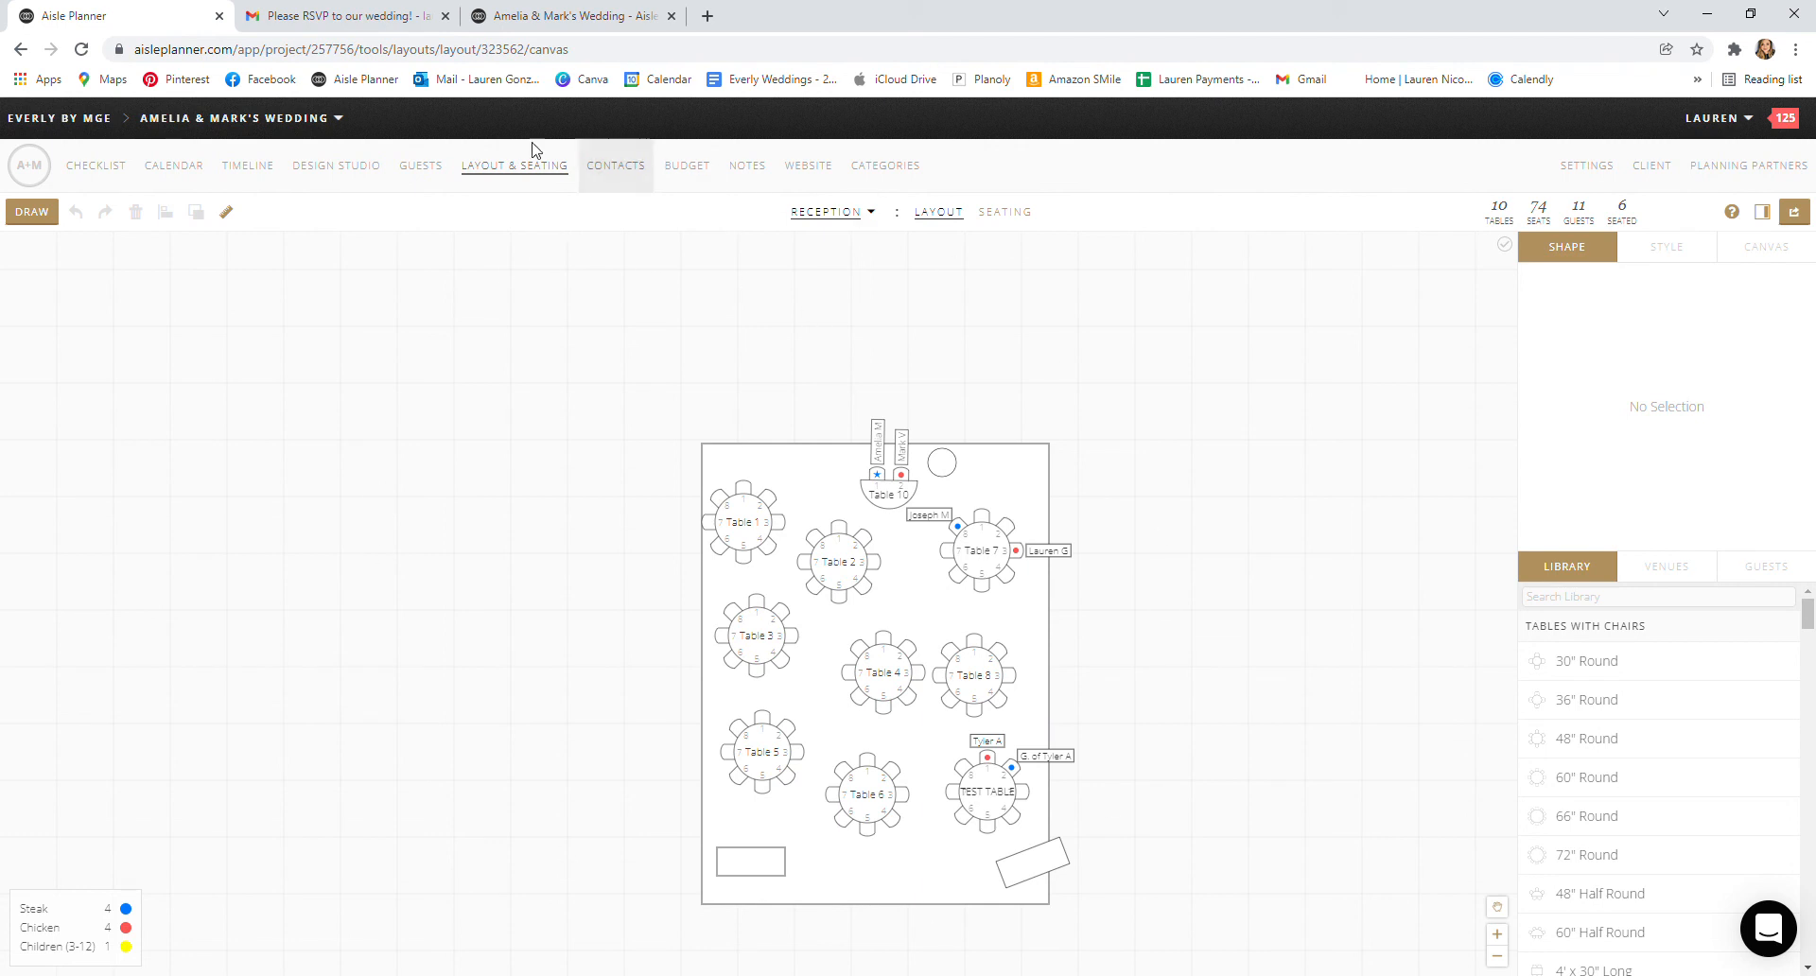
pyautogui.moveTo(514, 168)
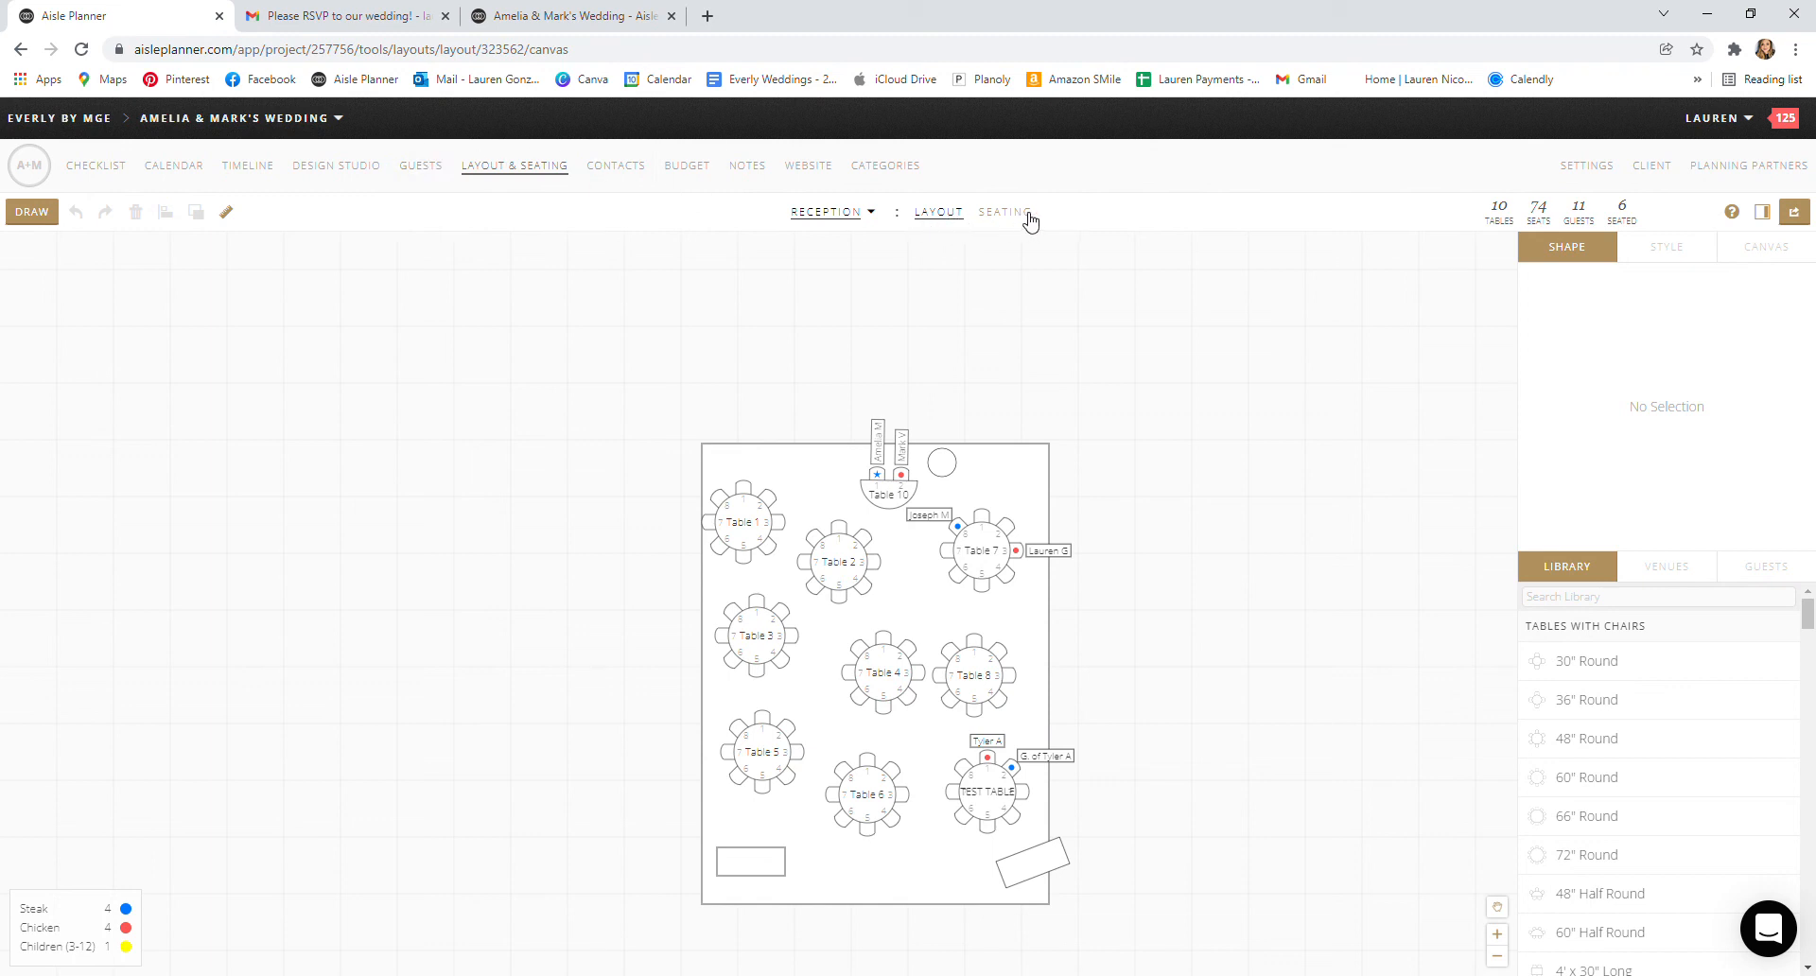
pyautogui.click(1002, 212)
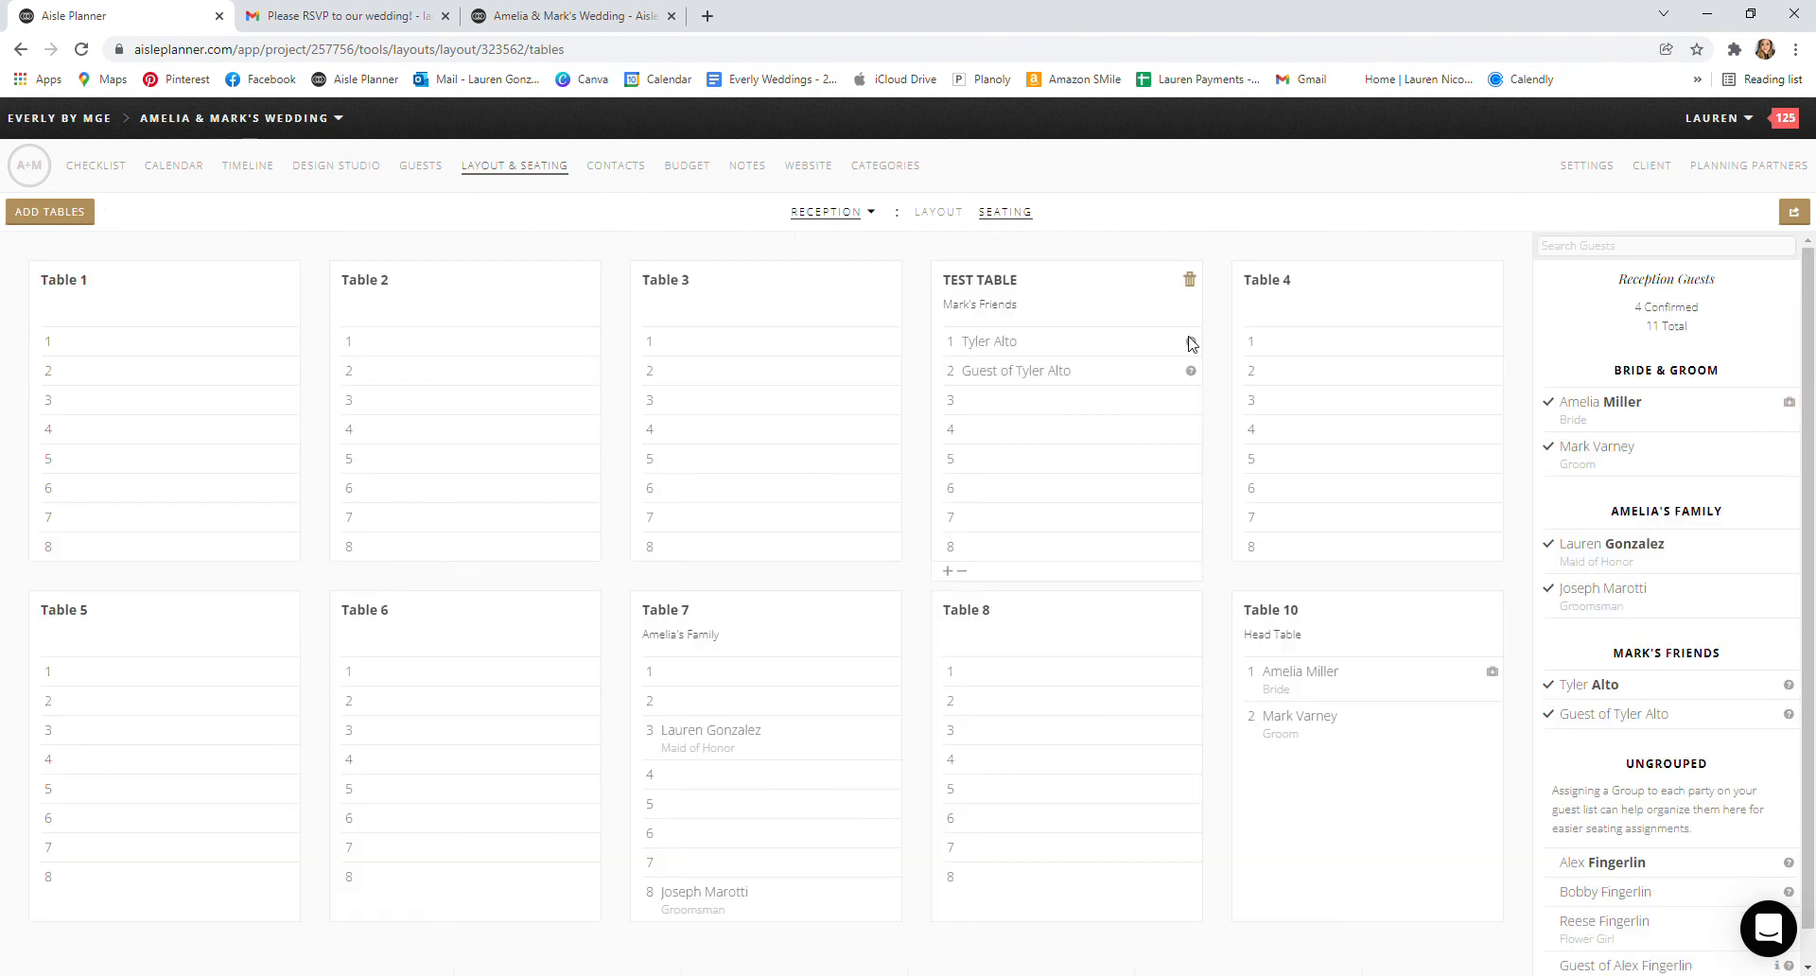
pyautogui.moveTo(1569, 799)
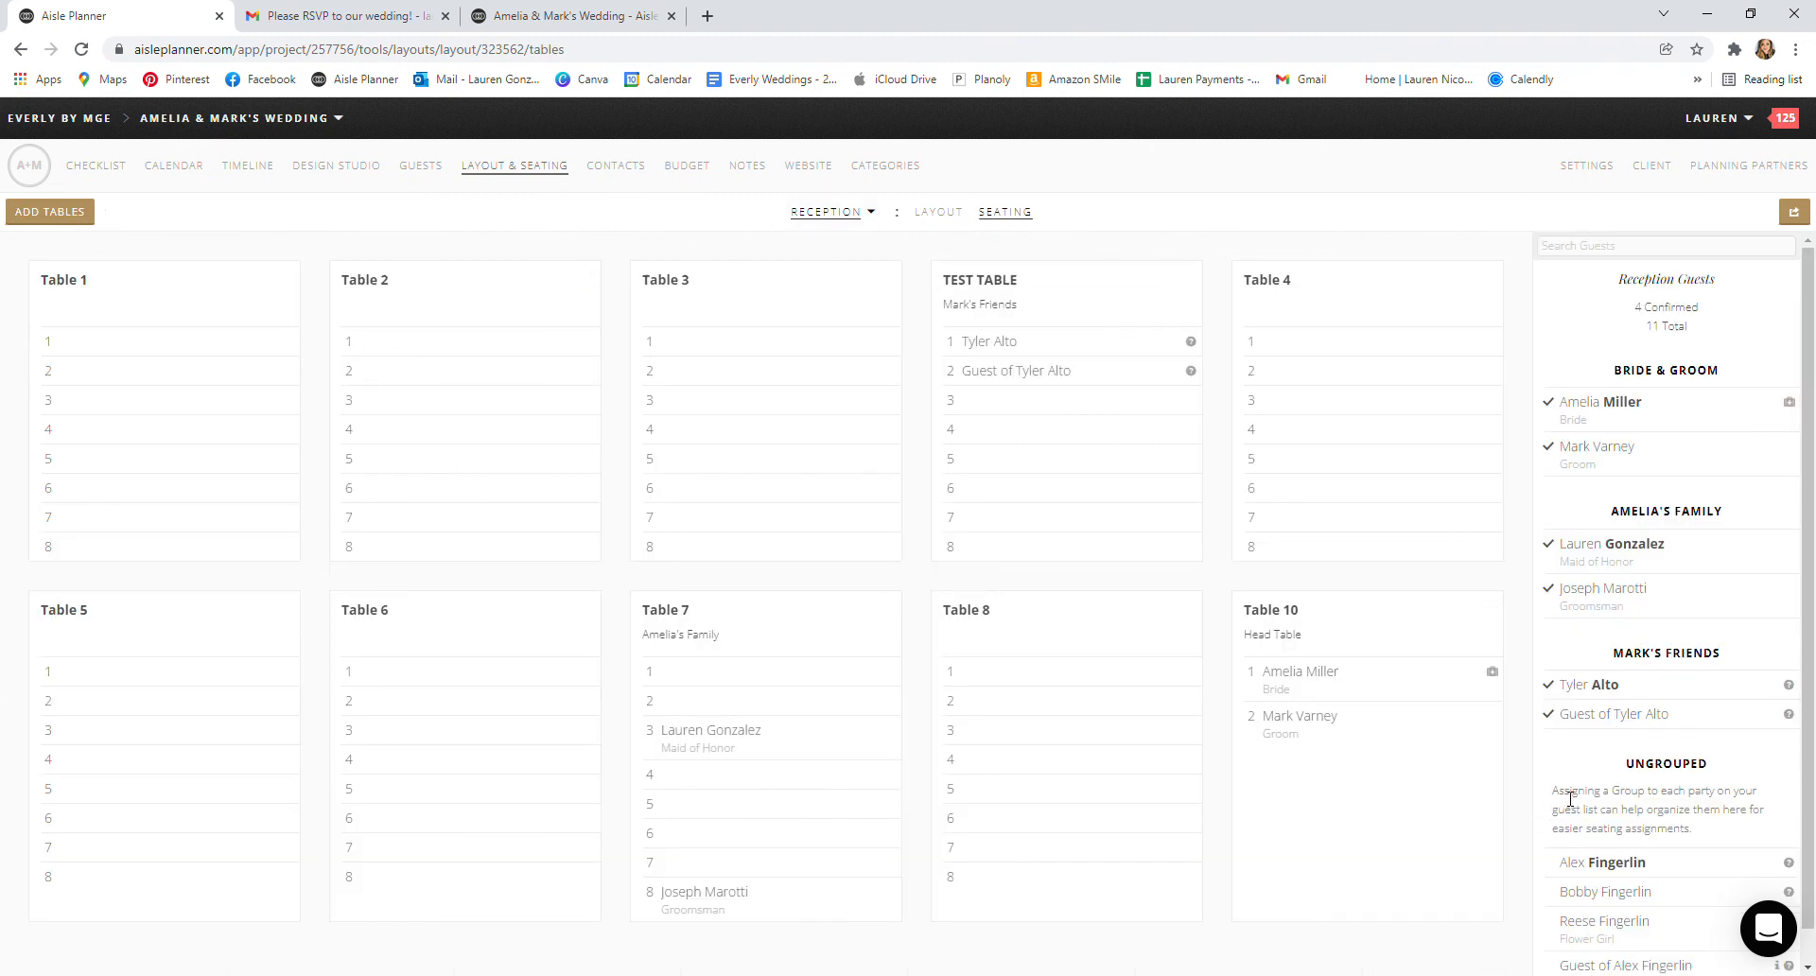
pyautogui.moveTo(1222, 299)
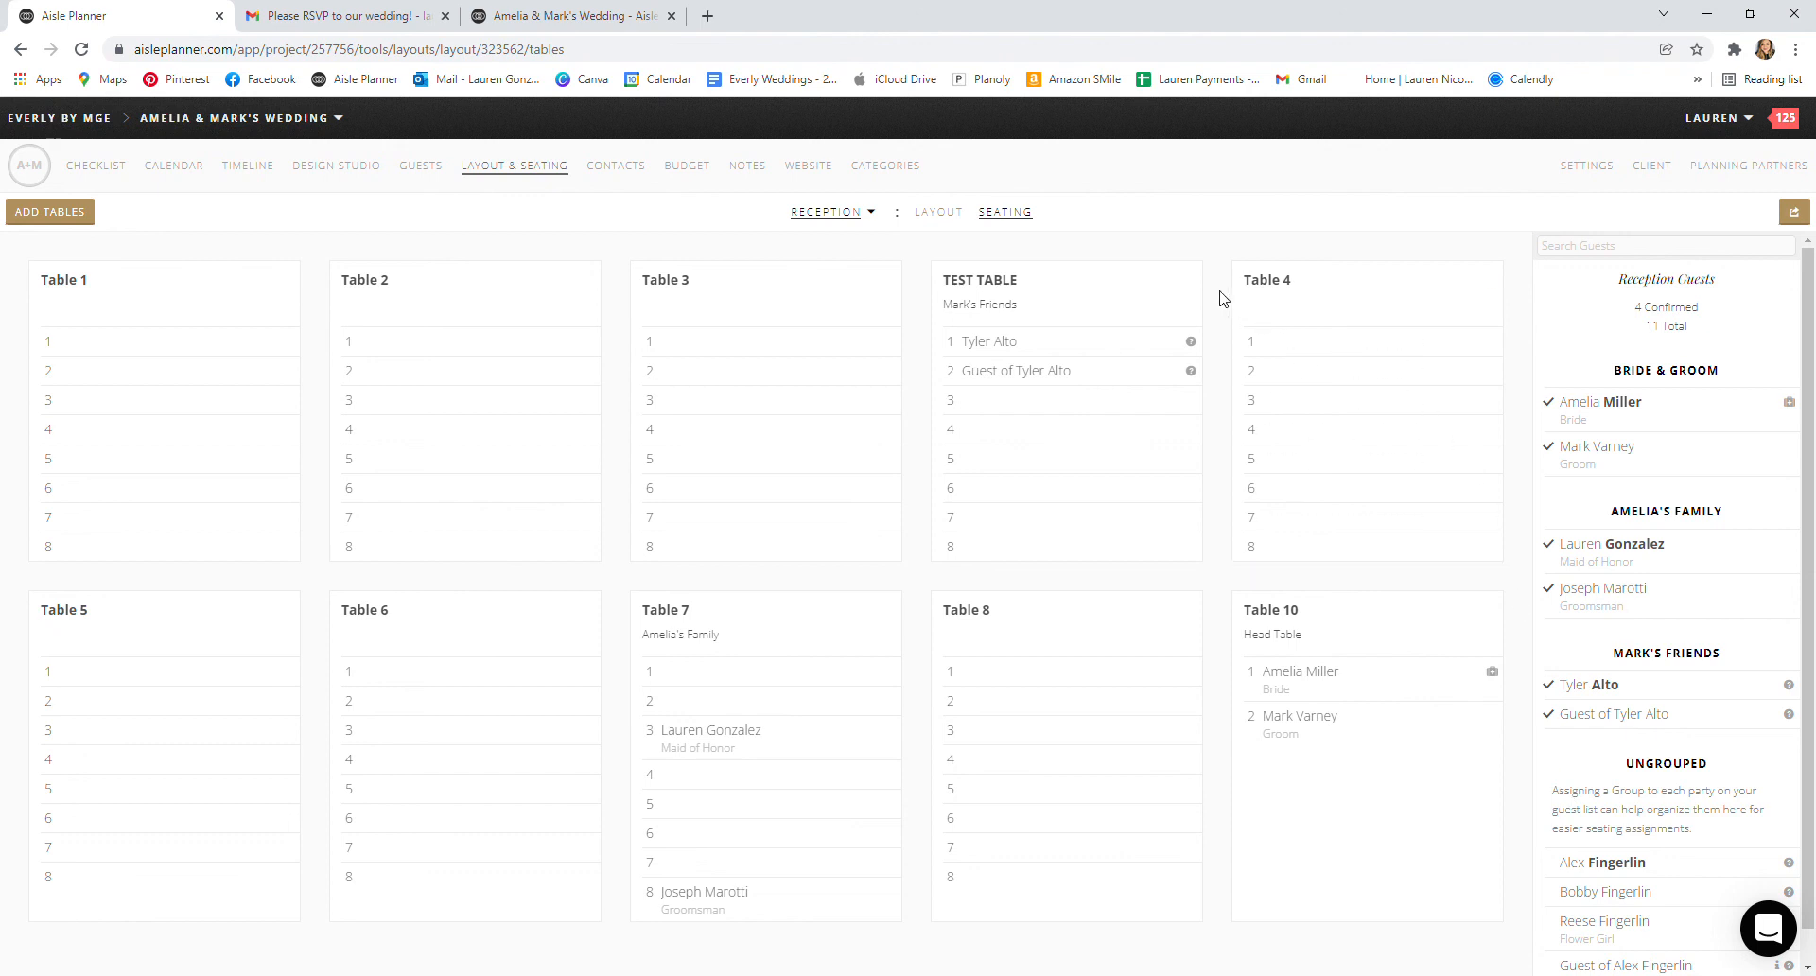
# Step: Delete TEST TABLE, cancelling the first warning and confirming the second
pyautogui.click(1190, 280)
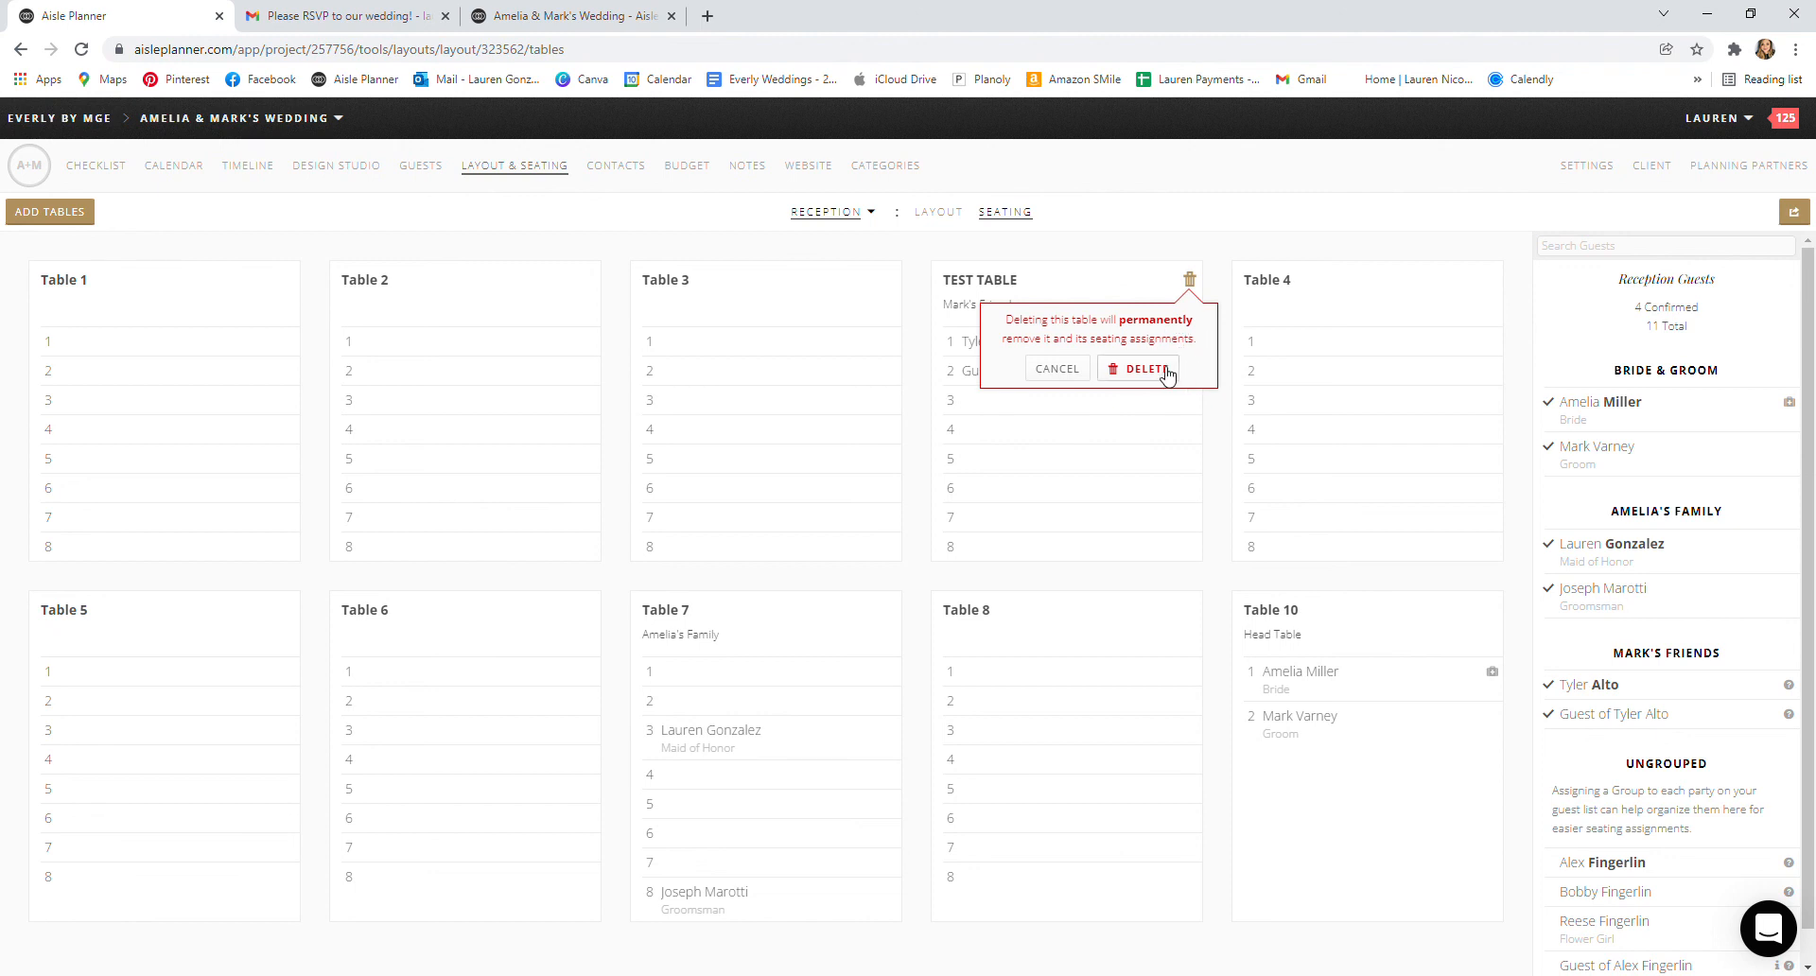
pyautogui.moveTo(1193, 286)
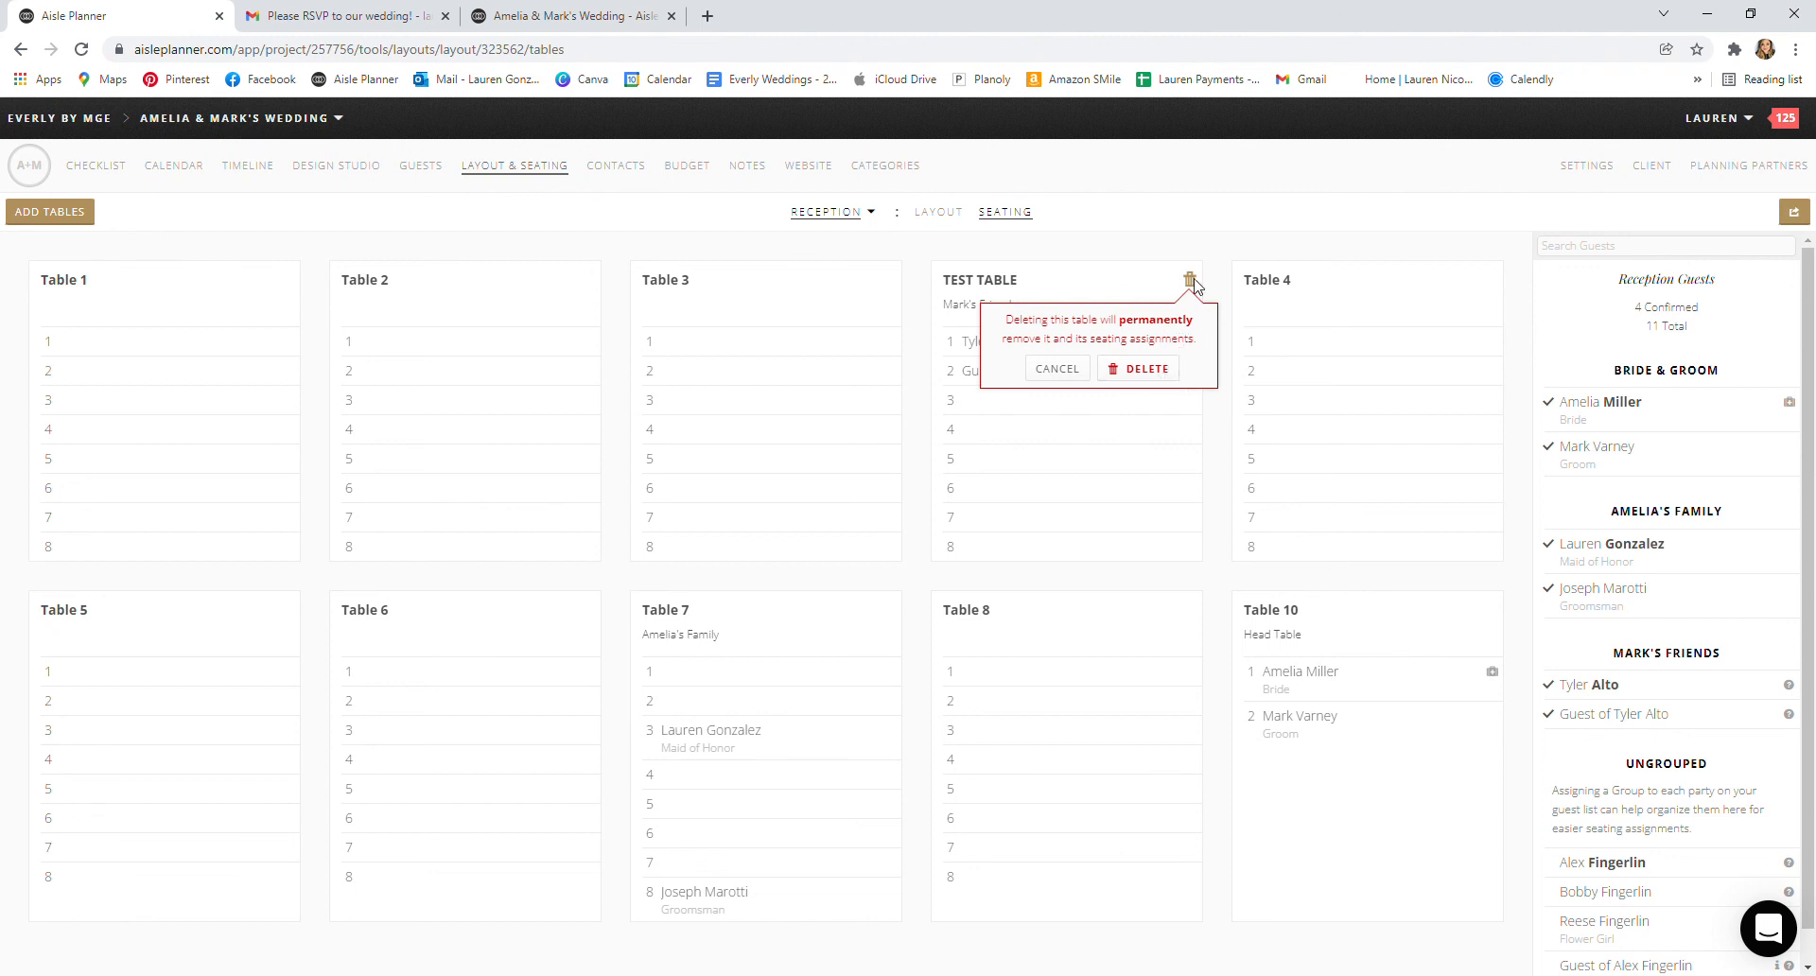
pyautogui.click(1056, 368)
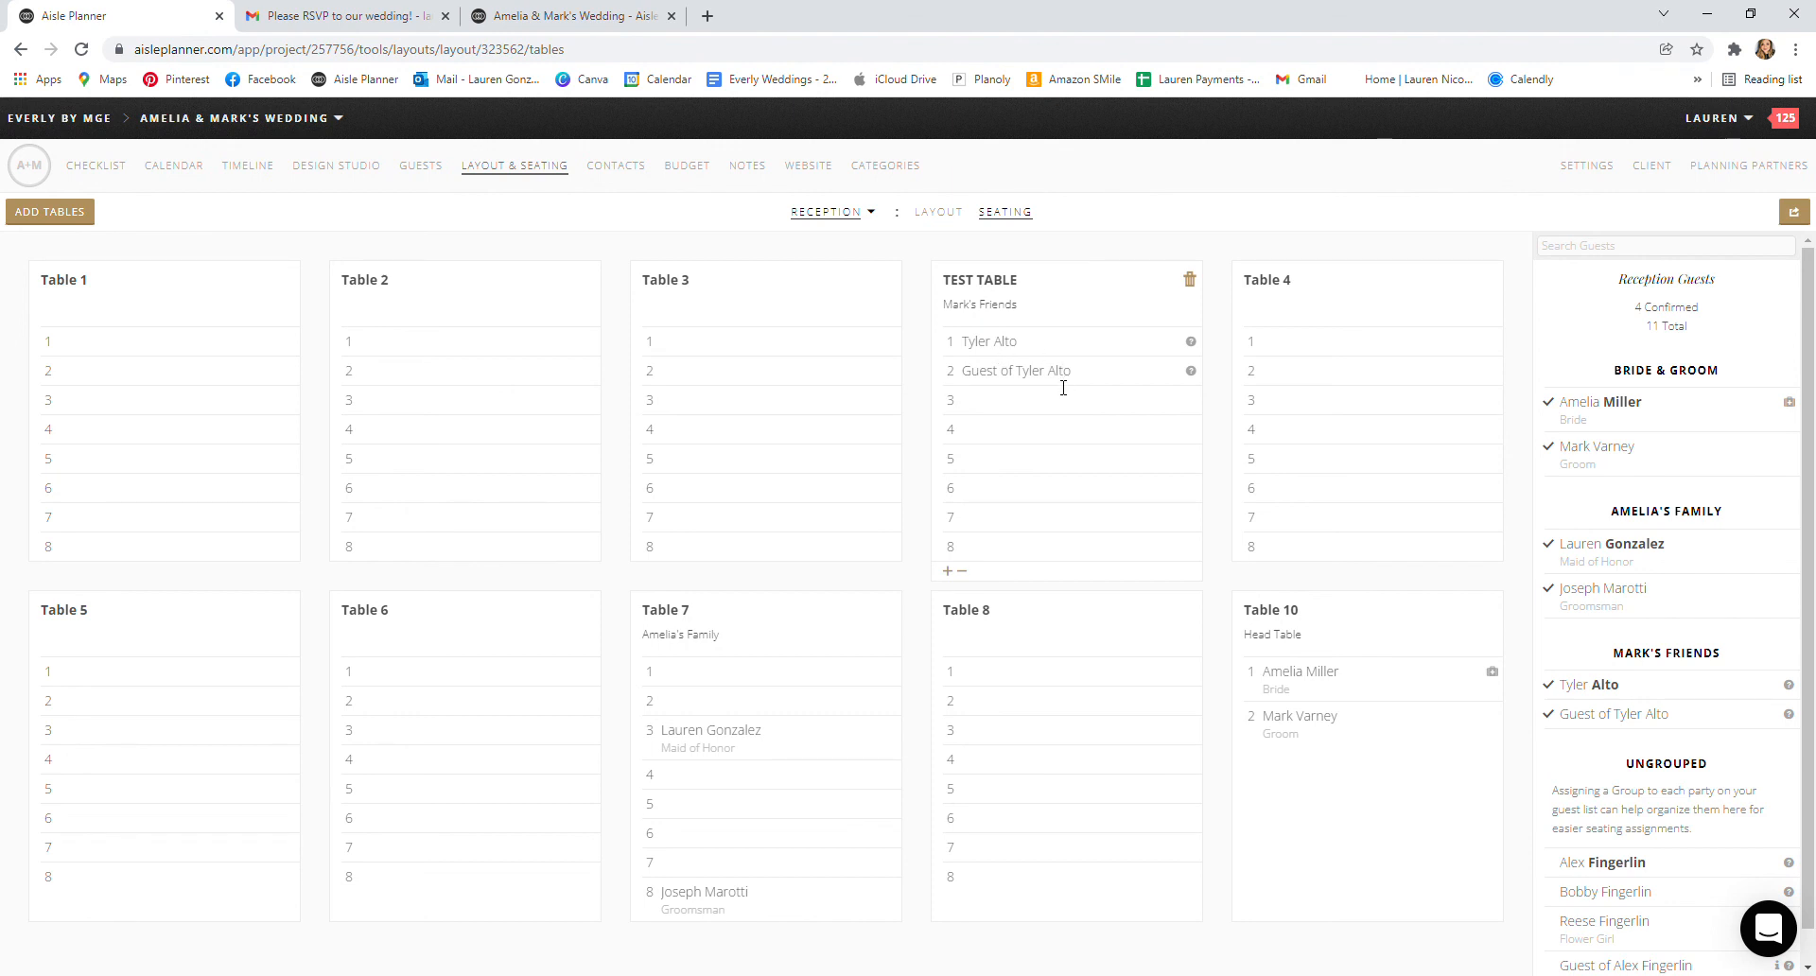
pyautogui.click(1188, 280)
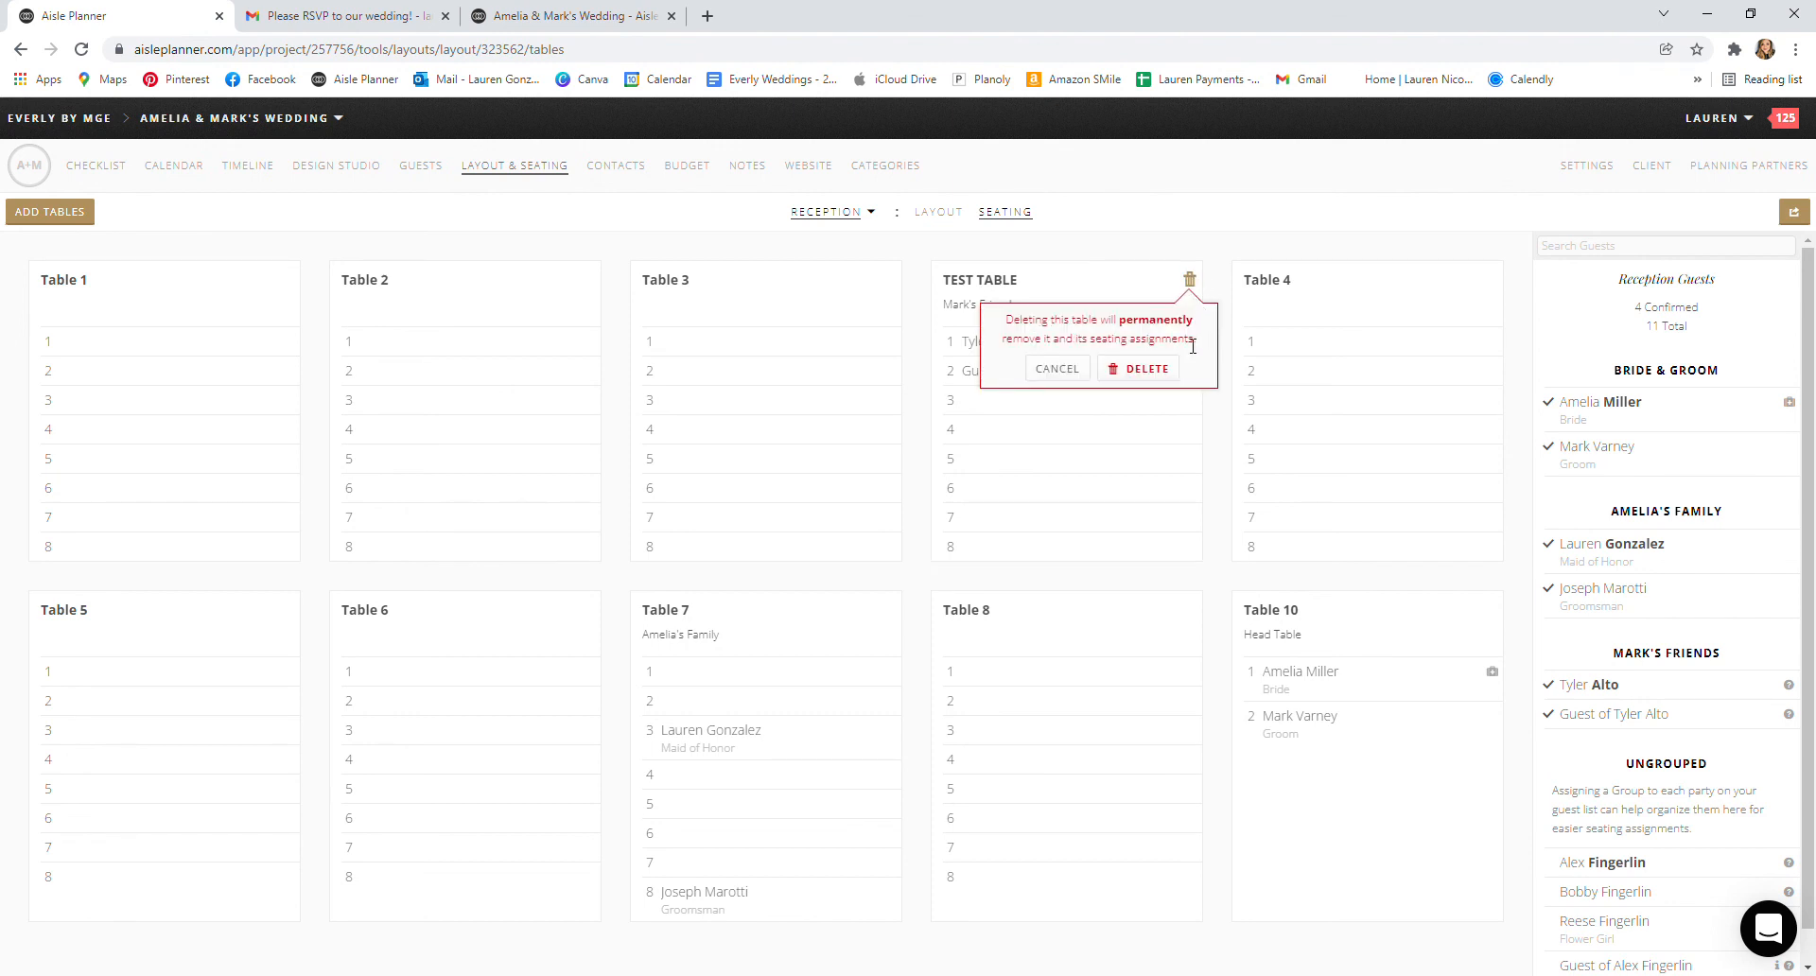
pyautogui.moveTo(1601, 750)
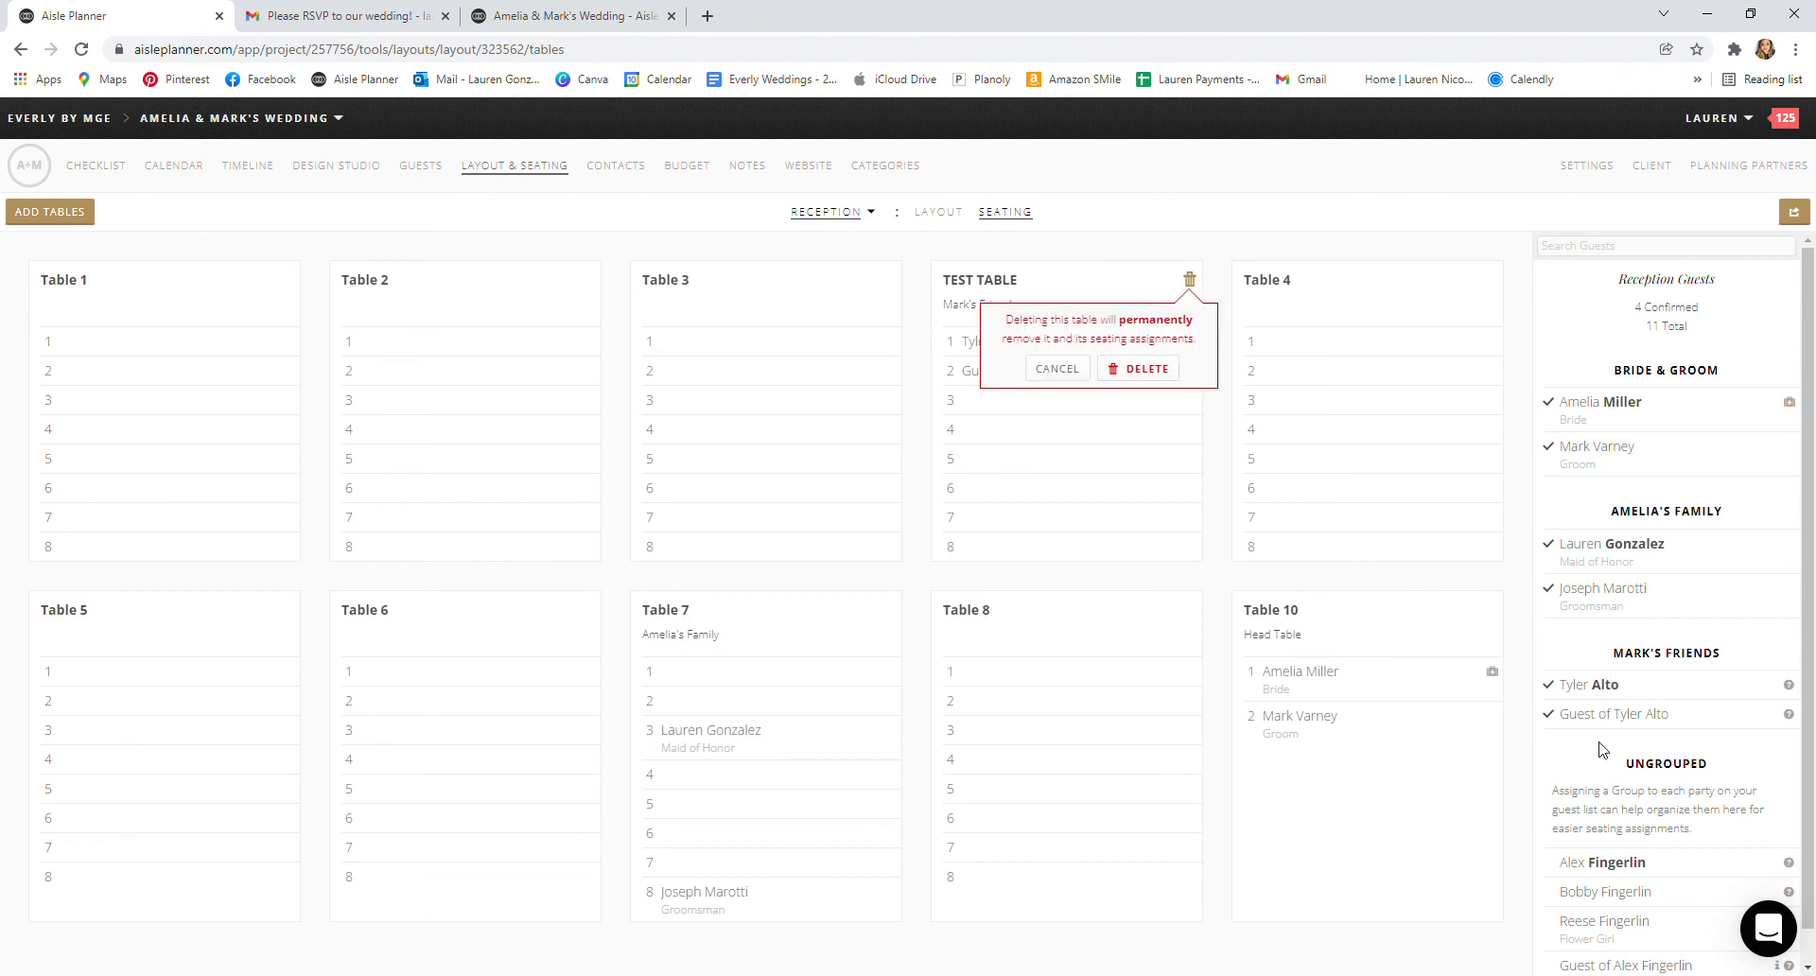
pyautogui.moveTo(1136, 382)
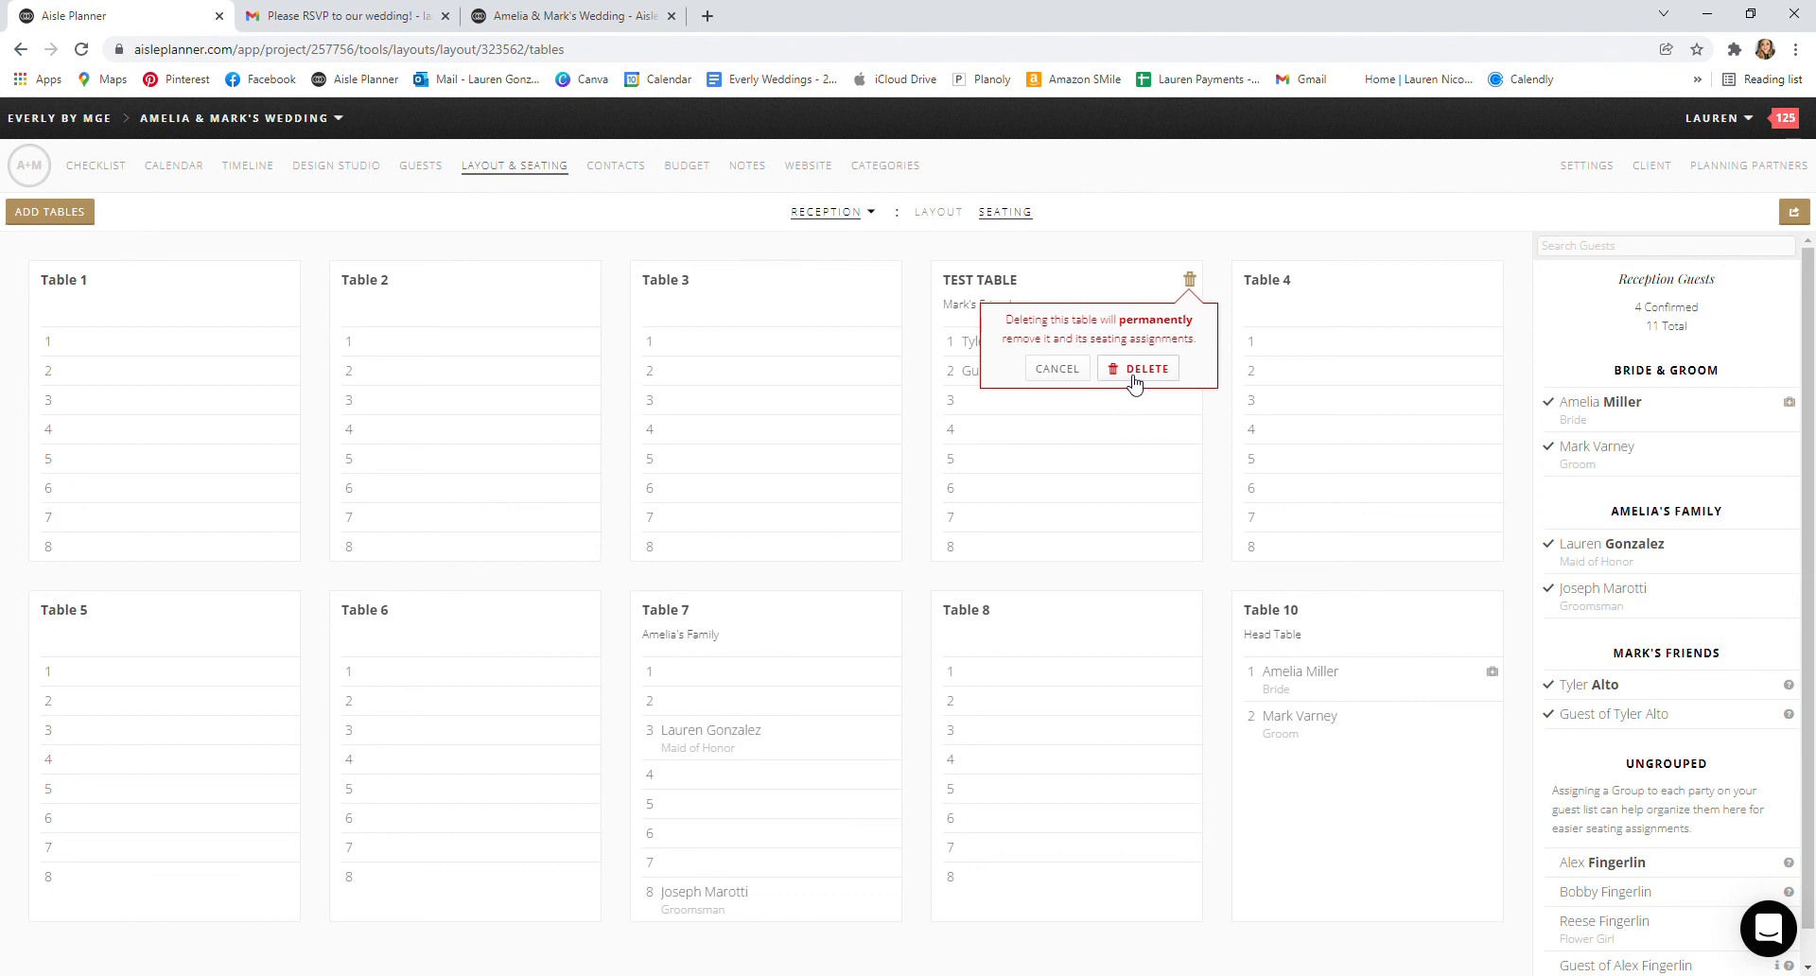
pyautogui.click(1137, 367)
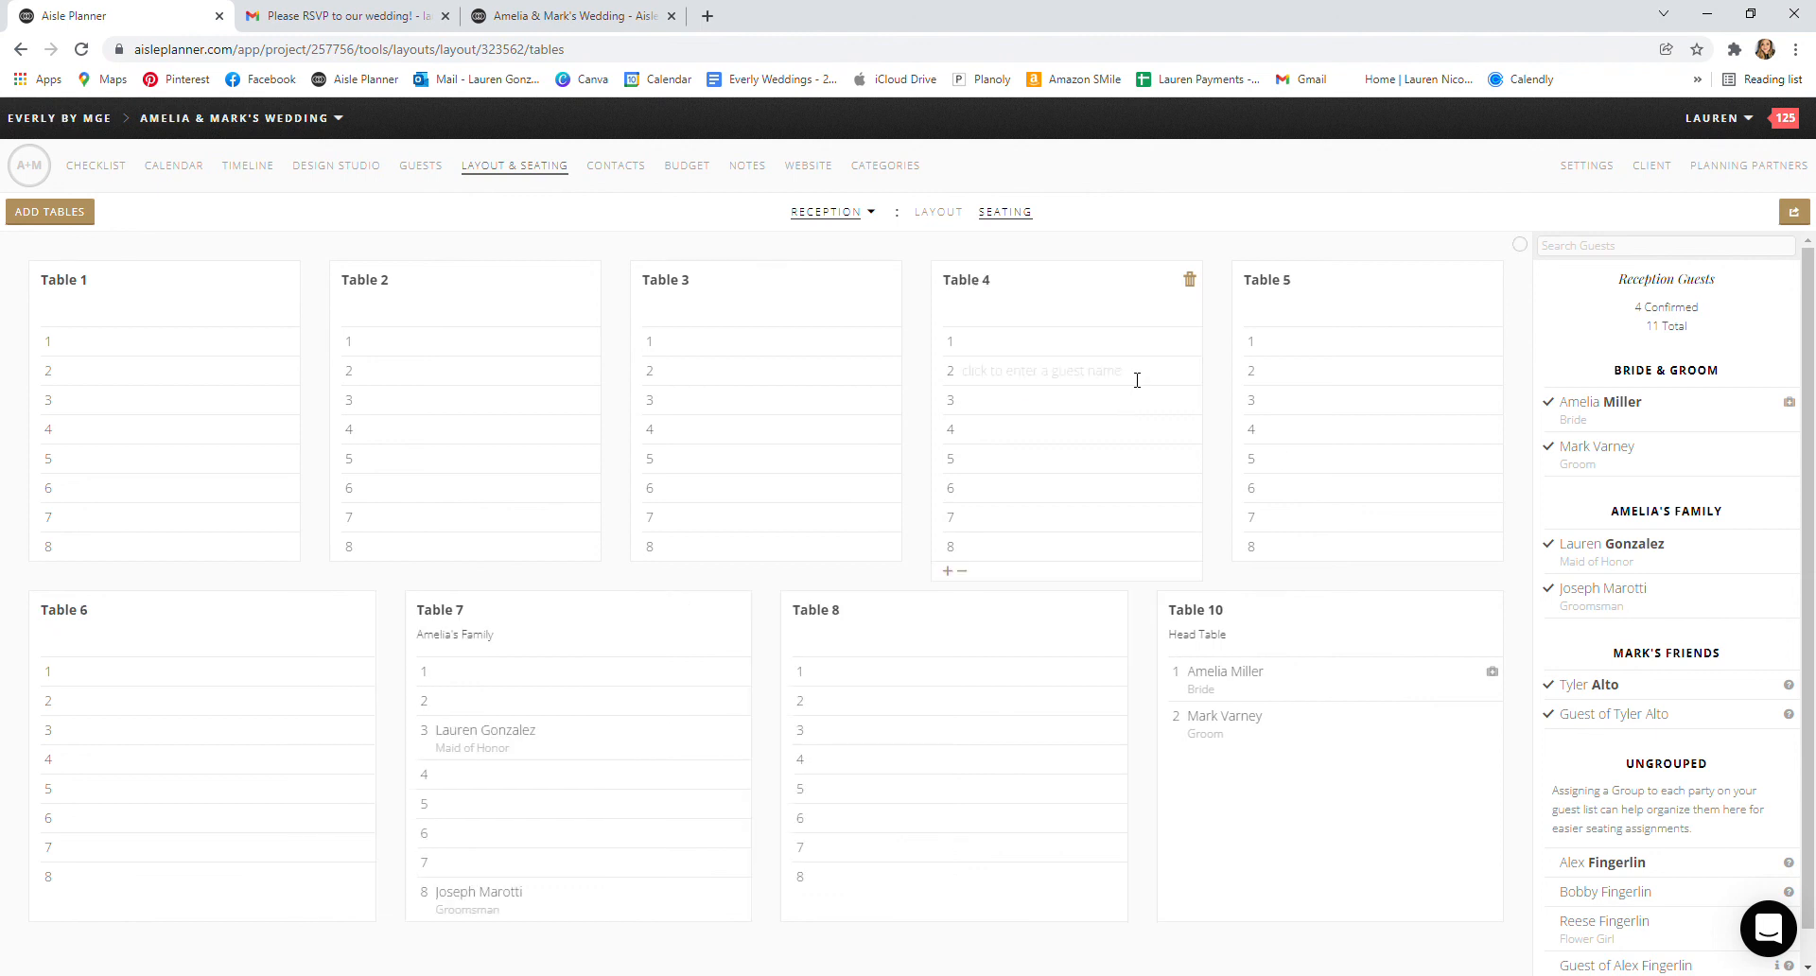